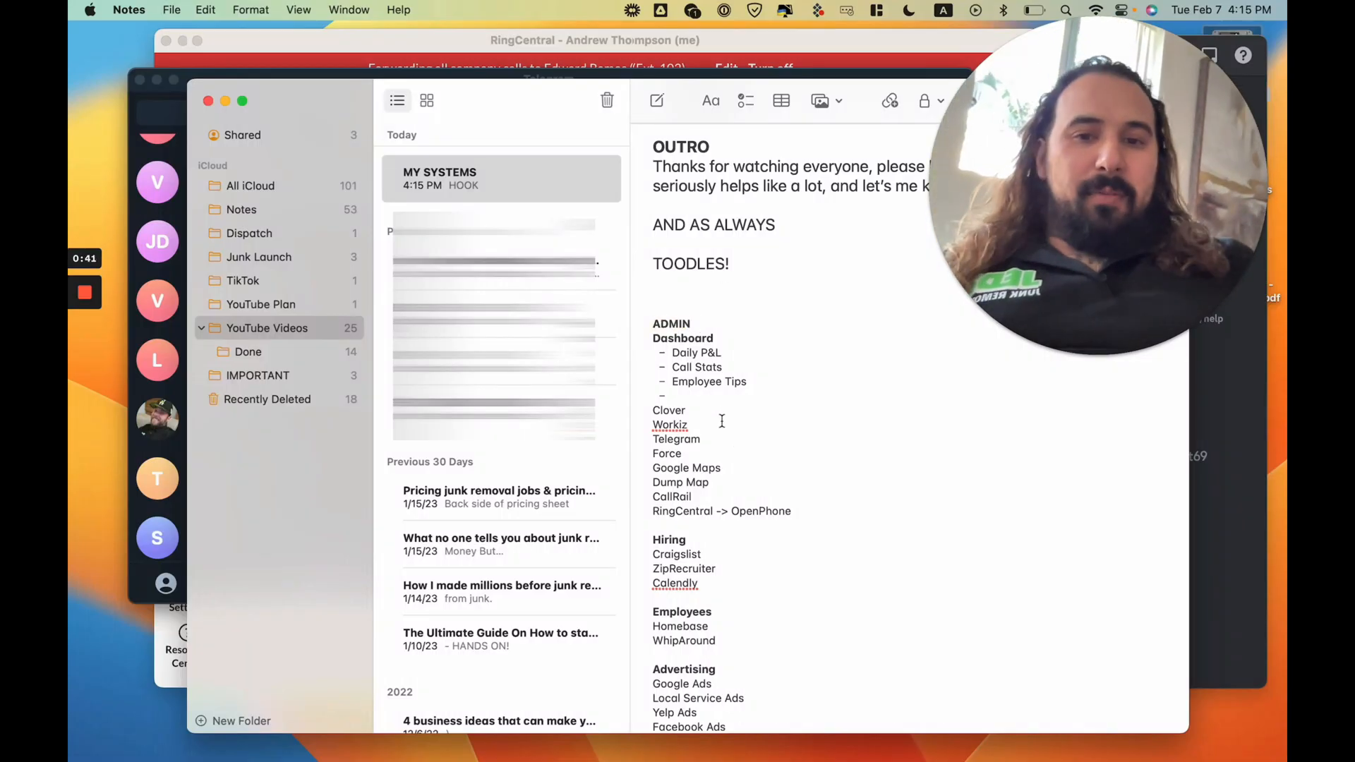
- Preview the Booking a Job pt. 2 walkthrough link, then open the Daily P&L spreadsheet
scroll(down, 3)
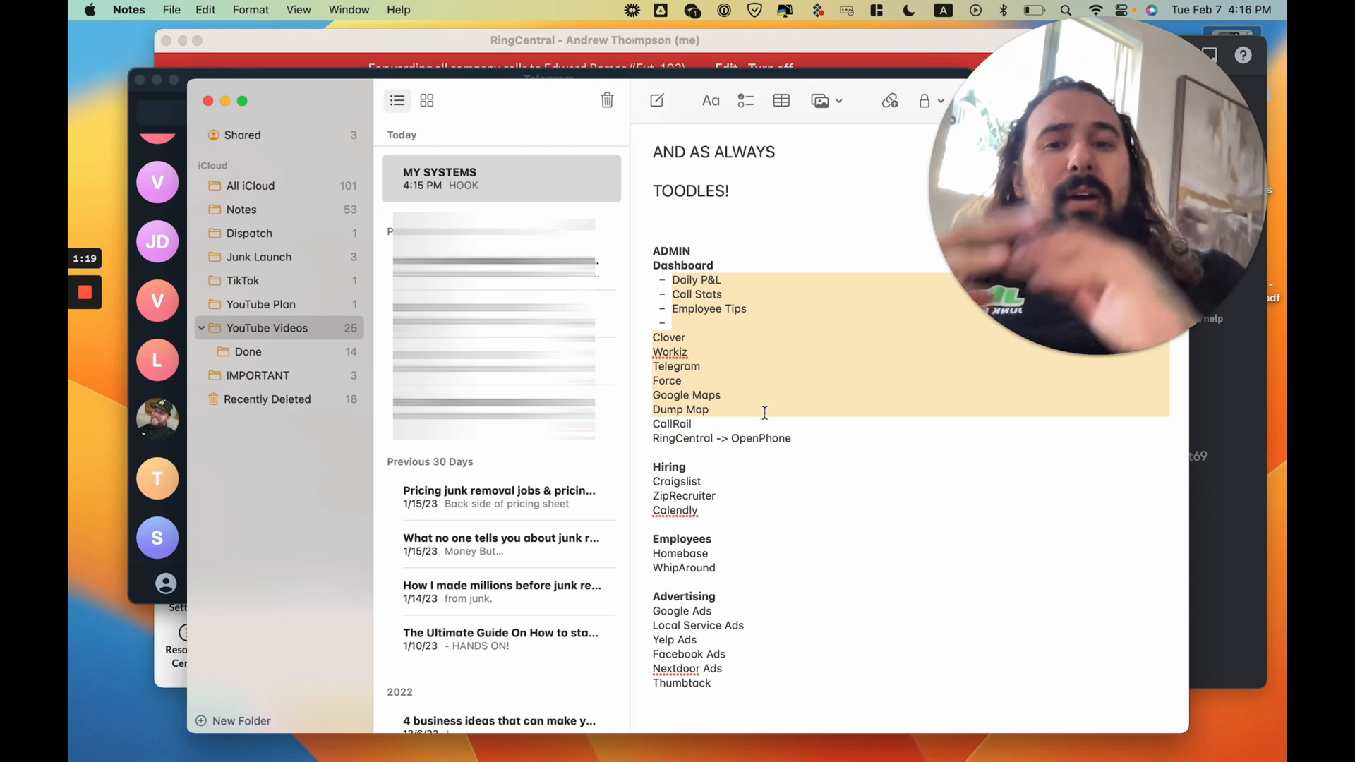
mouse_move(766, 467)
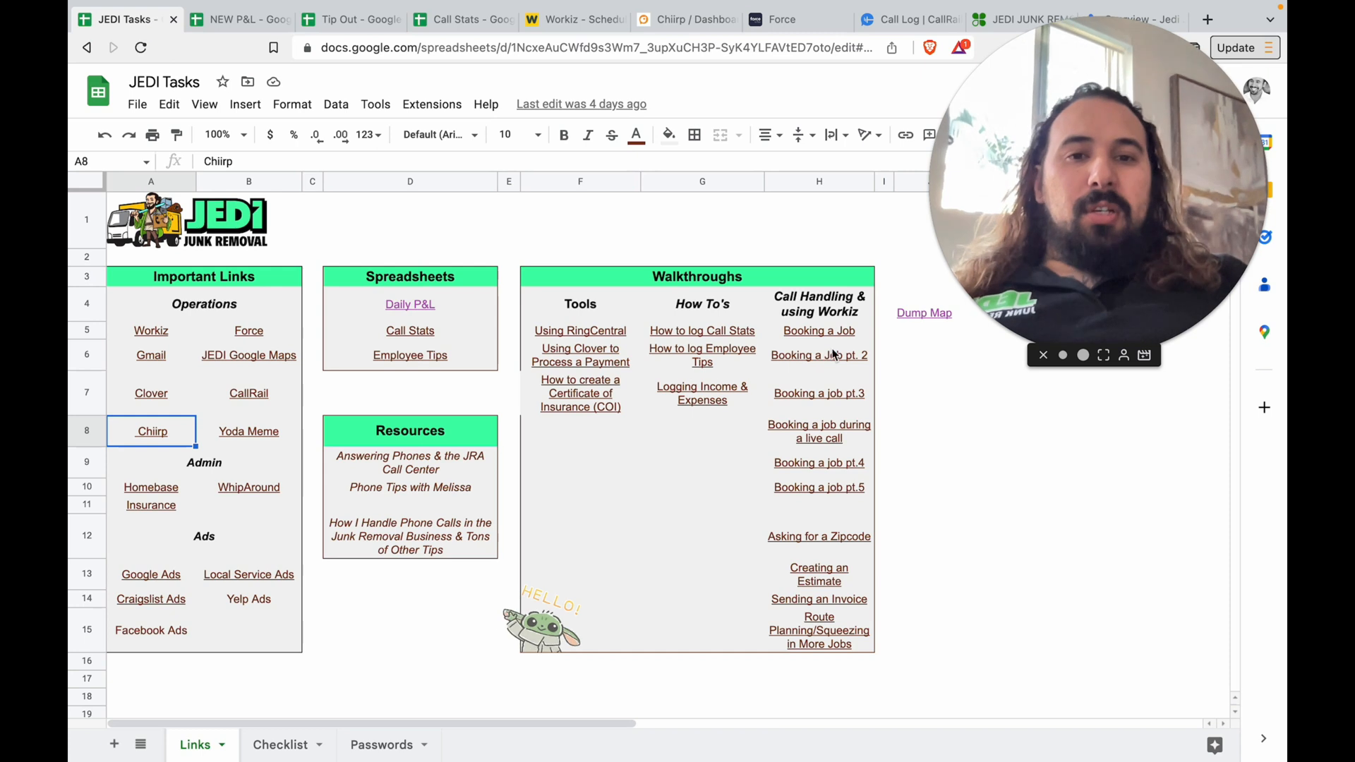
click(819, 355)
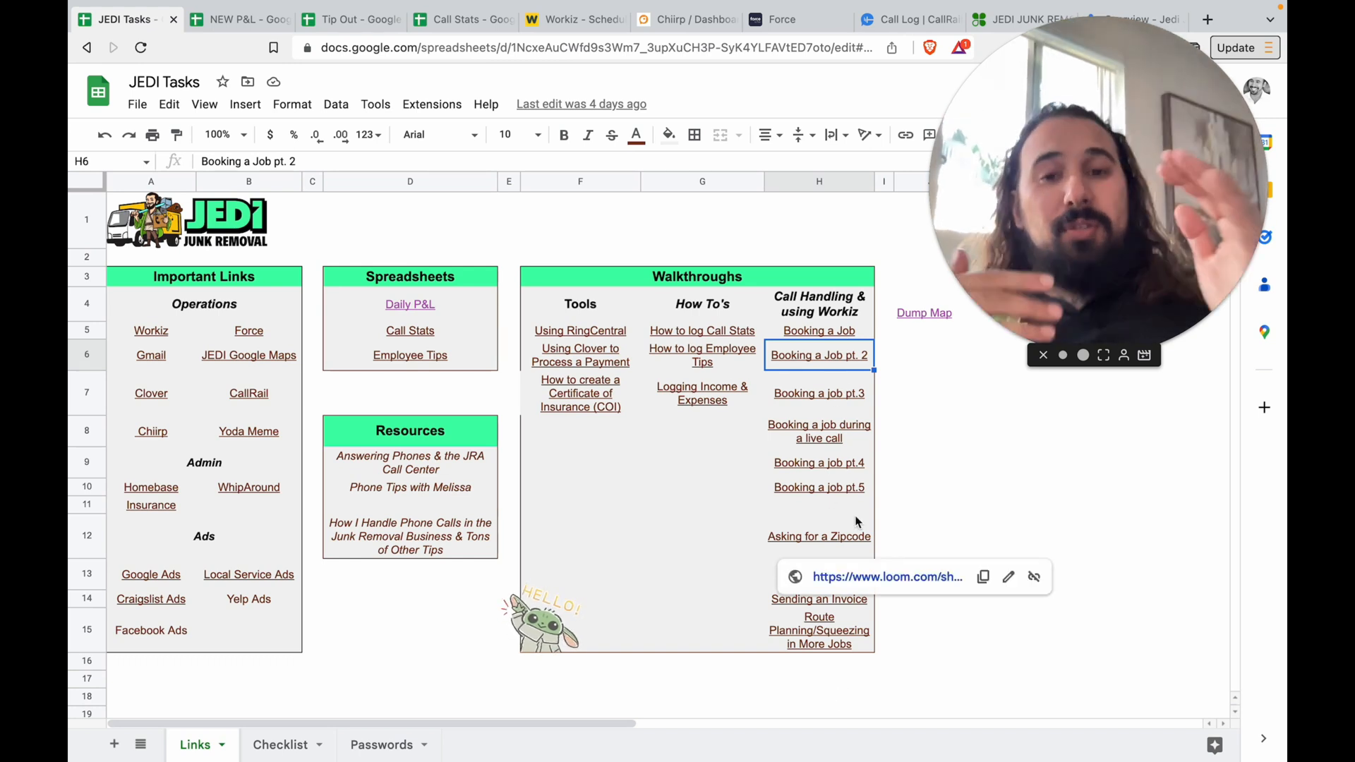
click(702, 486)
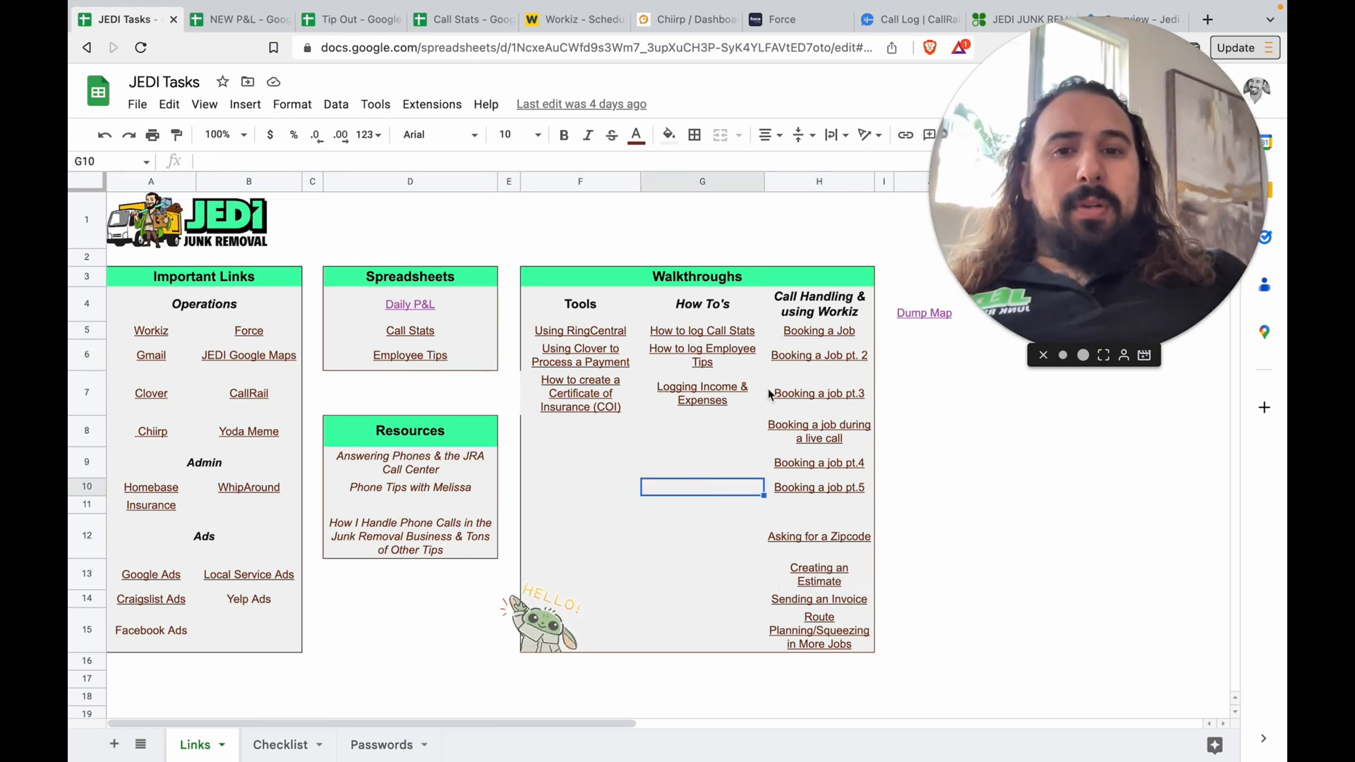
mouse_move(819, 425)
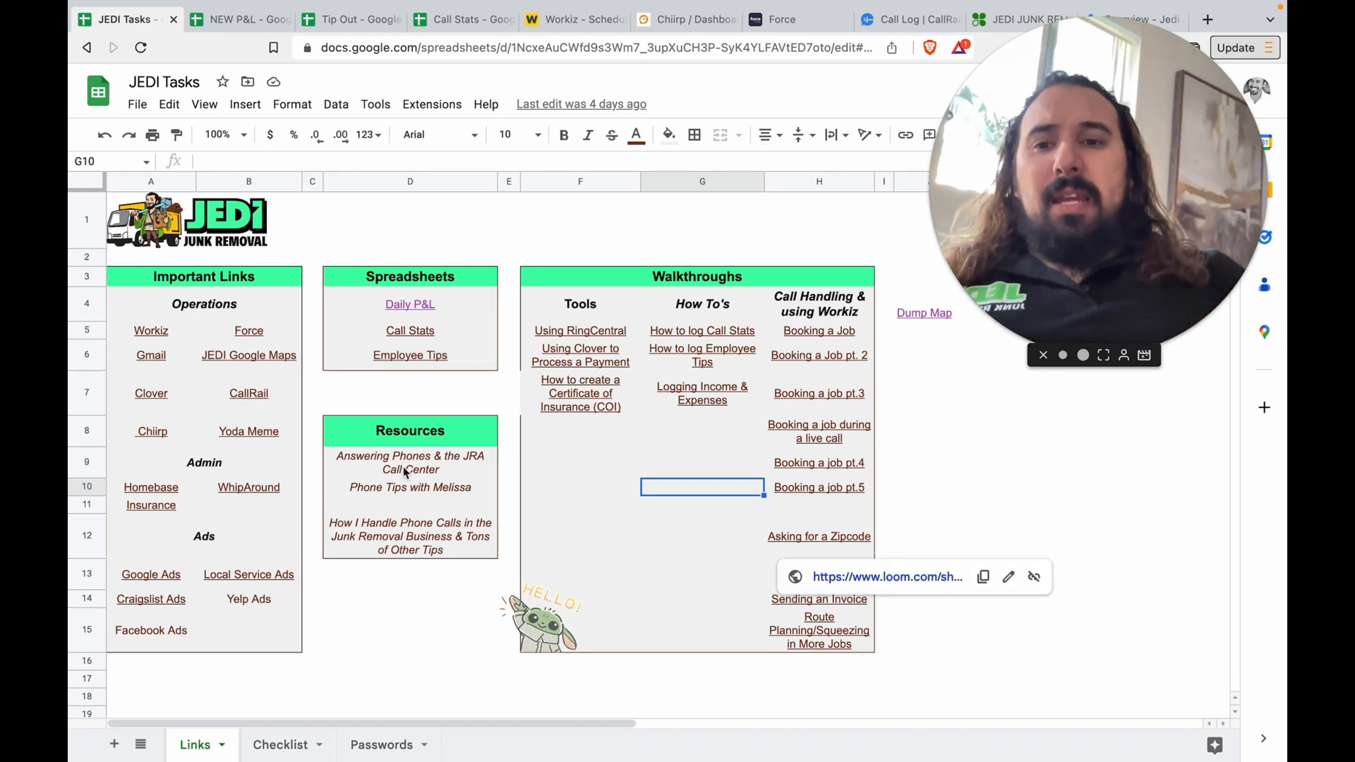
click(701, 462)
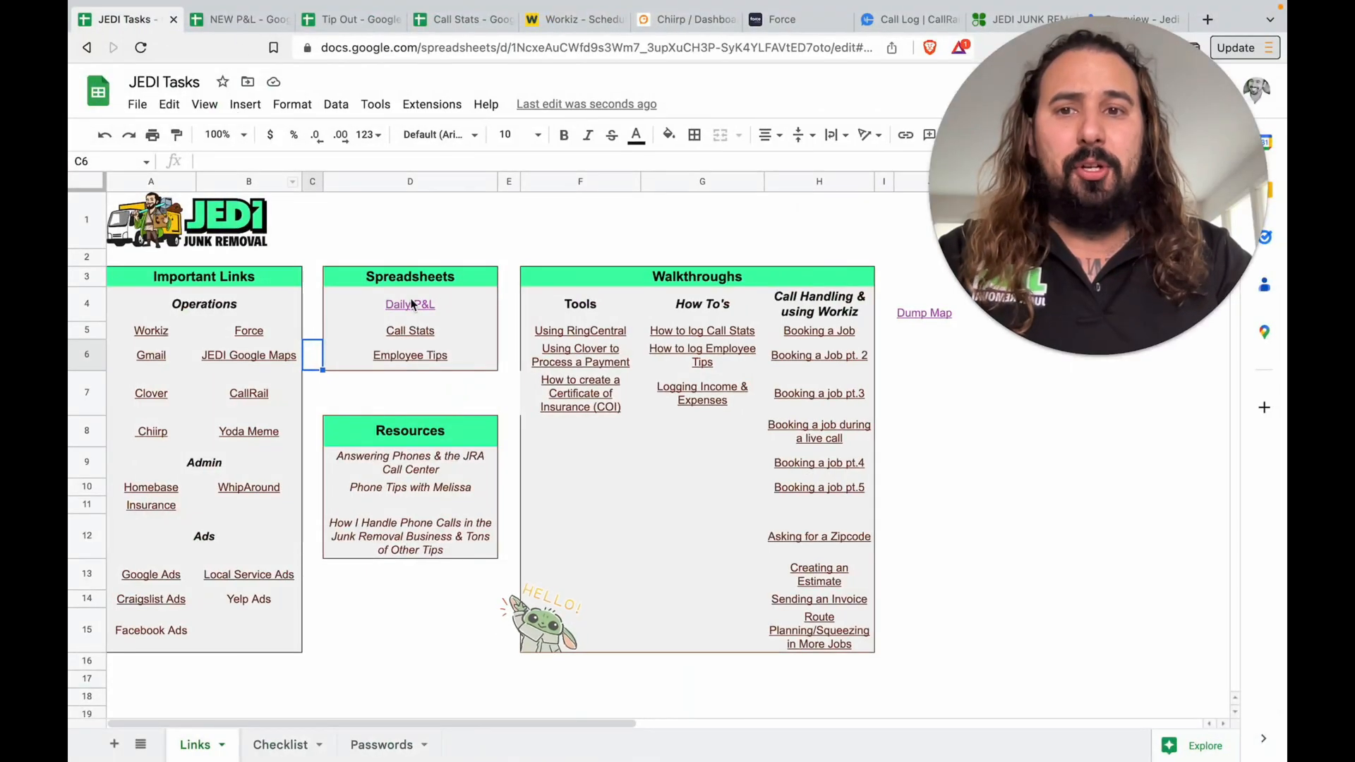
click(410, 304)
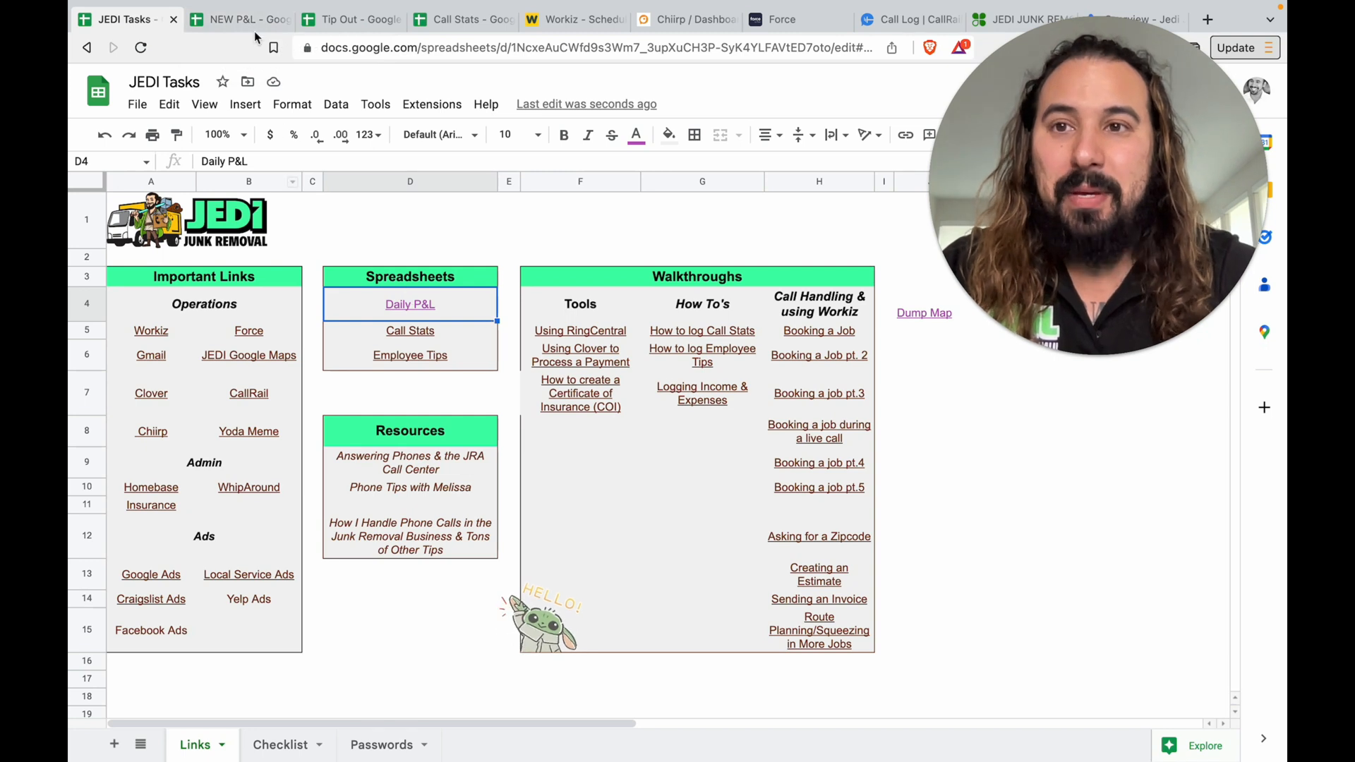
click(233, 19)
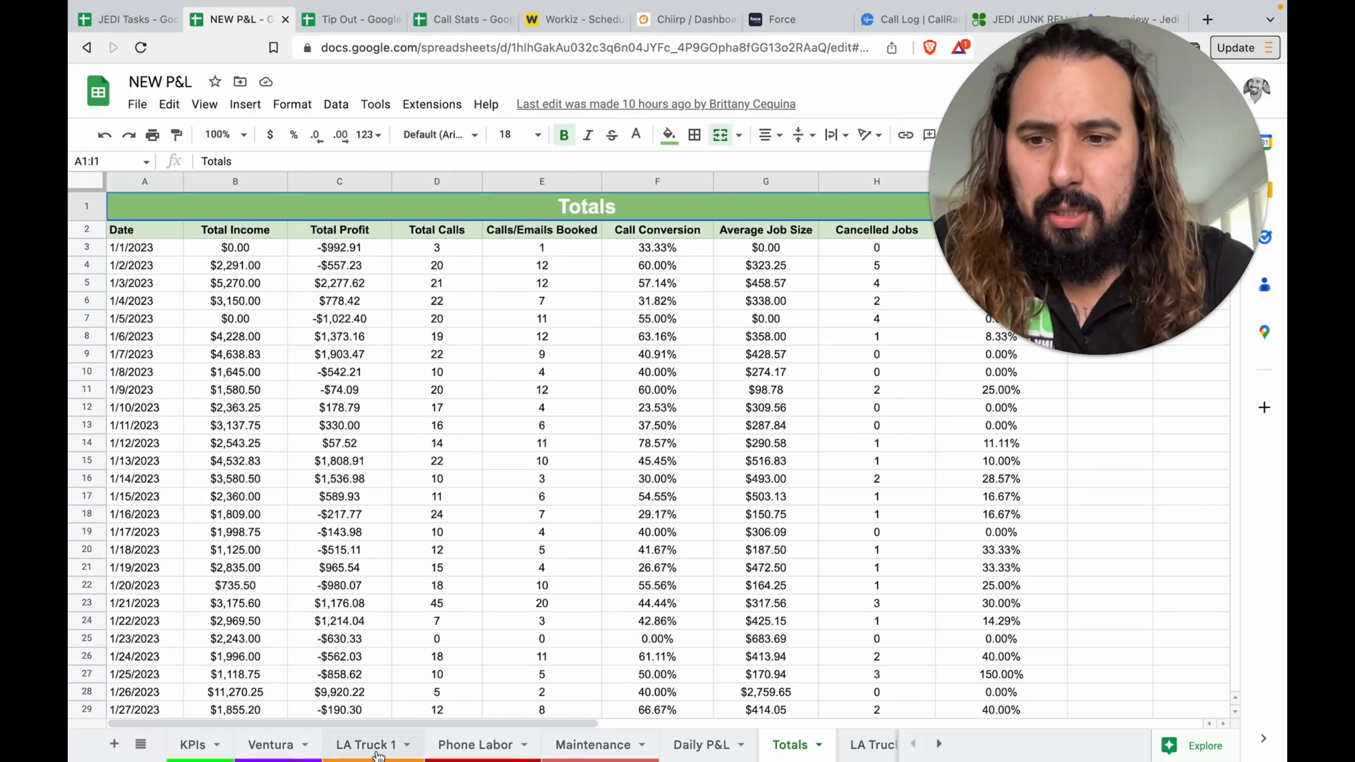
- On the KPIs sheet, inspect the average job size, cancellation rate, profit margin and total calls formulas
click(193, 744)
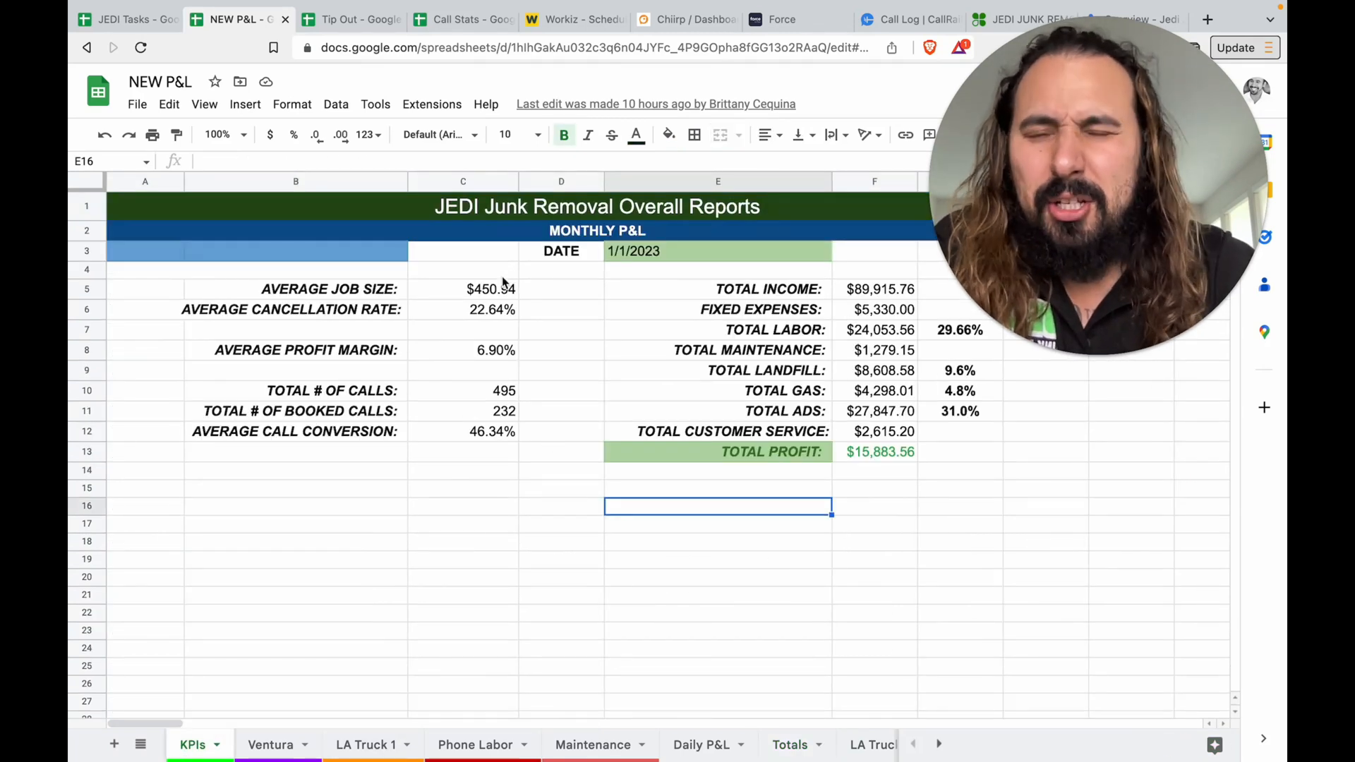
click(462, 288)
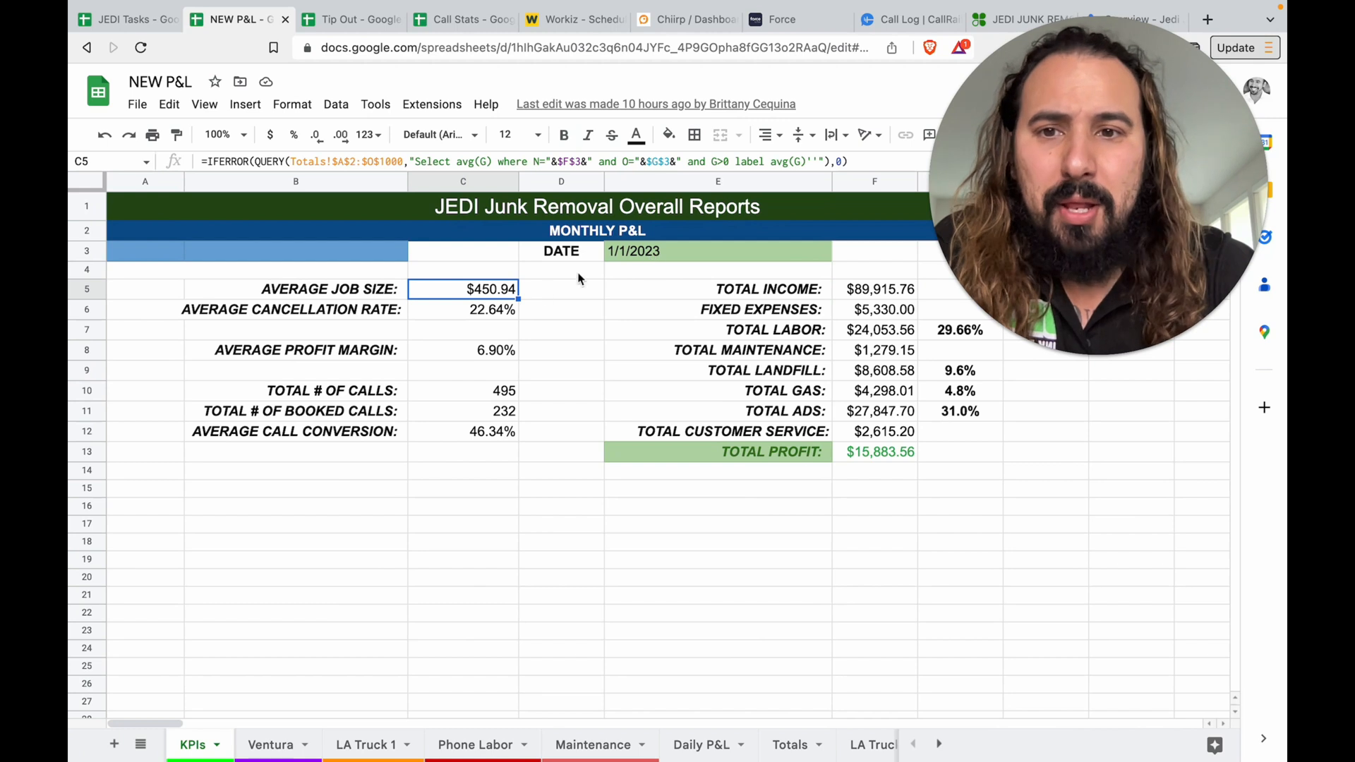
click(463, 310)
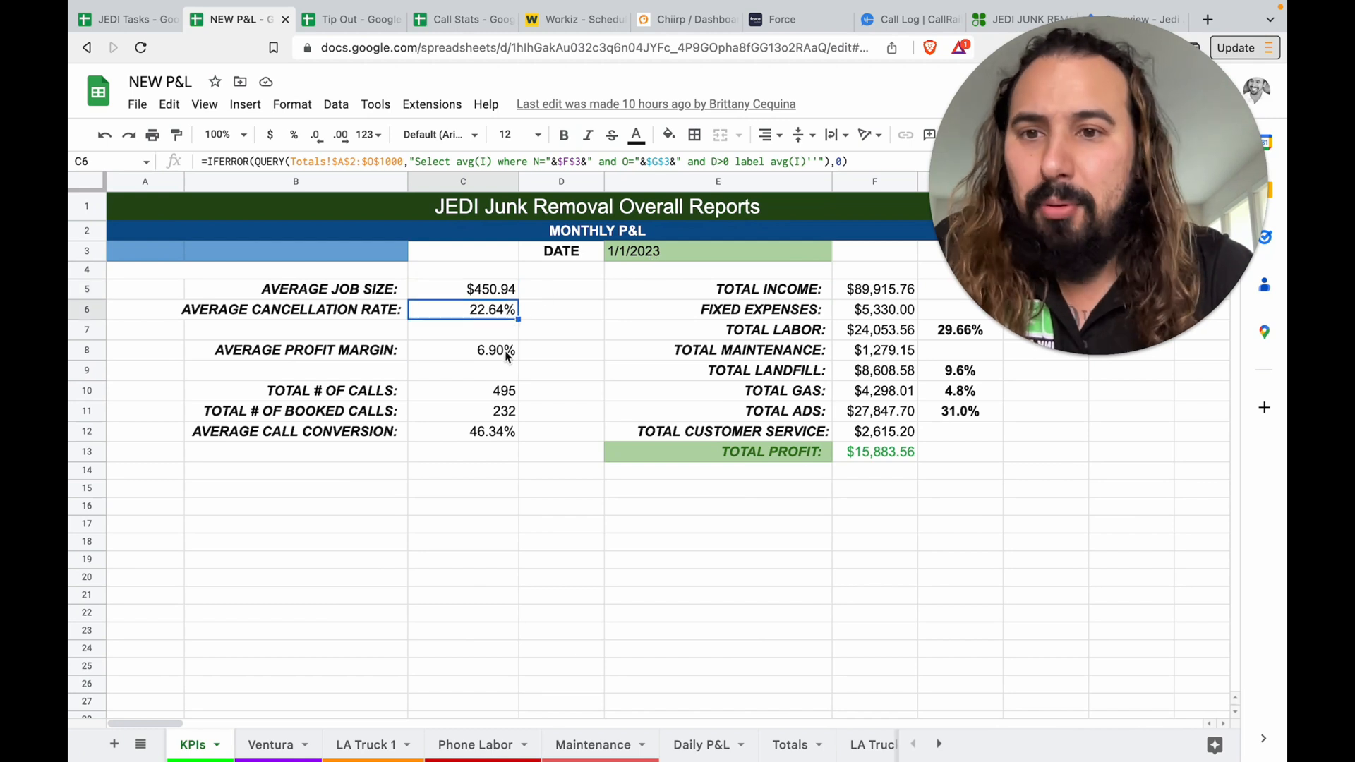
click(463, 350)
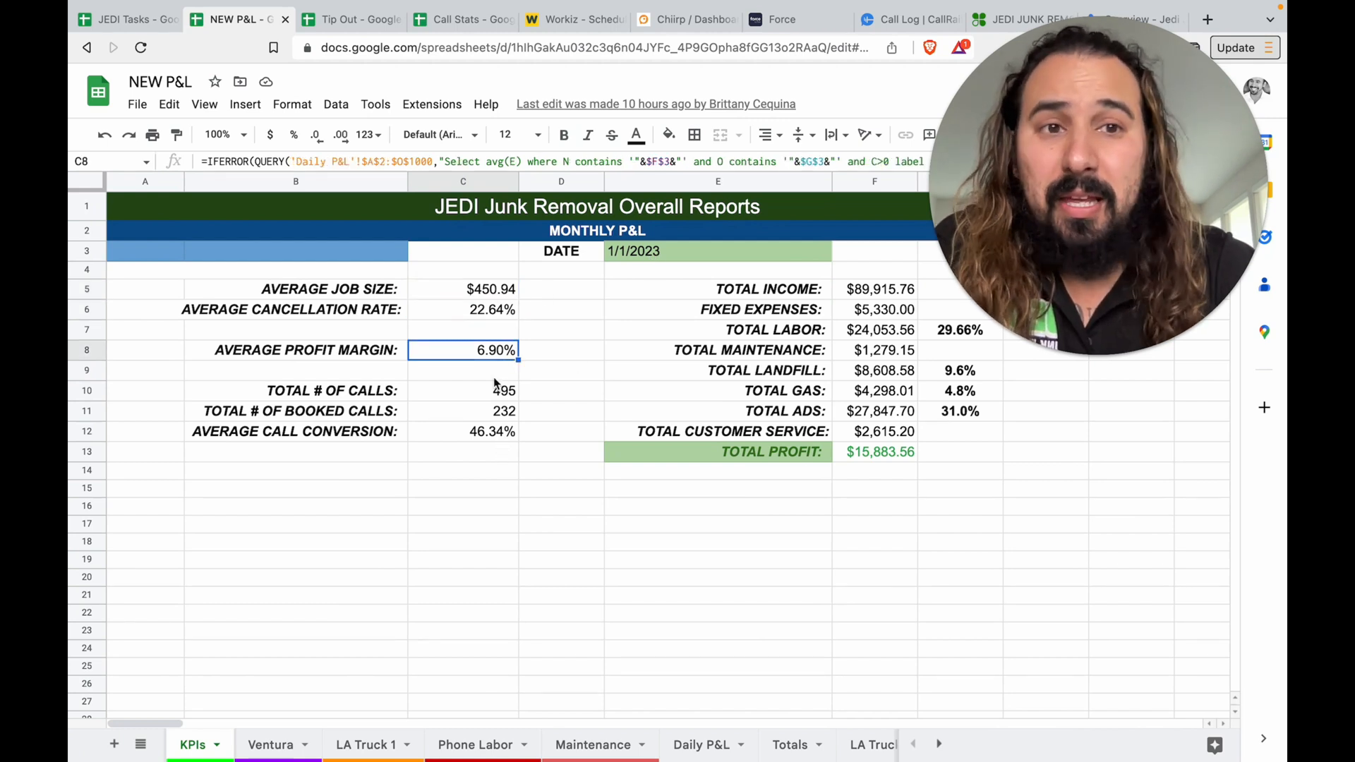
click(462, 390)
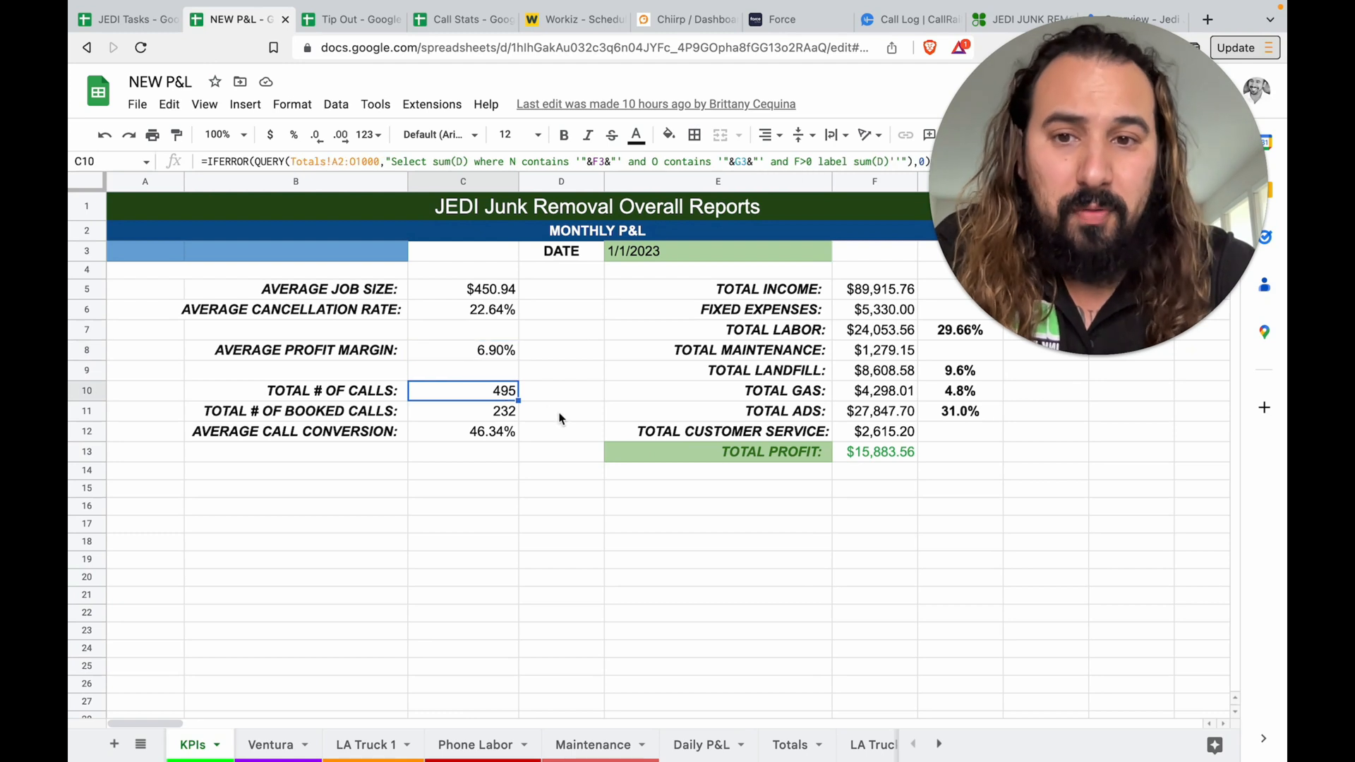
- Inspect the total income, profit and customer service formulas, then open the Ventura sheet
click(874, 288)
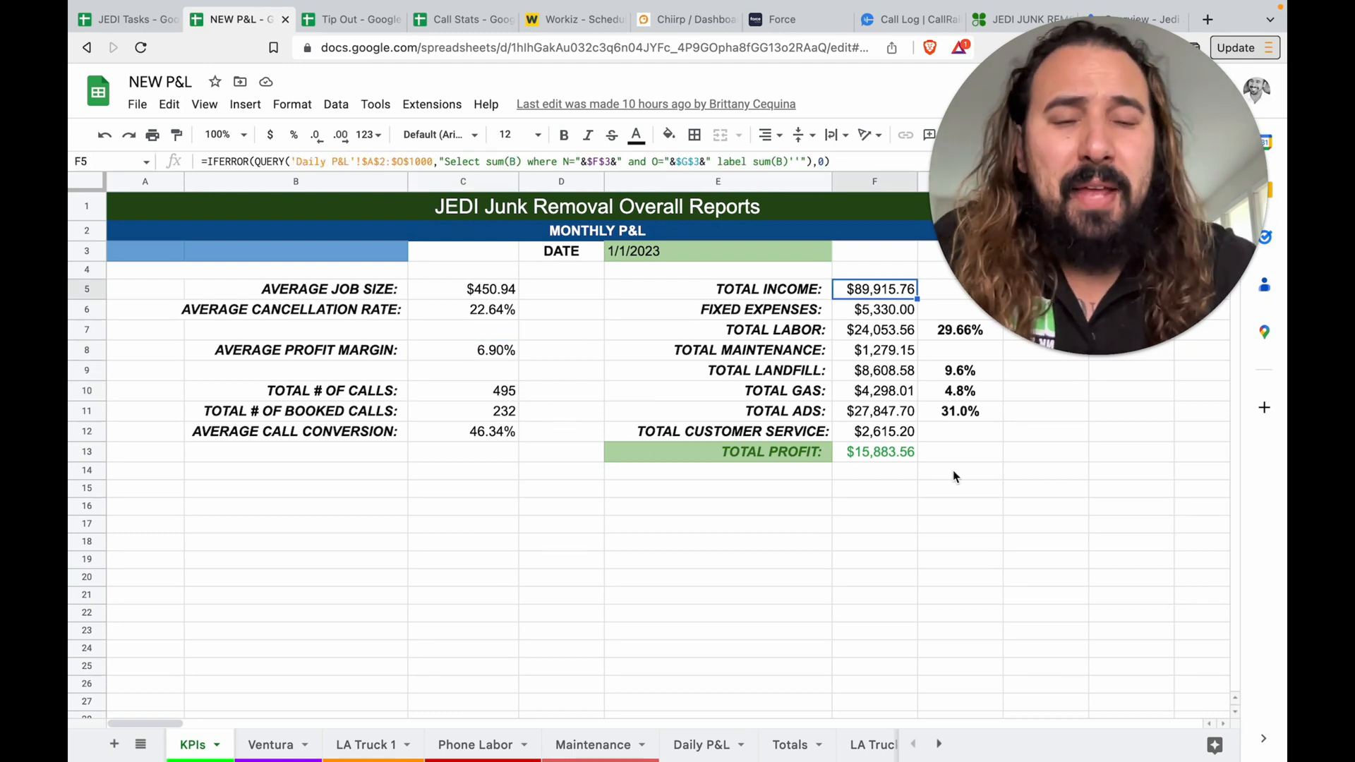
click(873, 451)
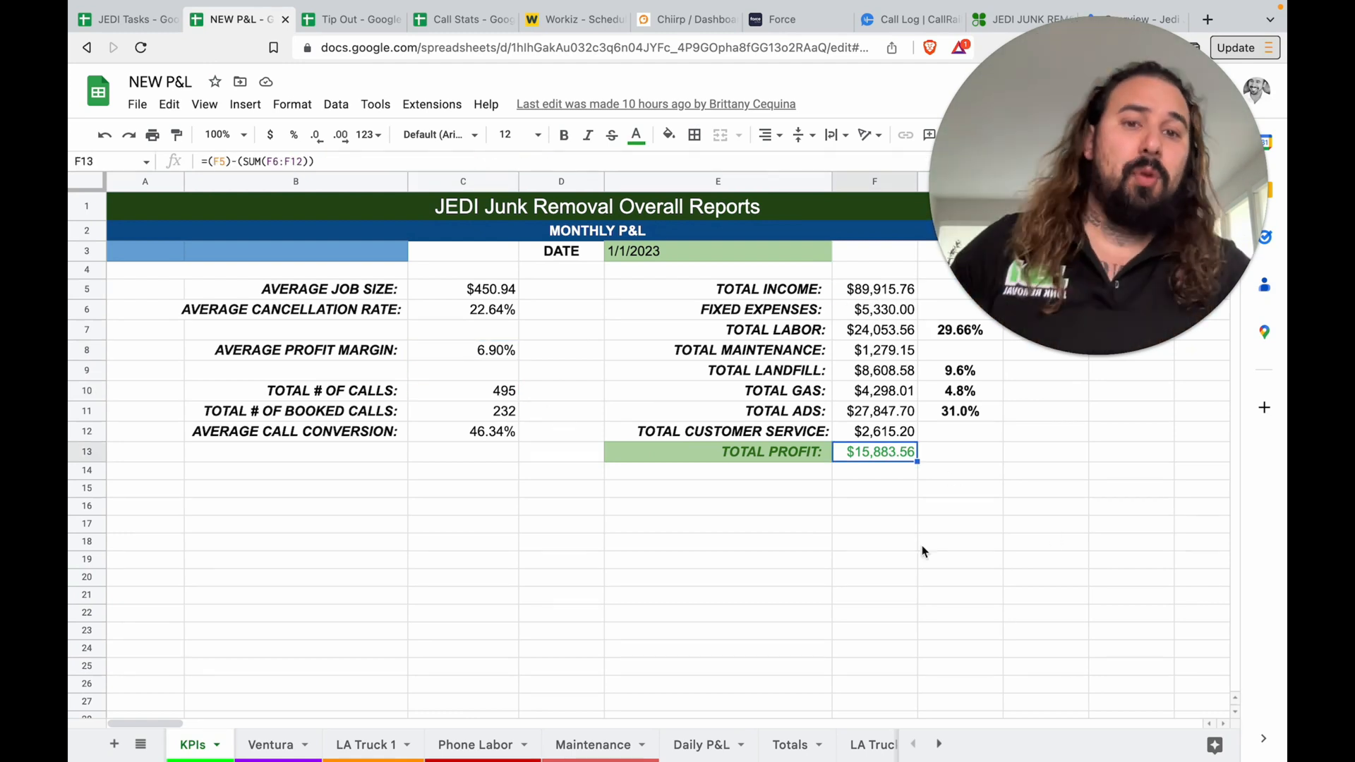
click(874, 431)
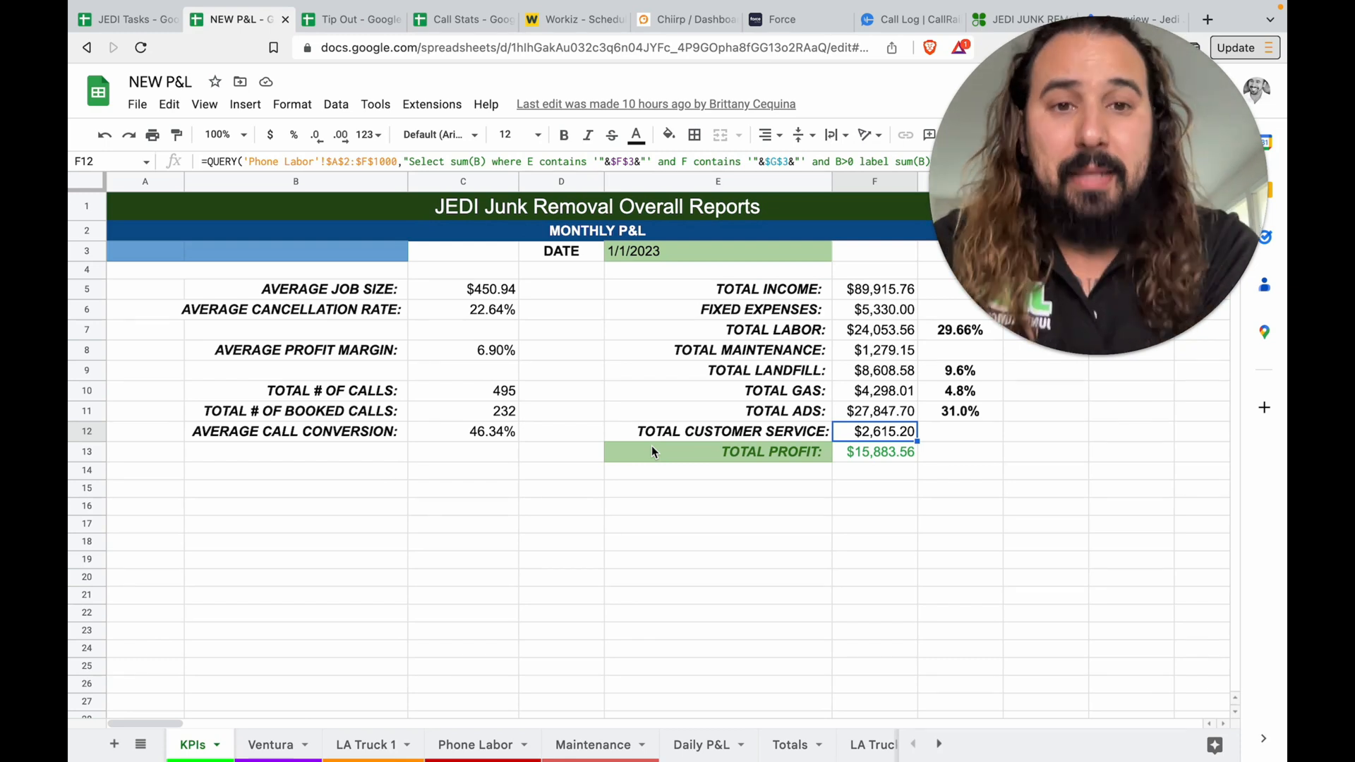
click(270, 744)
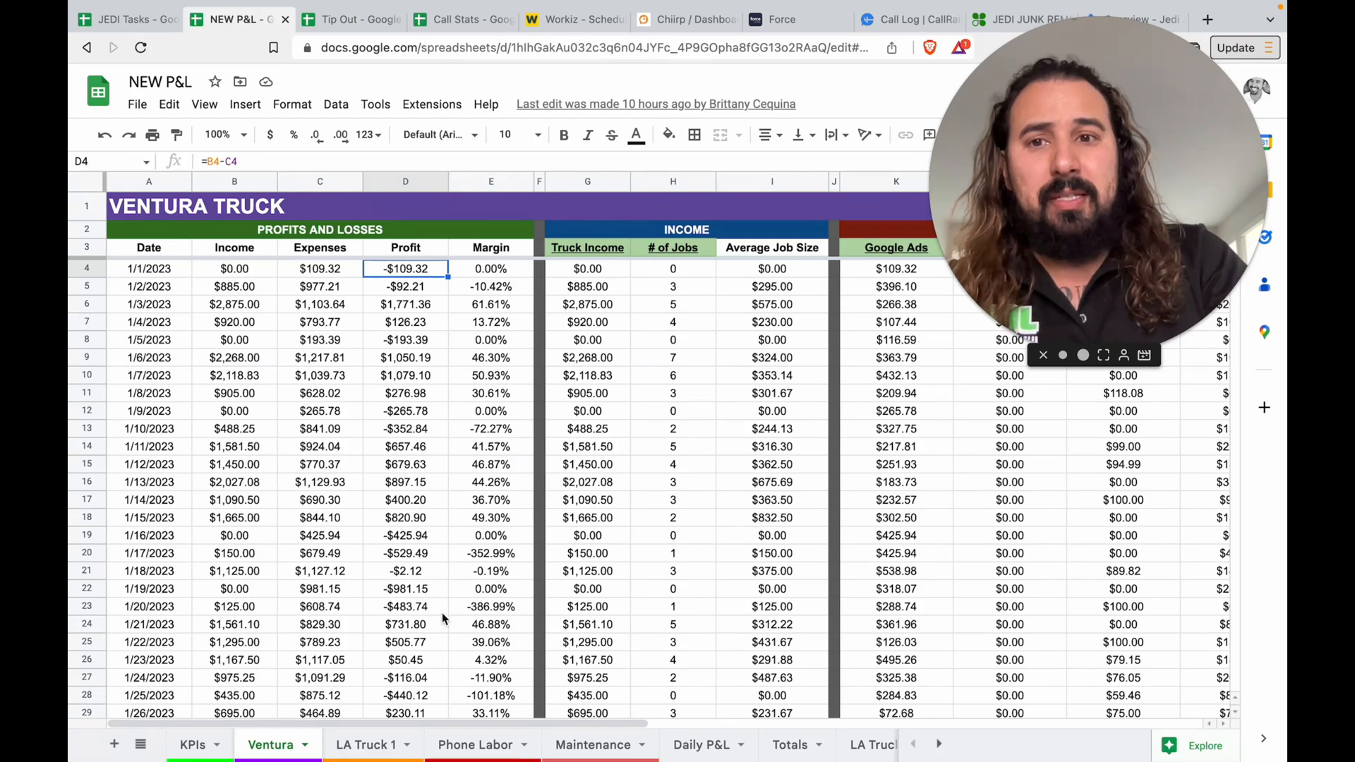
mouse_move(427, 342)
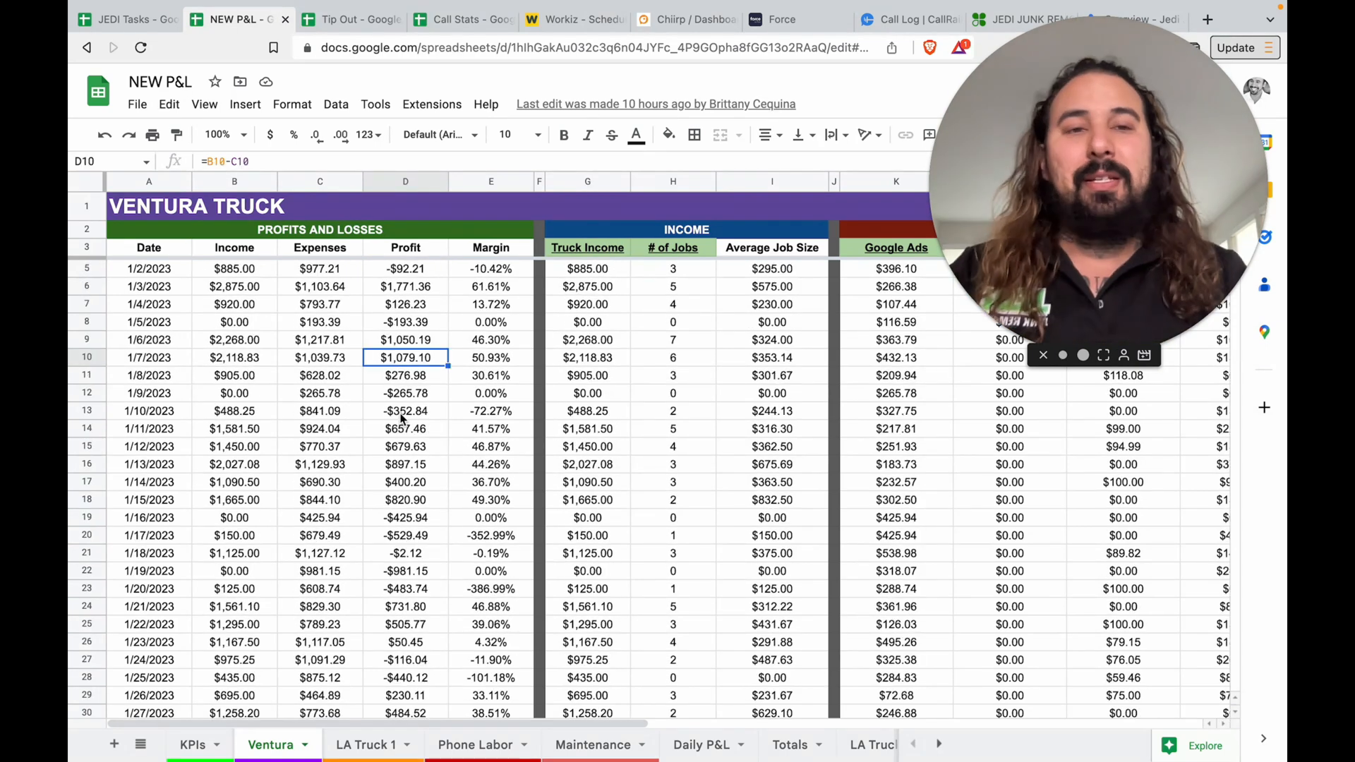
- Browse the Phone Labor, Maintenance and Ventura sheets, then return to the KPIs report
click(475, 744)
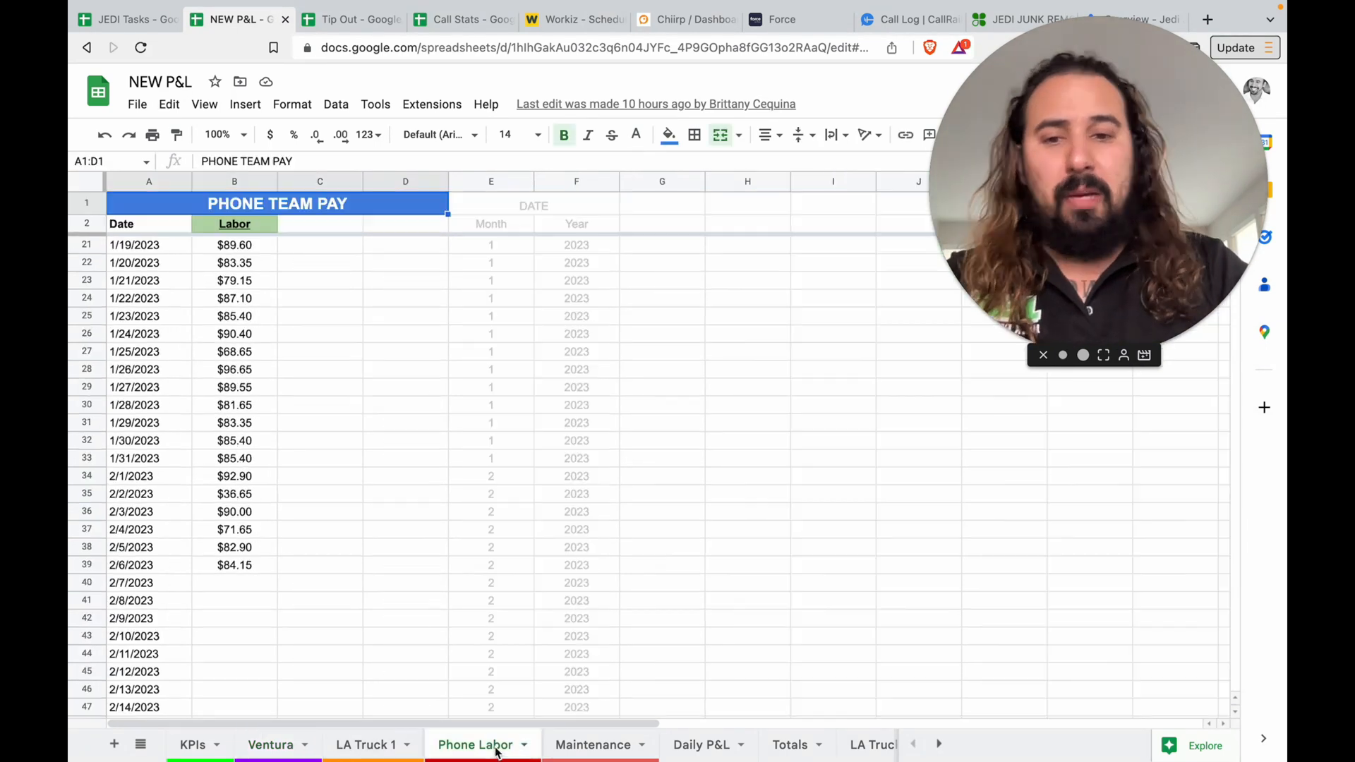
click(593, 744)
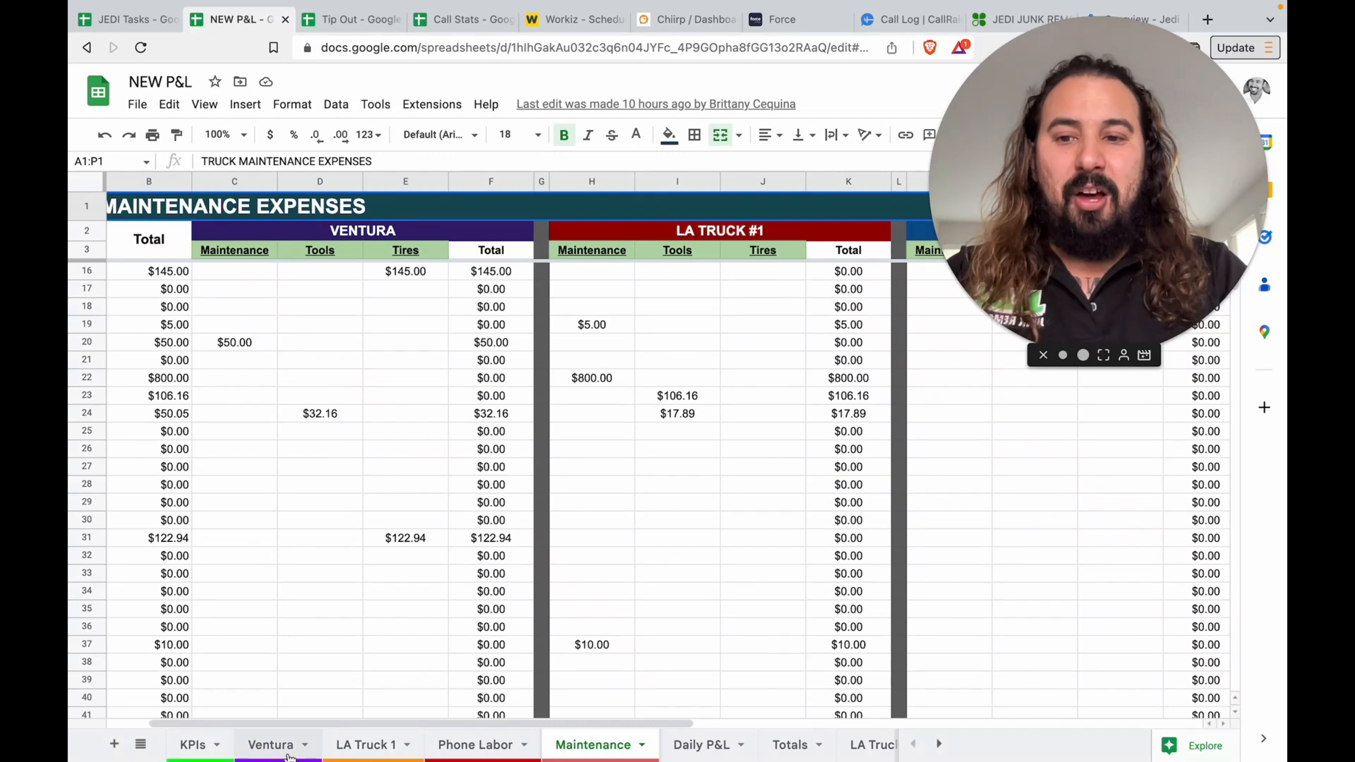
click(271, 744)
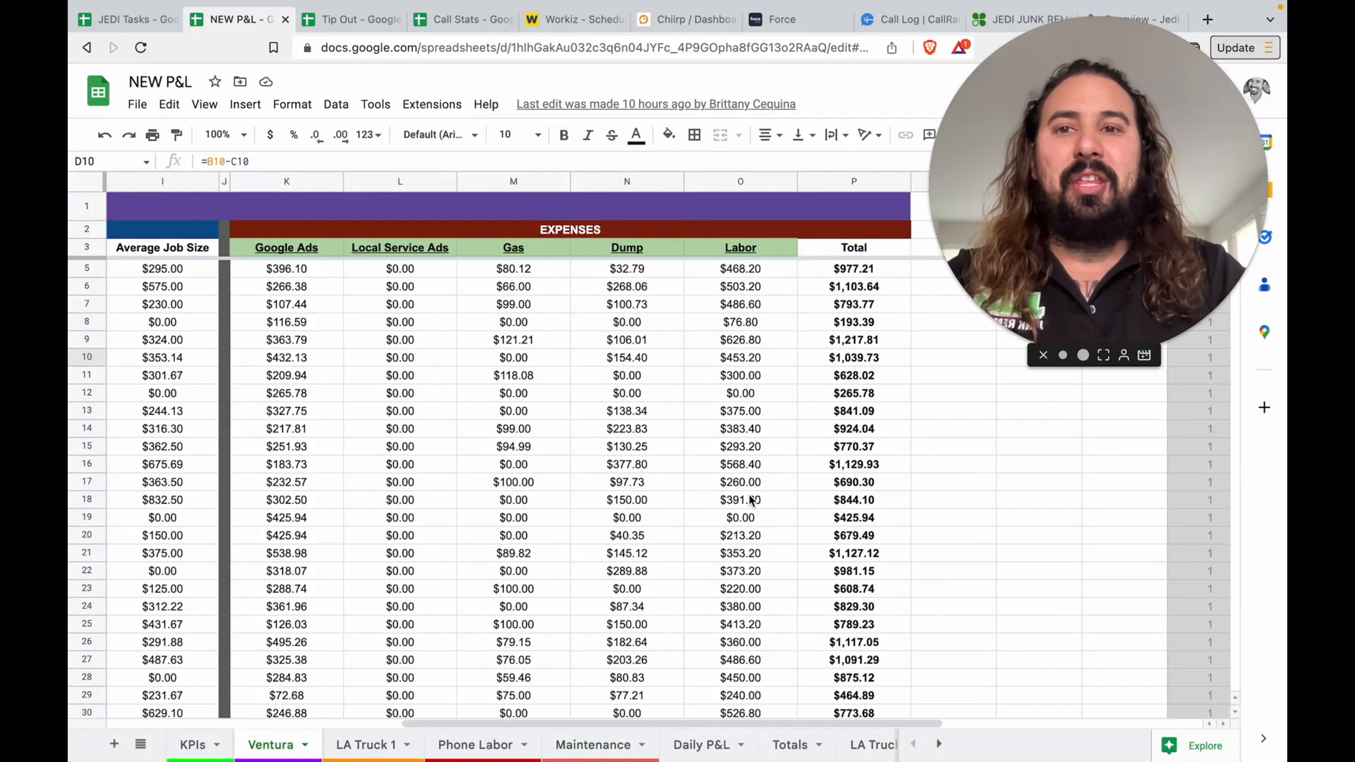
scroll(left, 3)
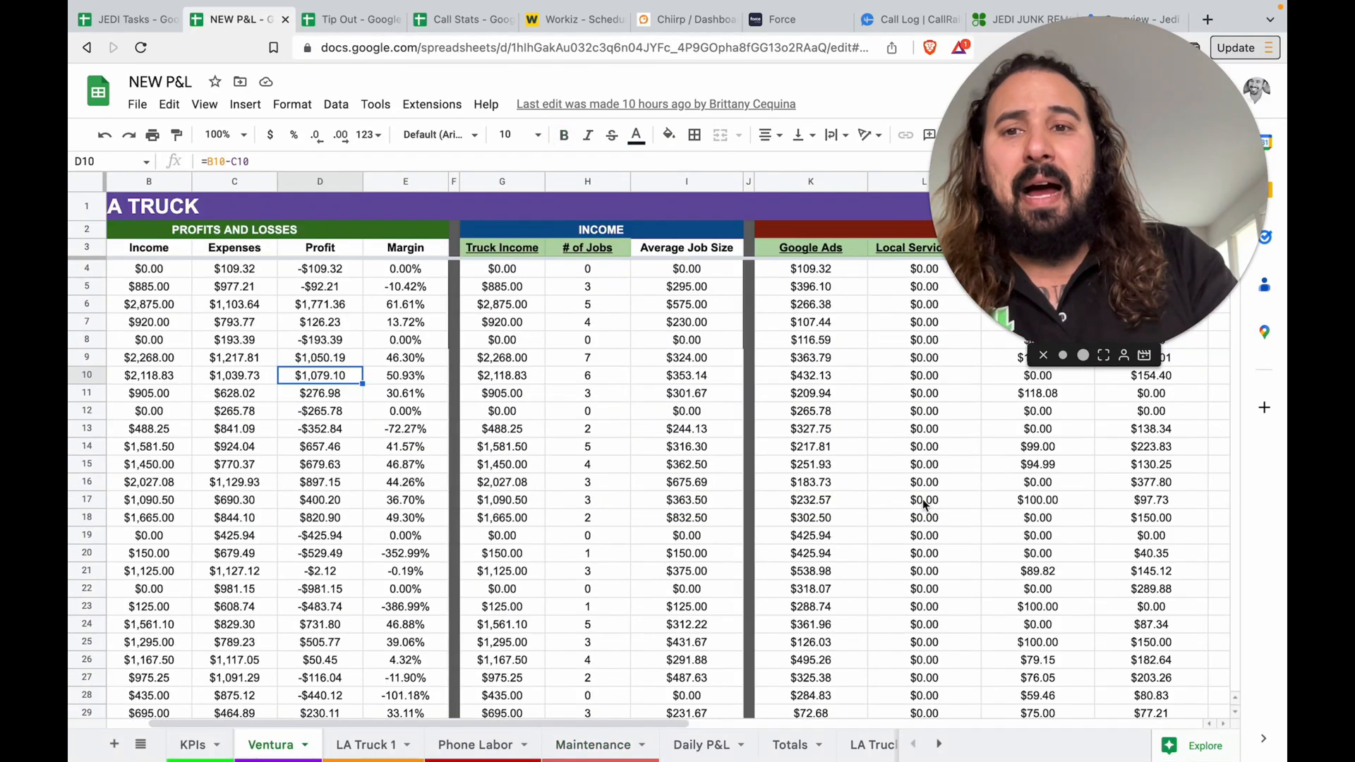
click(192, 744)
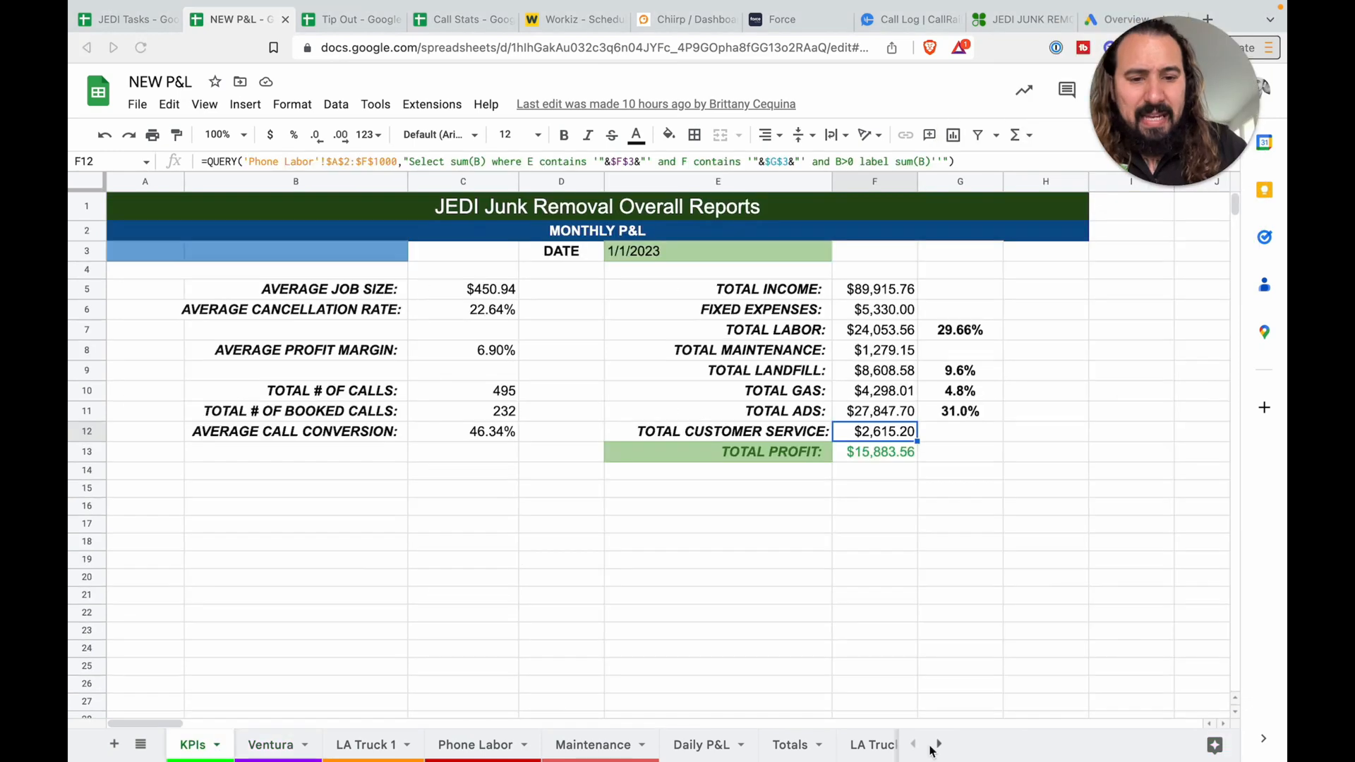
click(938, 744)
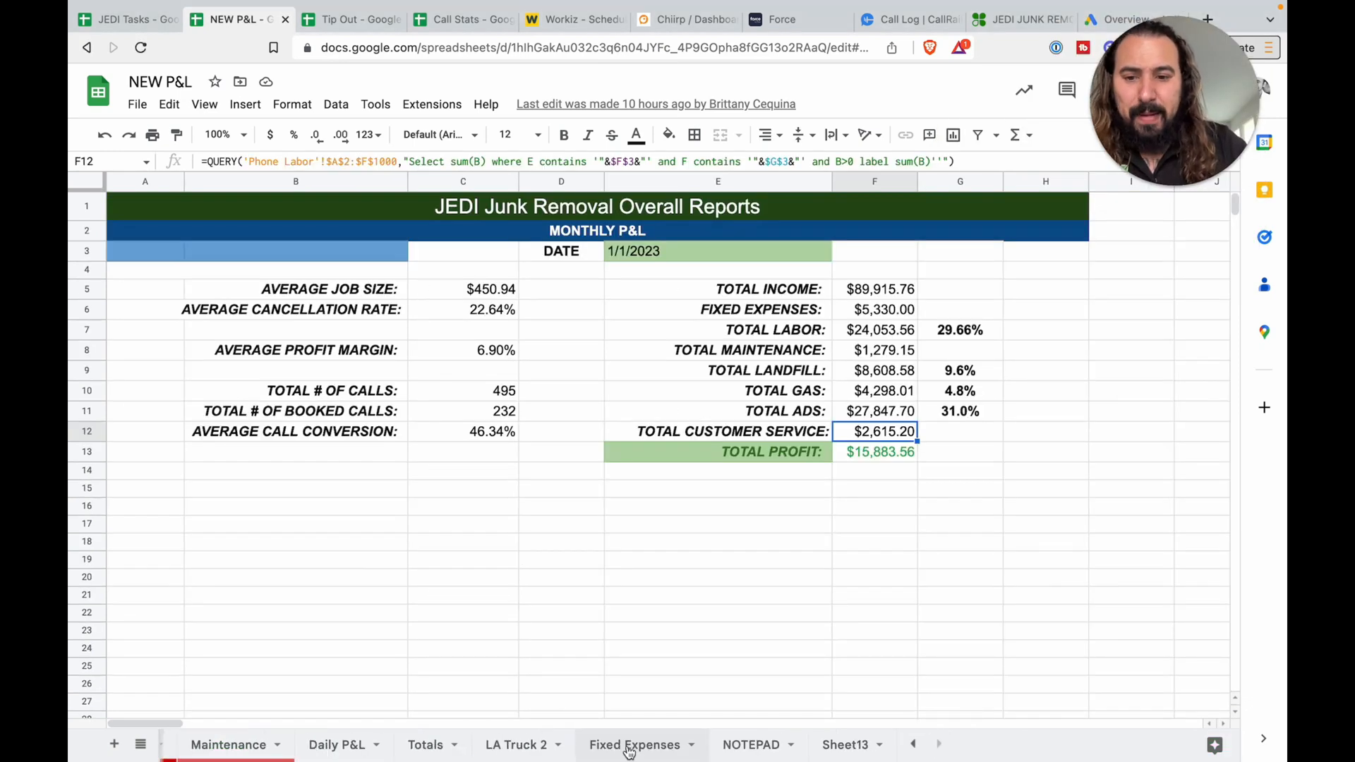
click(635, 744)
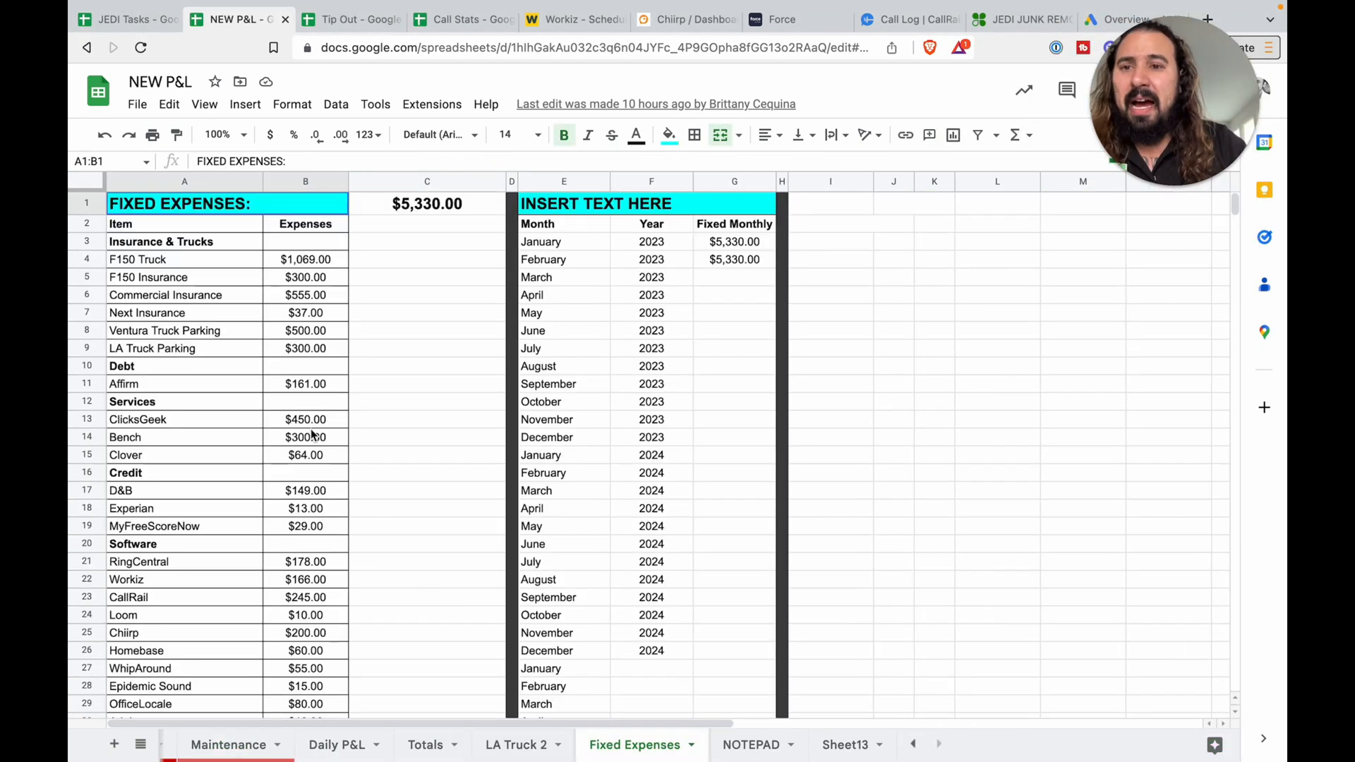
scroll(down, 3)
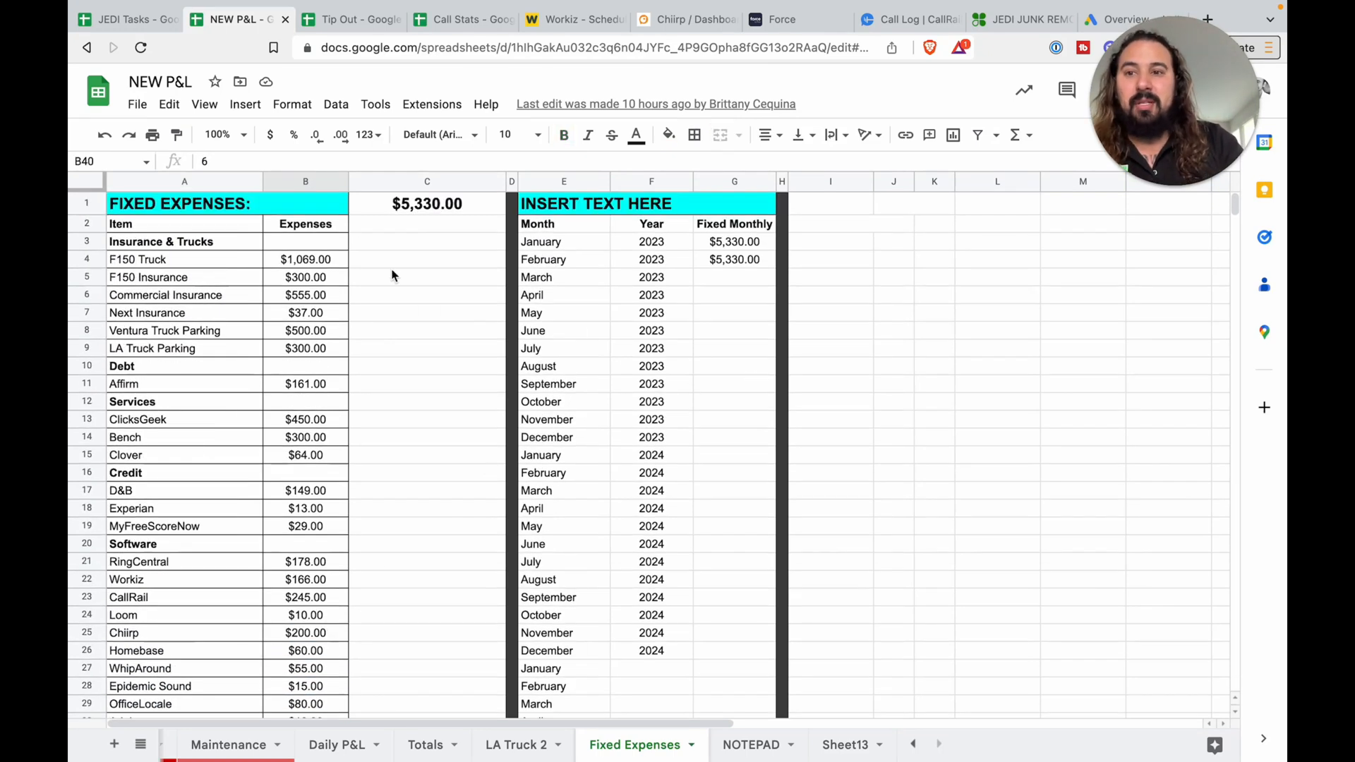
scroll(down, 3)
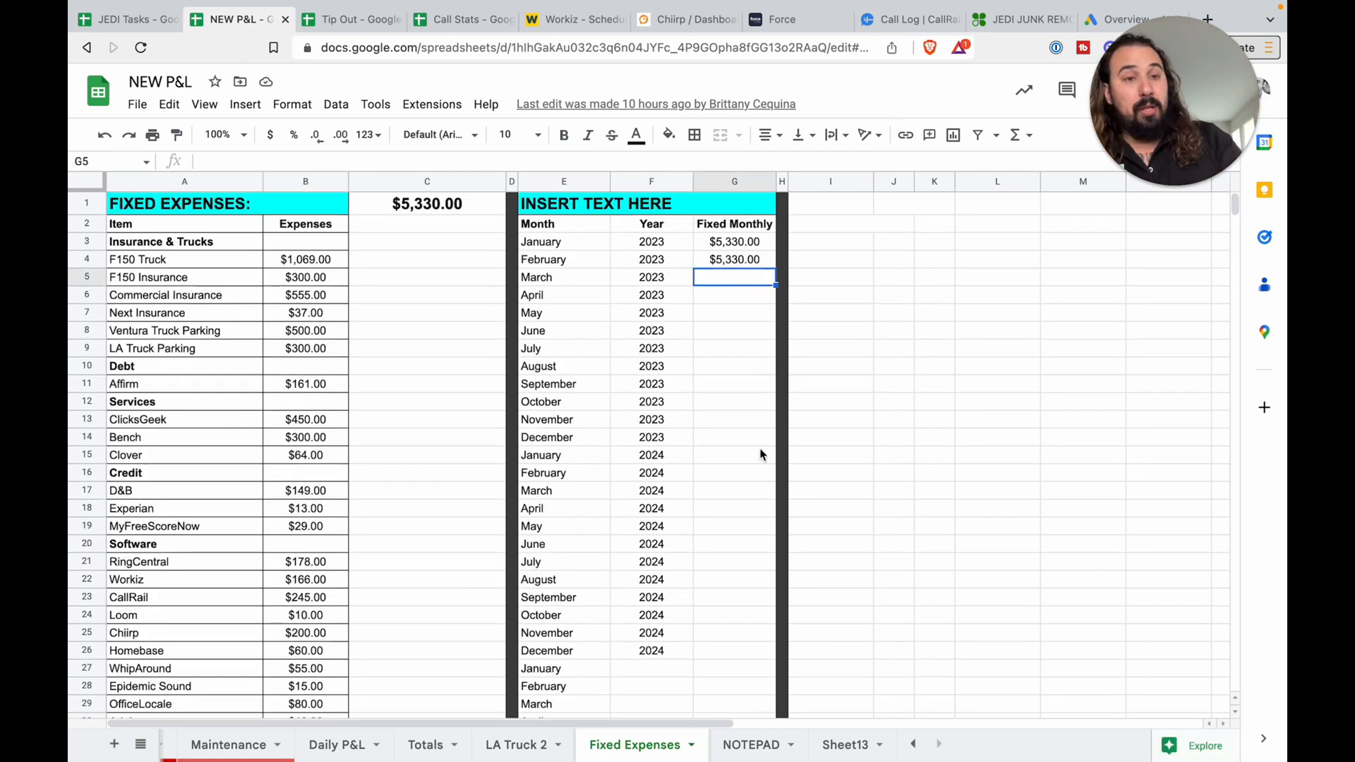
click(734, 259)
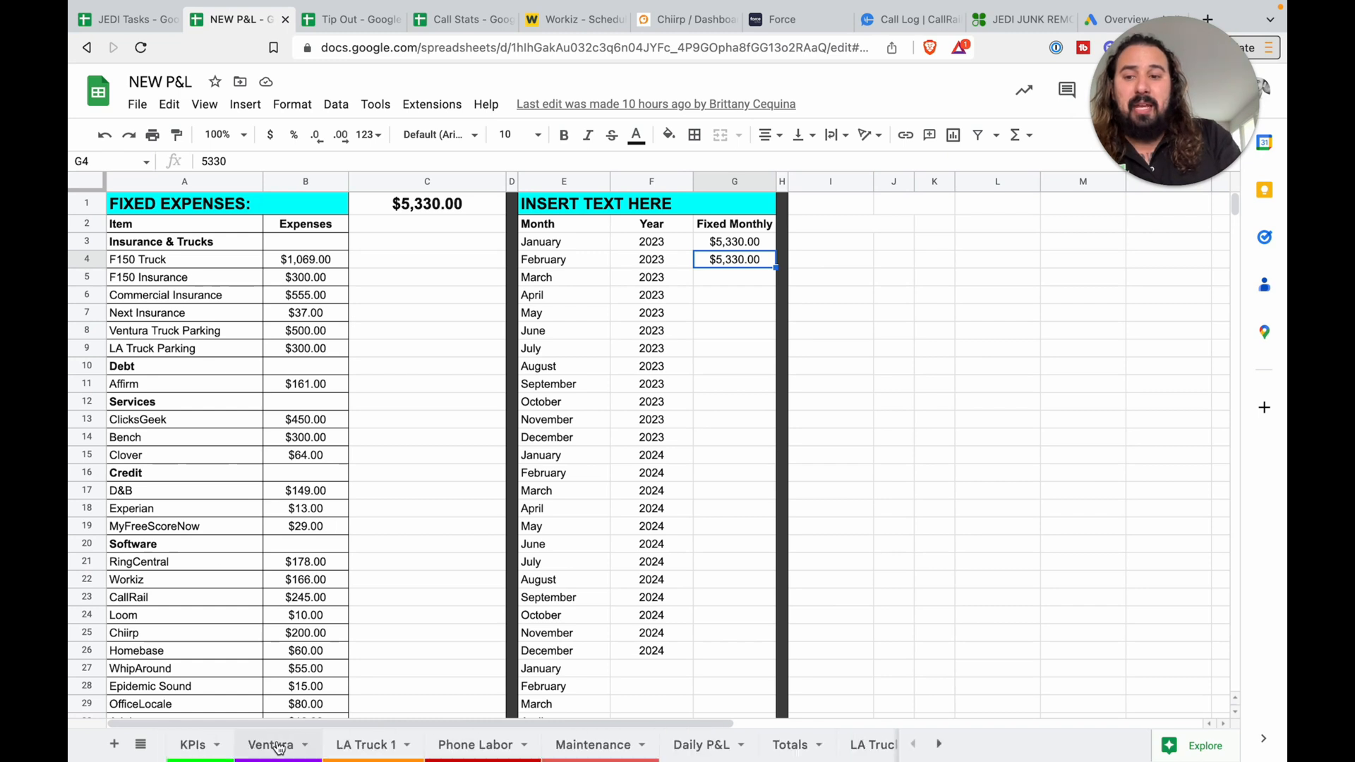
click(192, 745)
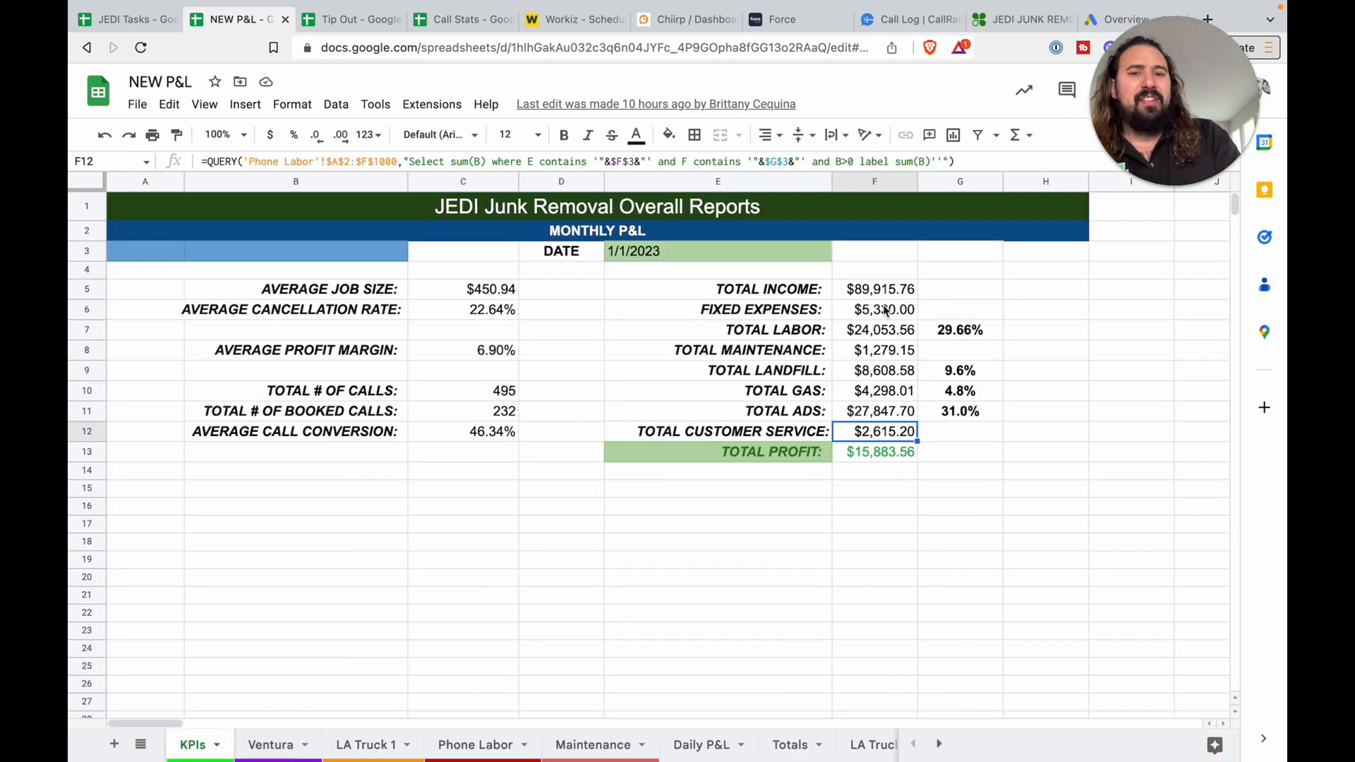
click(874, 330)
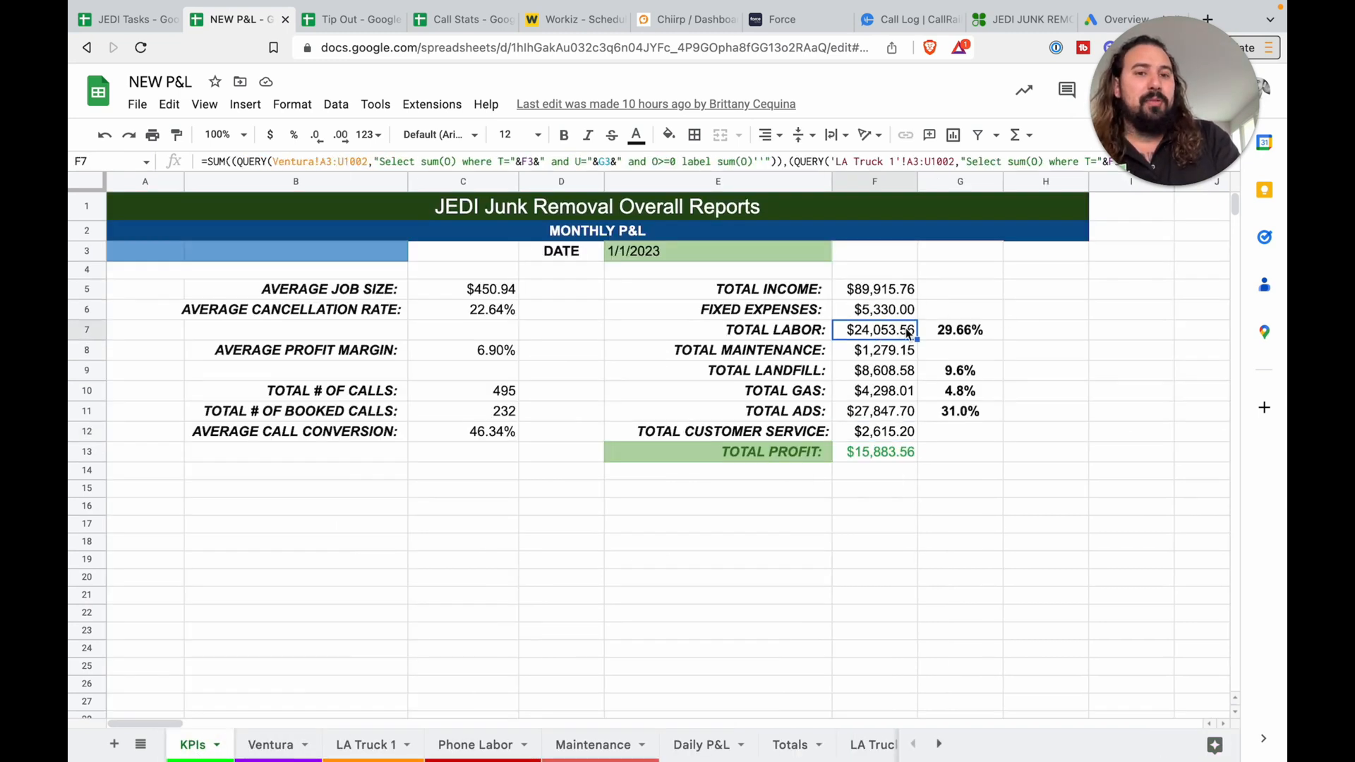
mouse_move(867, 689)
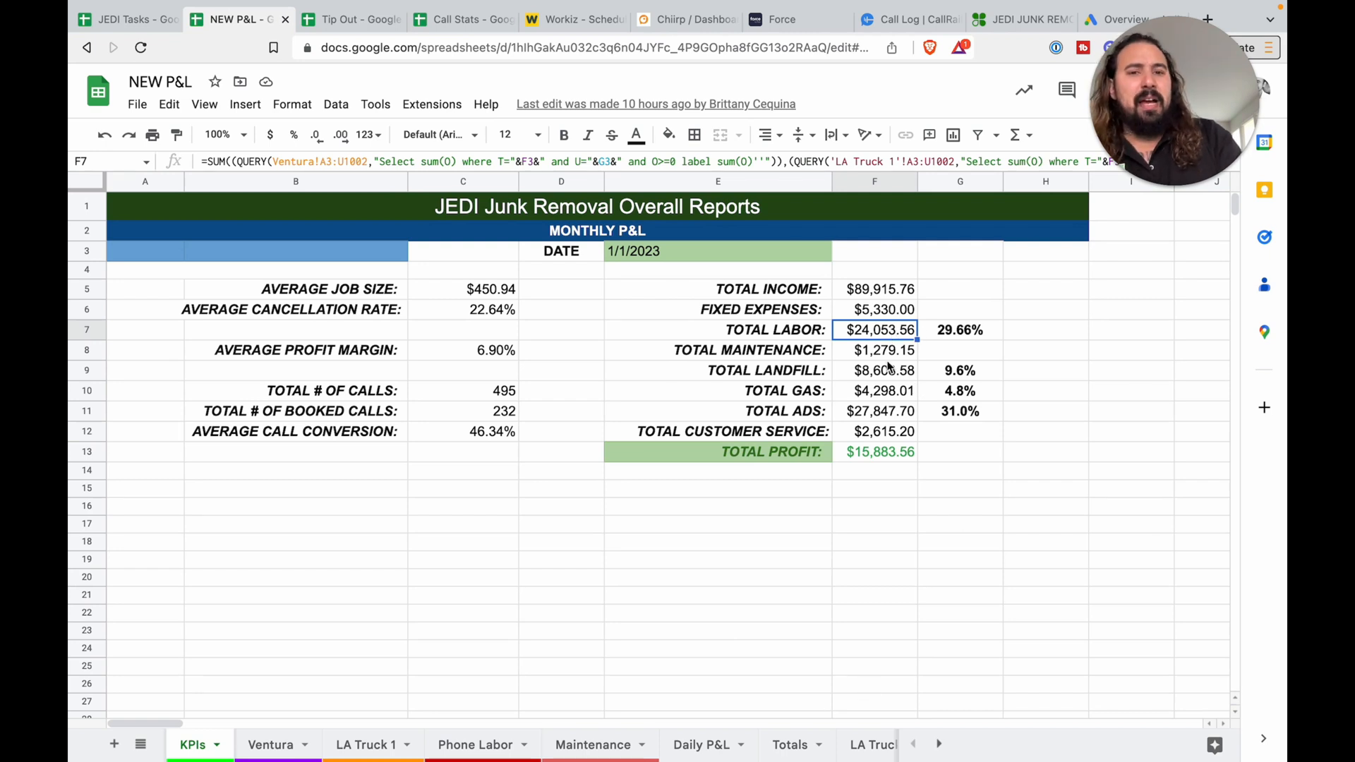
click(873, 411)
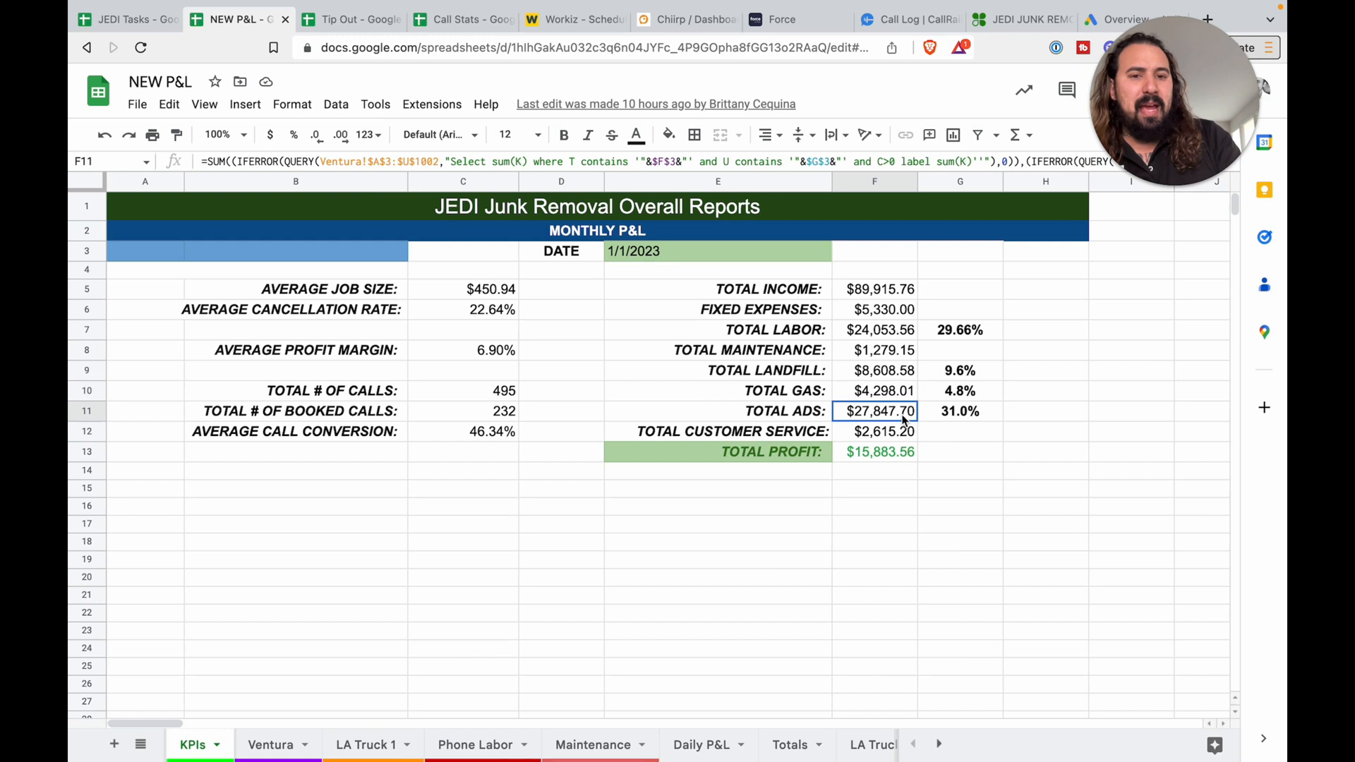
click(874, 451)
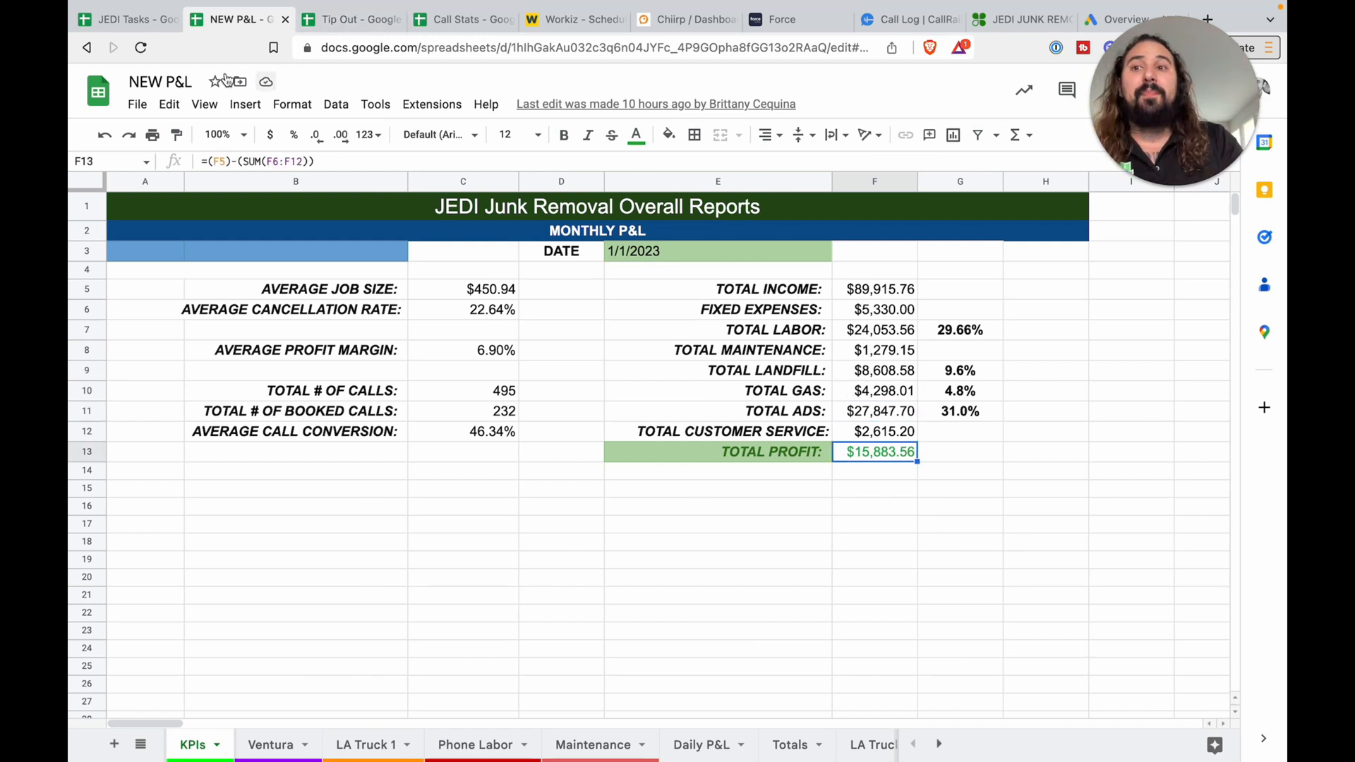
- Review the Tip Out spreadsheet's Ventura Crew and LA Crew tip sheets, ending on Ventura Crew
click(343, 19)
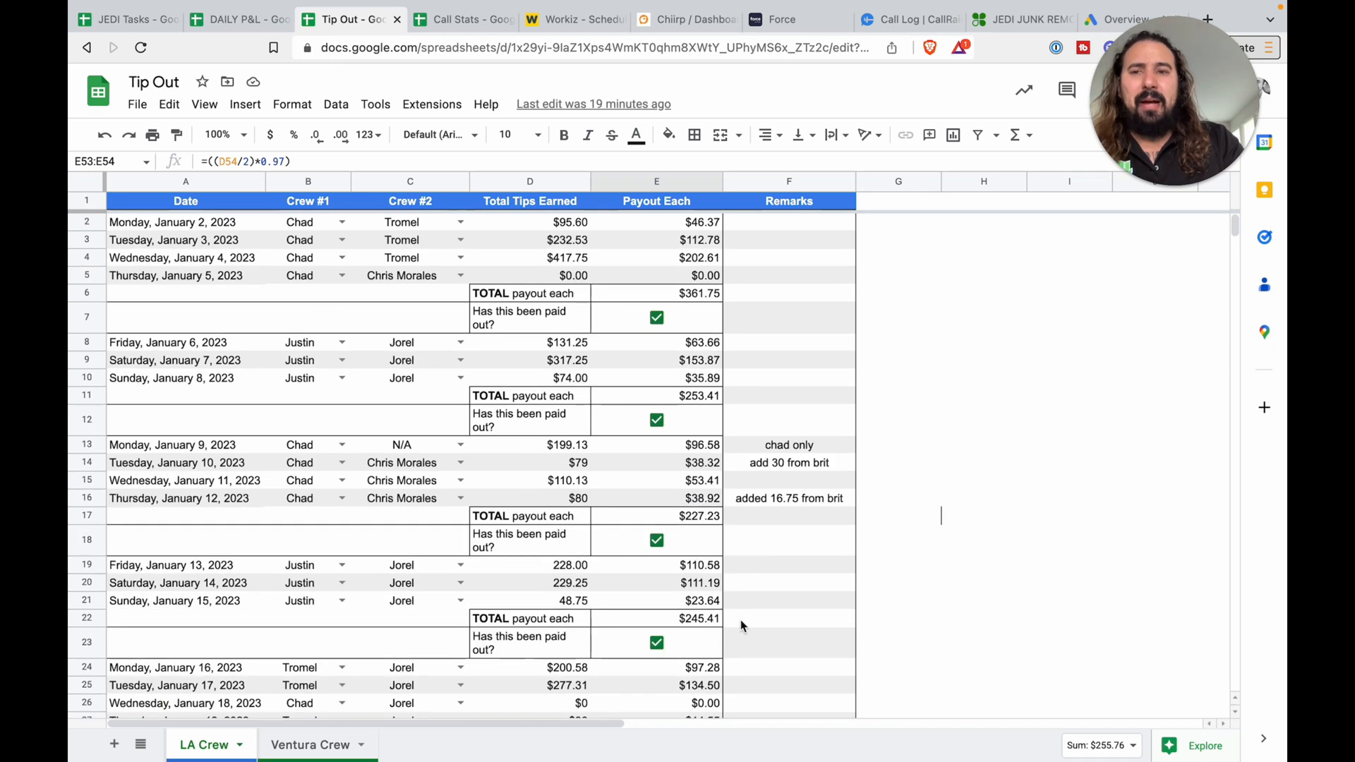
click(310, 744)
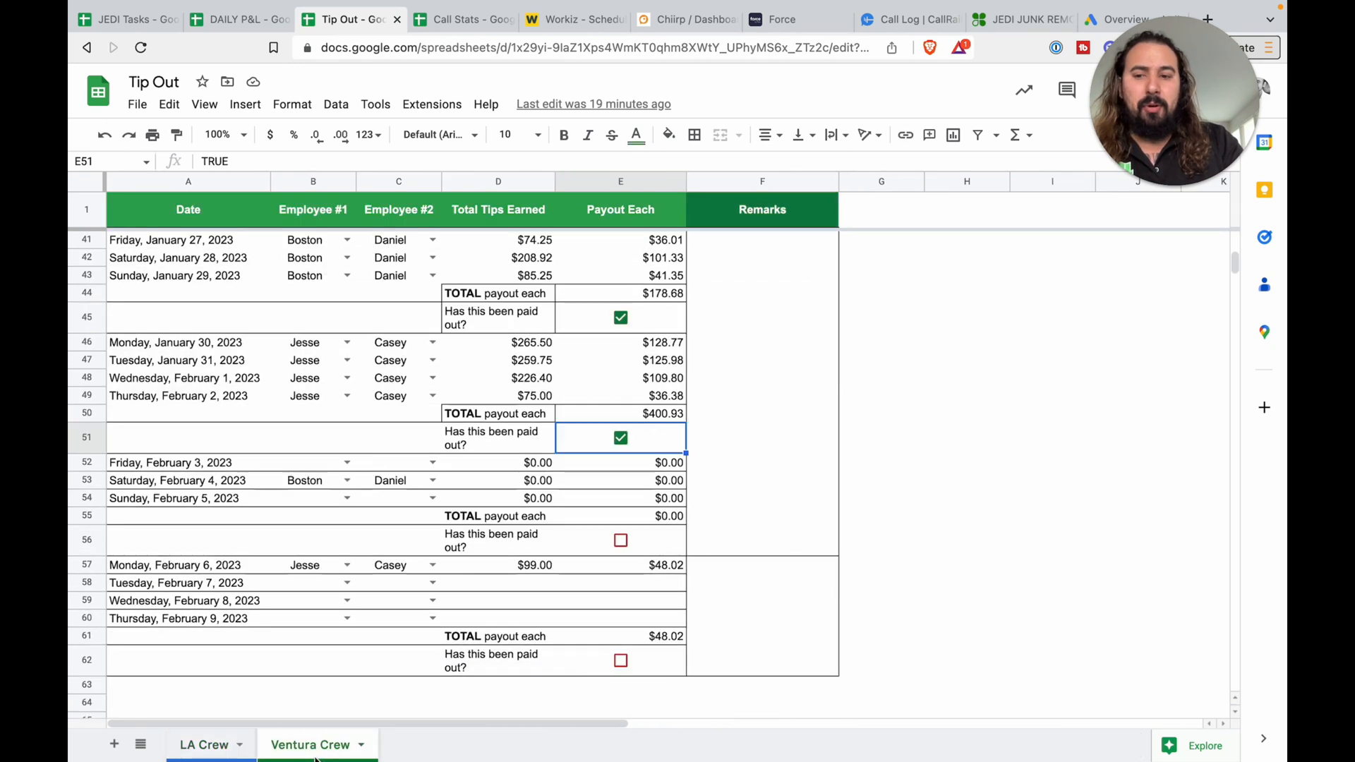
scroll(up, 3)
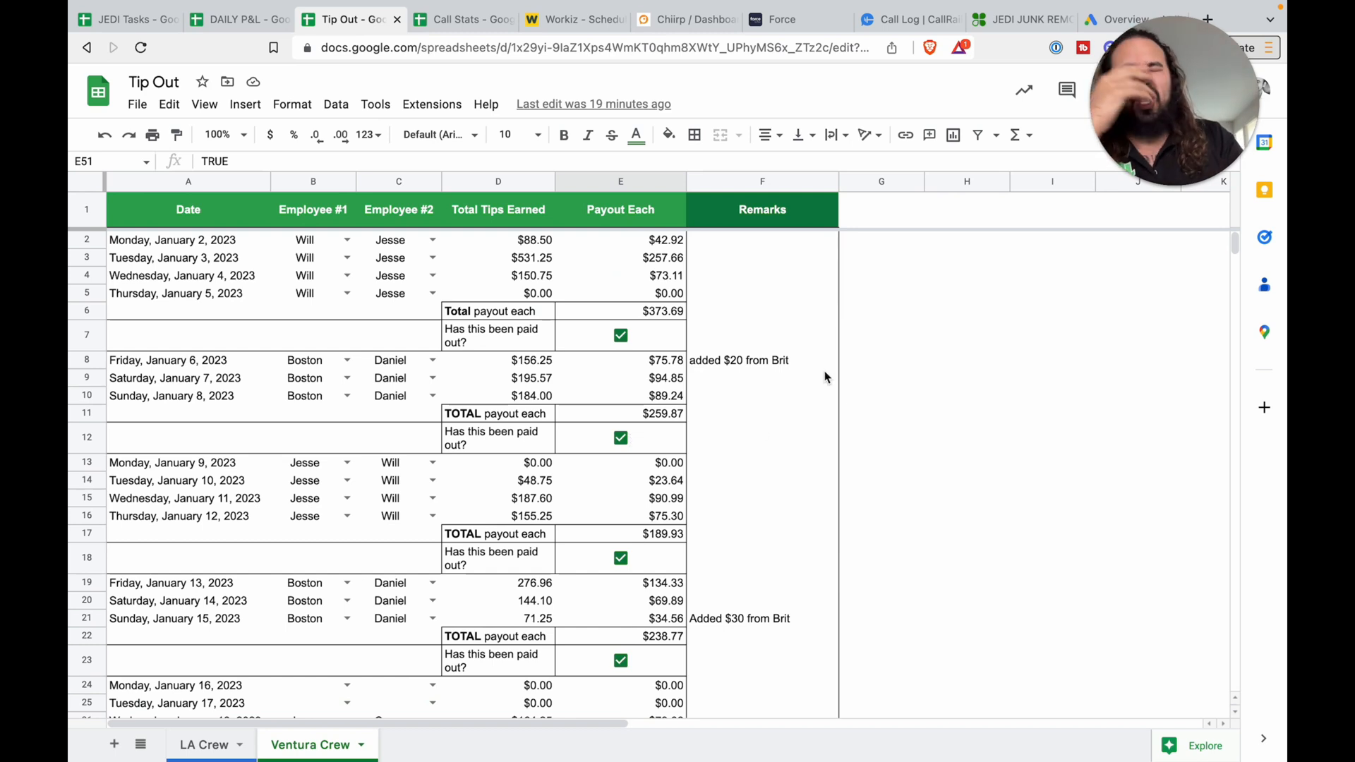
scroll(down, 3)
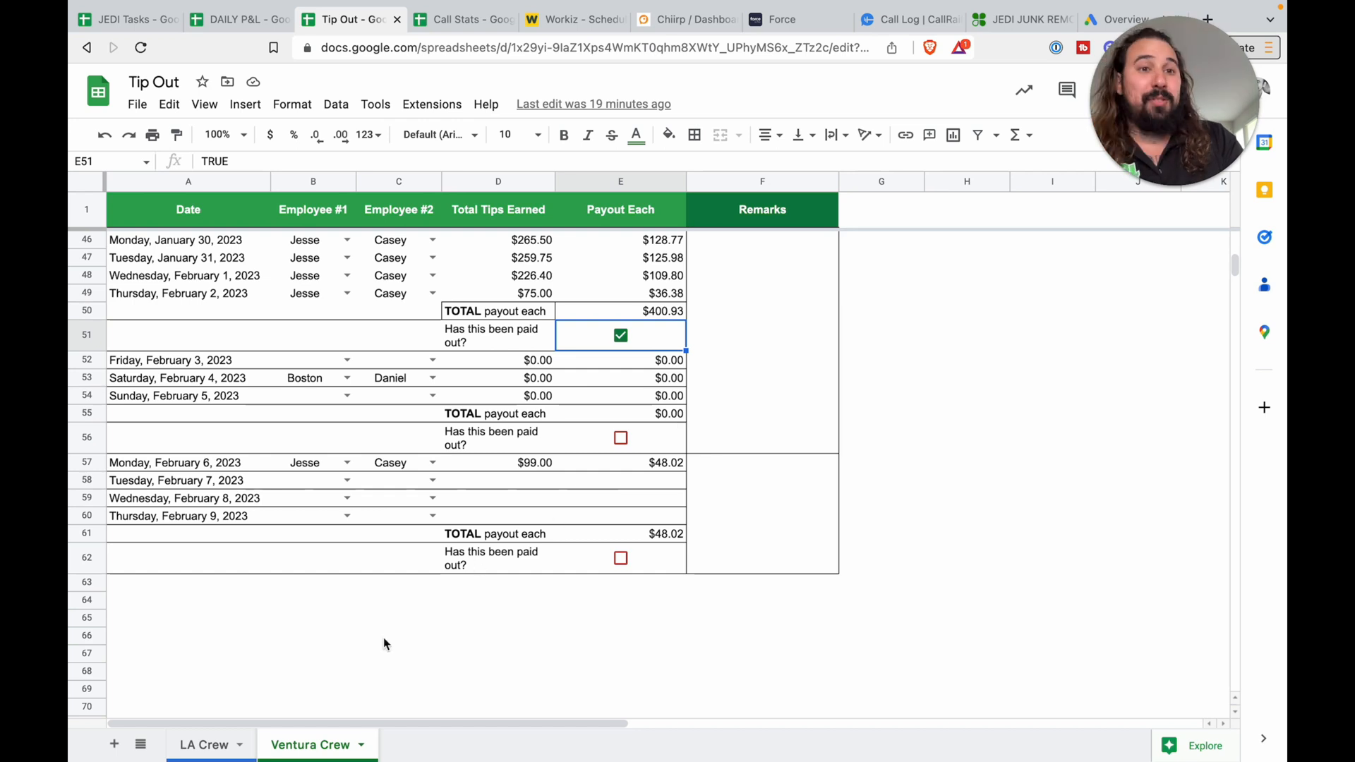
click(204, 744)
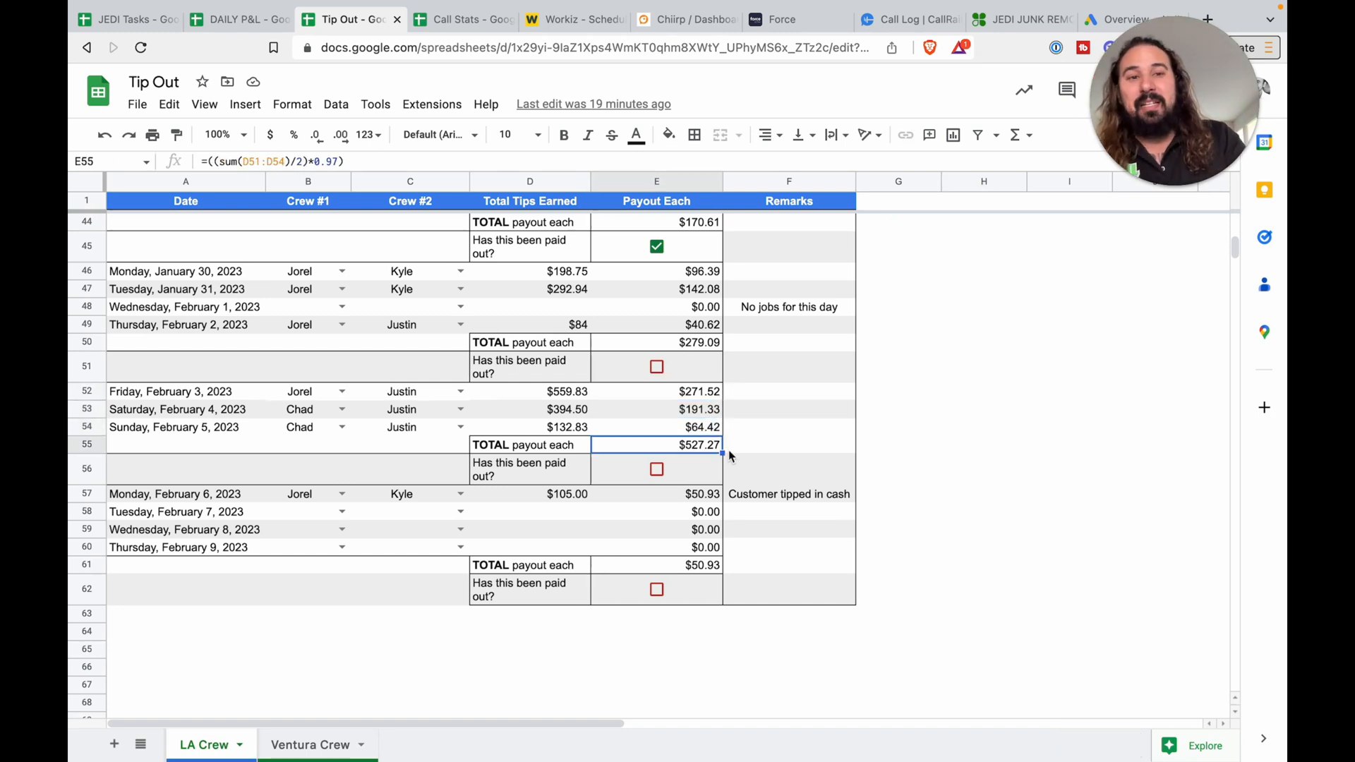
mouse_move(402, 482)
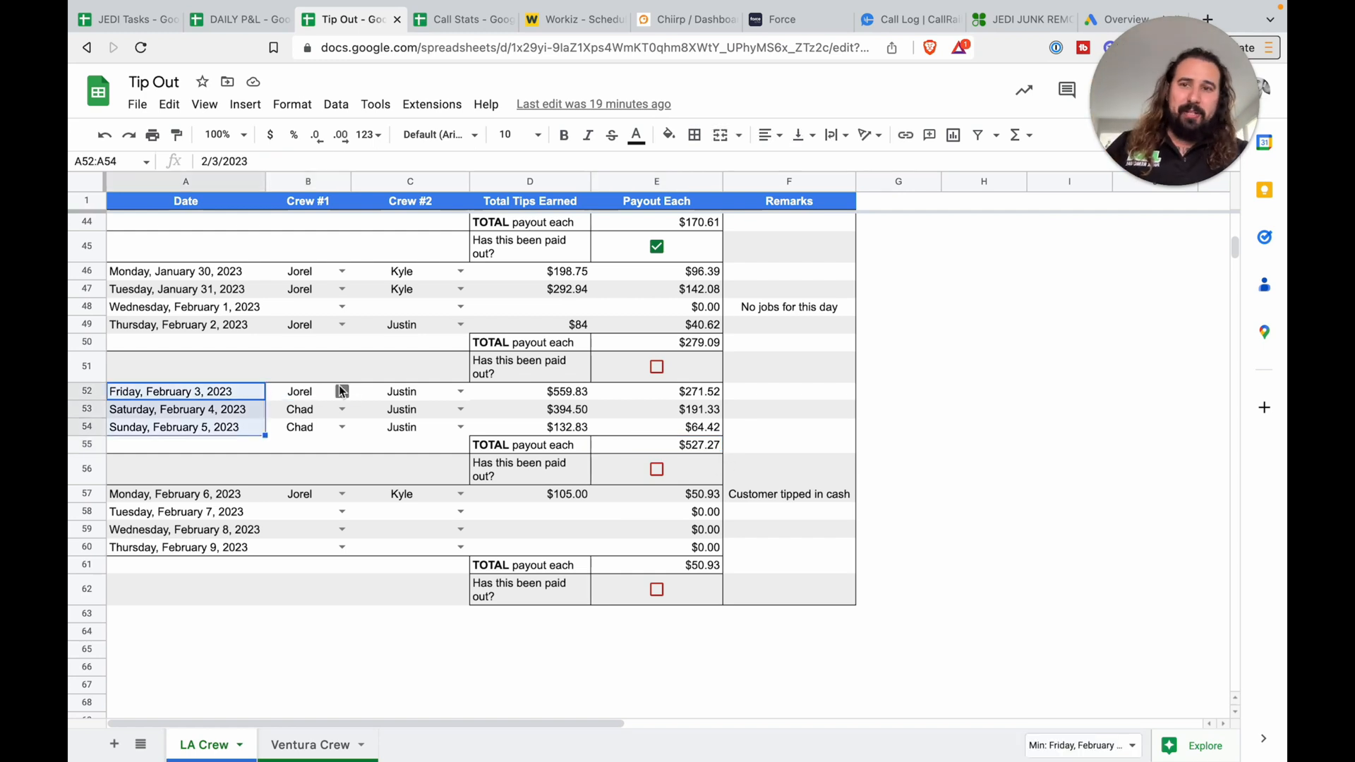
click(309, 744)
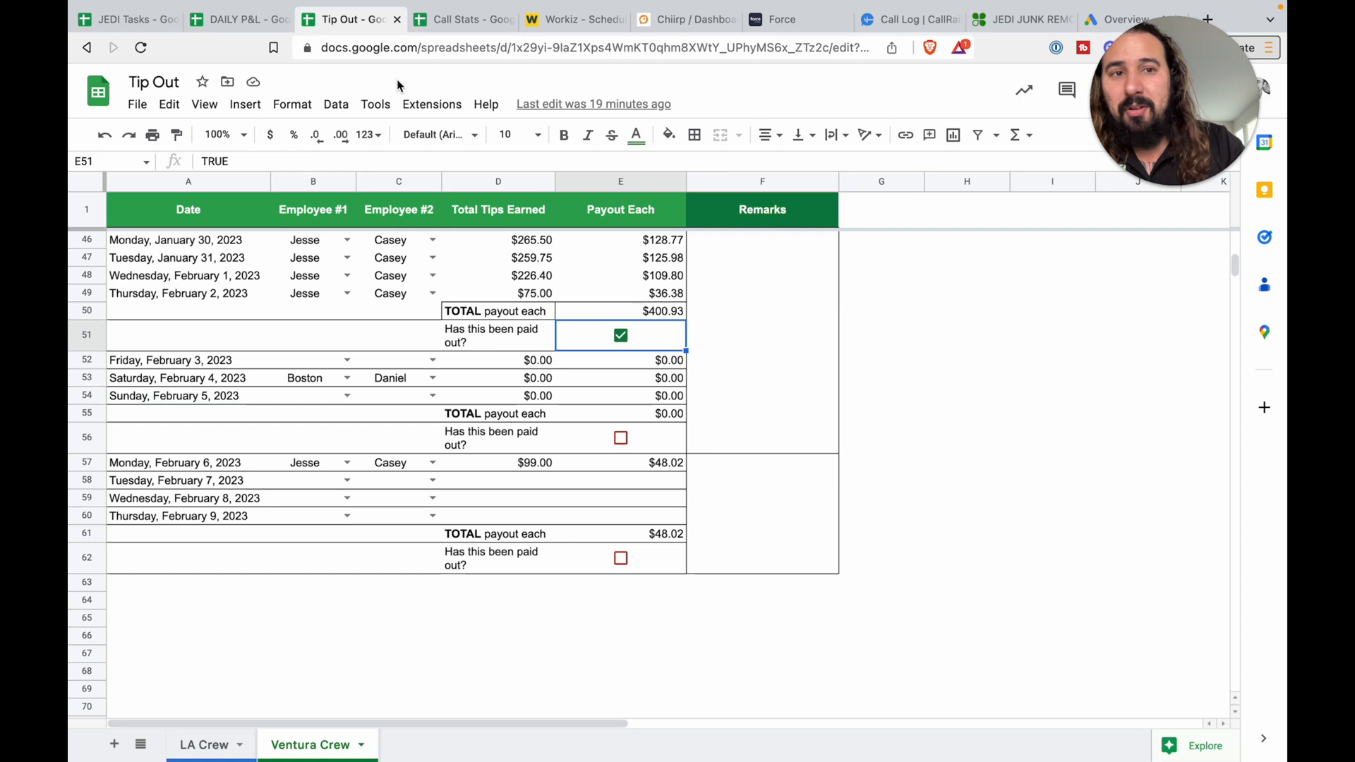
mouse_move(462, 19)
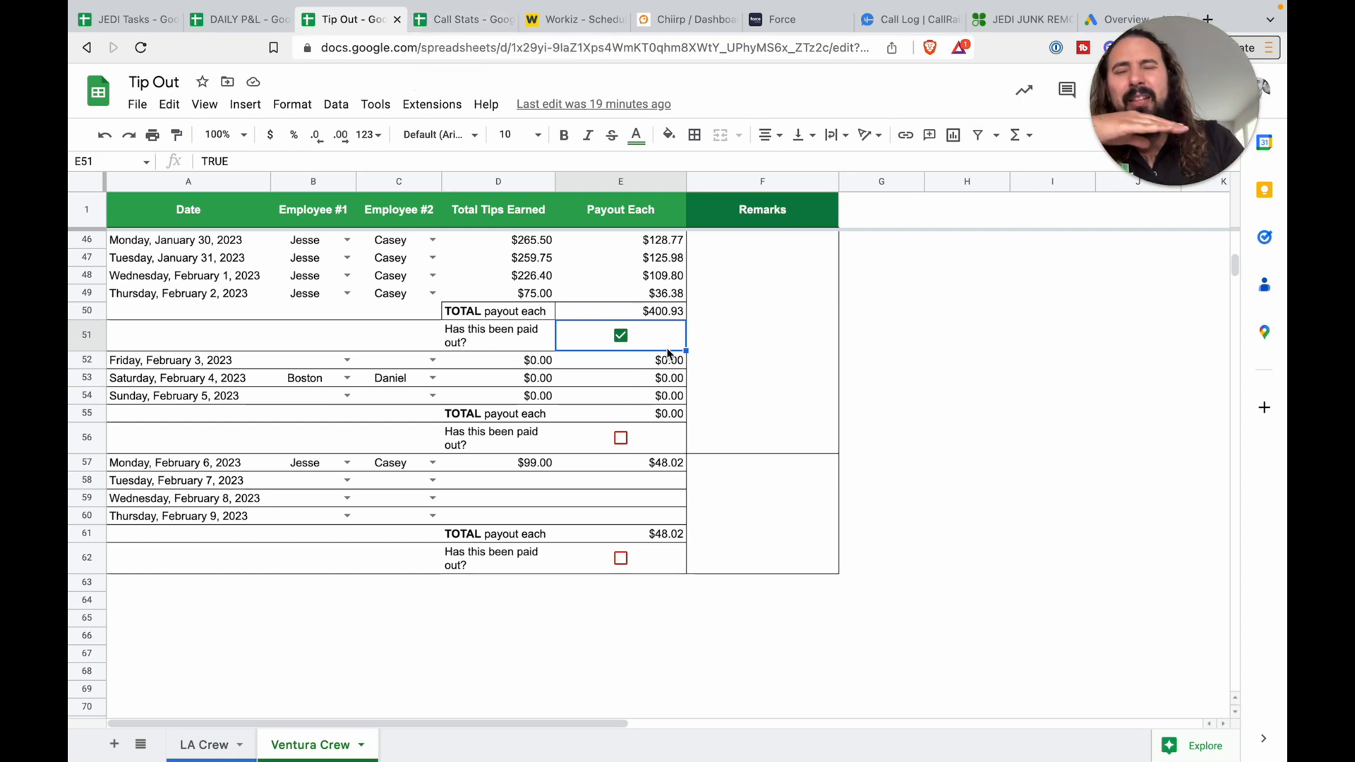
- Scroll through the Call Stats Overall sheet, then return to the JEDI Tasks spreadsheet
click(461, 19)
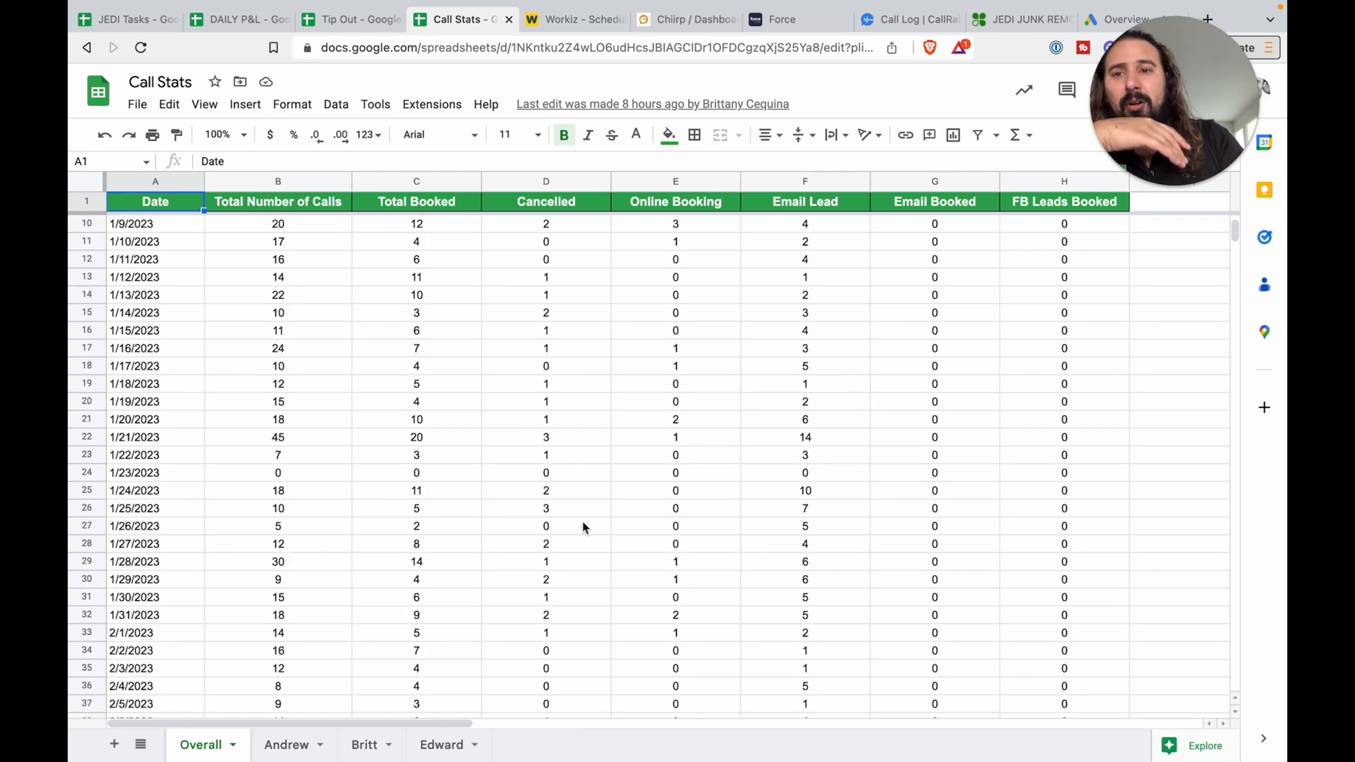
scroll(up, 3)
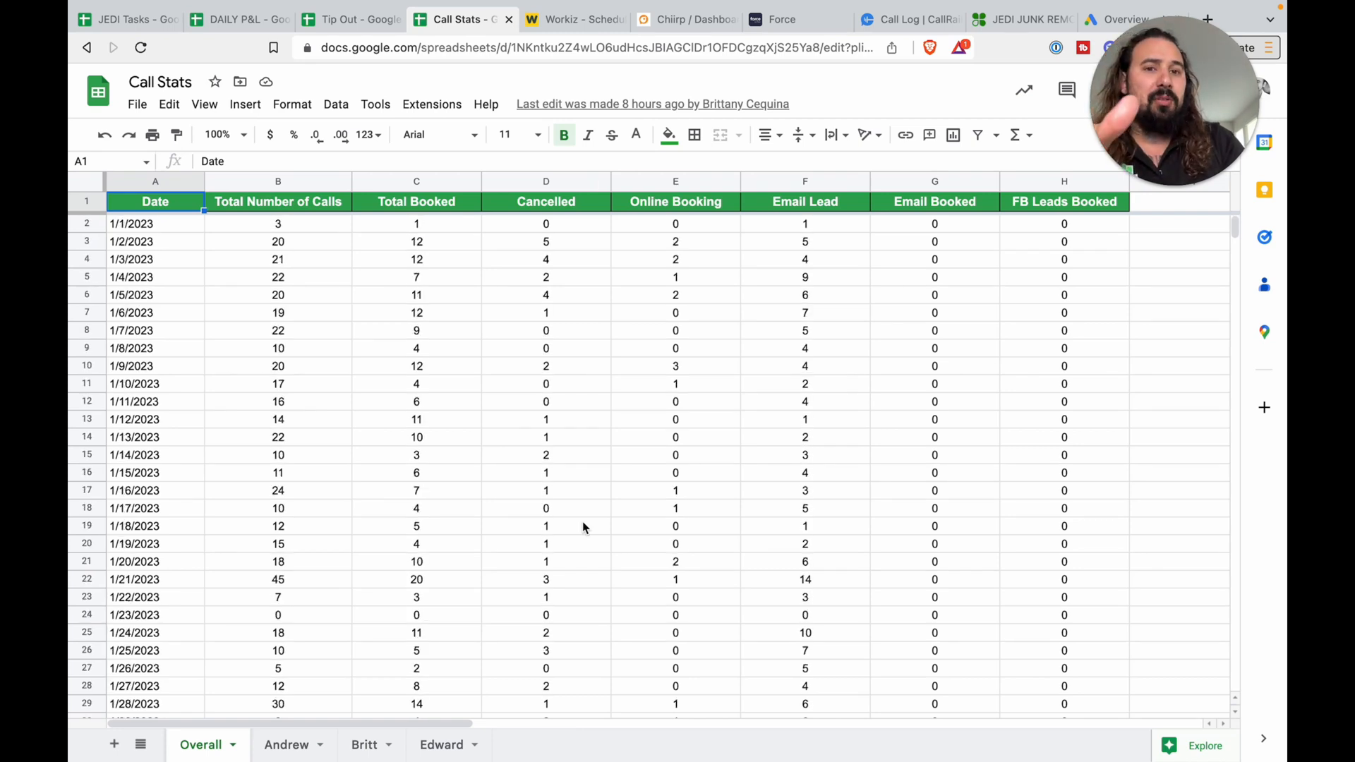
scroll(down, 3)
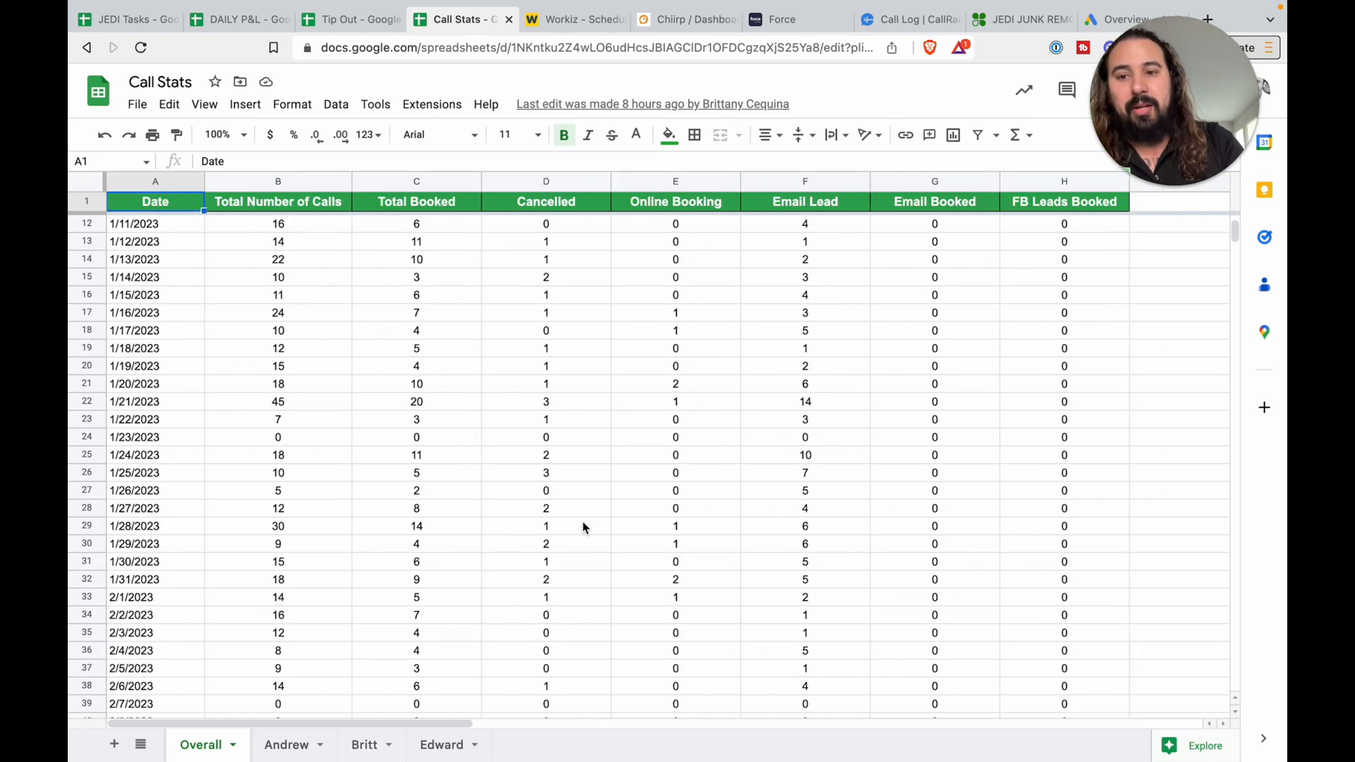
scroll(up, 3)
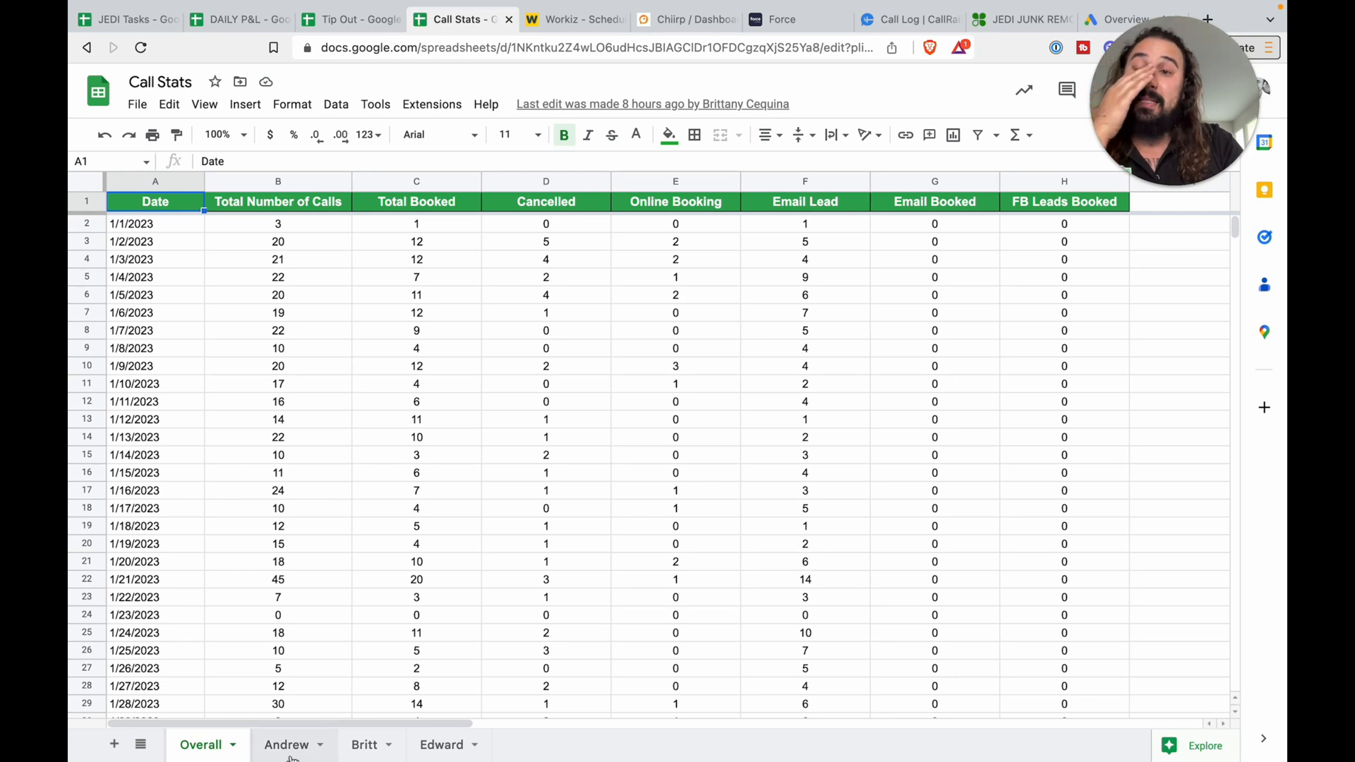
click(121, 20)
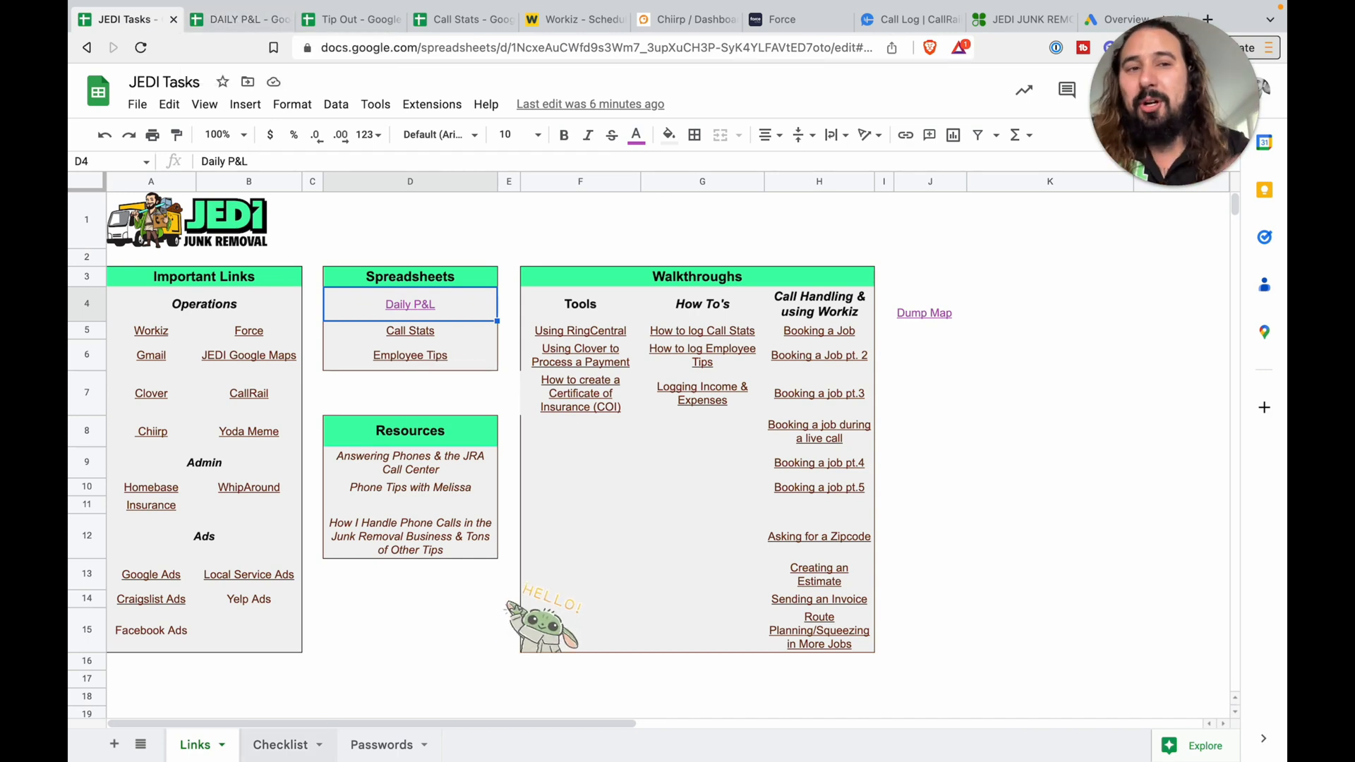
- Review the Checklist's Workiz schedule, 9AM and 1PM CL ad tasks, then return to Links
click(280, 745)
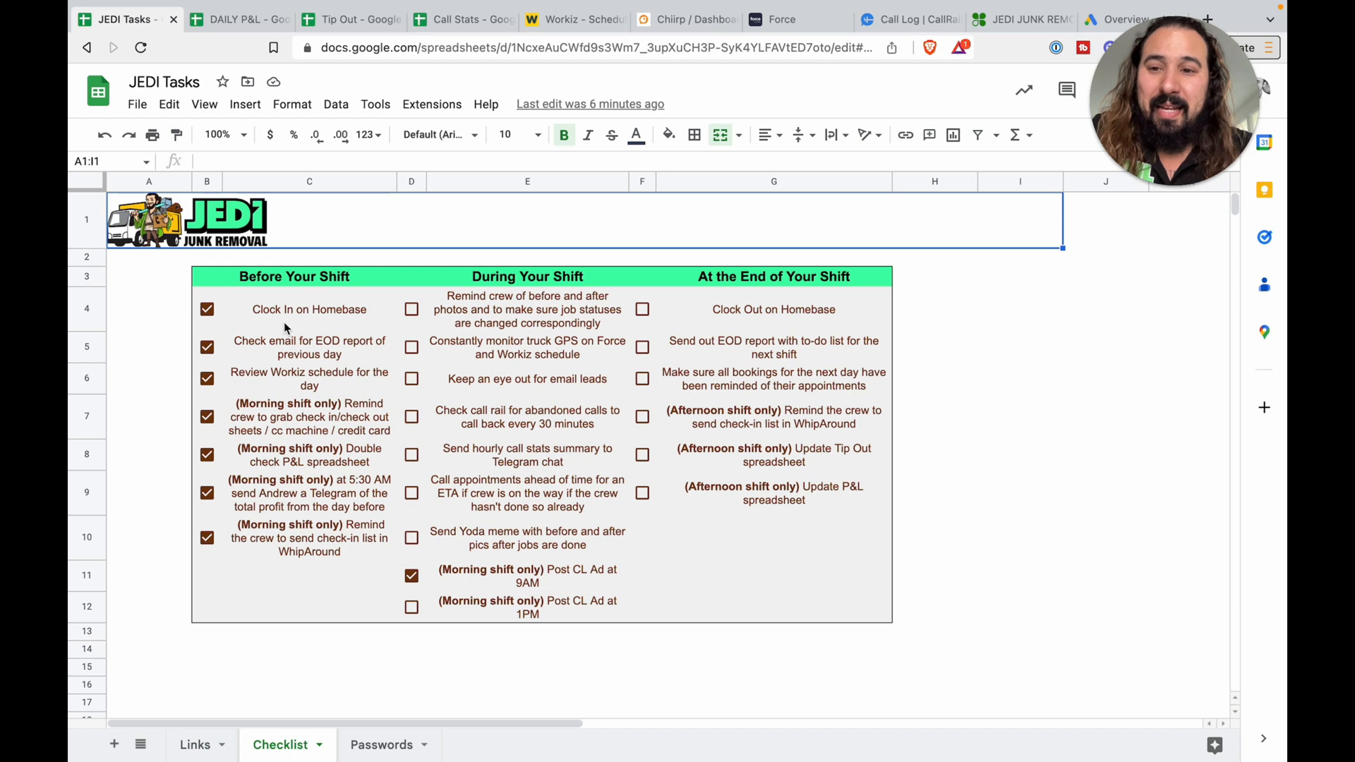
click(310, 379)
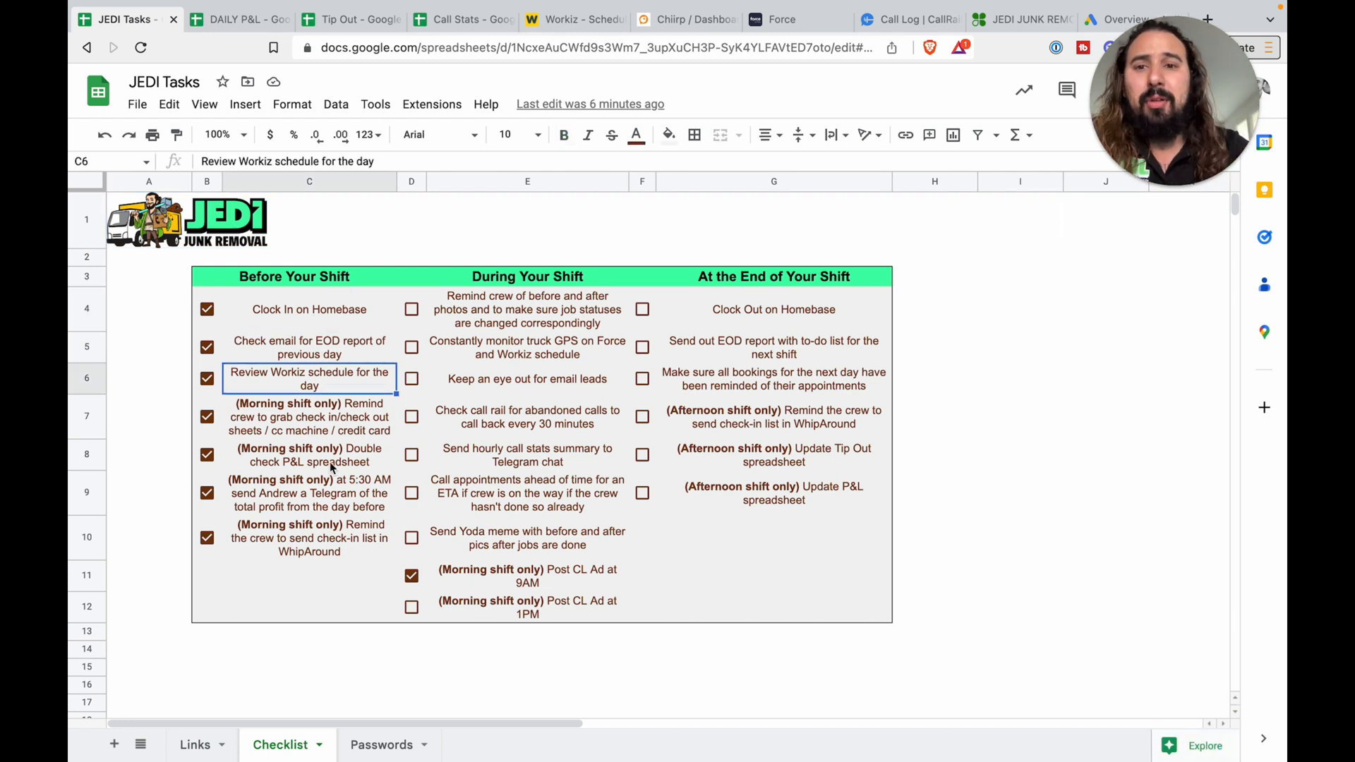
click(527, 576)
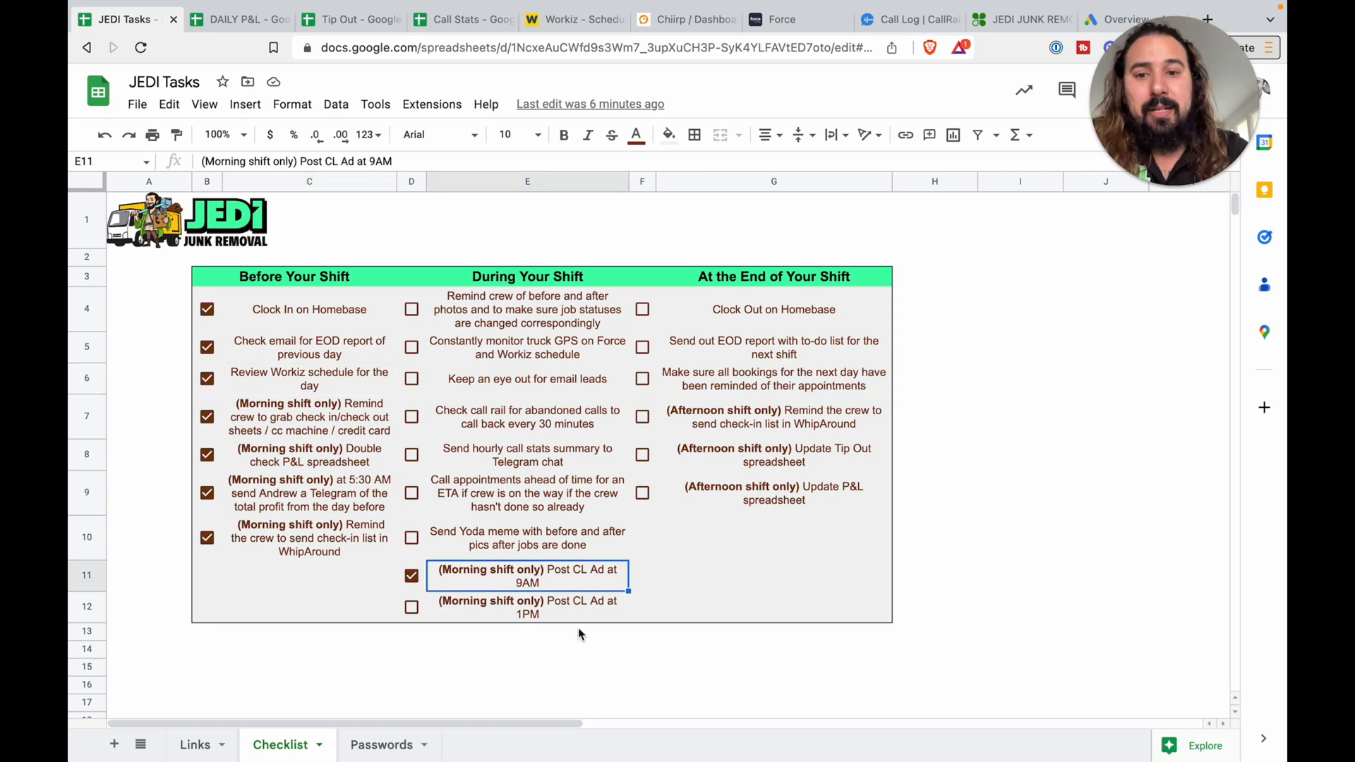
click(528, 607)
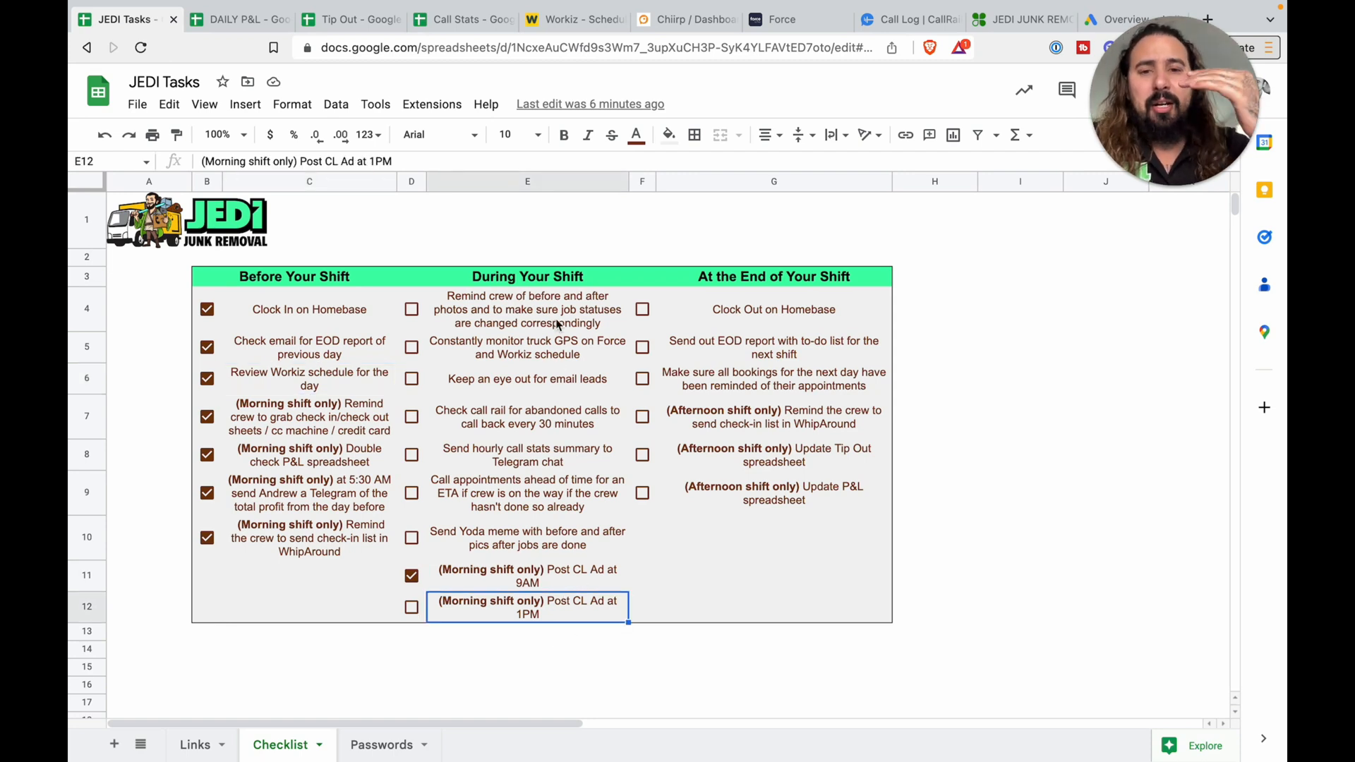
mouse_move(598, 497)
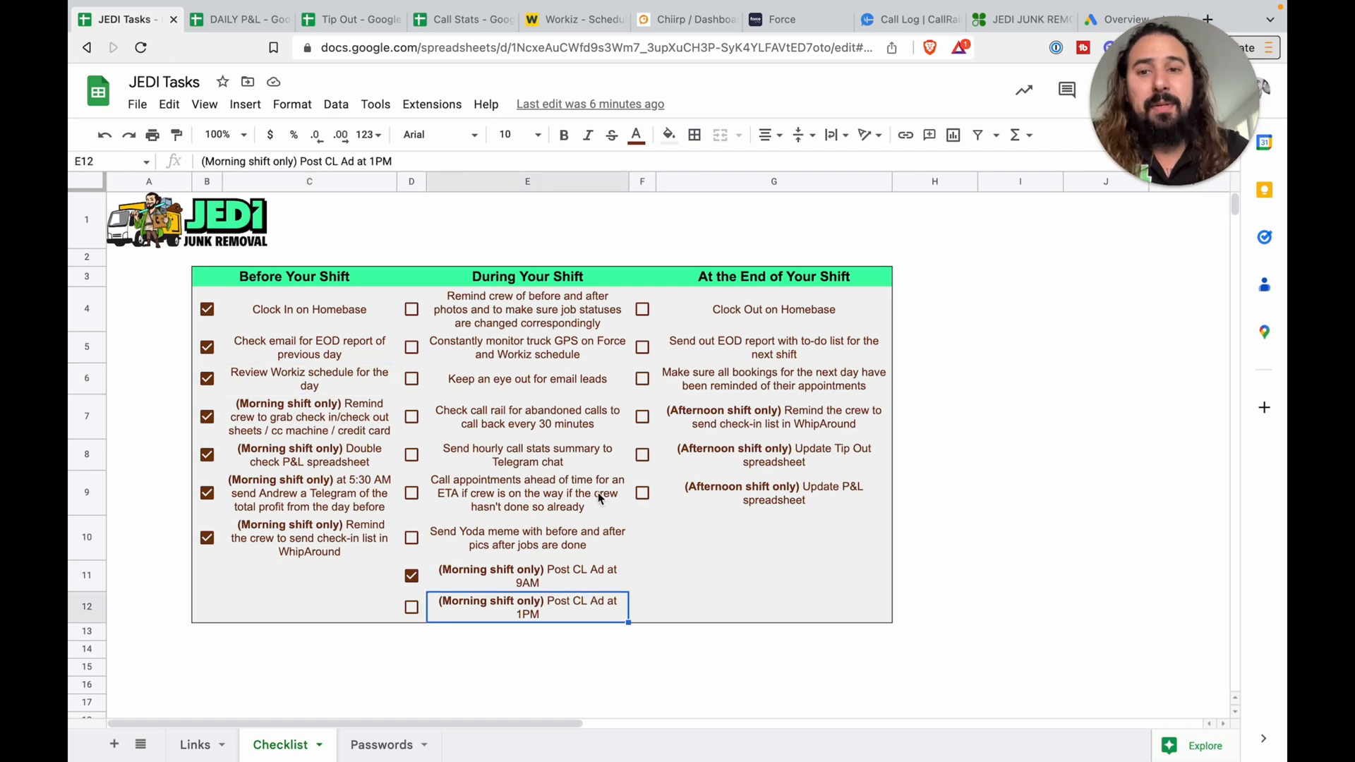
click(195, 744)
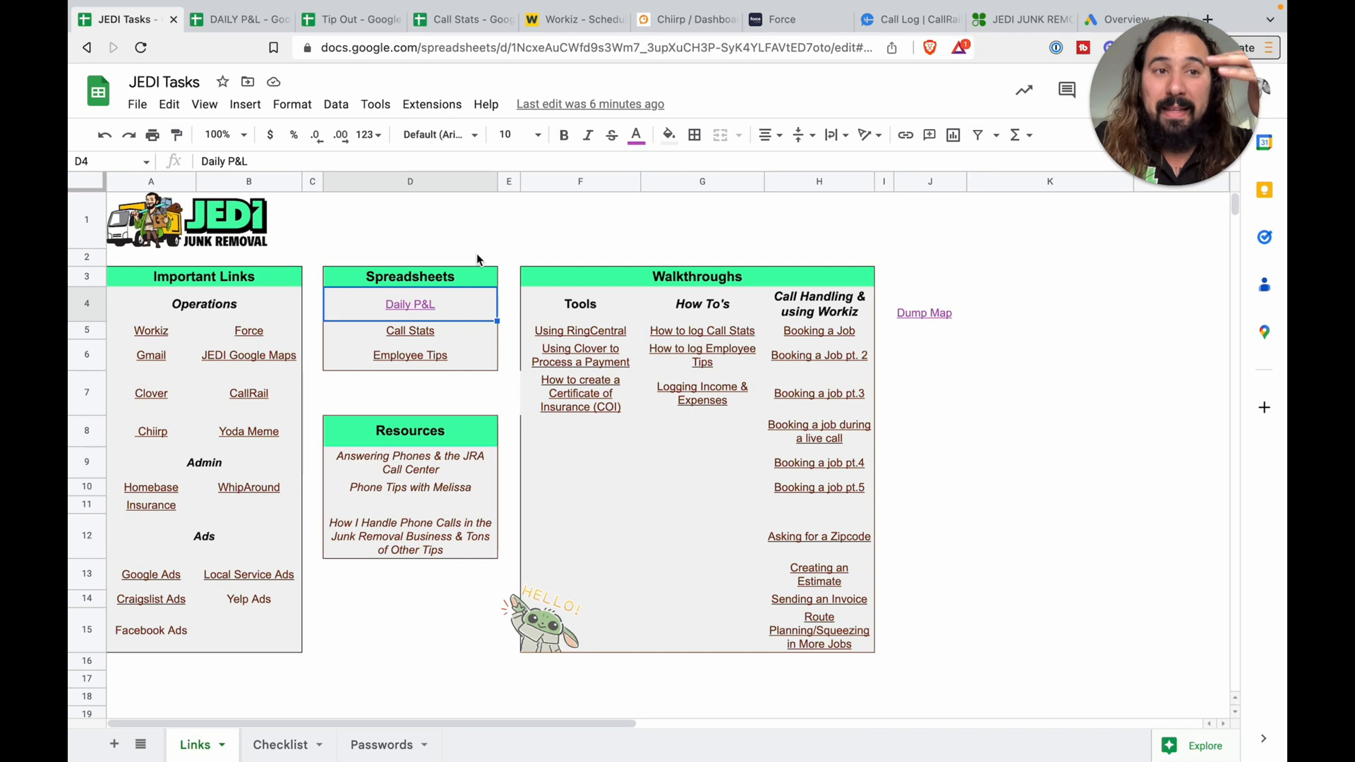
mouse_move(459, 415)
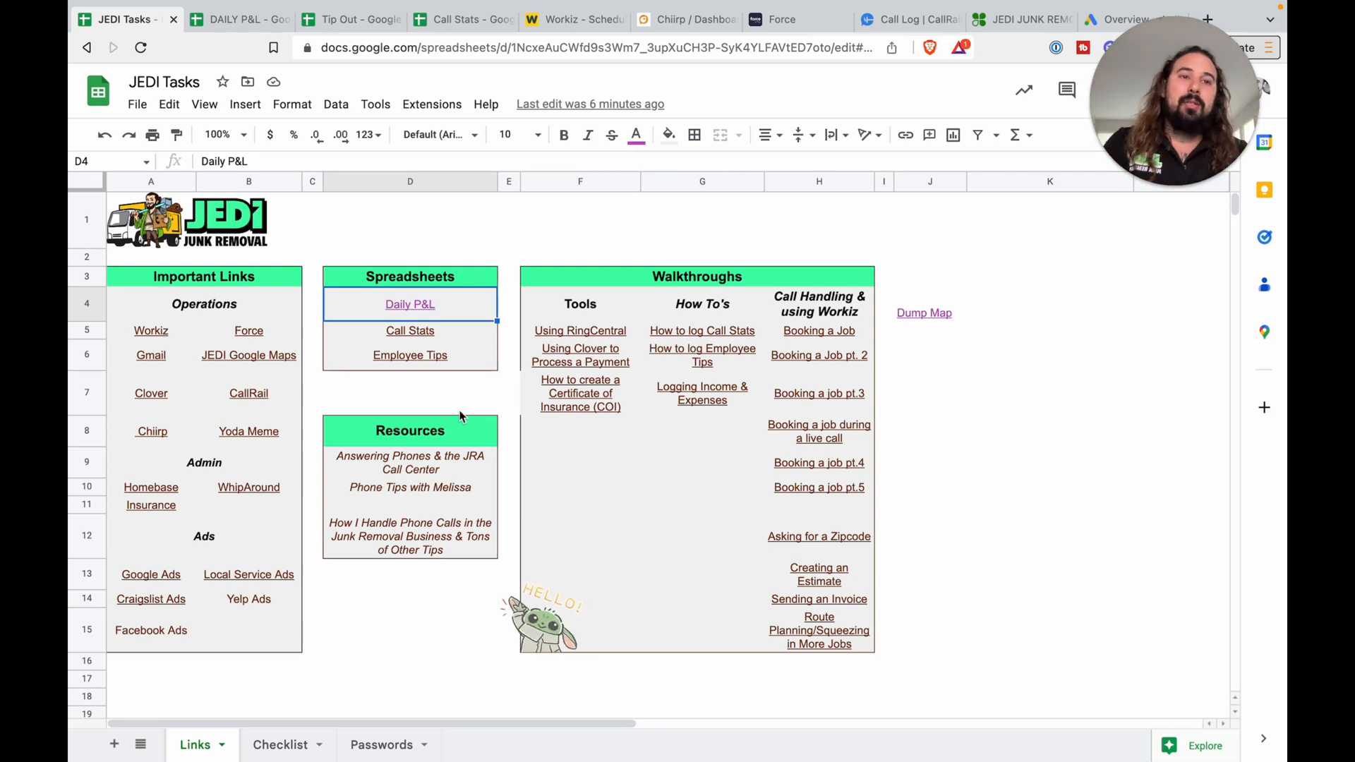
mouse_move(409, 304)
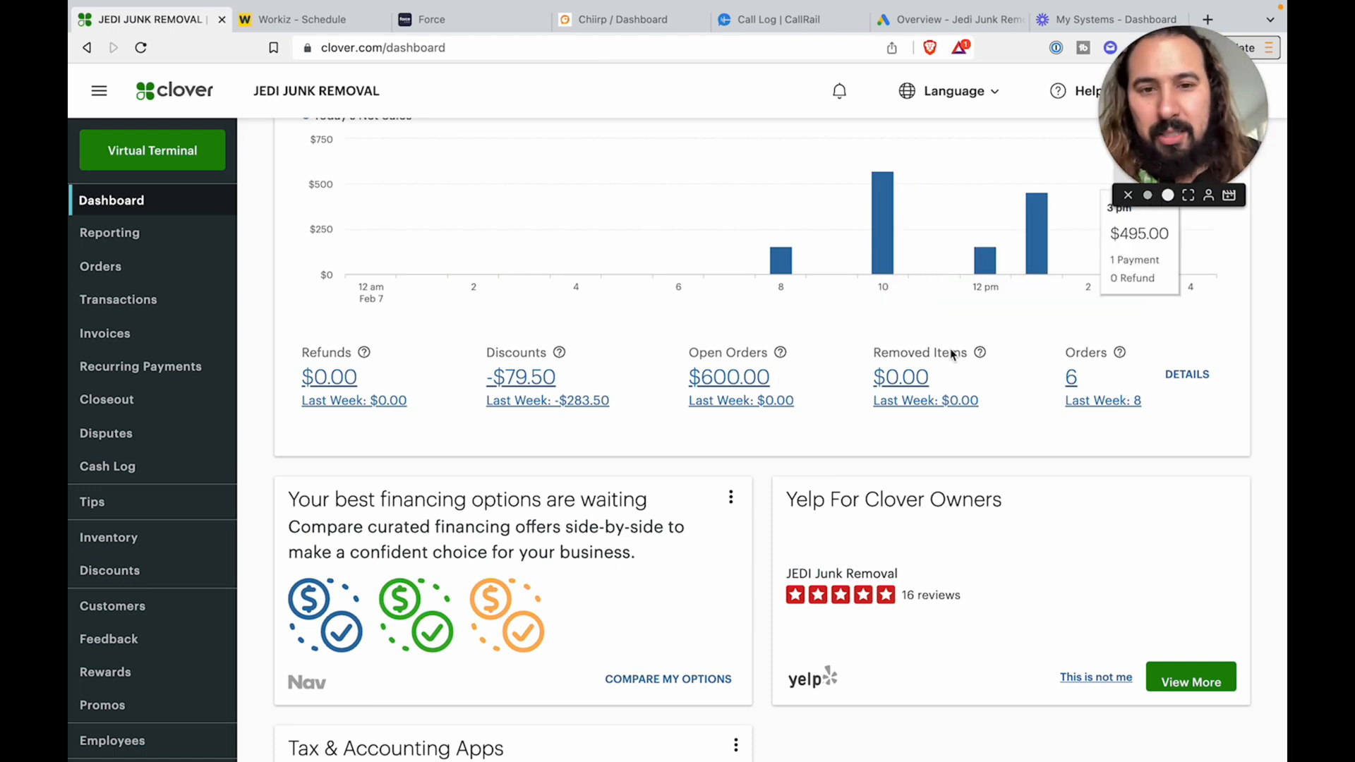
- Scroll back to the top of the Clover dashboard showing $1,810.50 net sales
scroll(up, 3)
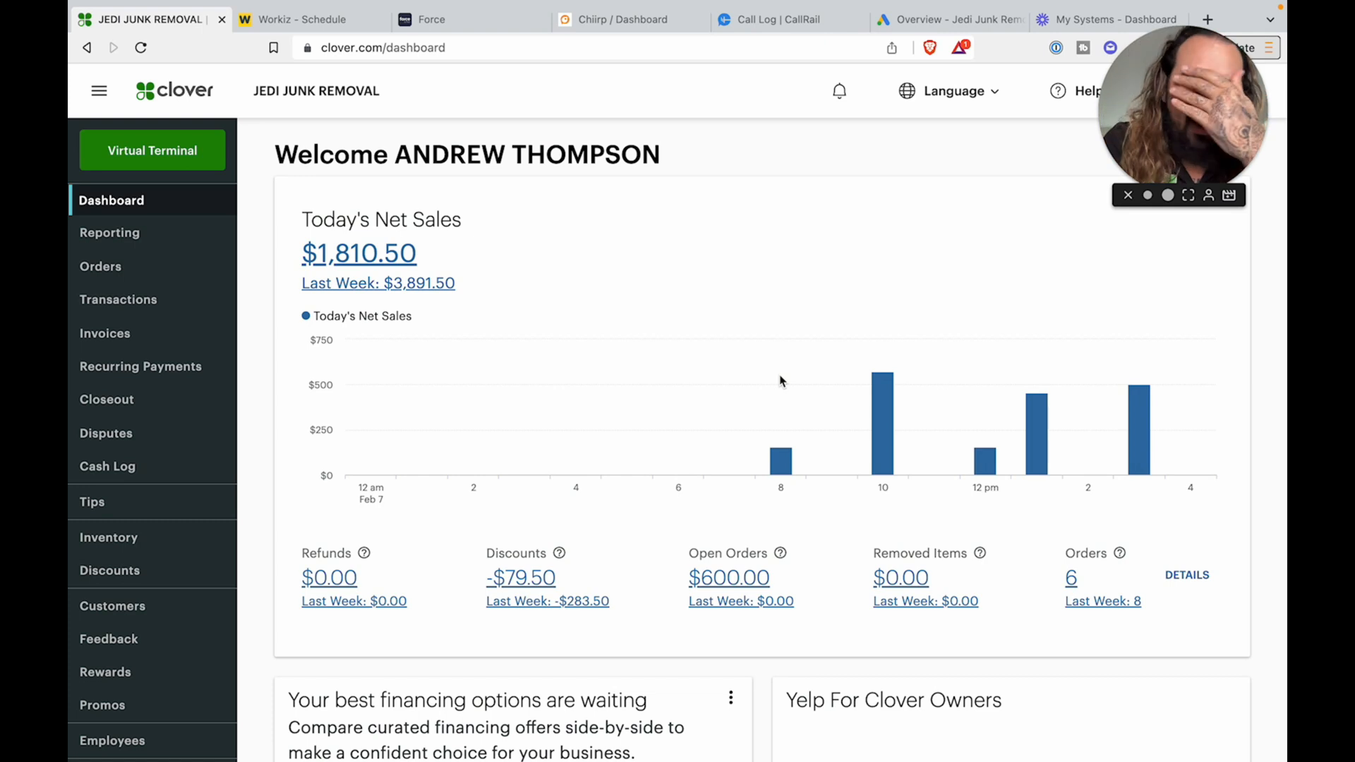
mouse_move(100, 266)
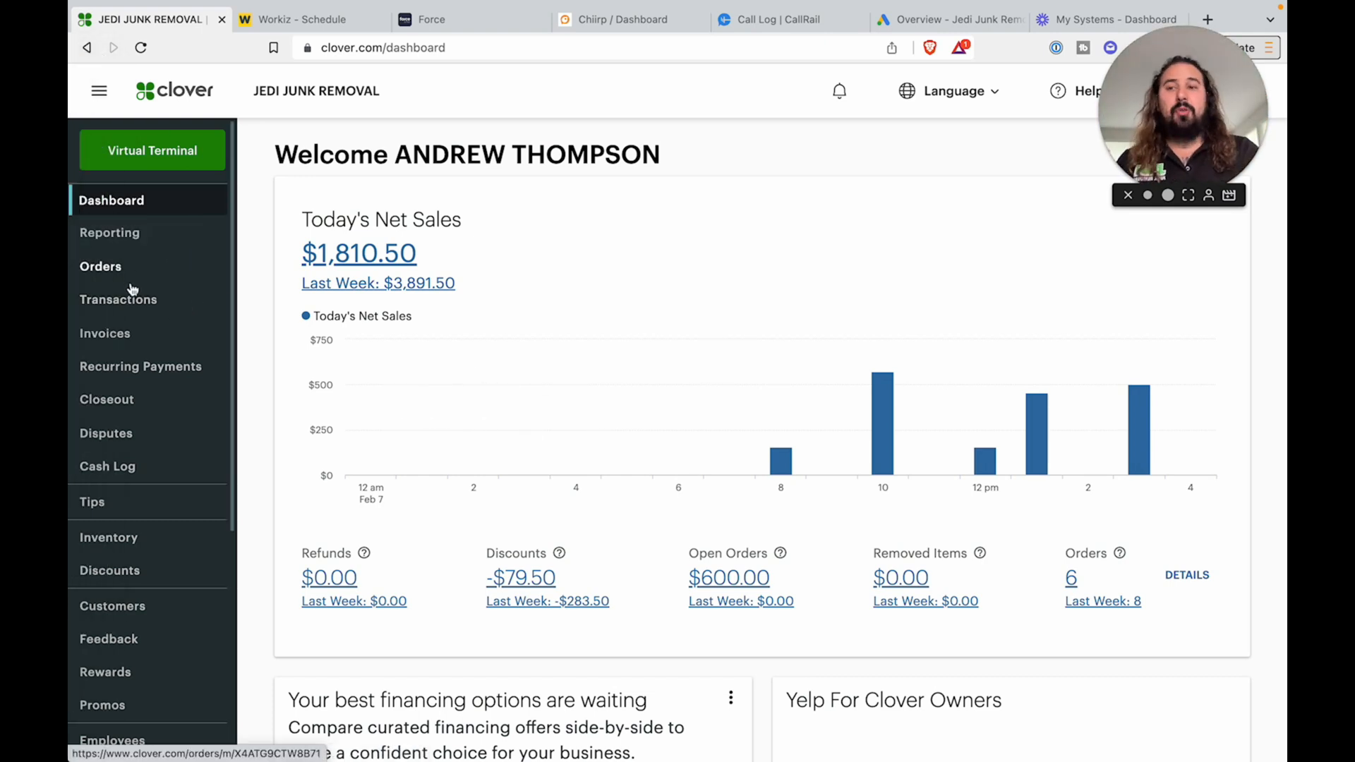
- Go to Transactions > Payments in the Clover sidebar
click(118, 299)
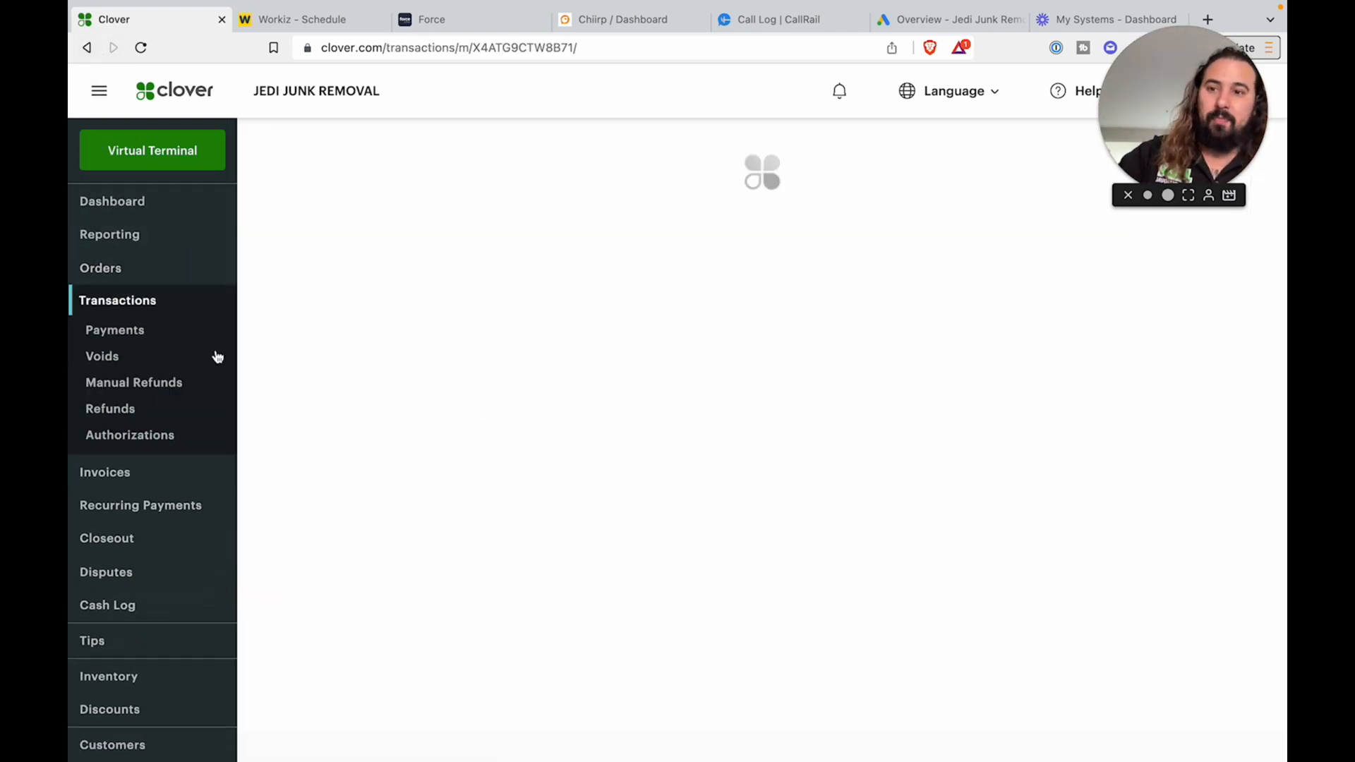
click(115, 331)
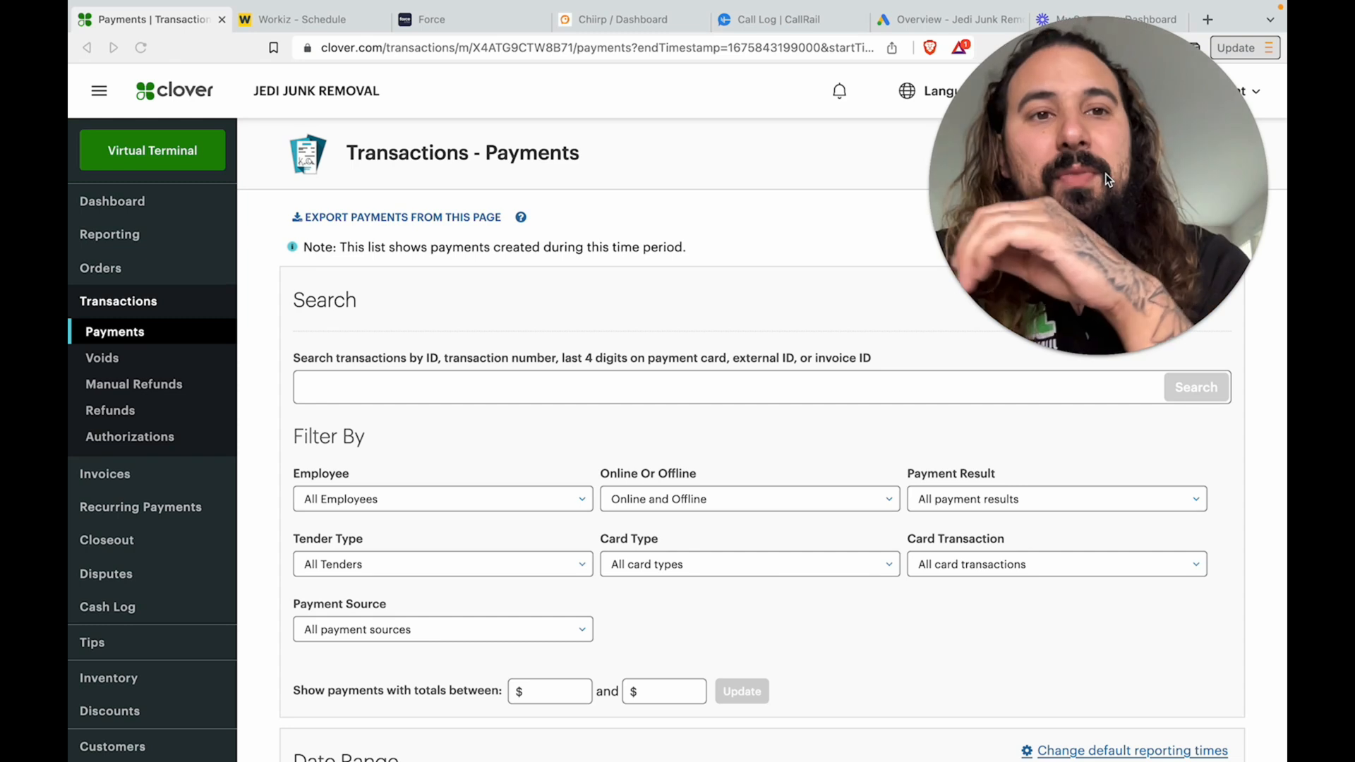
- In Virtual Terminal, enter a 150 subtotal and a 20.00 tip for a $170 total
click(152, 150)
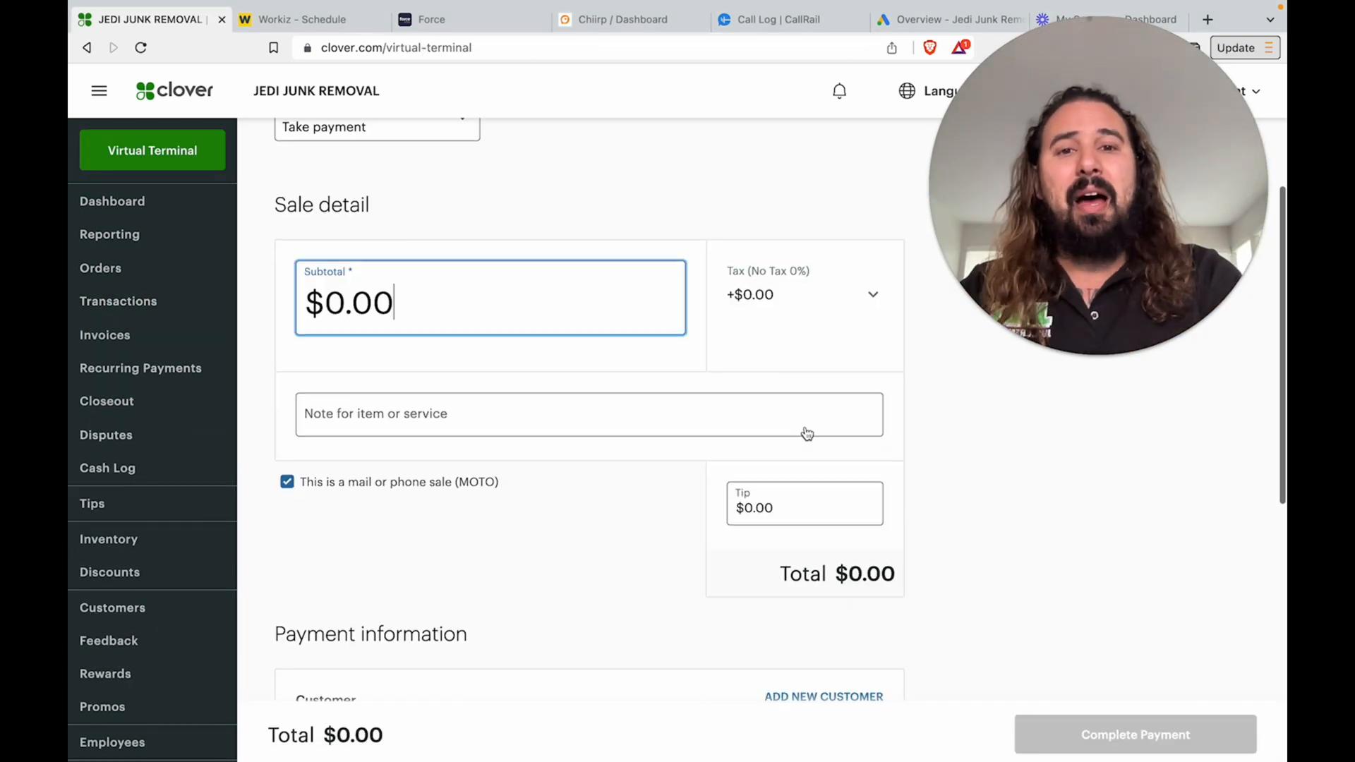
scroll(up, 3)
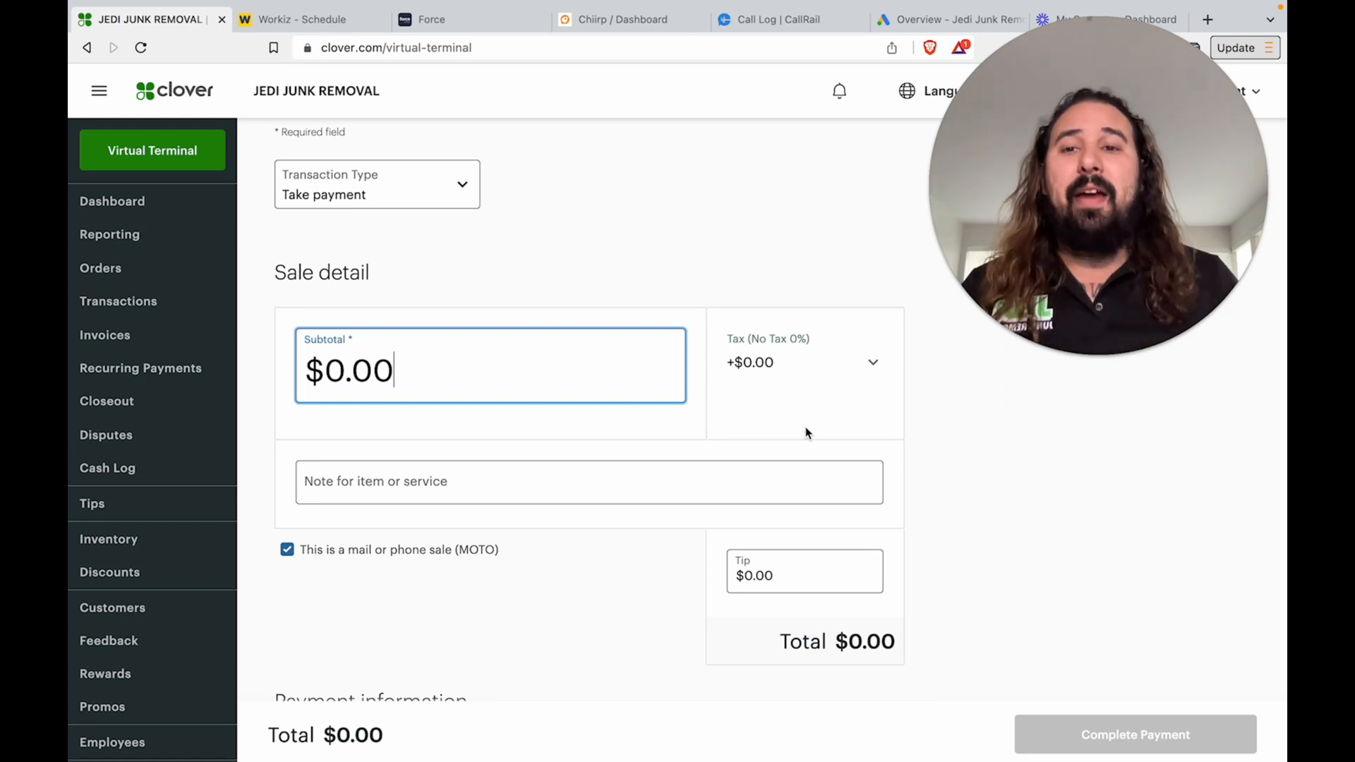
text(150)
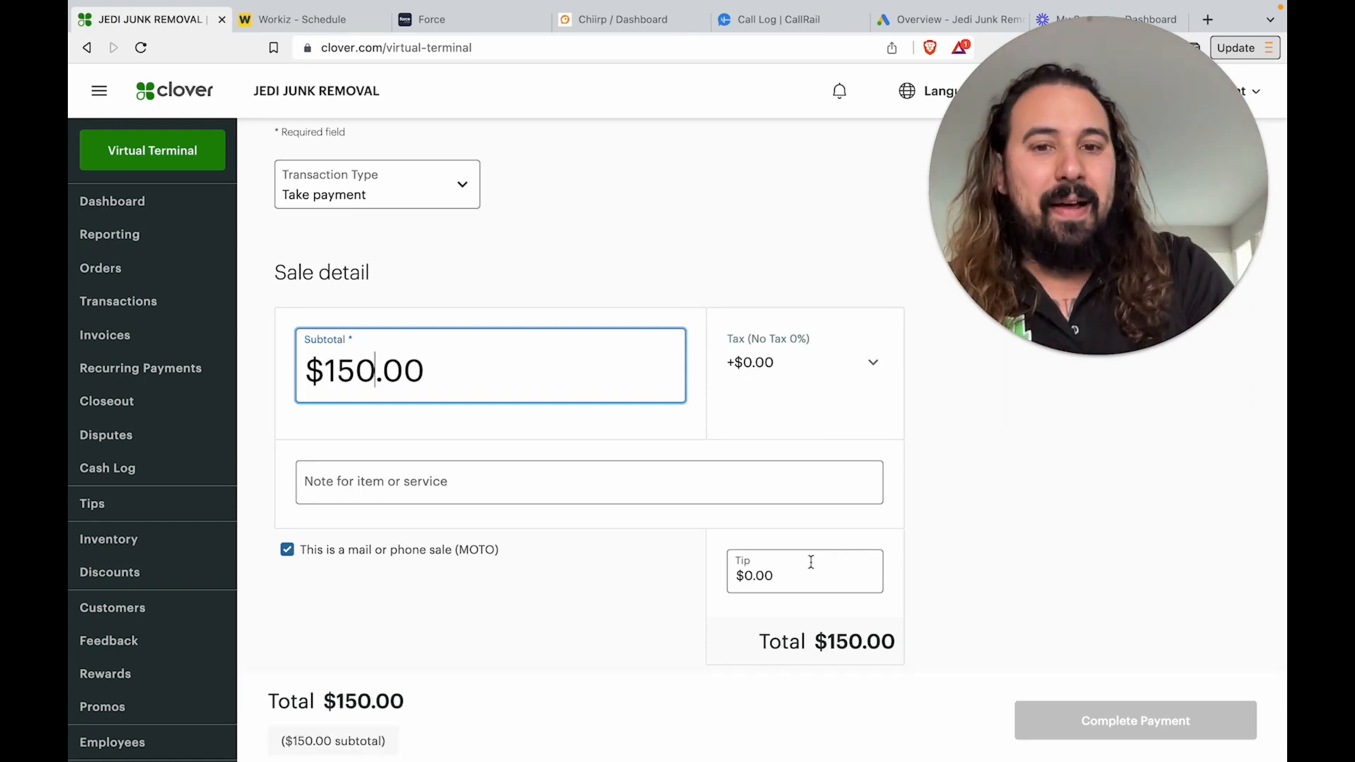
text(20.00)
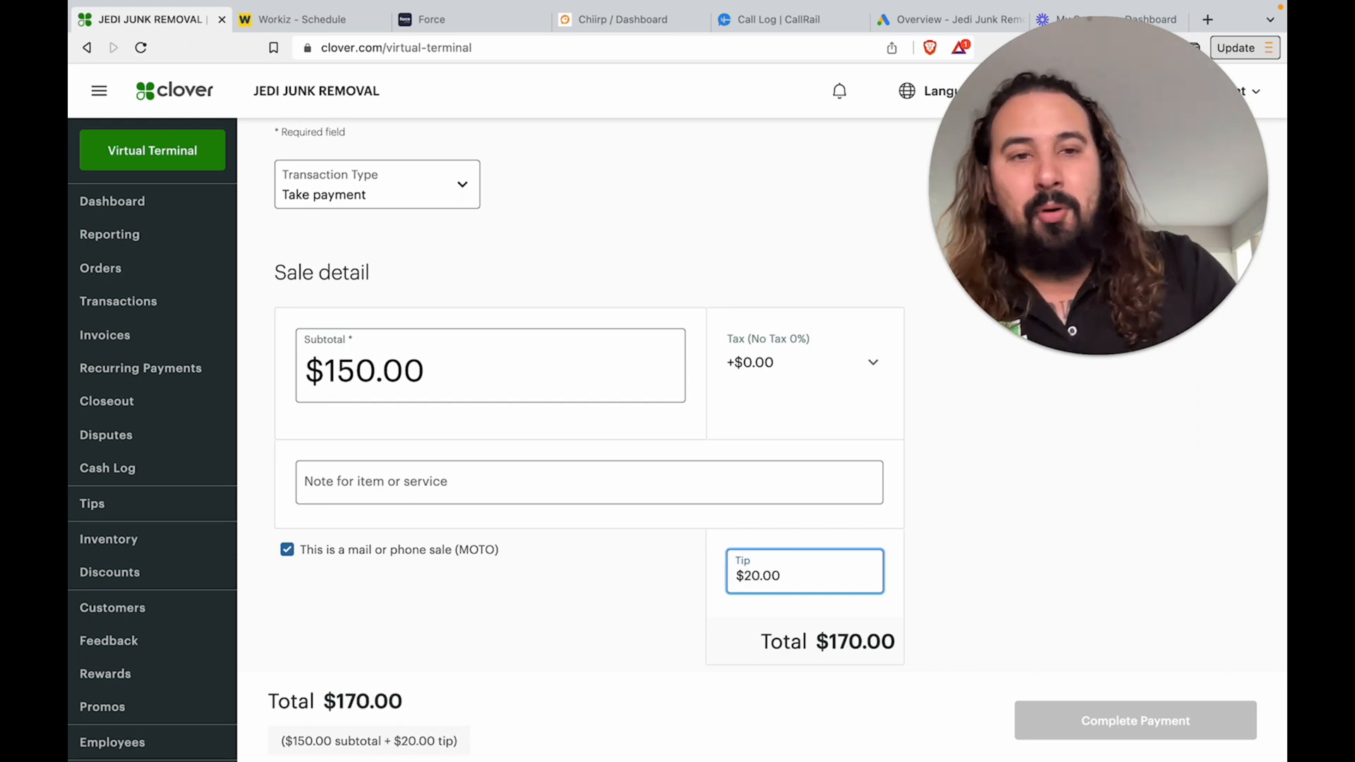
scroll(down, 3)
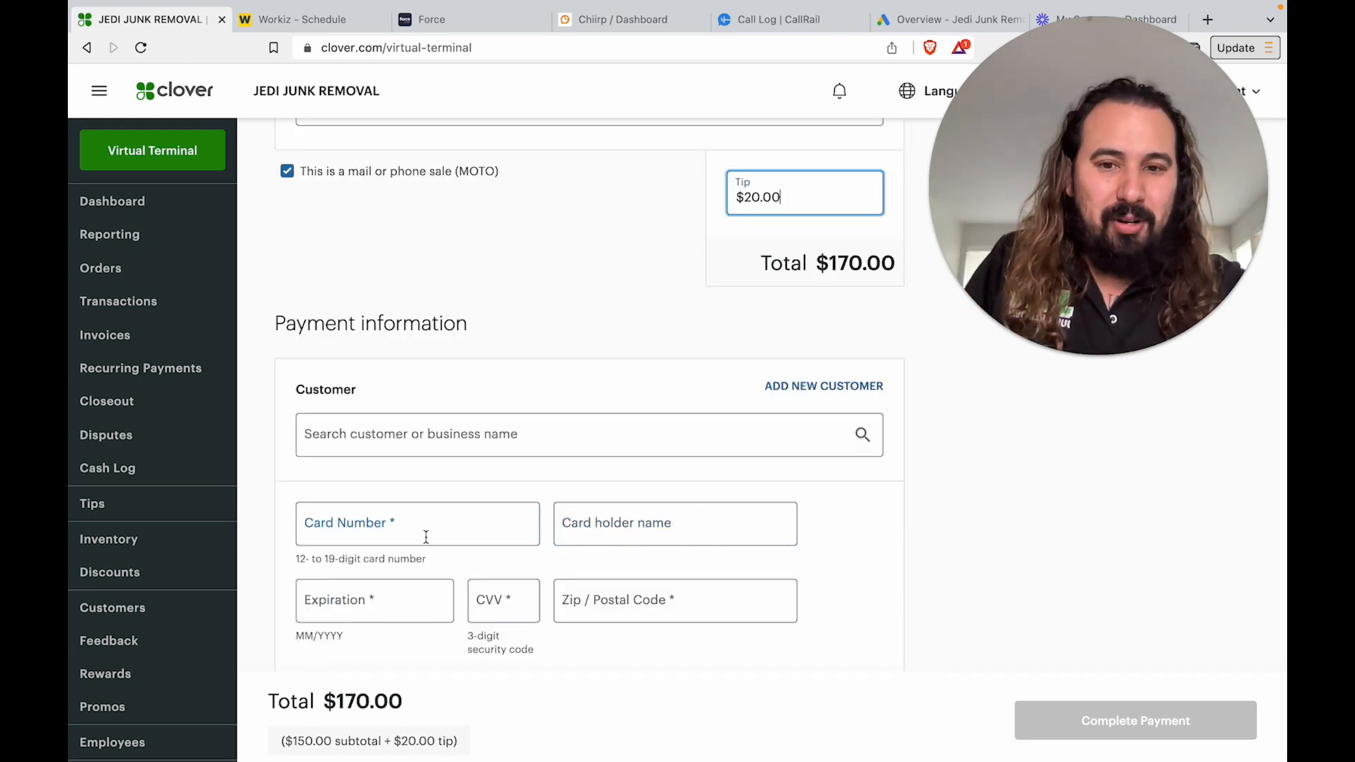
scroll(down, 3)
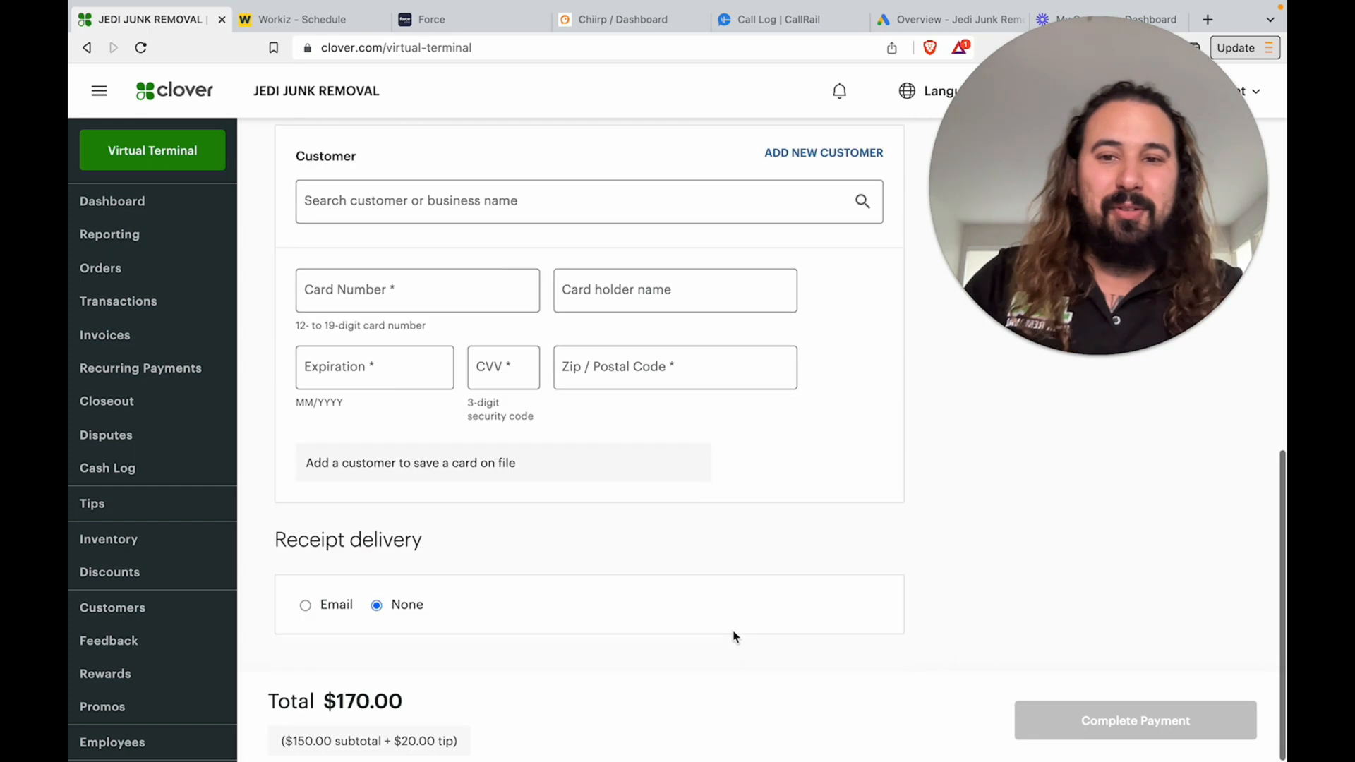
scroll(up, 3)
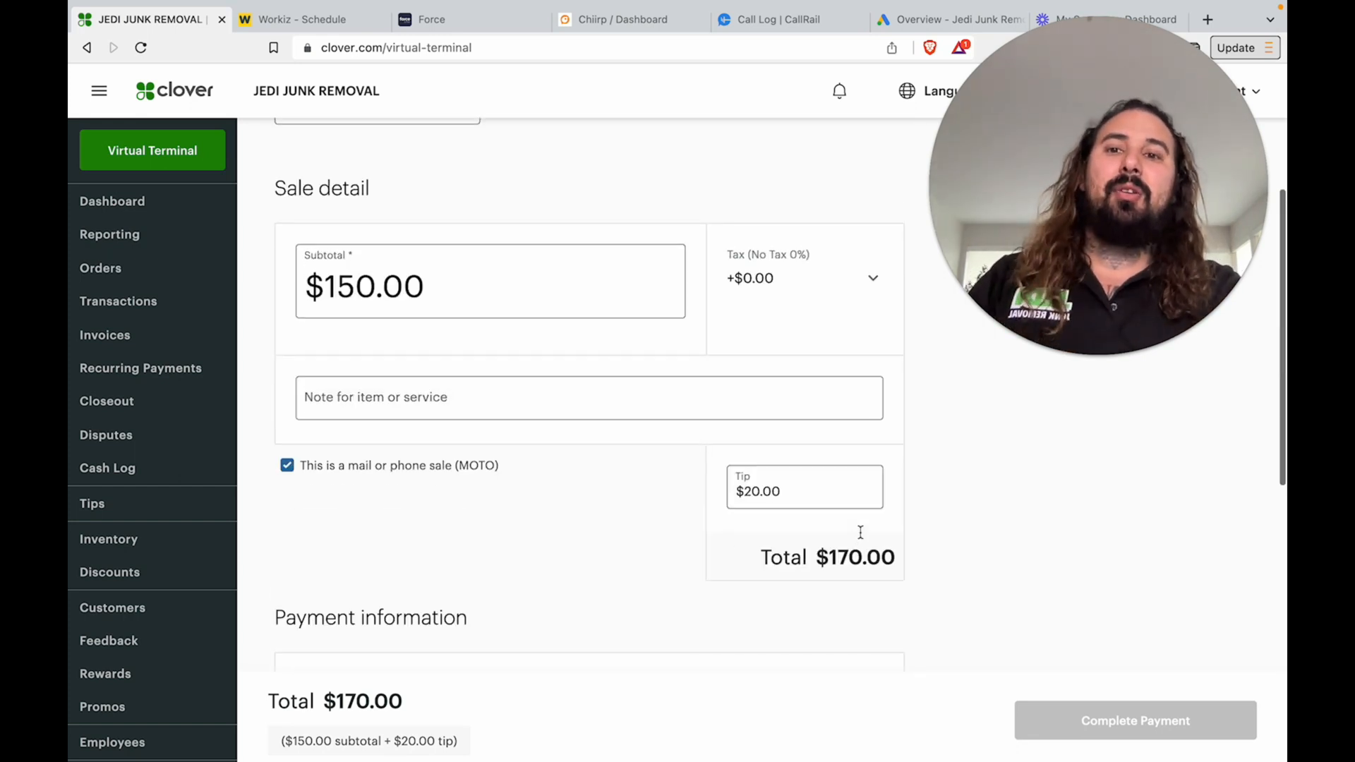
scroll(up, 3)
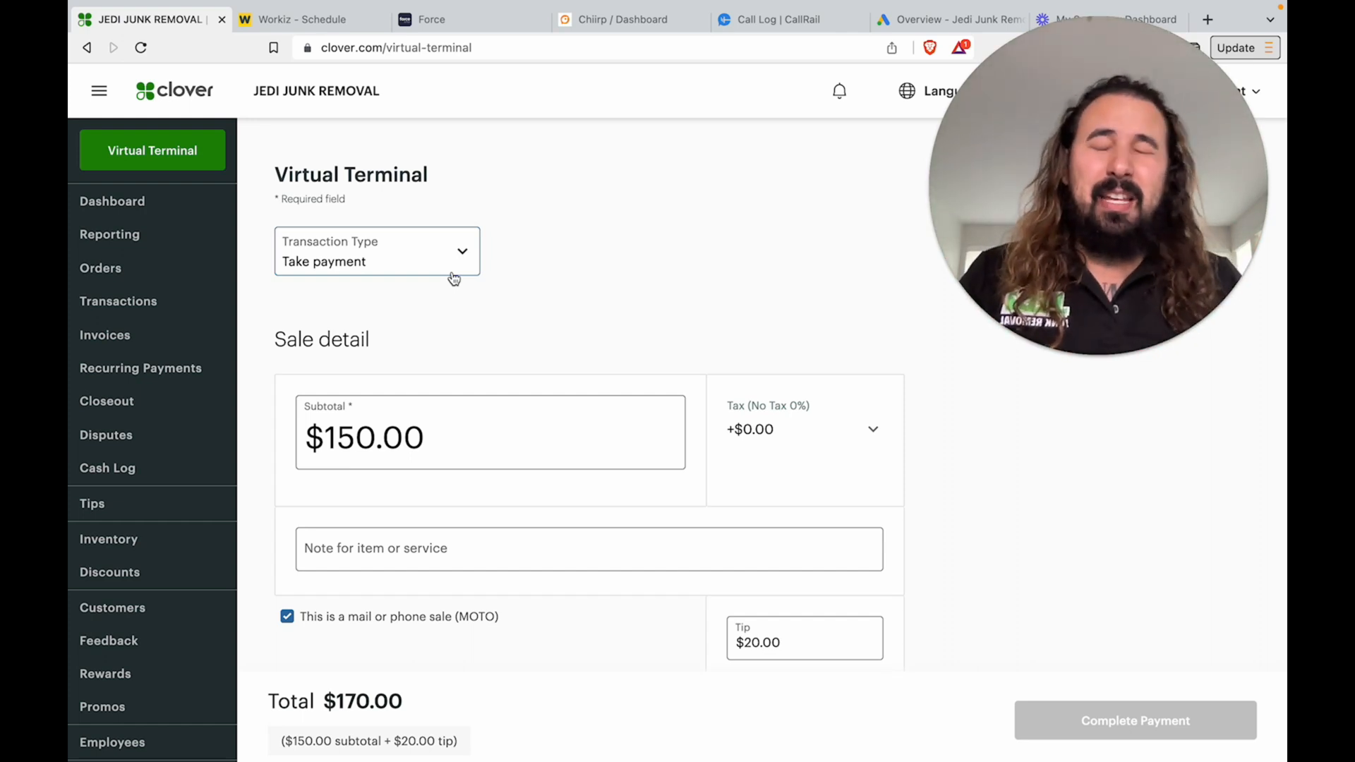
mouse_move(520, 252)
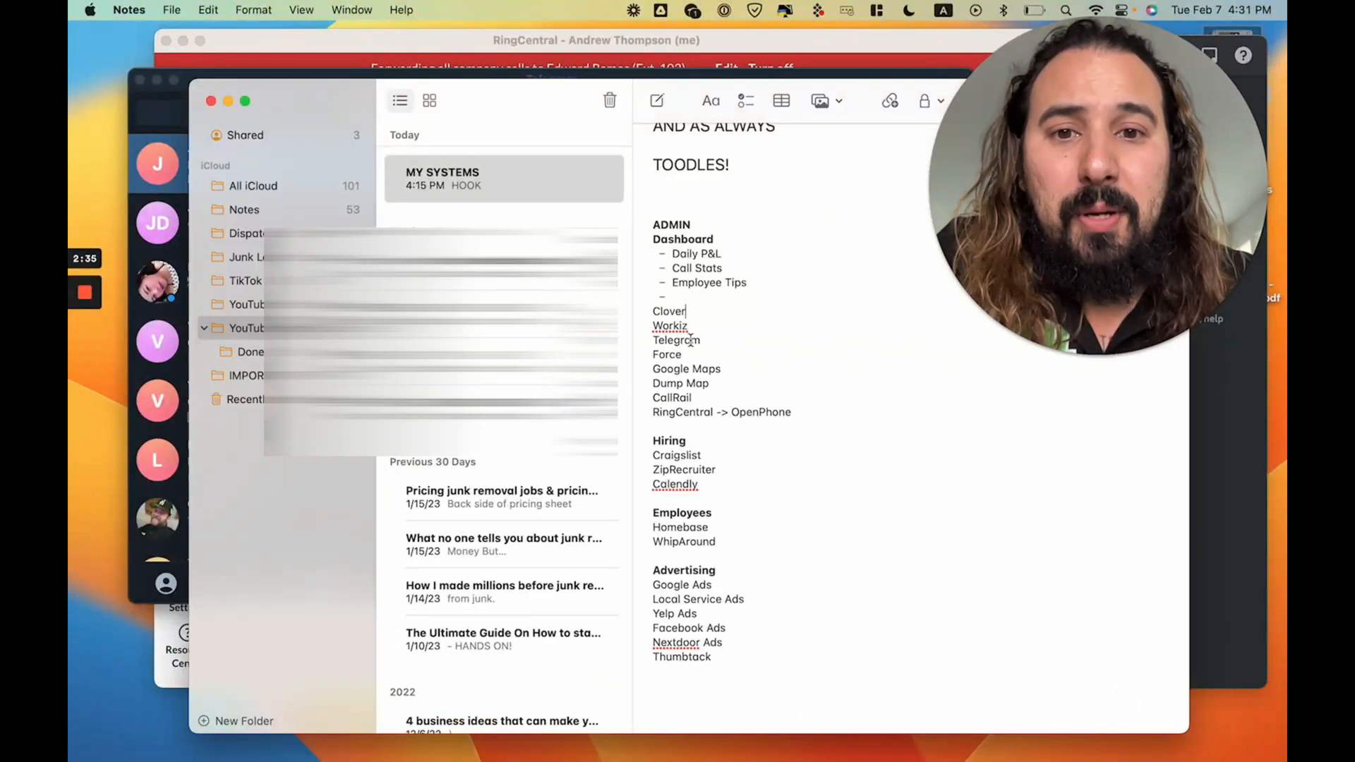
- Switch to Apple Notes to show the MY SYSTEMS note
click(303, 19)
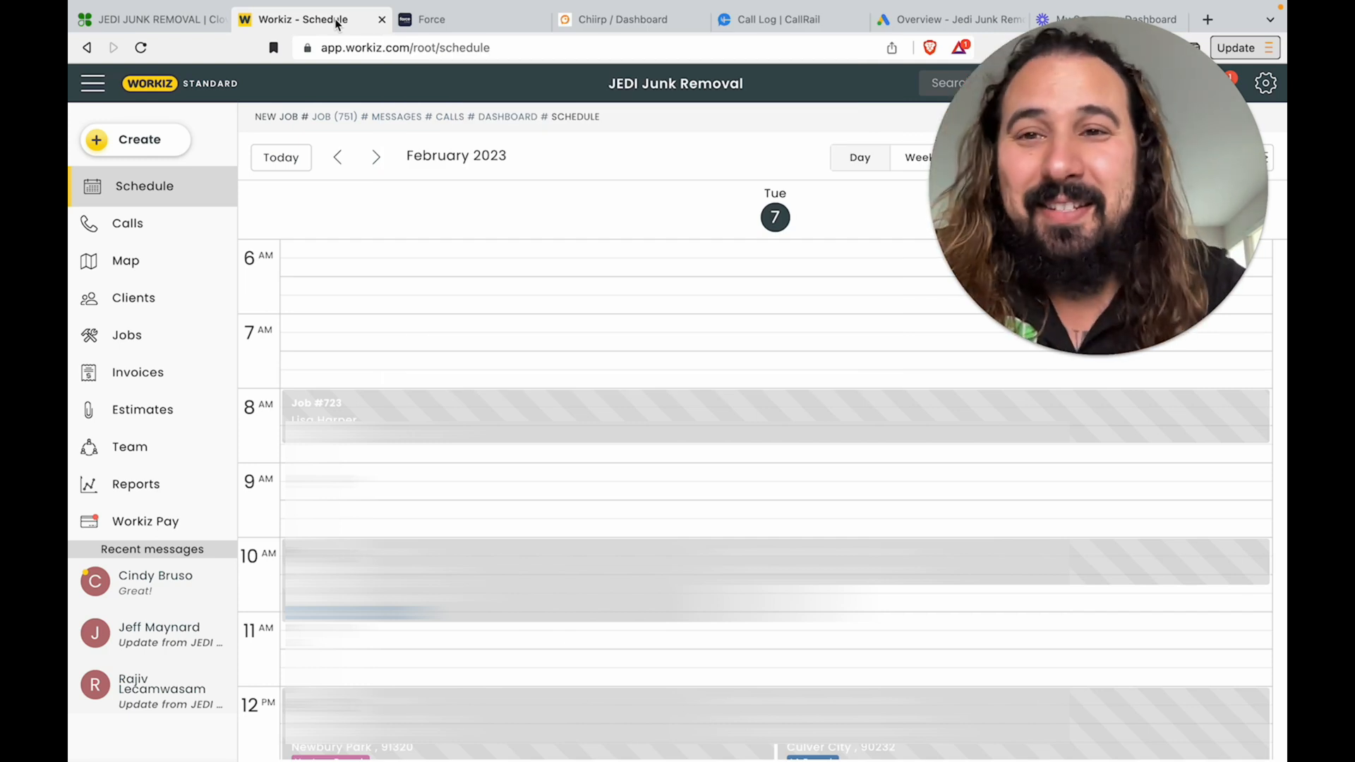
mouse_move(430, 19)
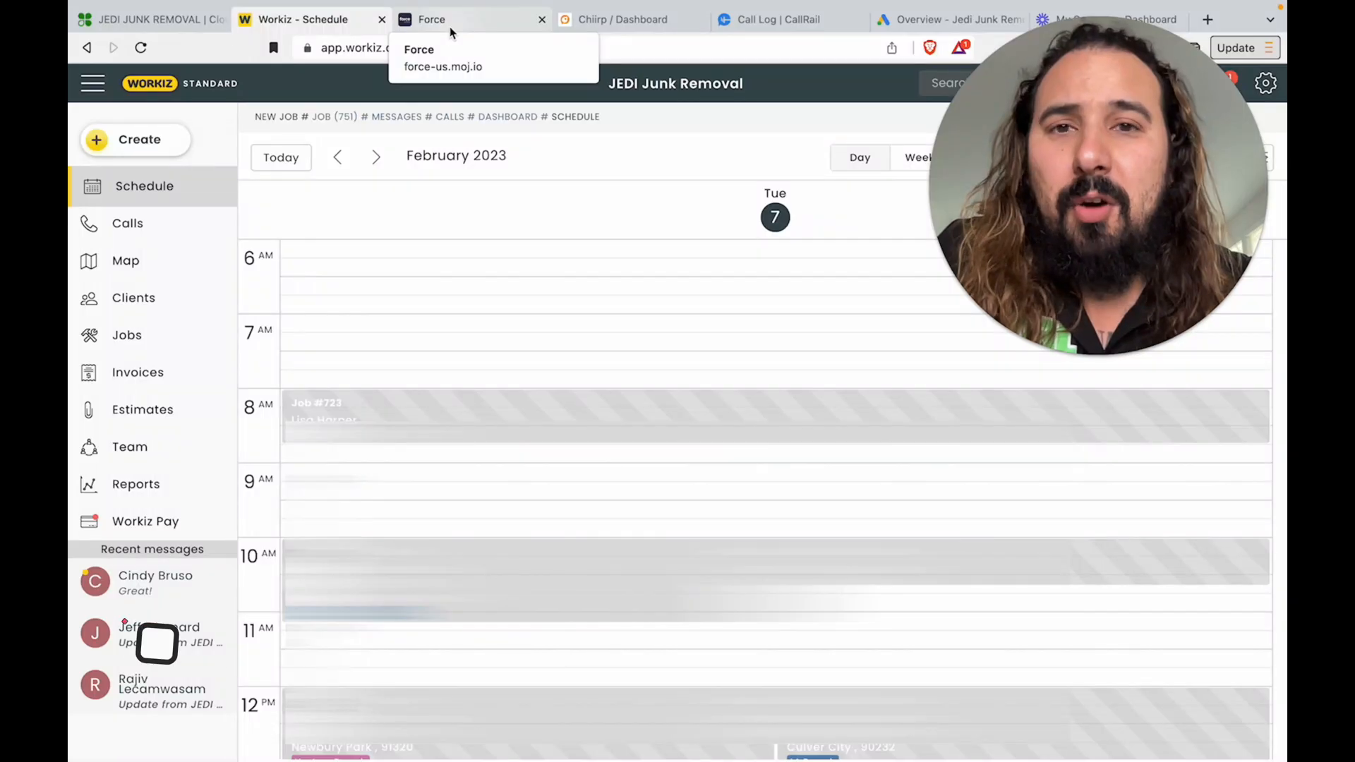
- View the Ford dump truck's map details and battery voltage history, then return to the dashboard map
click(430, 19)
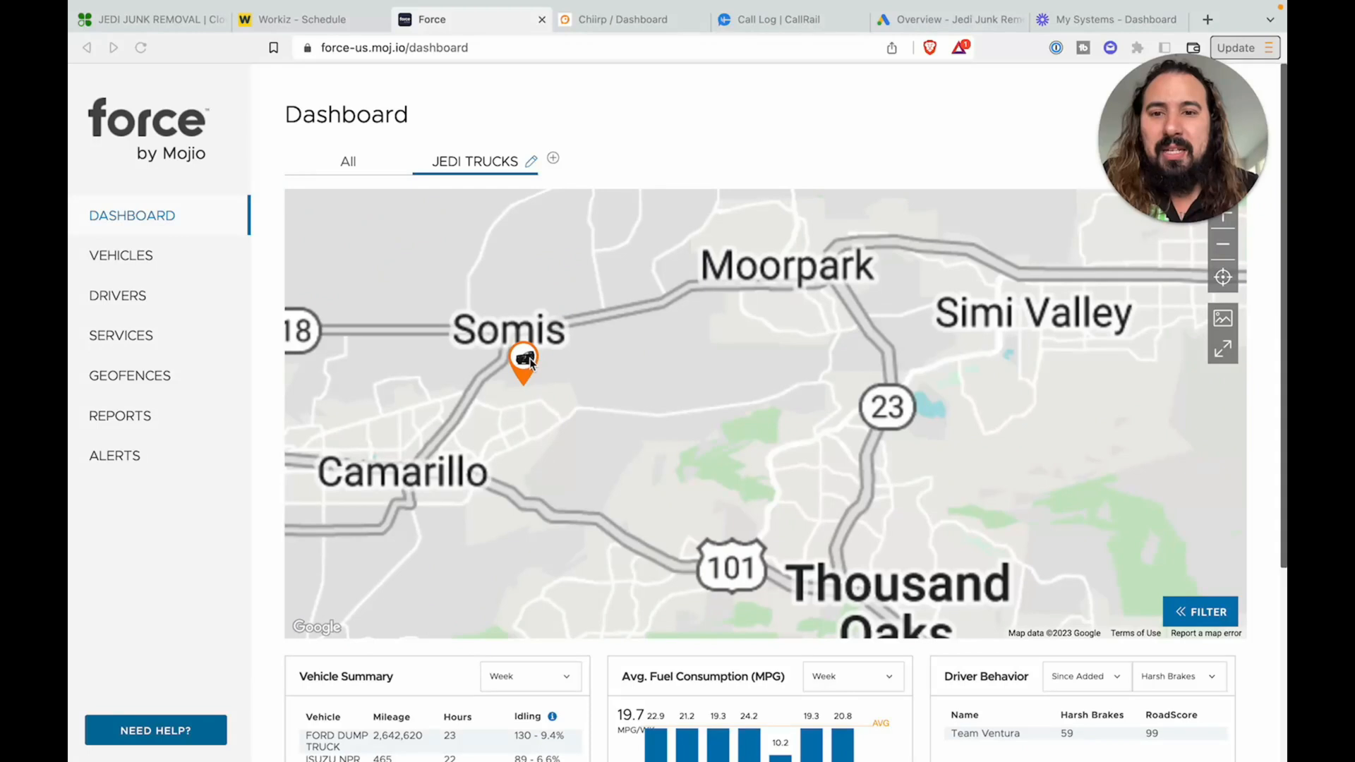
click(524, 358)
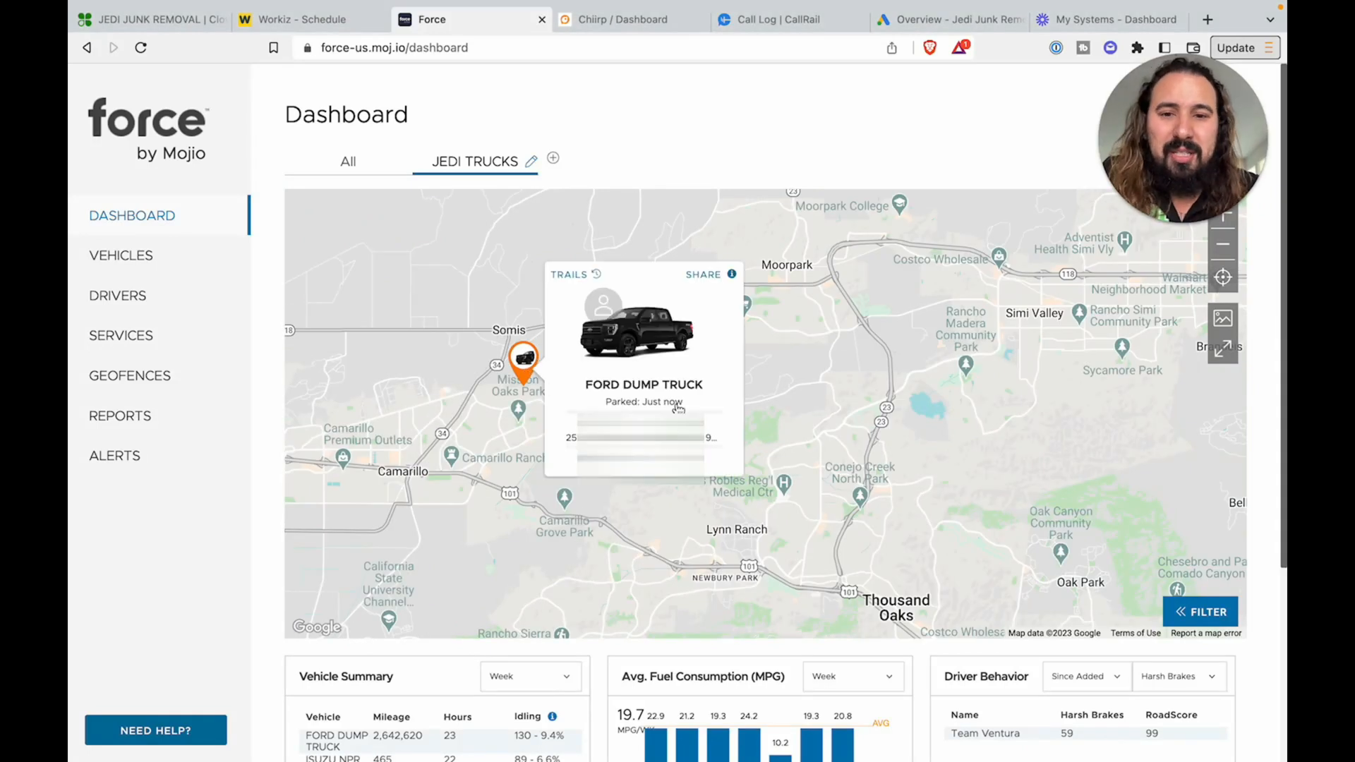
mouse_move(521, 400)
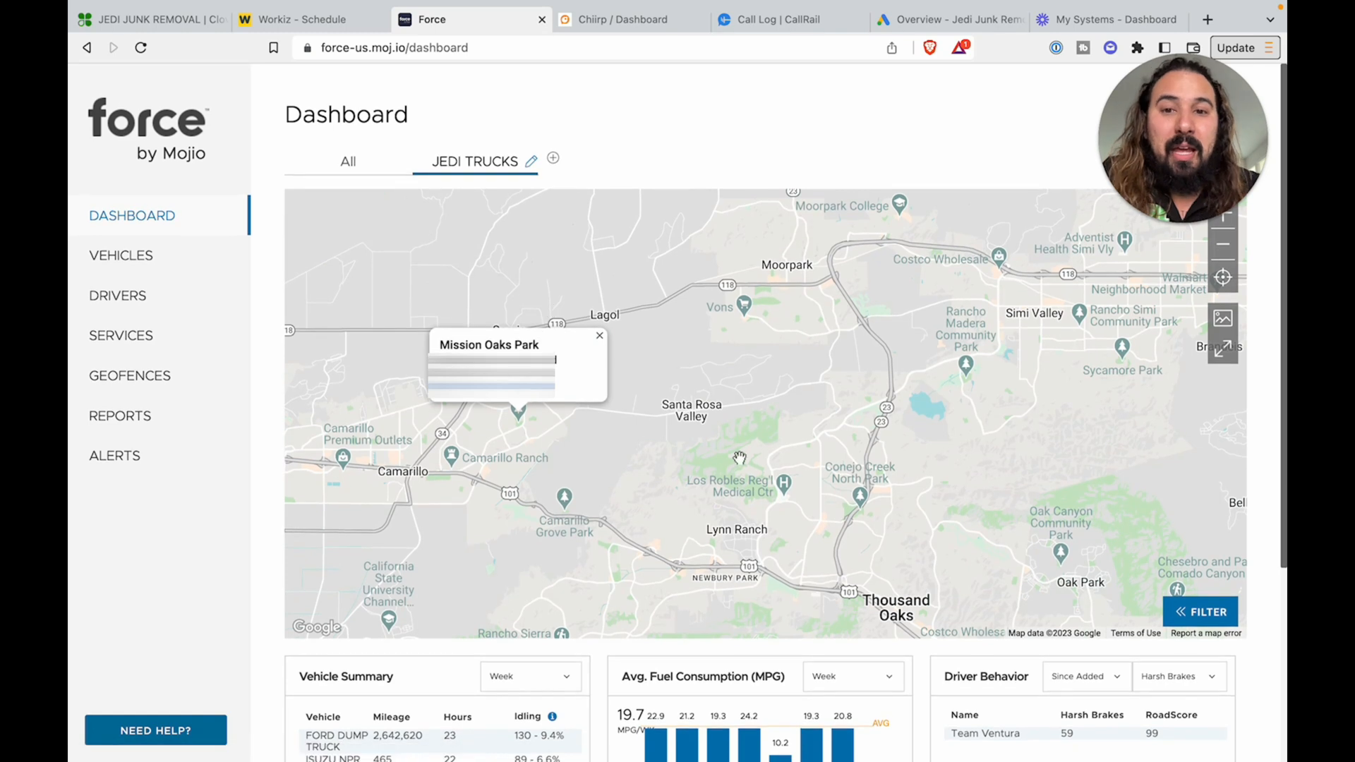
click(599, 335)
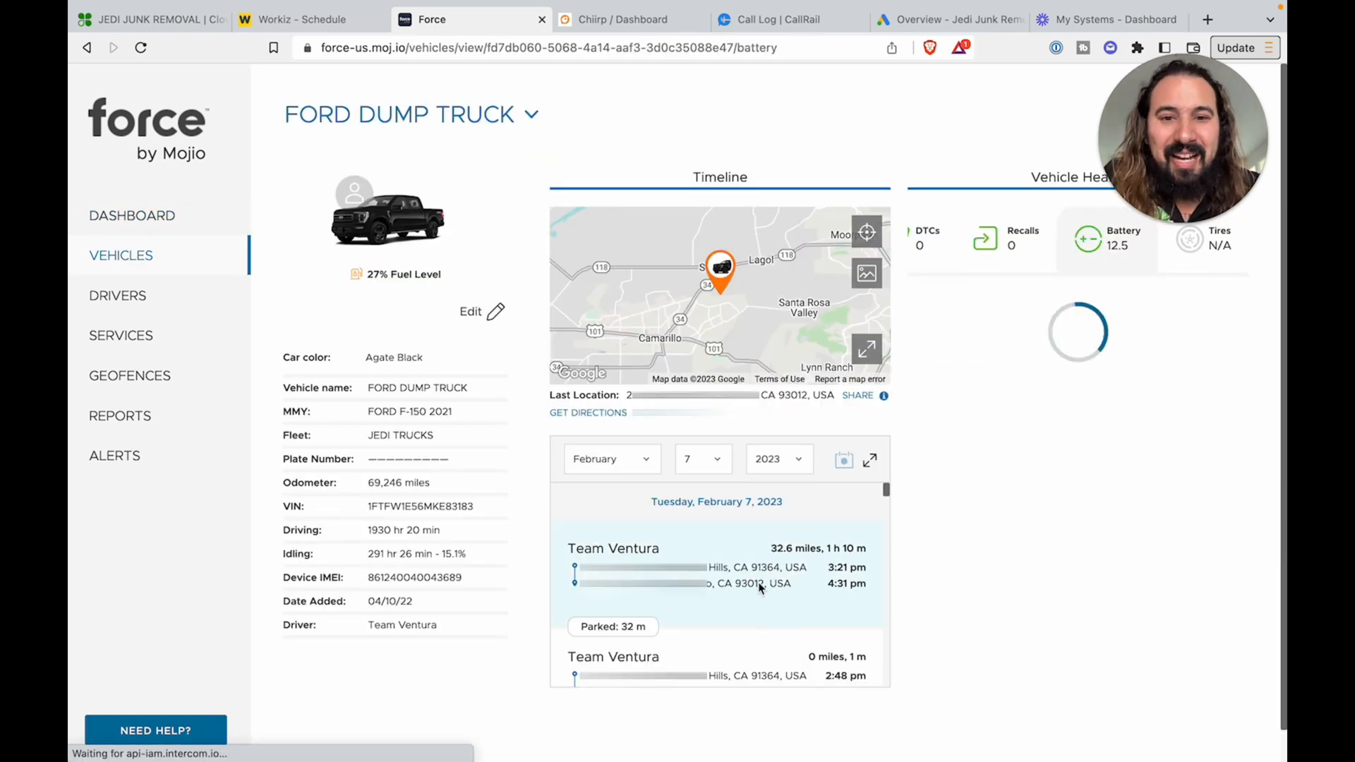
click(715, 565)
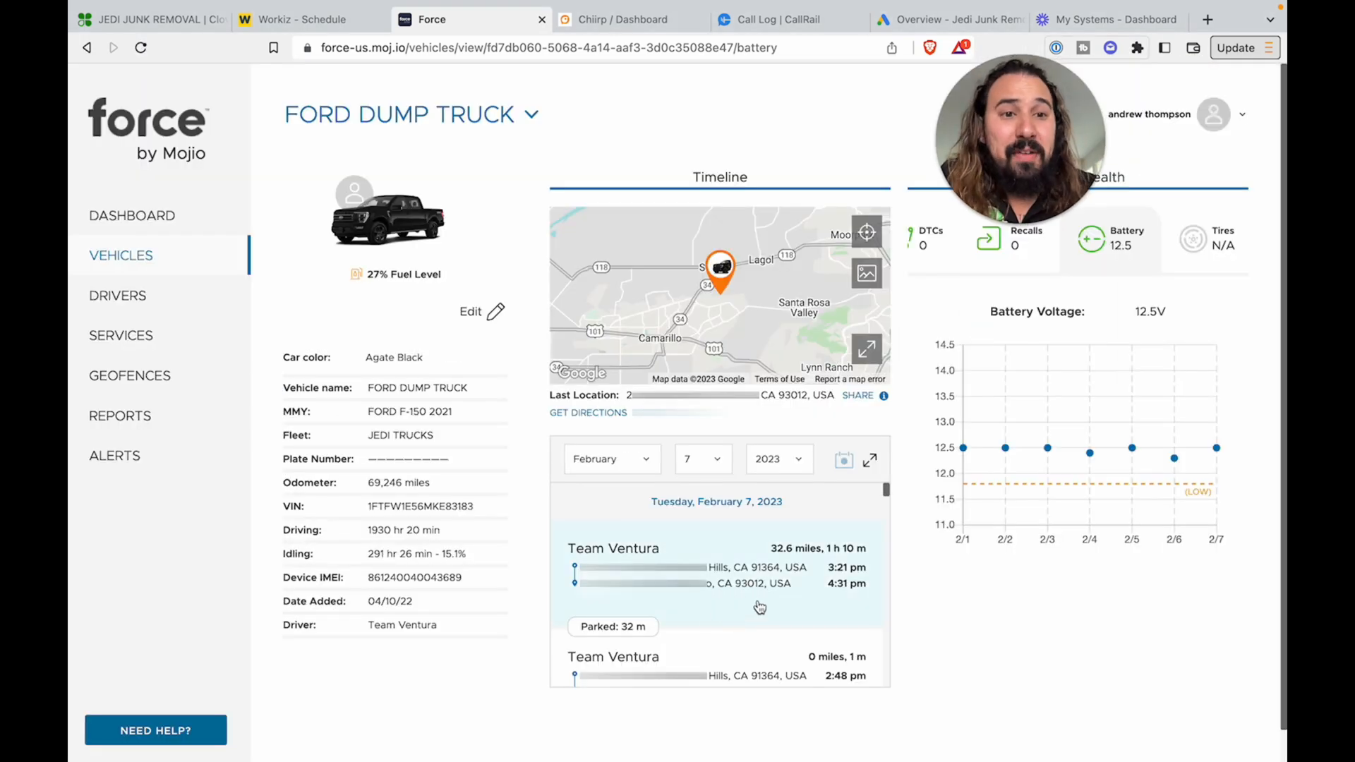
click(132, 215)
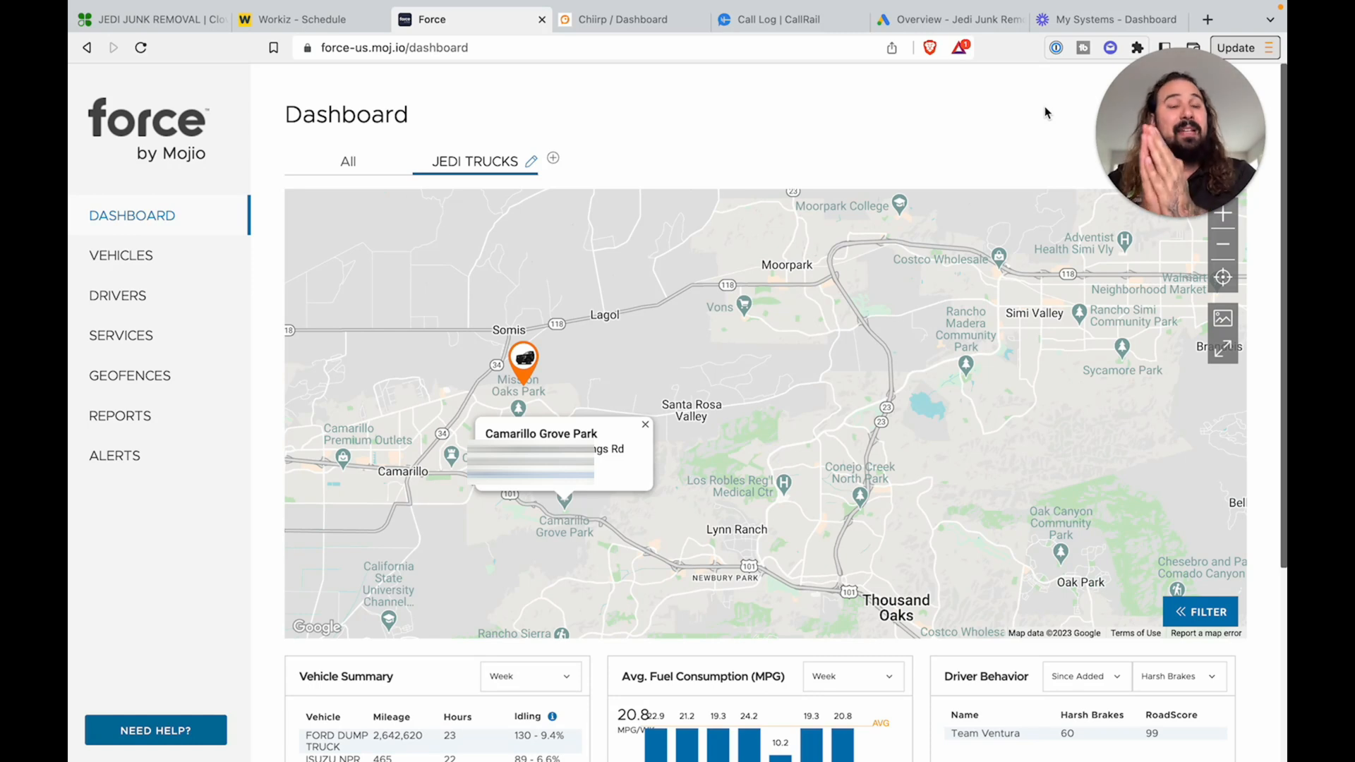
click(644, 424)
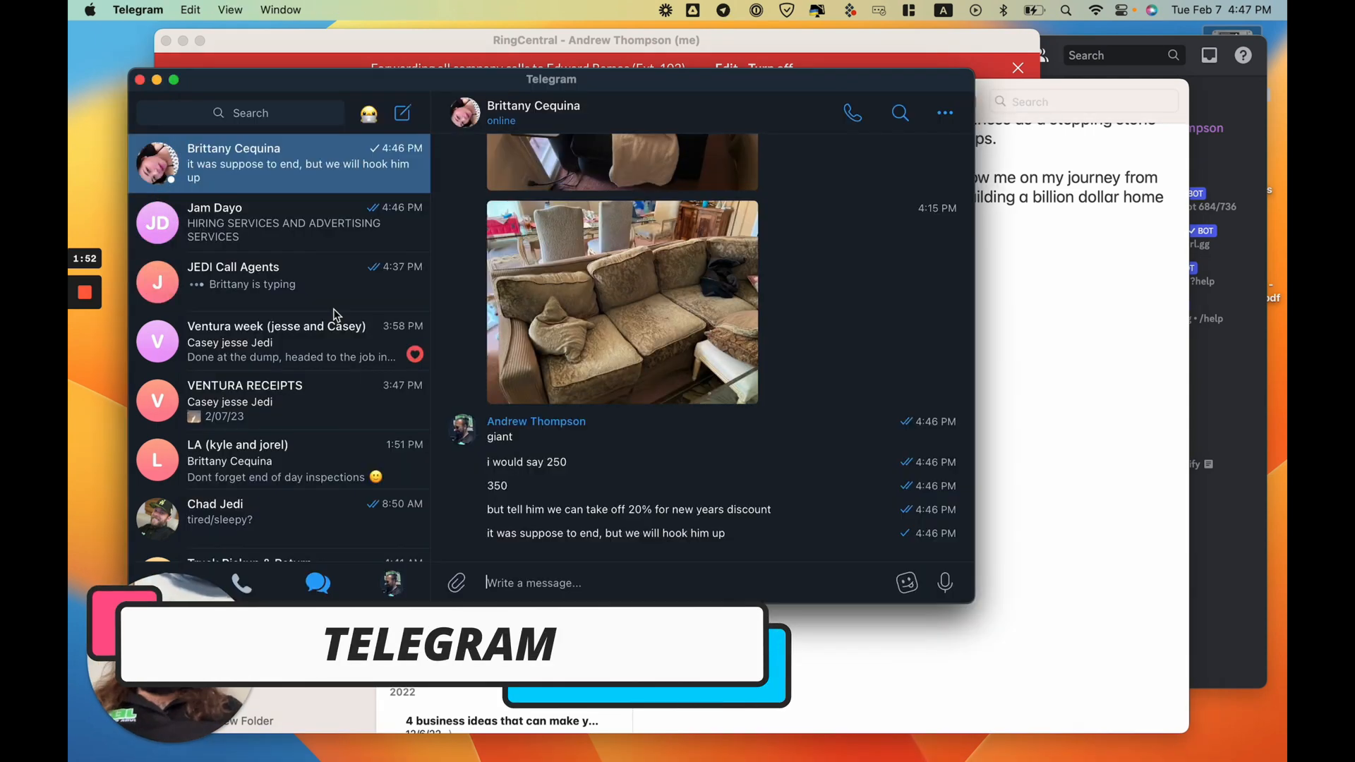
- Check the LA group's members, then remove one VENTURA RECEIPTS member, leaving seven
click(276, 461)
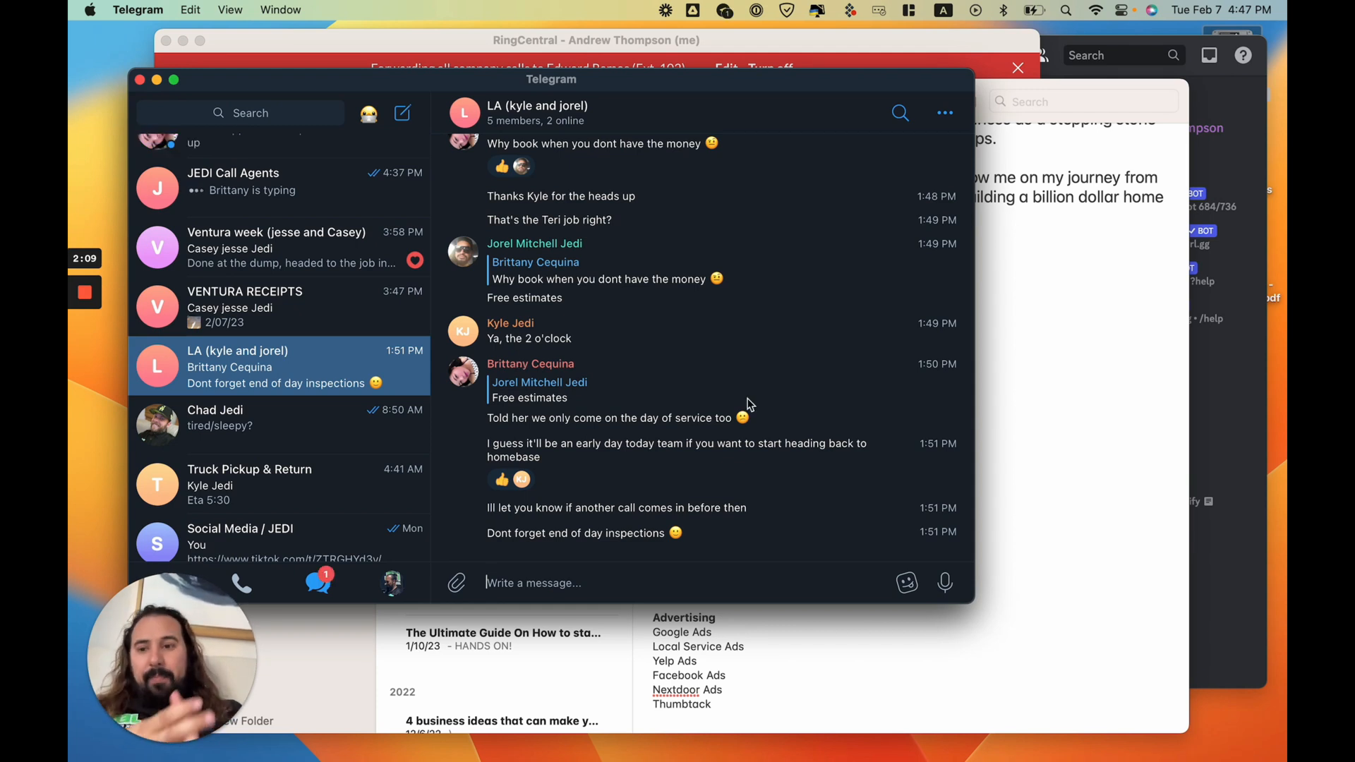
mouse_move(812, 81)
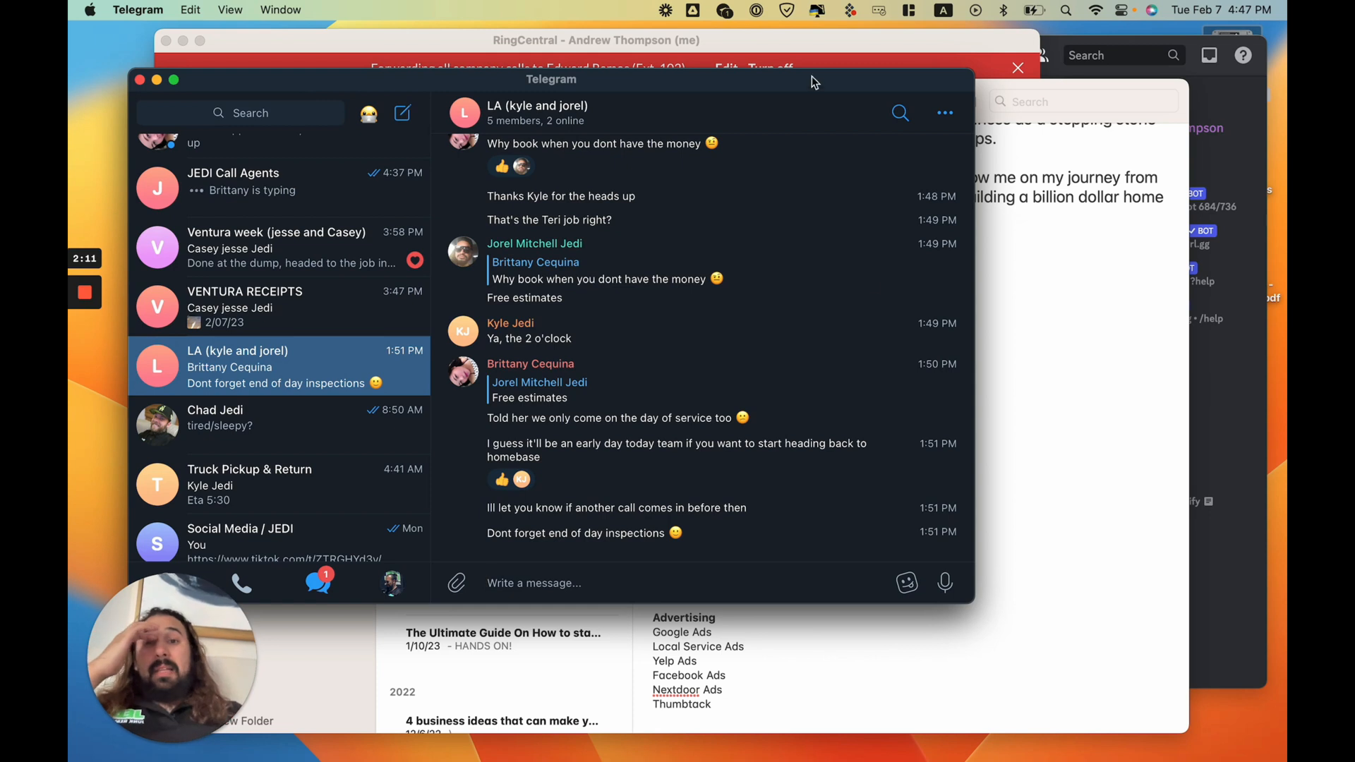
mouse_move(351, 338)
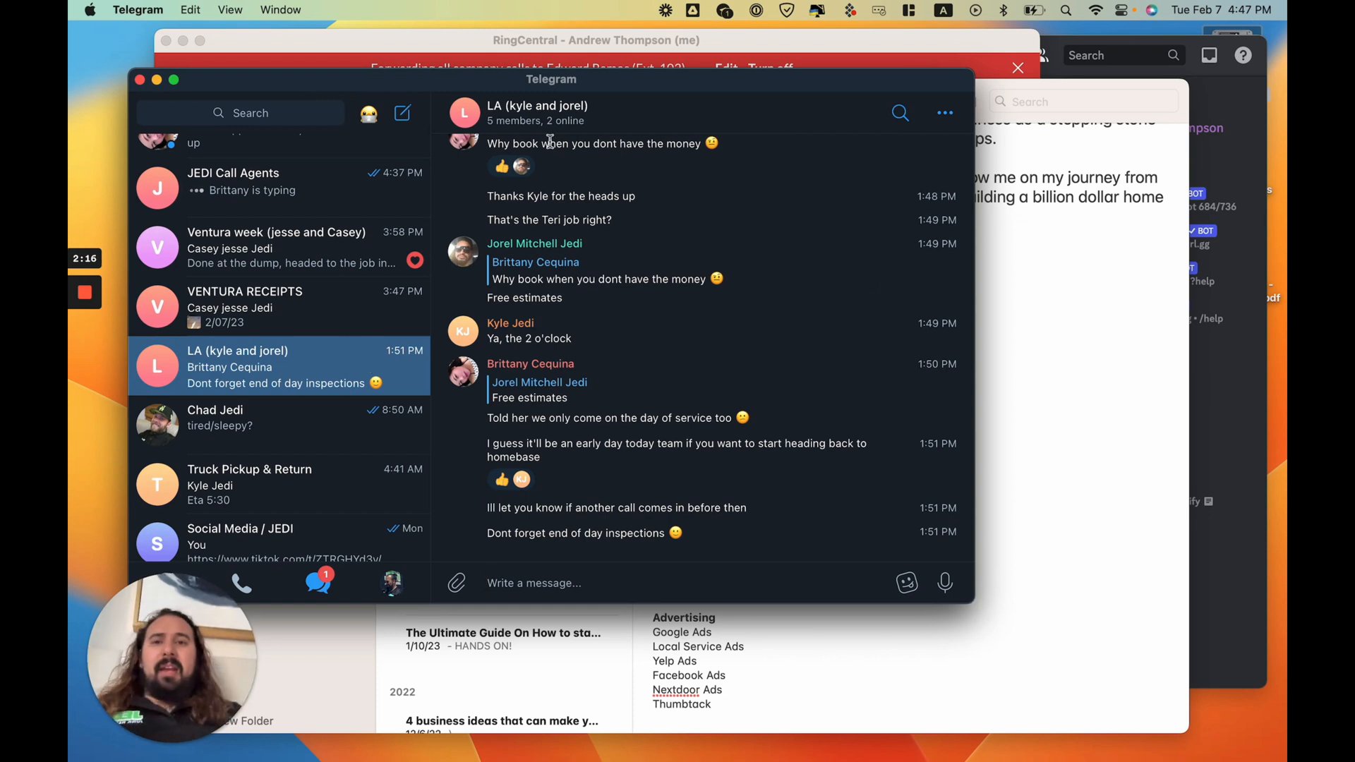
click(536, 112)
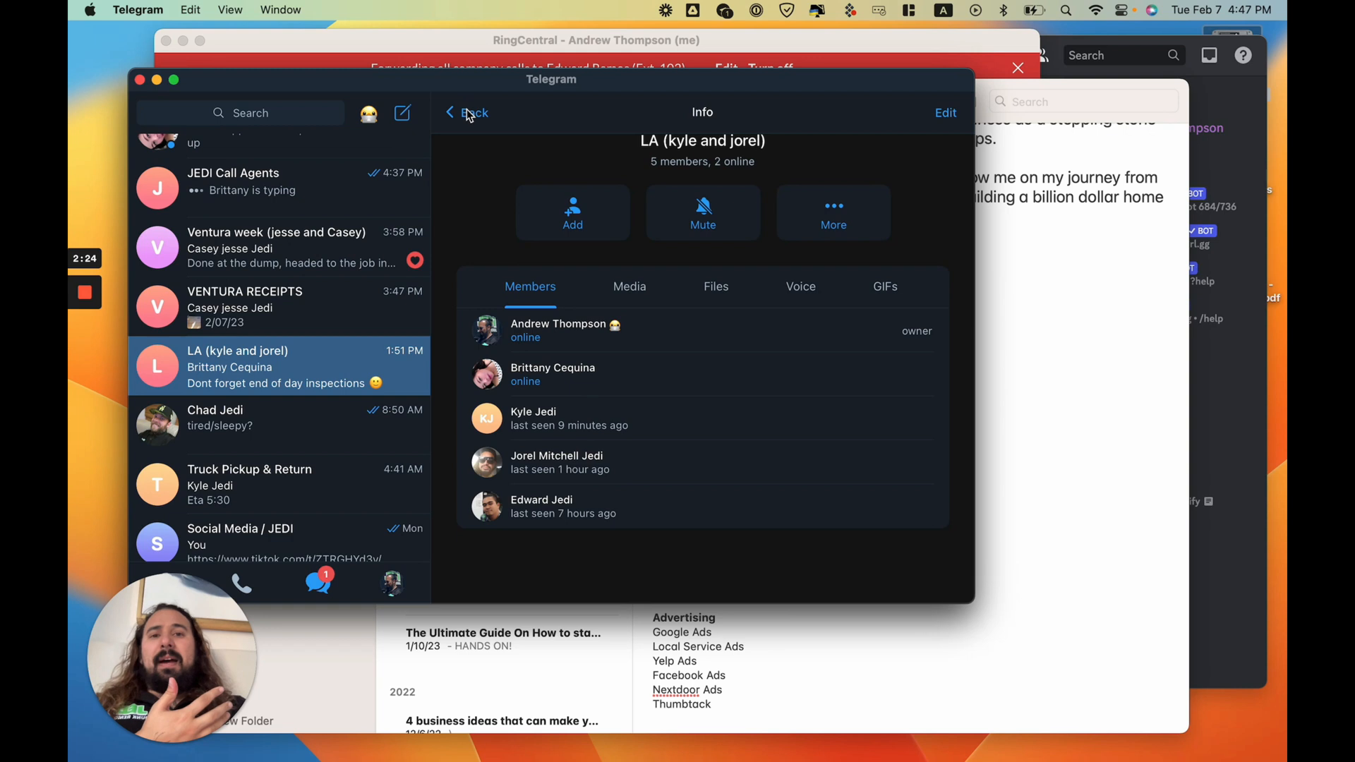
click(450, 112)
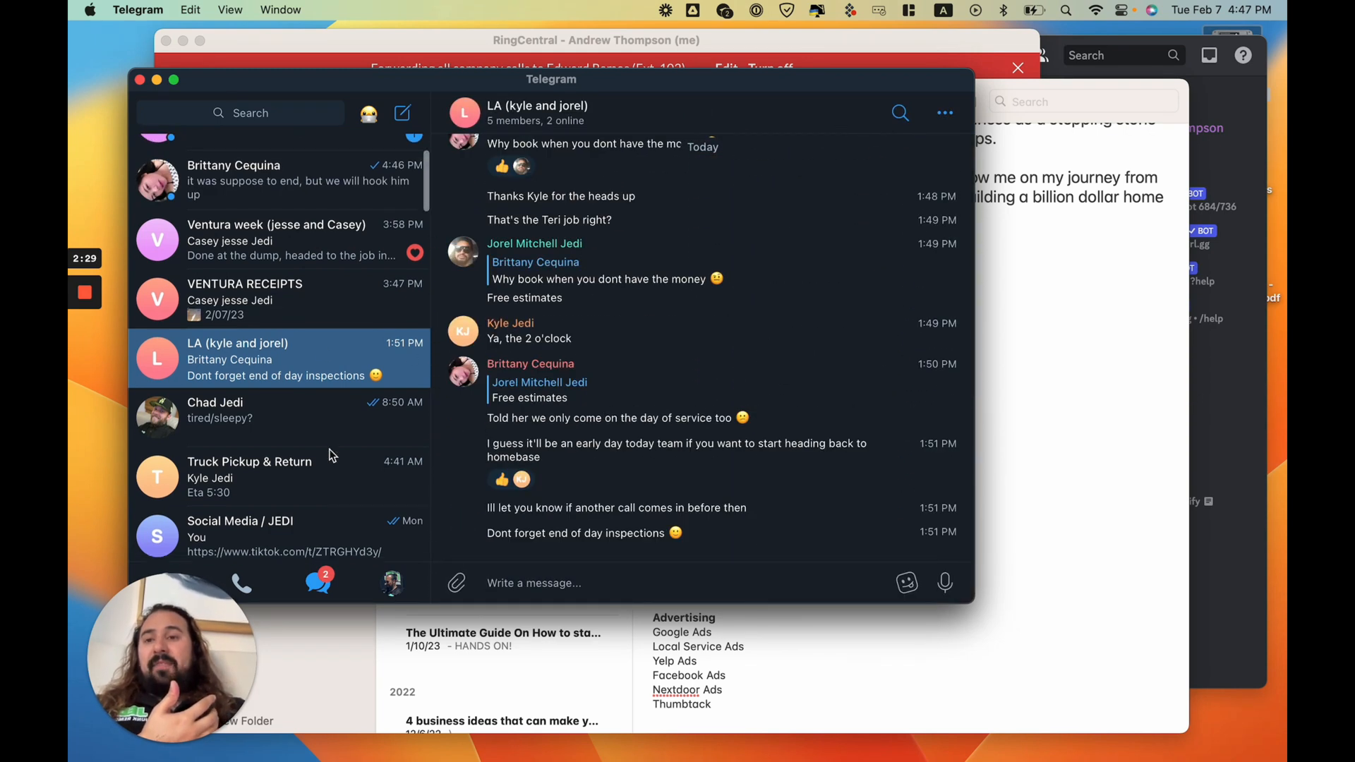
click(278, 300)
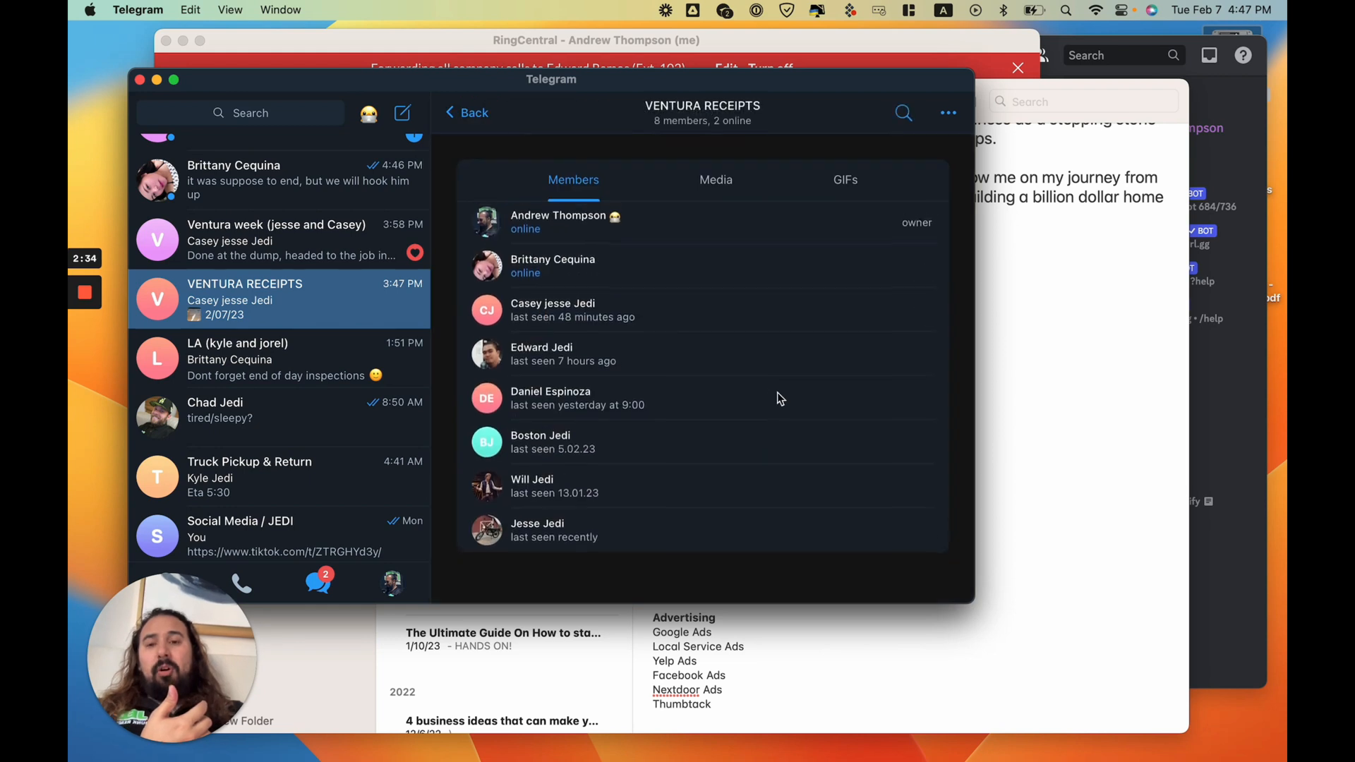
click(467, 112)
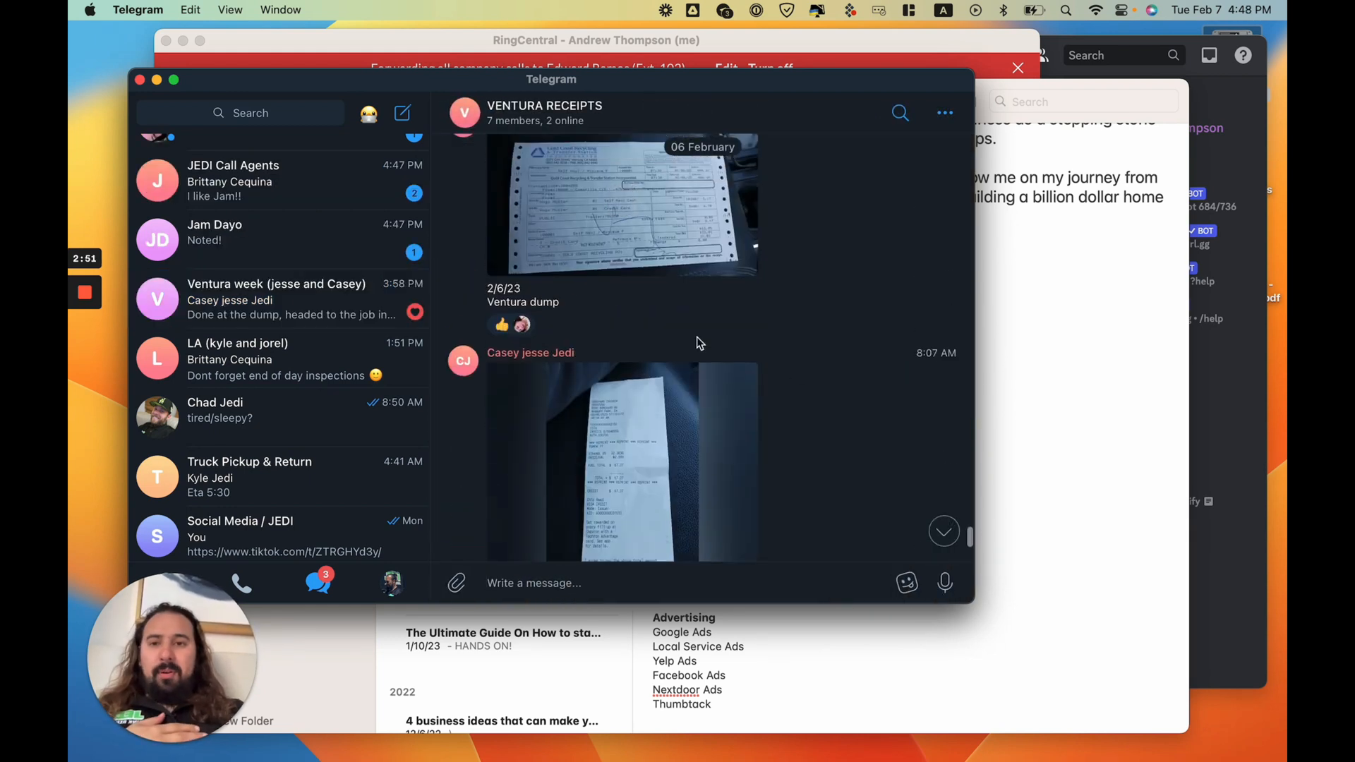
mouse_move(743, 319)
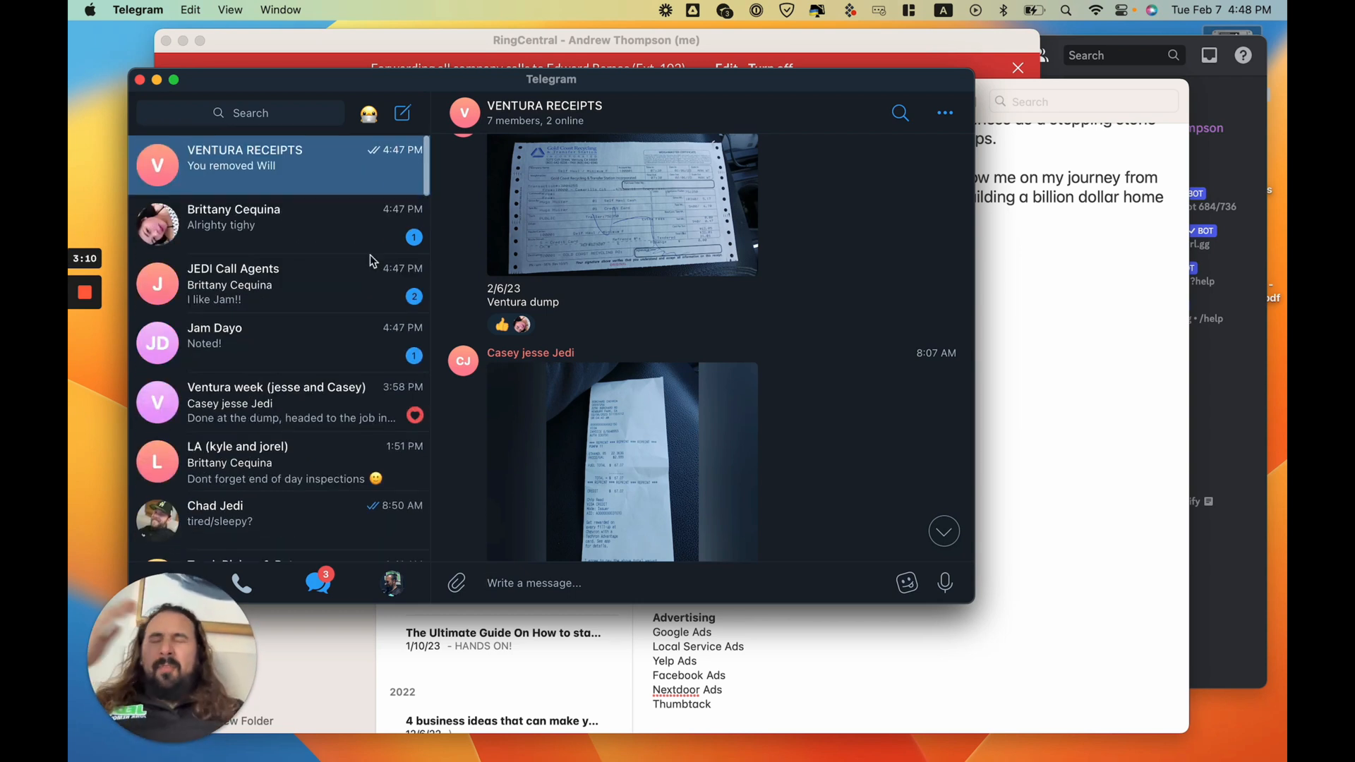
- Go from the Ventura week chat down the chat list to the LA RECEIPTS group
click(278, 216)
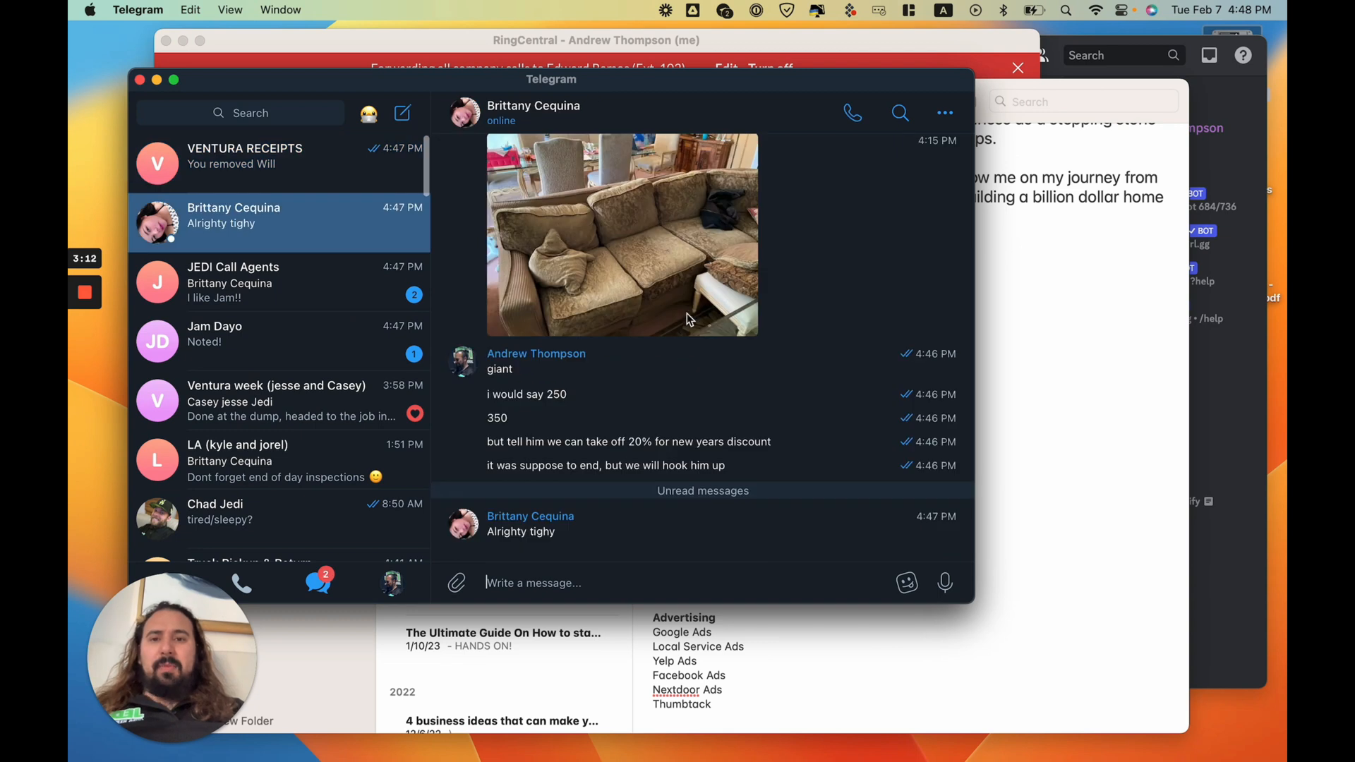
click(277, 400)
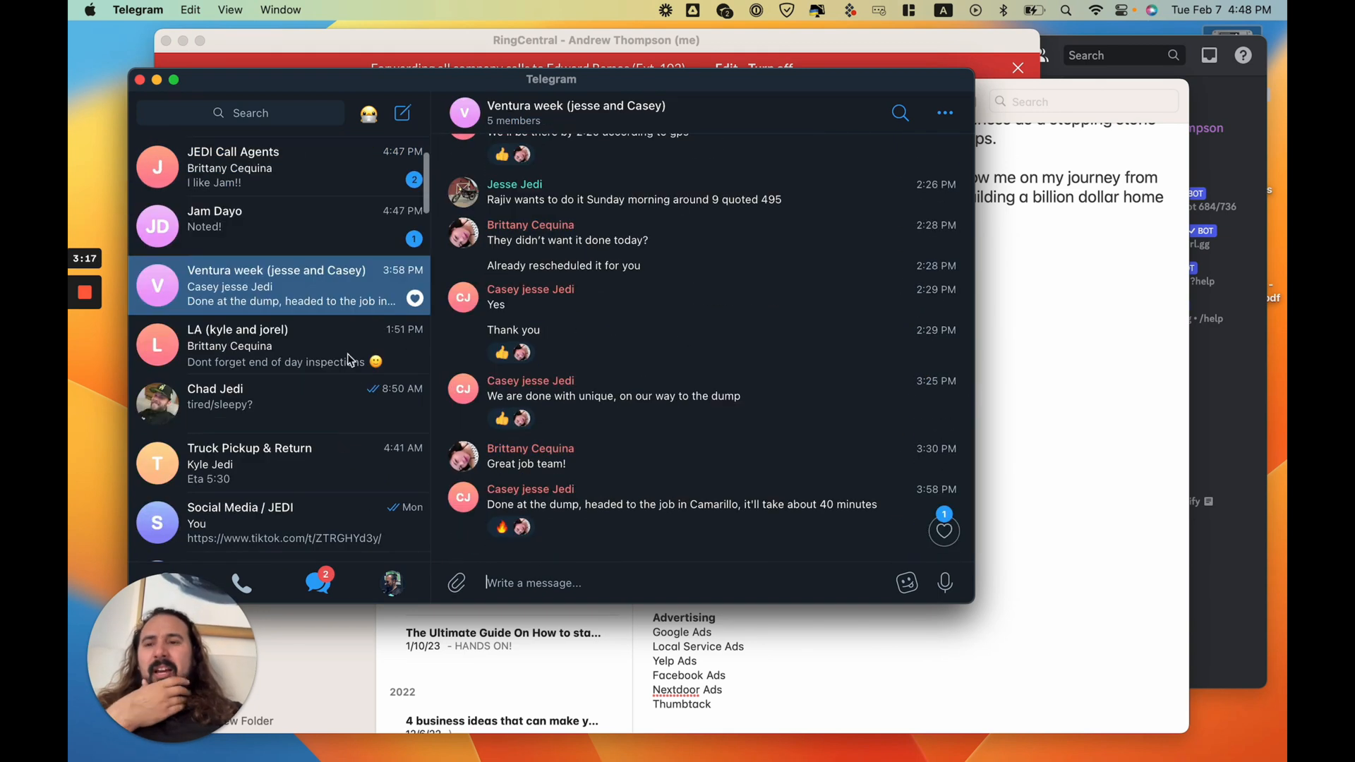
mouse_move(650, 359)
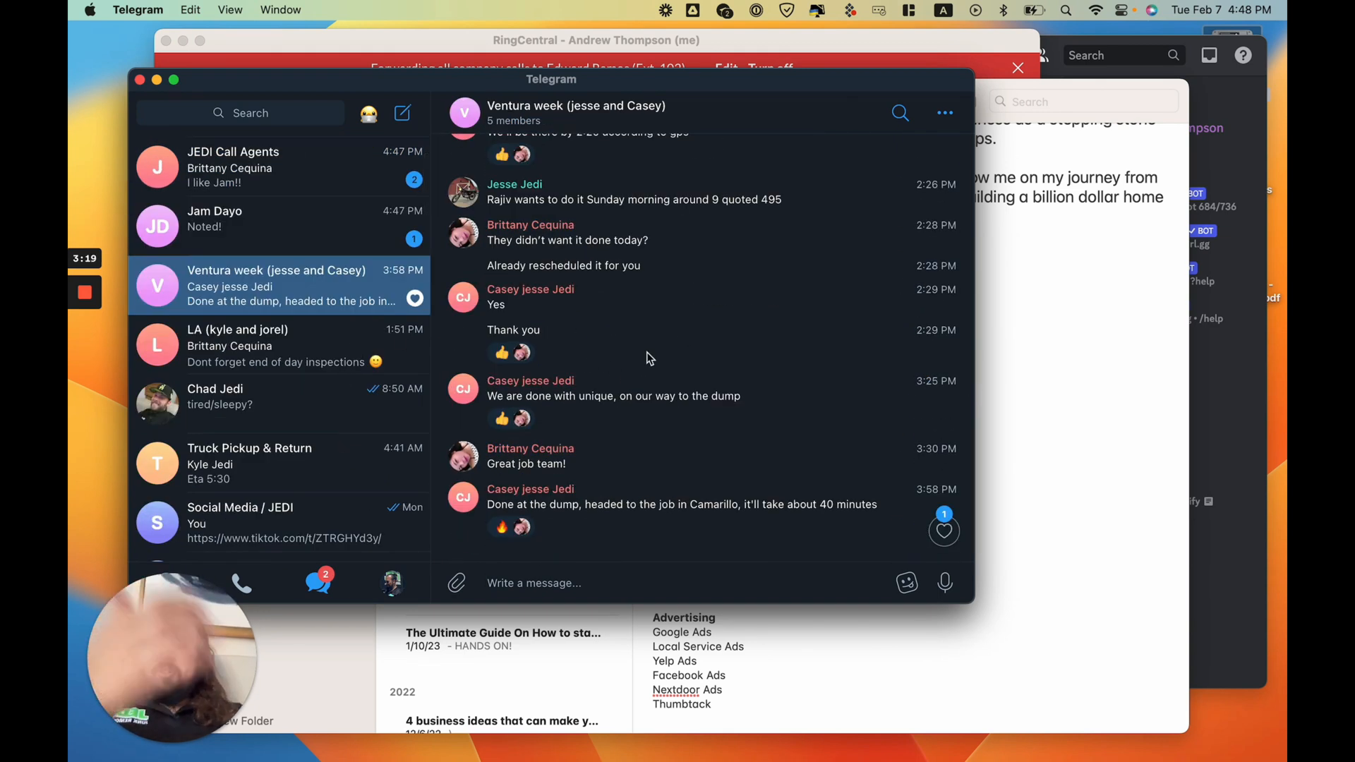
scroll(down, 3)
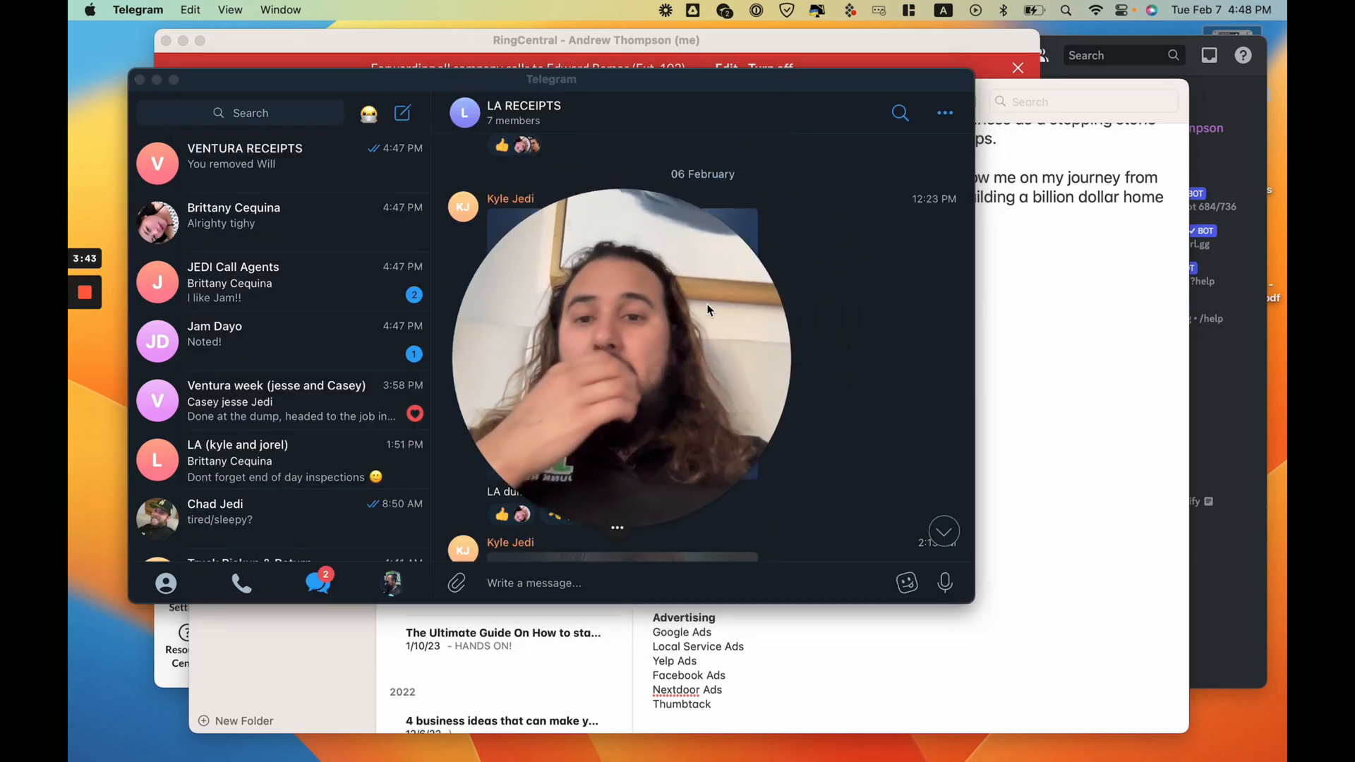
scroll(down, 3)
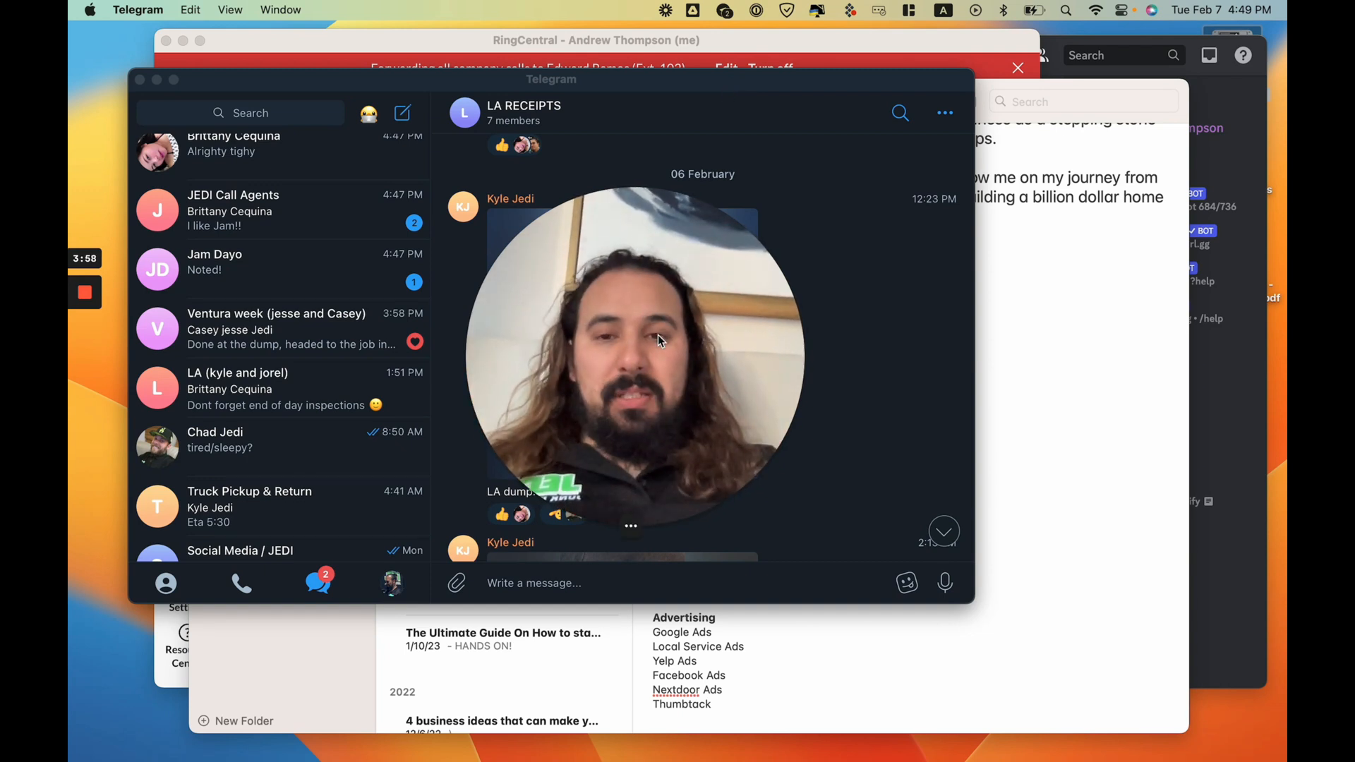
mouse_move(897, 396)
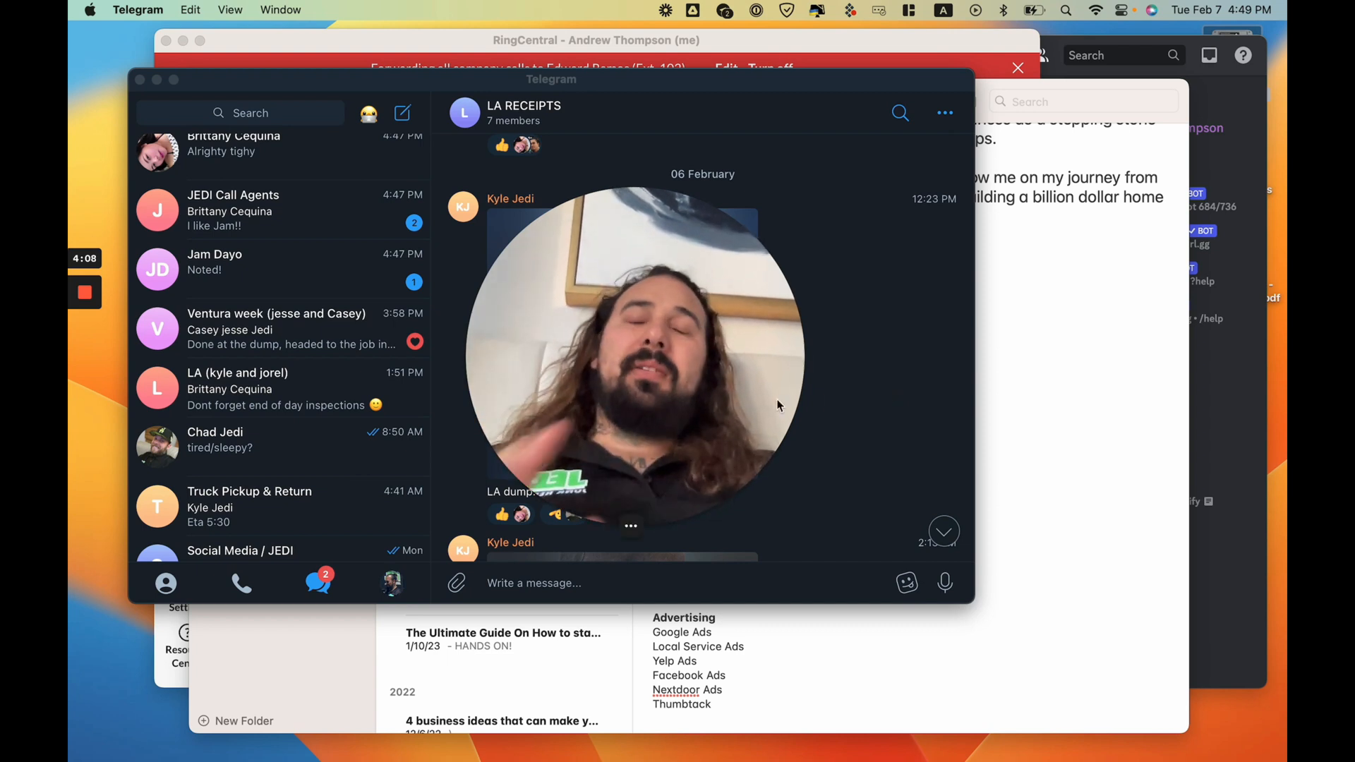
mouse_move(899, 411)
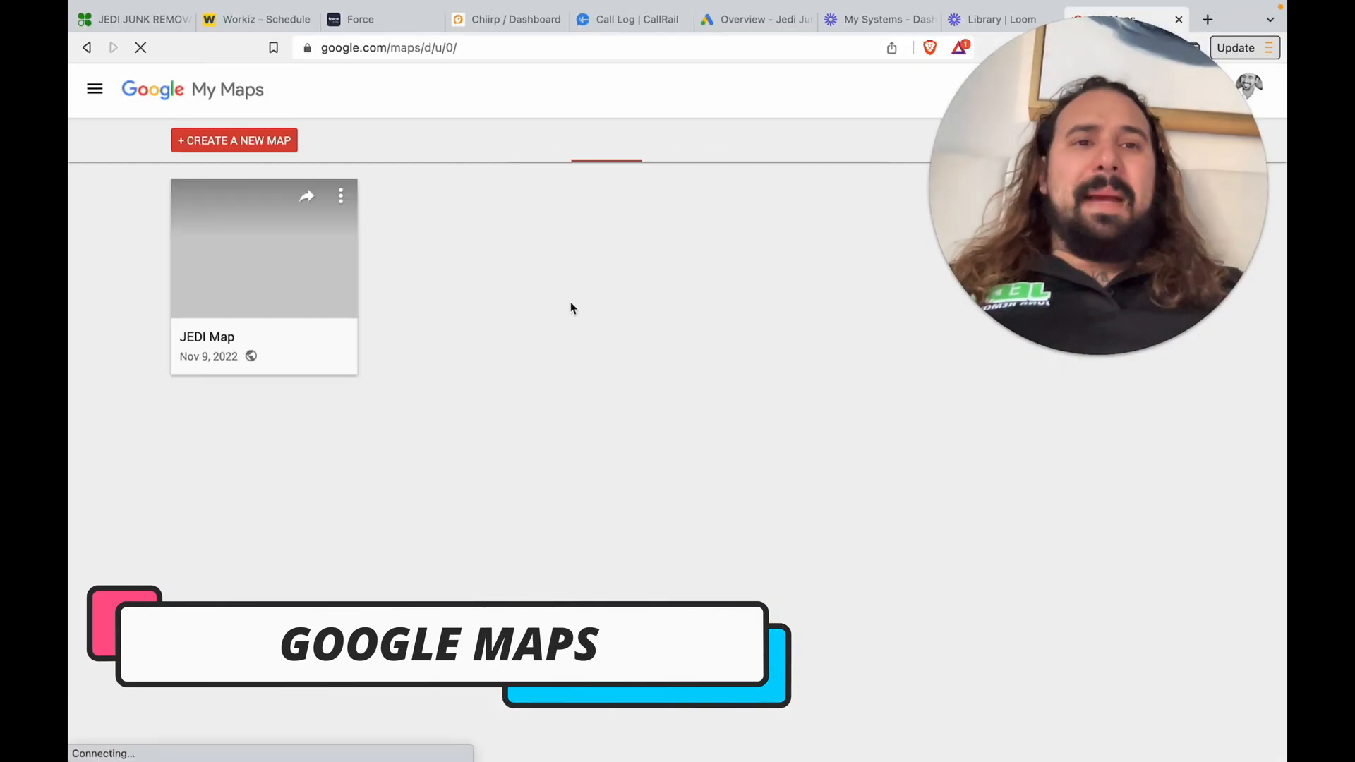
- Open the JEDI Map and uncheck its Ventura County and San Fernando Valley layers
click(263, 248)
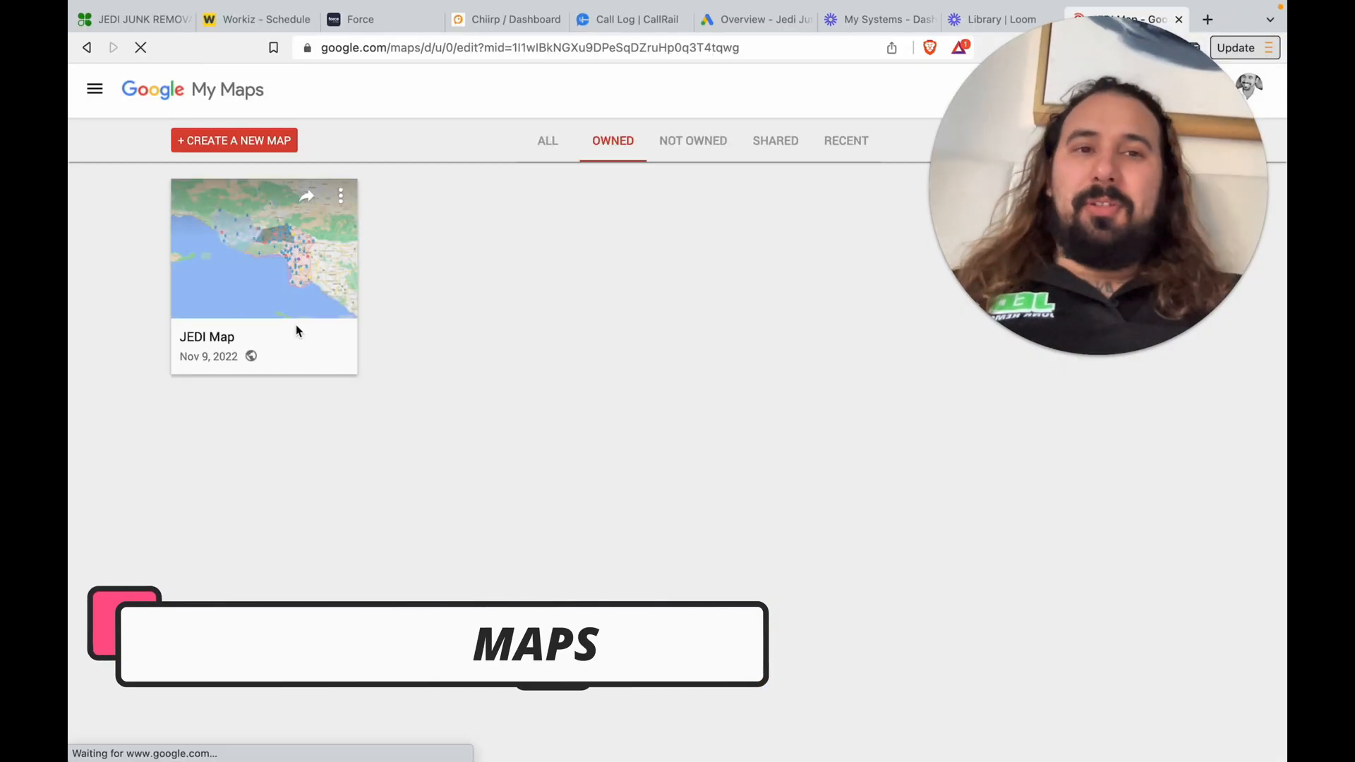
click(1206, 19)
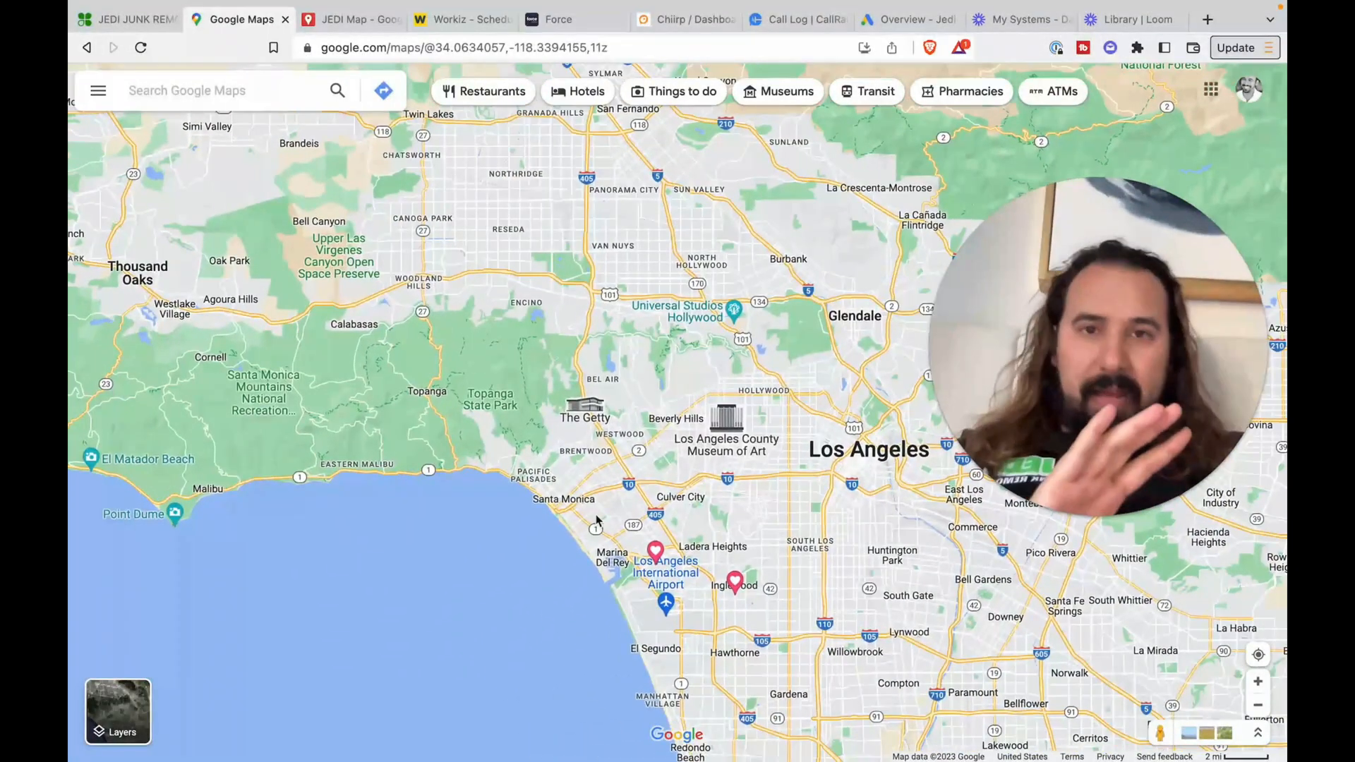
click(350, 19)
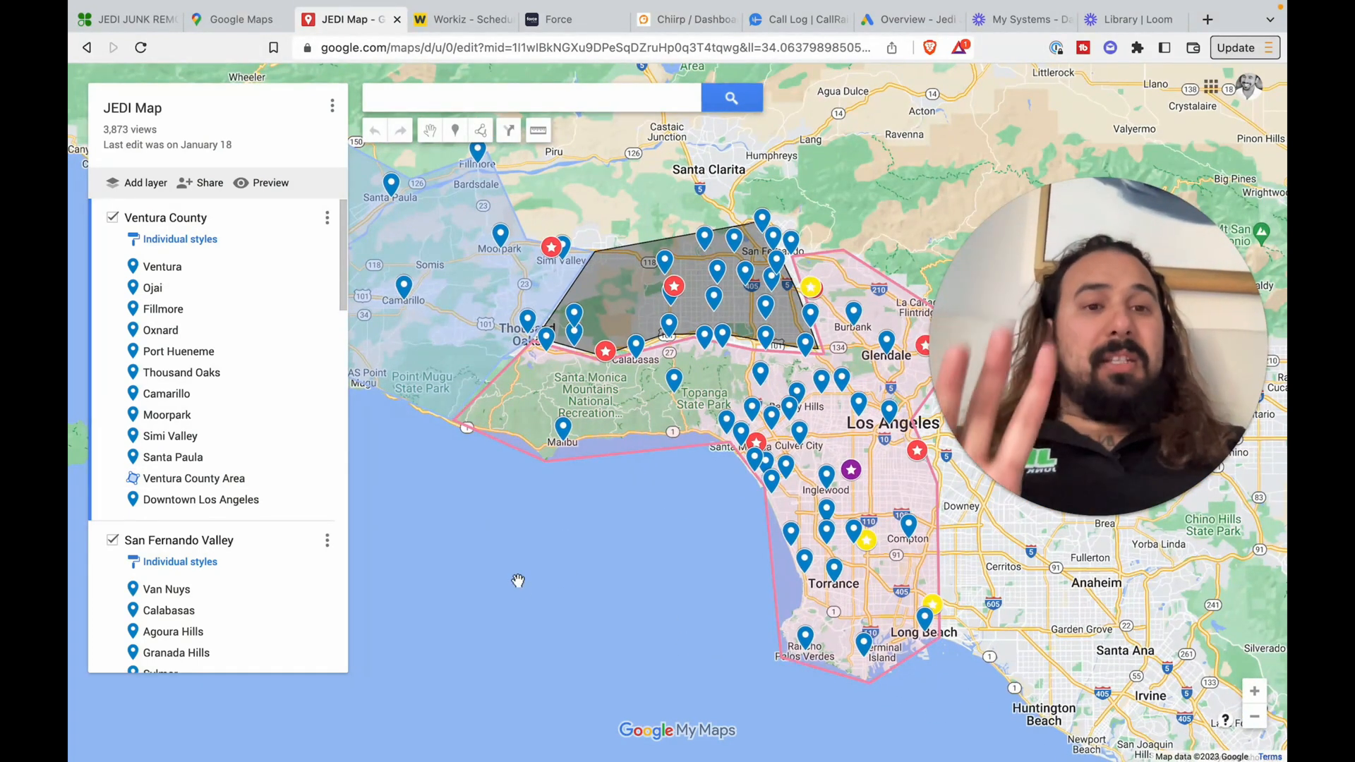
mouse_move(522, 491)
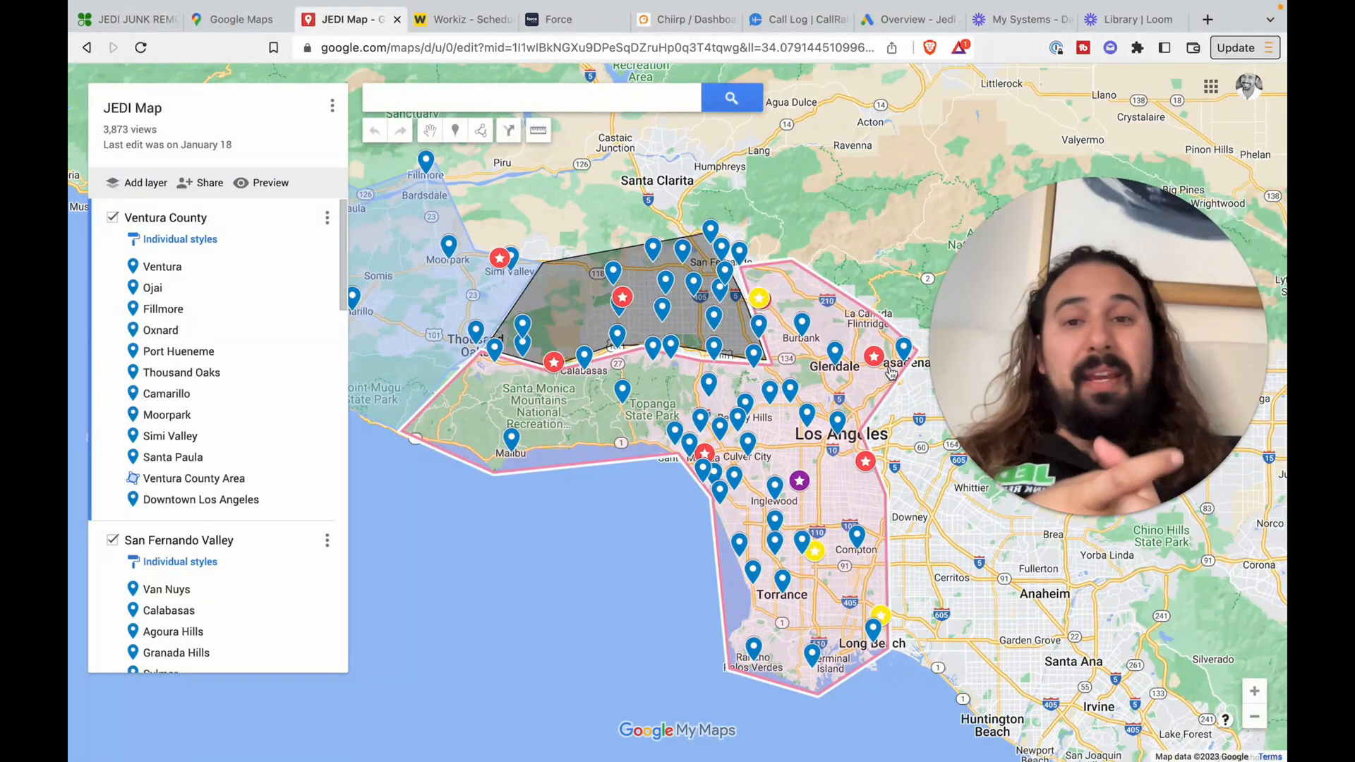
click(113, 216)
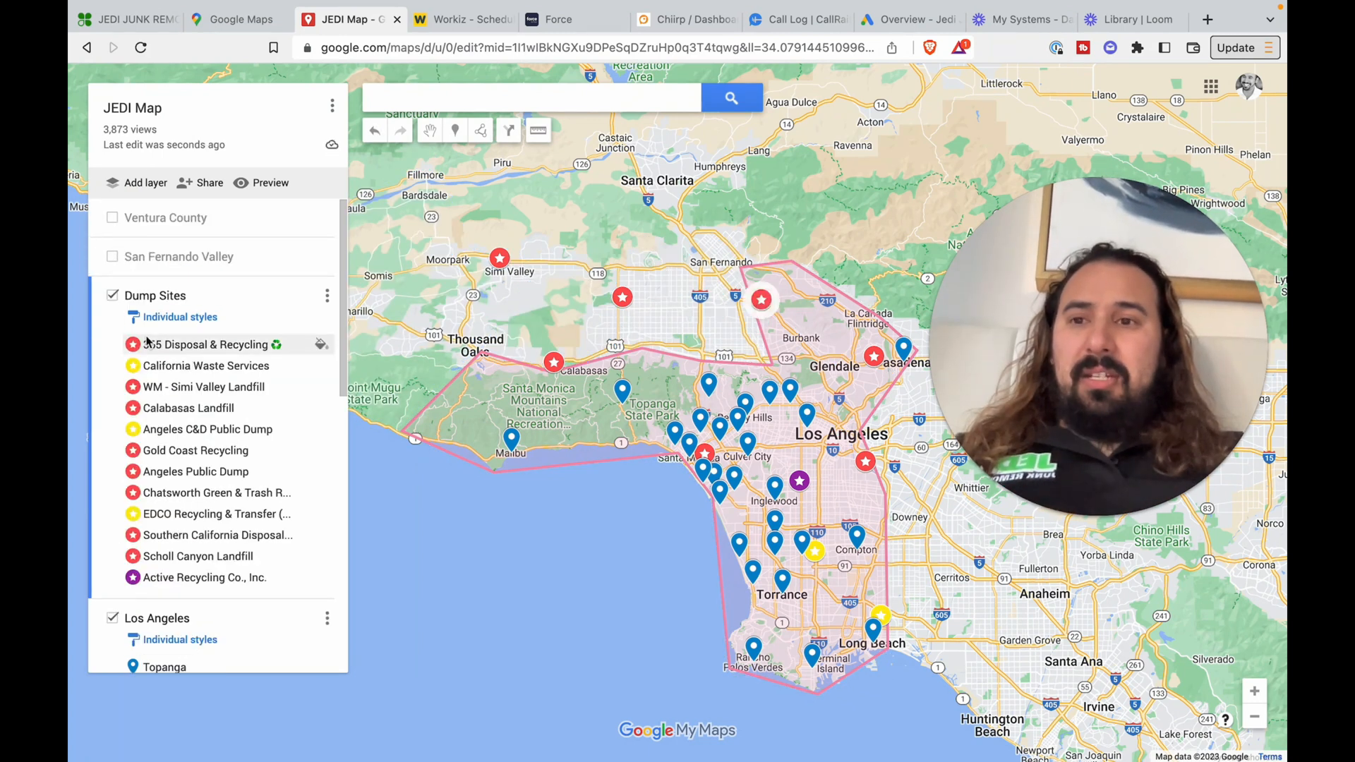
click(111, 618)
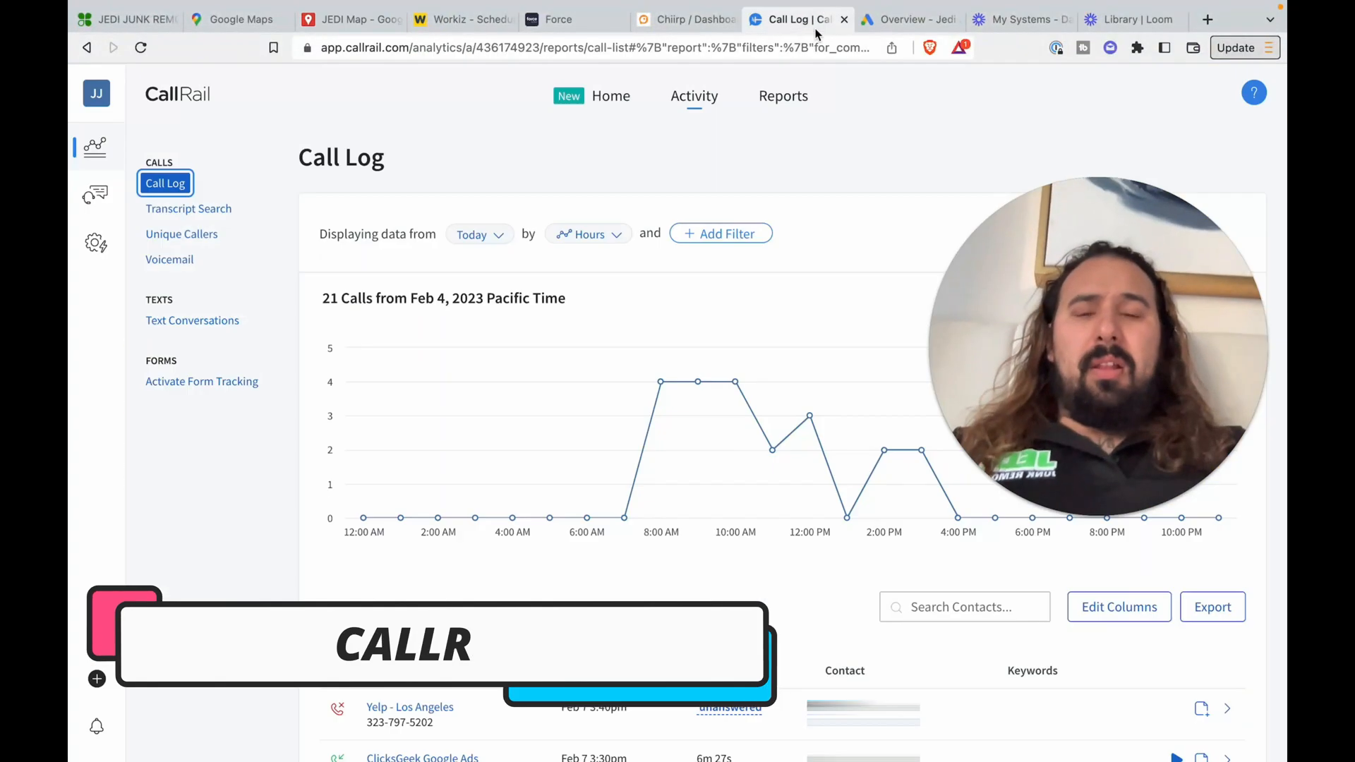
- Play the call, jump to the customer's item description, and pause at 52 seconds
scroll(down, 3)
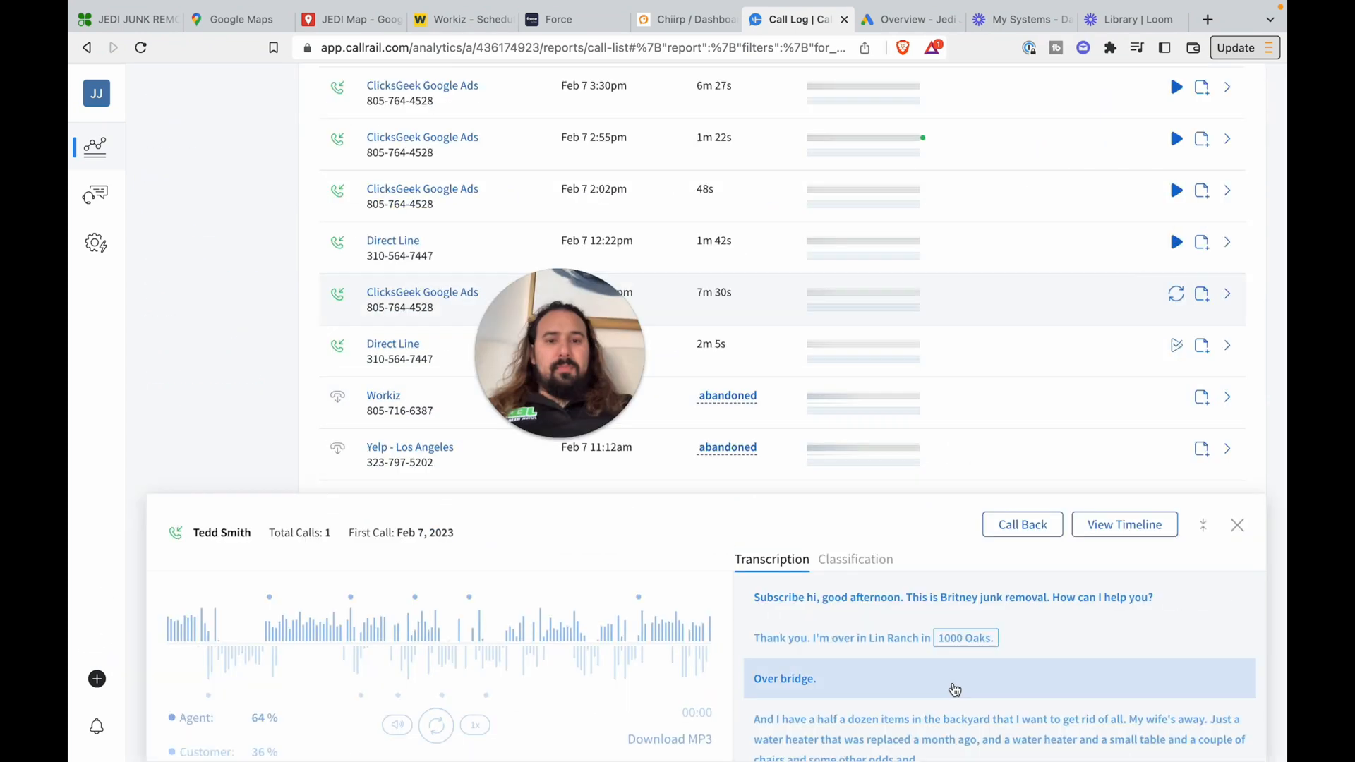
click(436, 724)
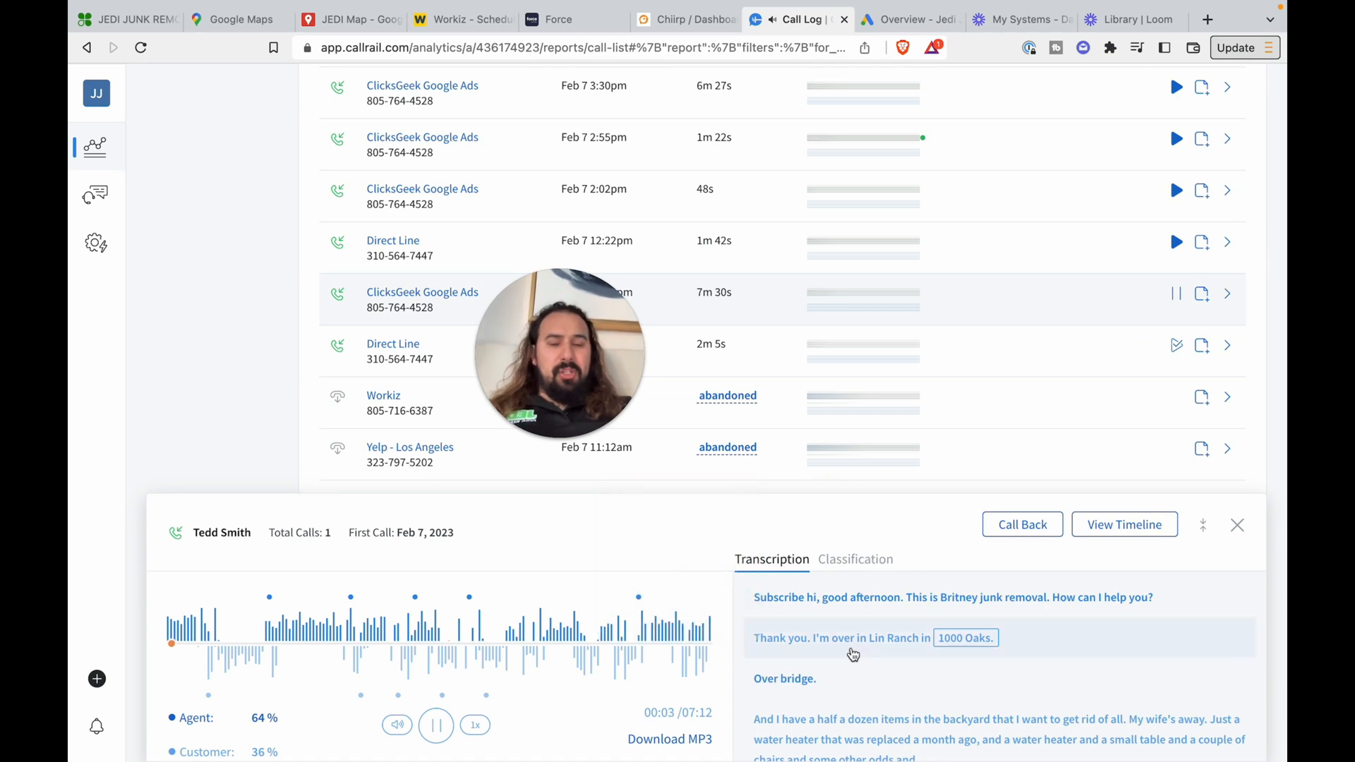
scroll(down, 3)
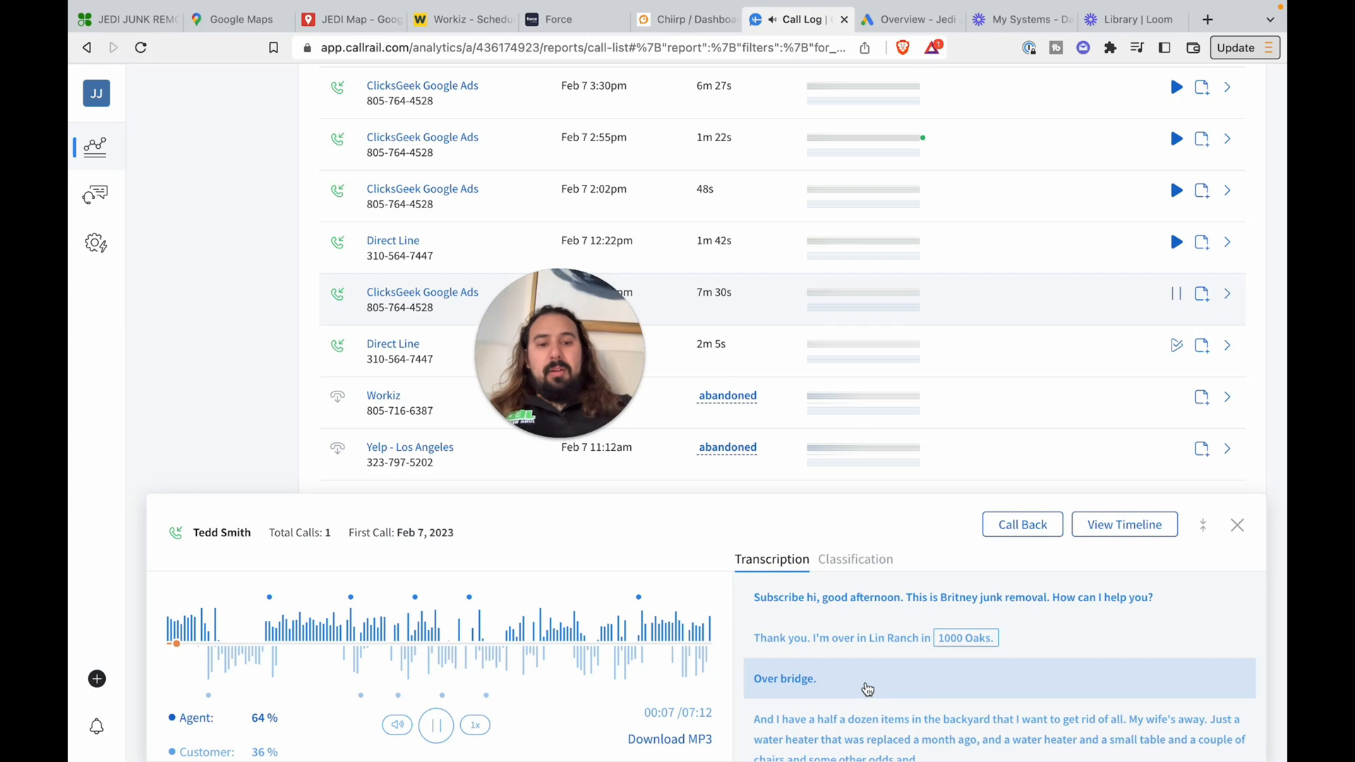
click(222, 644)
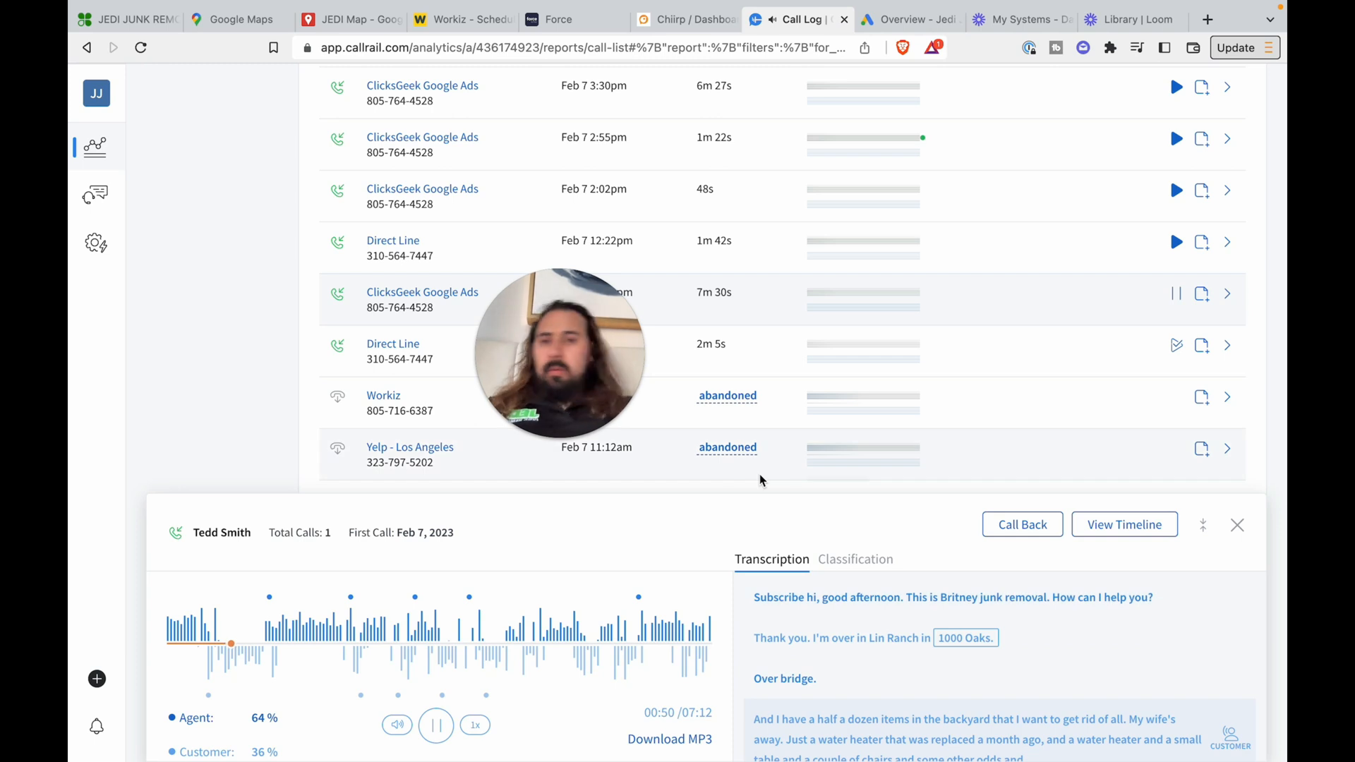
click(437, 724)
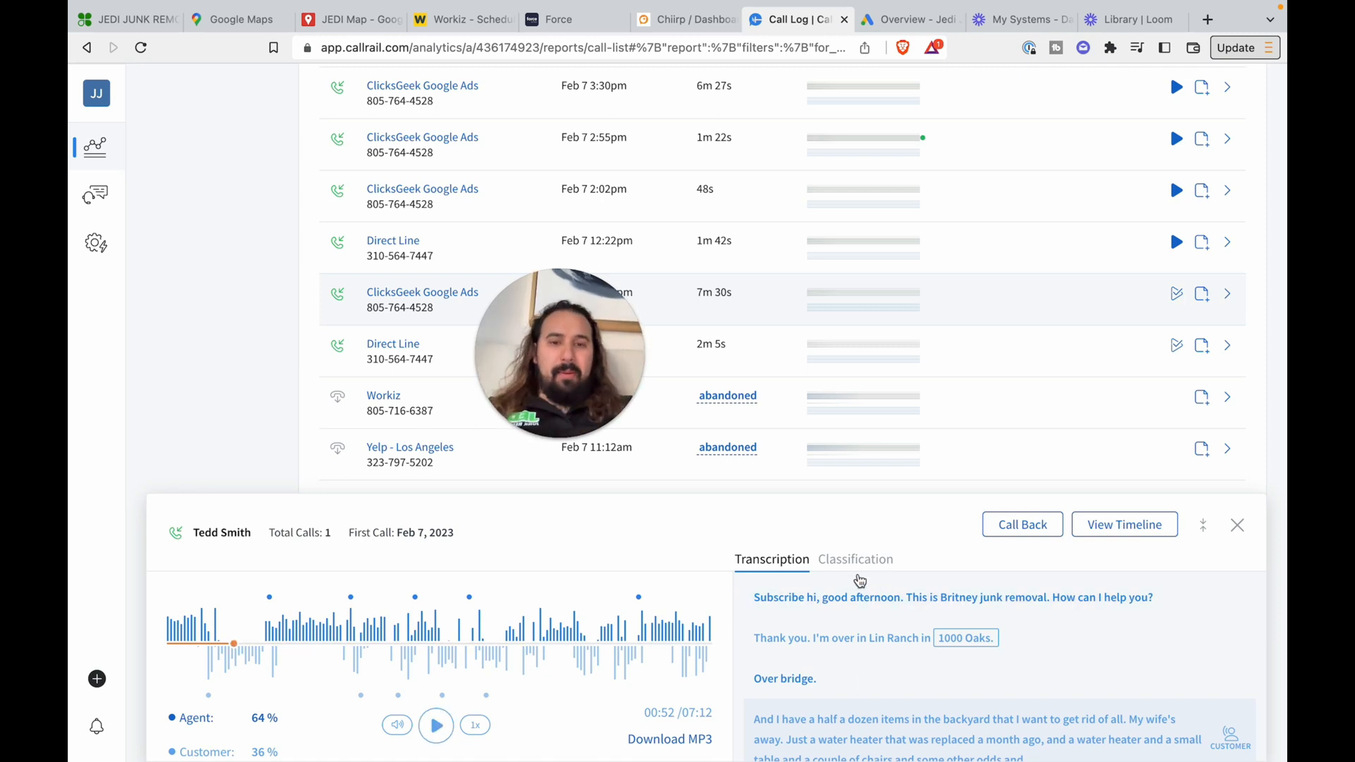
mouse_move(1044, 281)
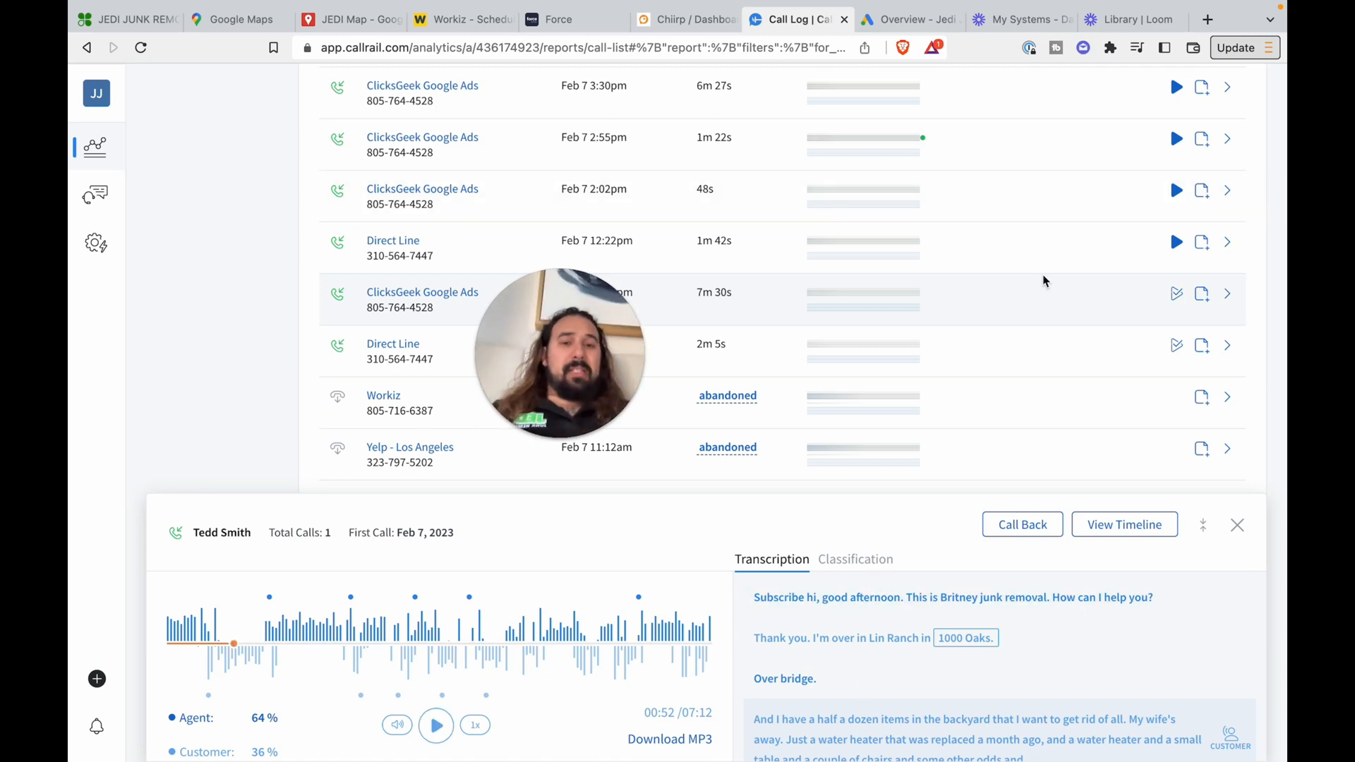
mouse_move(981, 343)
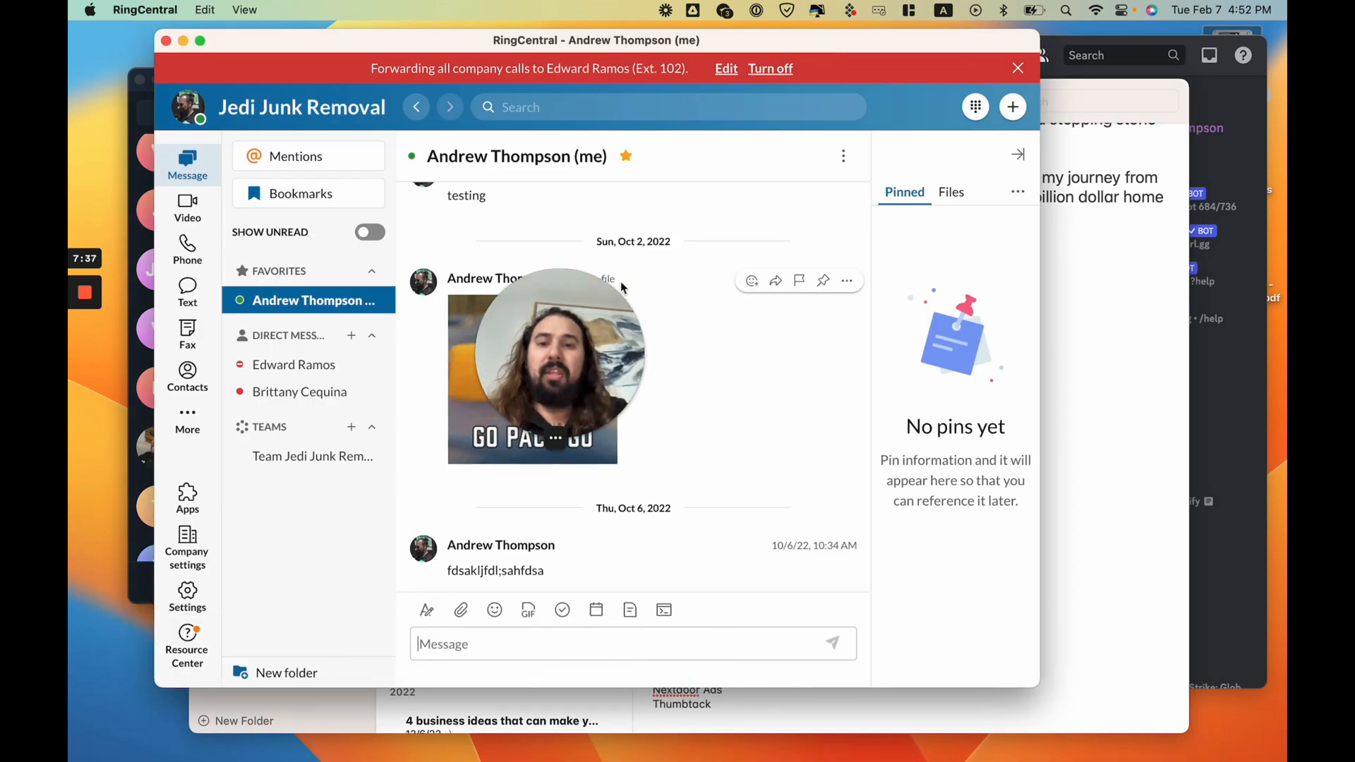
- Open Company settings to reach Administration > General with schedule and company info
click(186, 246)
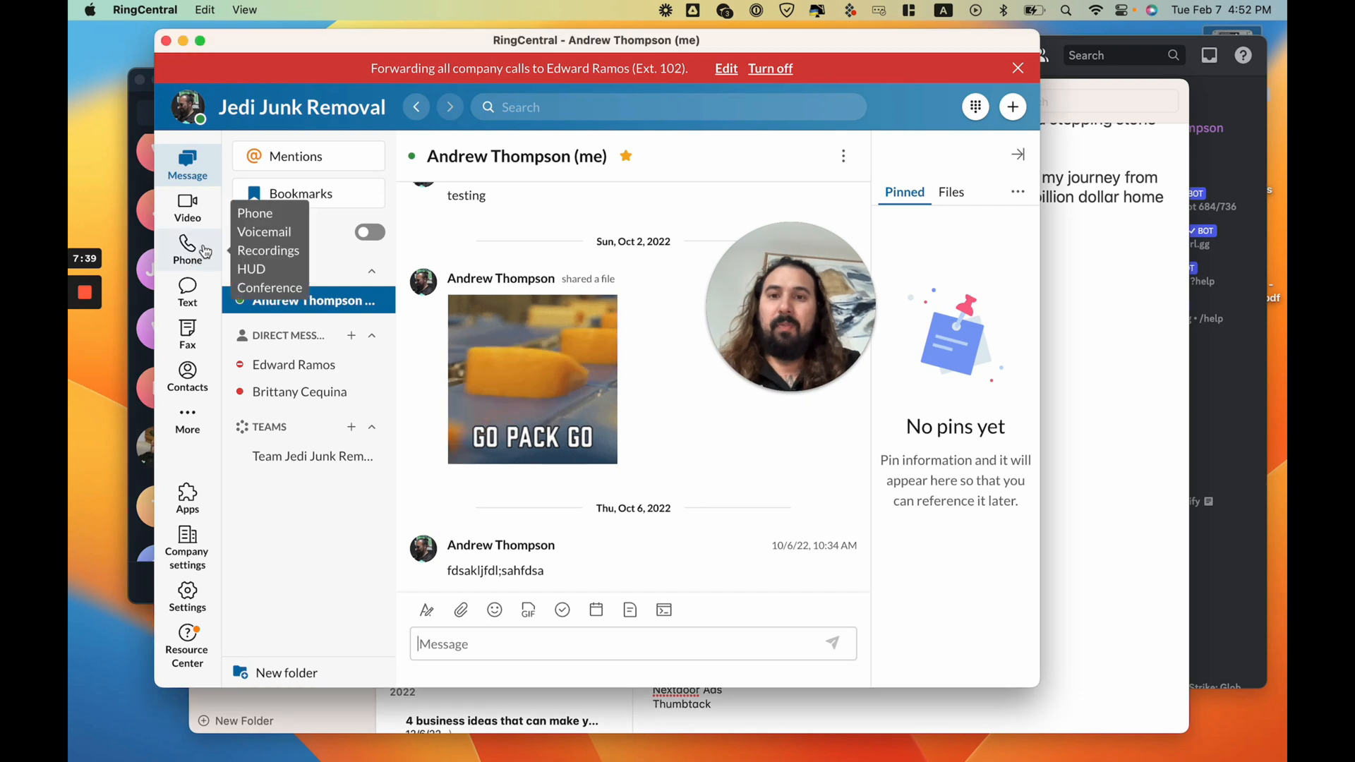
click(187, 549)
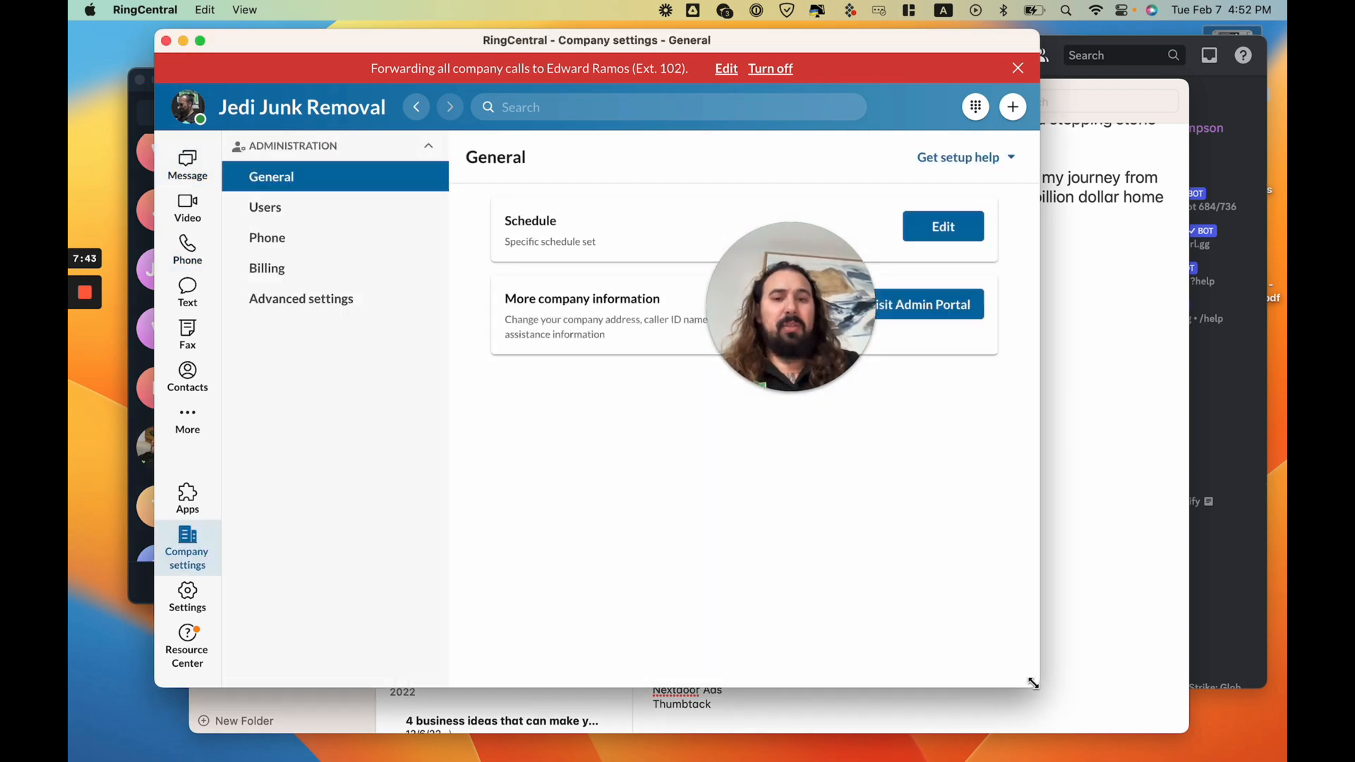
click(267, 238)
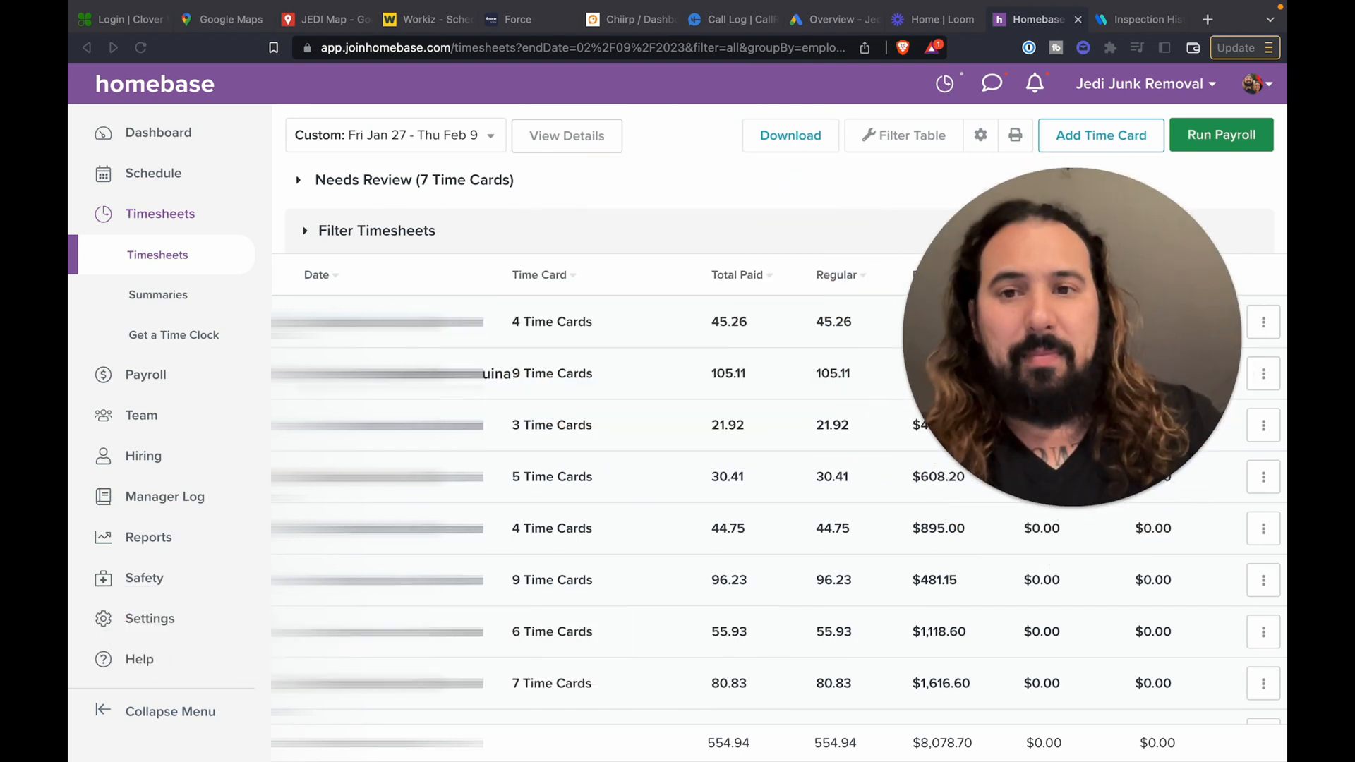
- Expand the first timesheet and check the 6:10 am shift's clock-in/out GPS locations
click(551, 322)
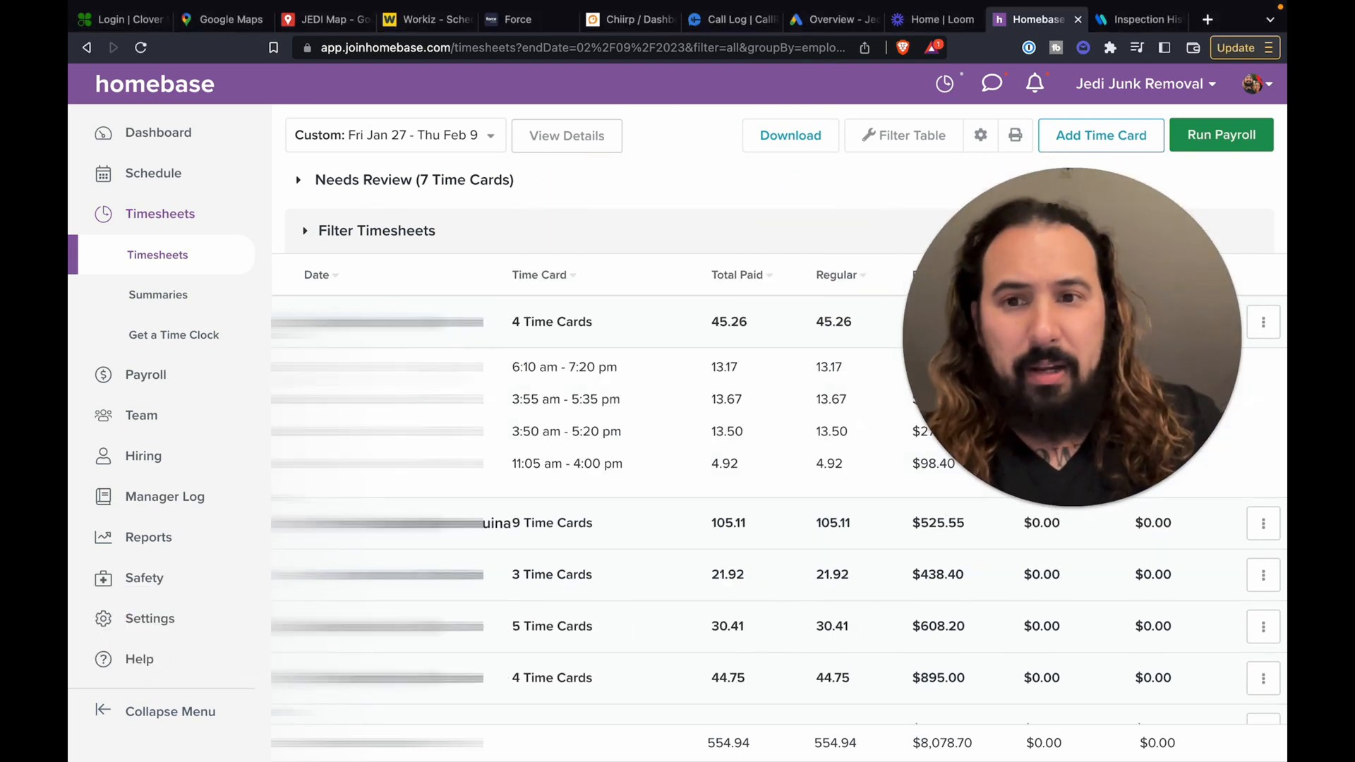
click(565, 367)
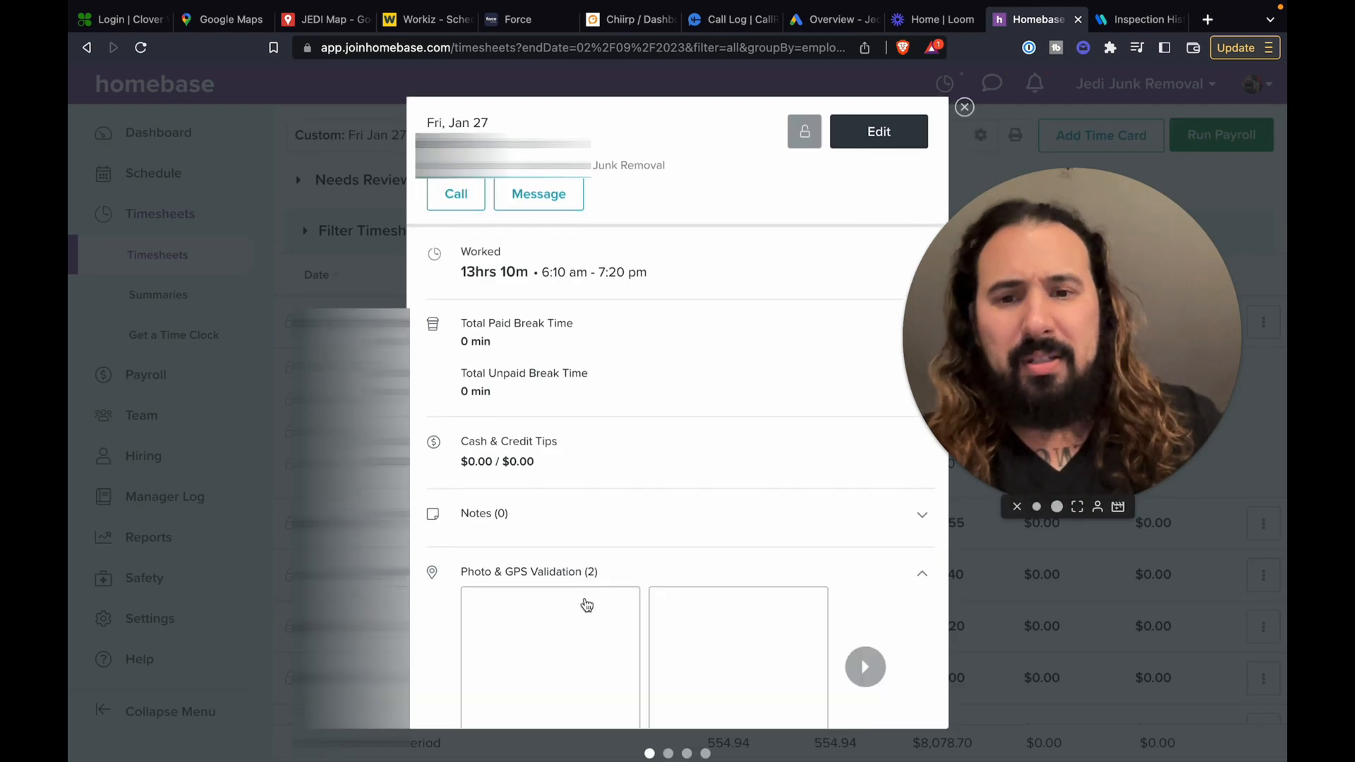
scroll(down, 3)
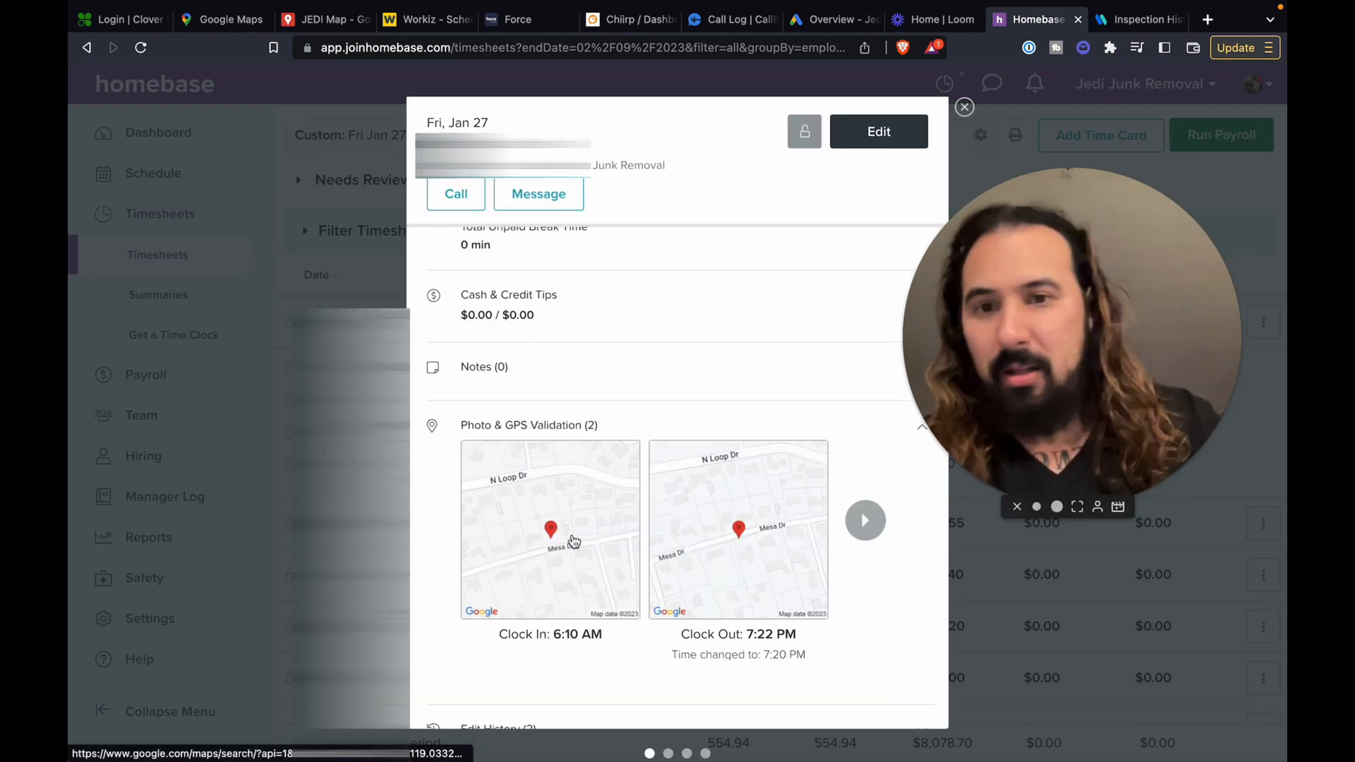
click(963, 107)
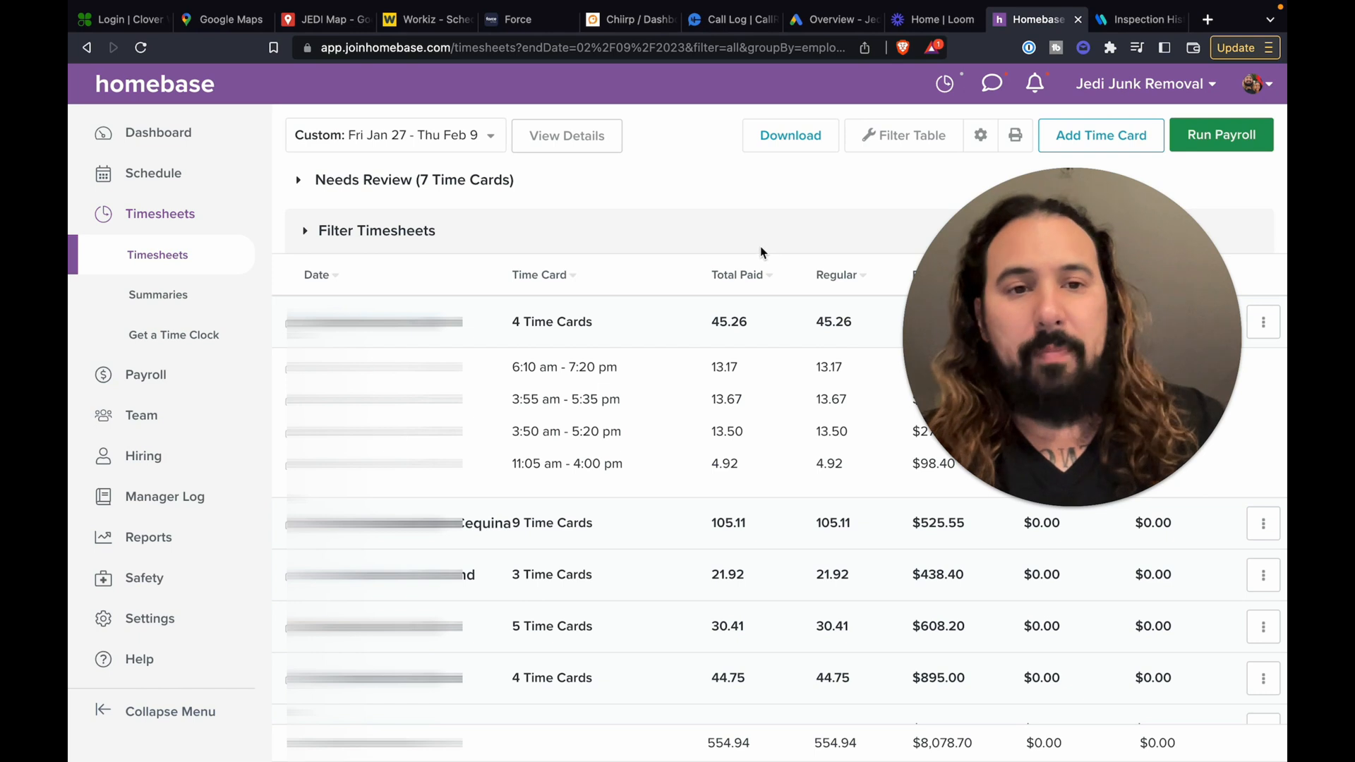
mouse_move(666, 293)
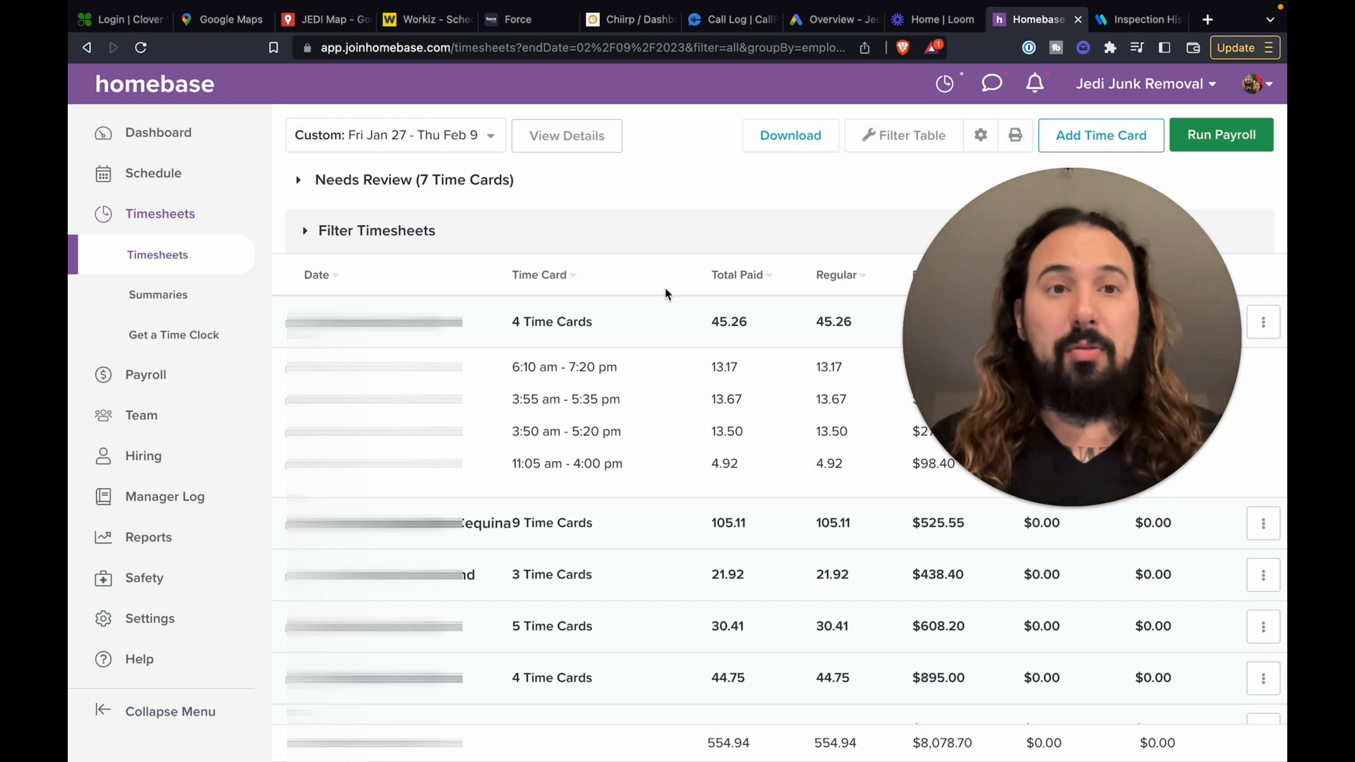
- Open the FORD DUMP TRUCK from Force's vehicle list to view its February 7 trip
click(516, 19)
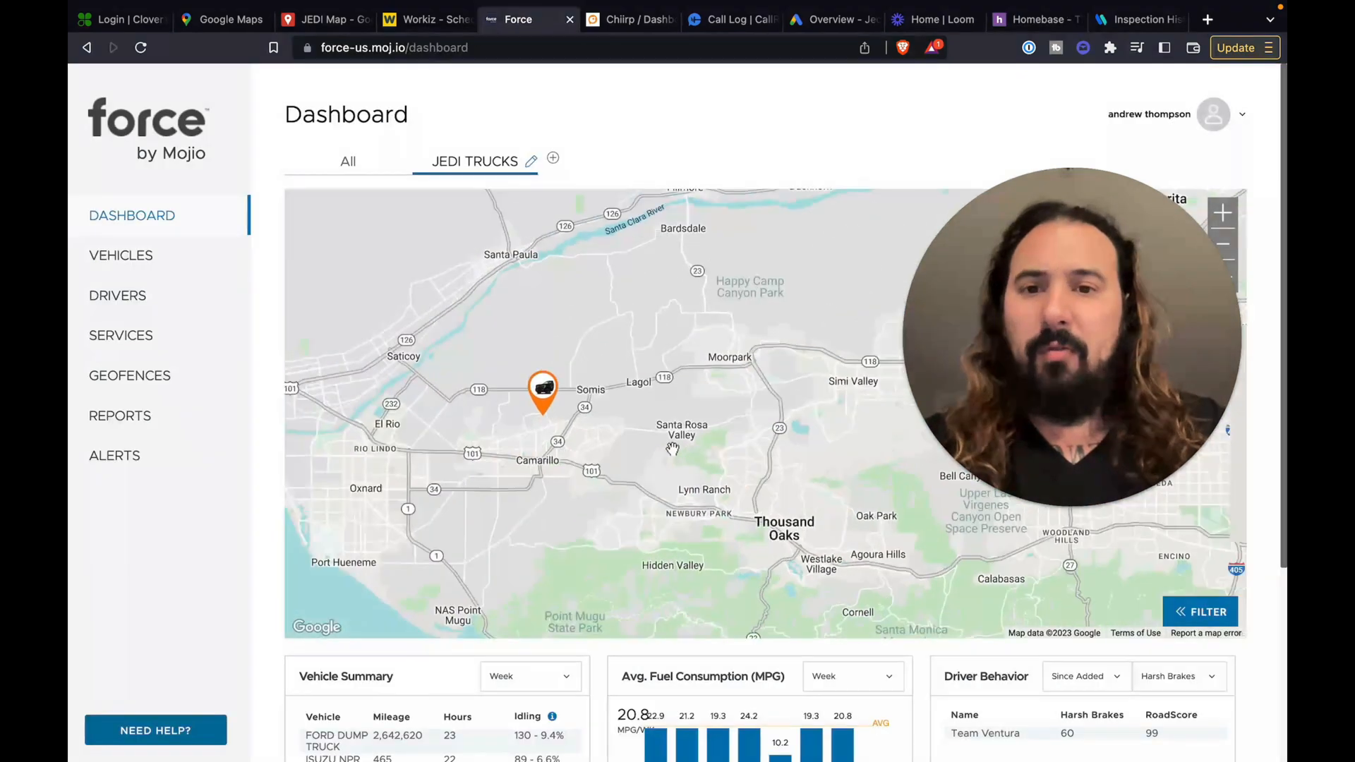
click(120, 255)
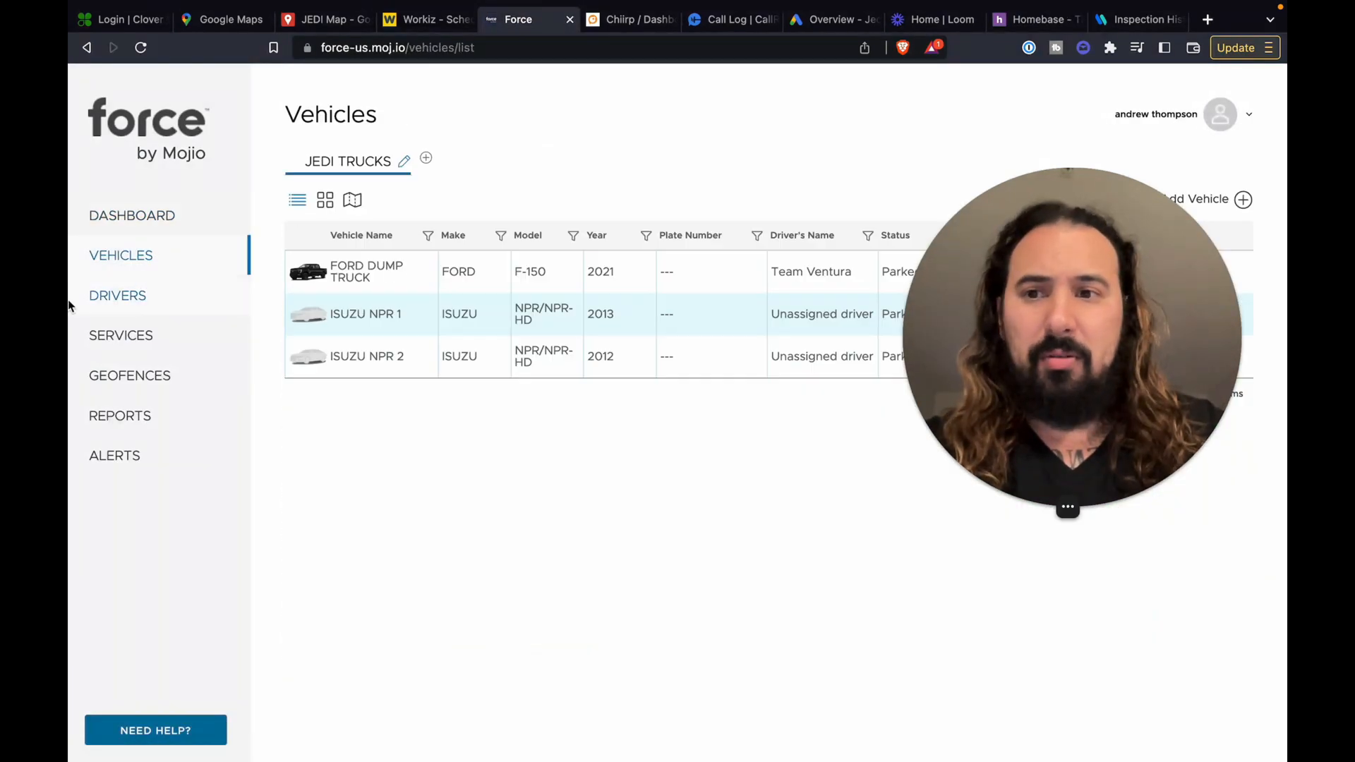
click(366, 271)
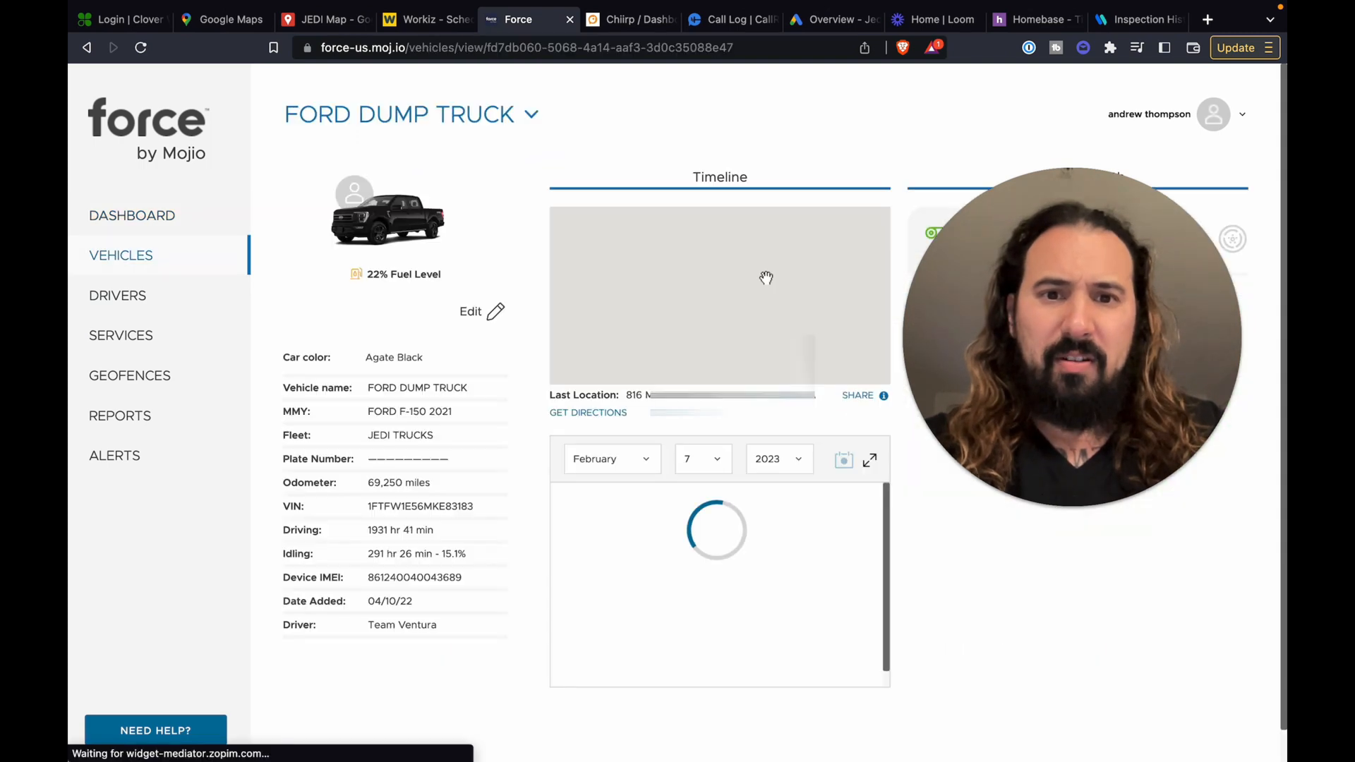
click(870, 459)
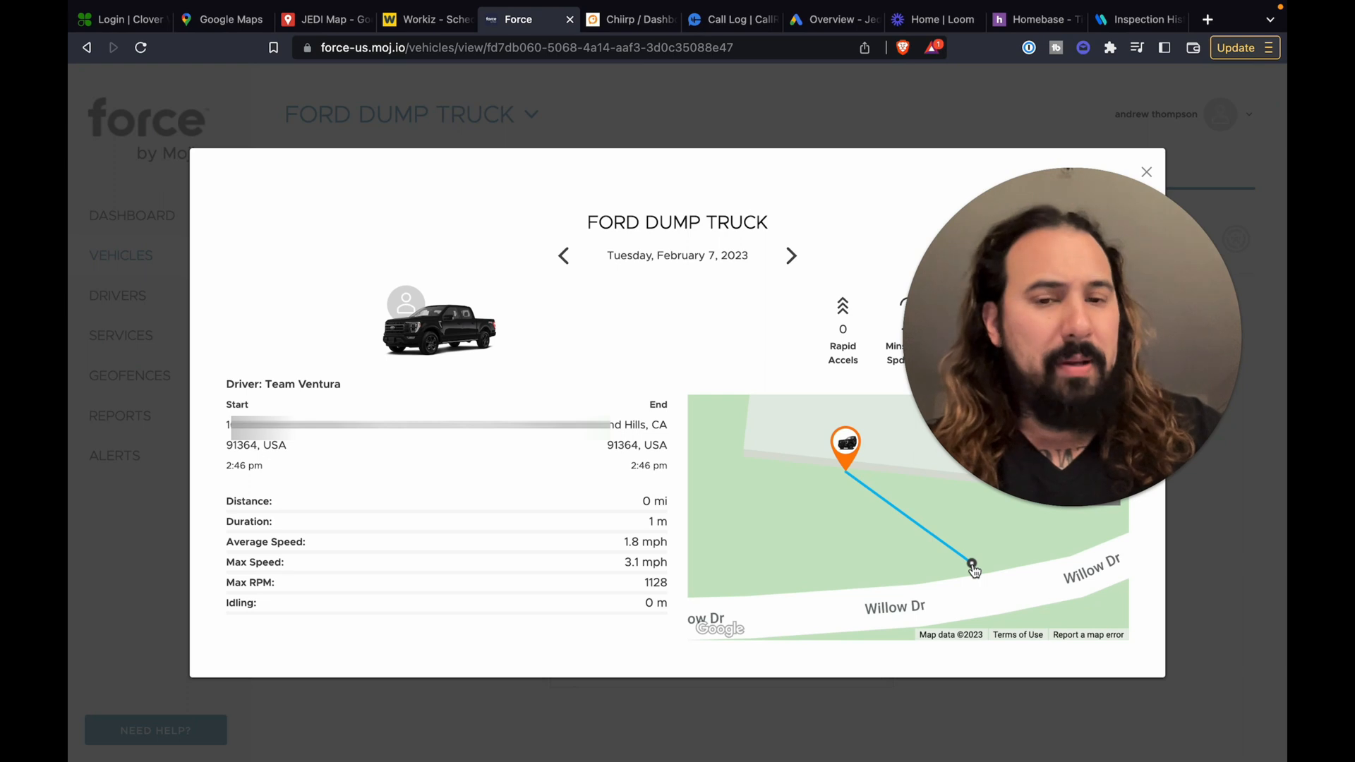
click(1147, 170)
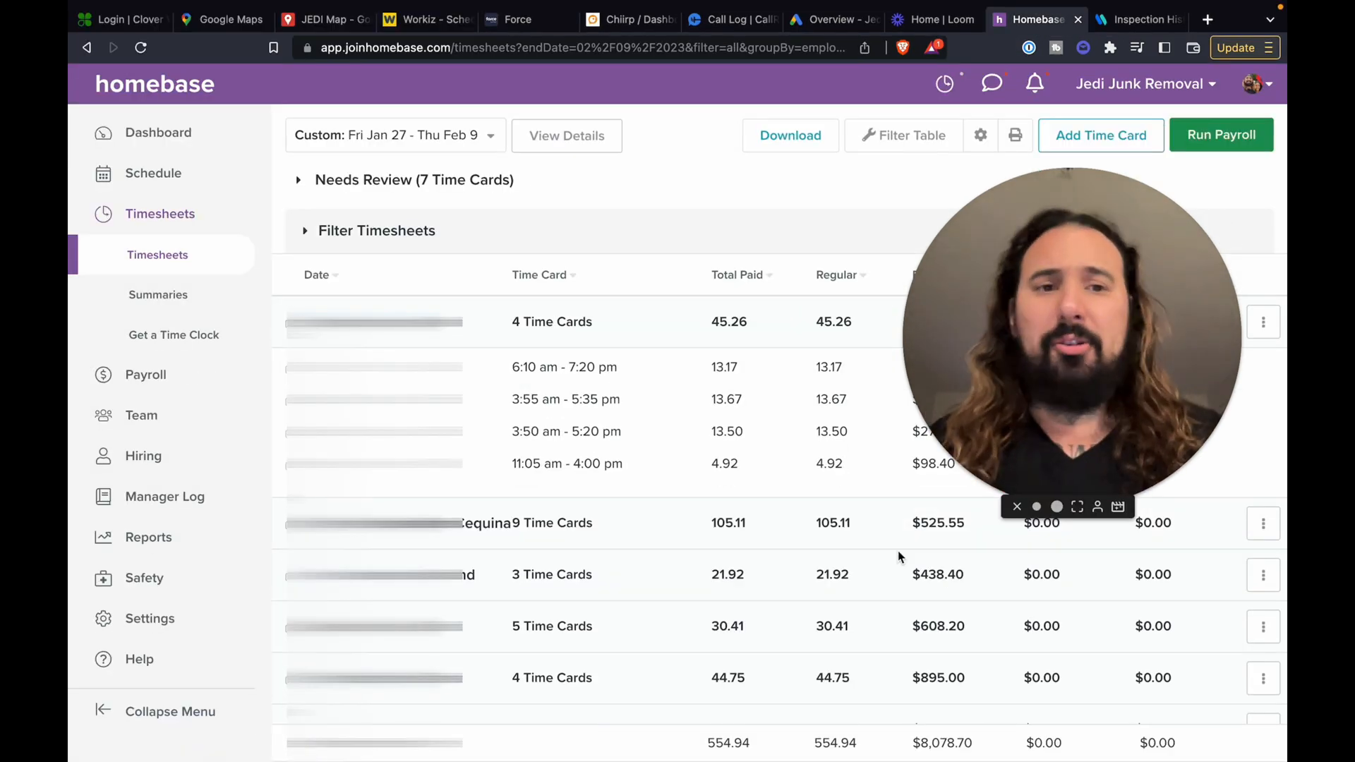
mouse_move(494, 471)
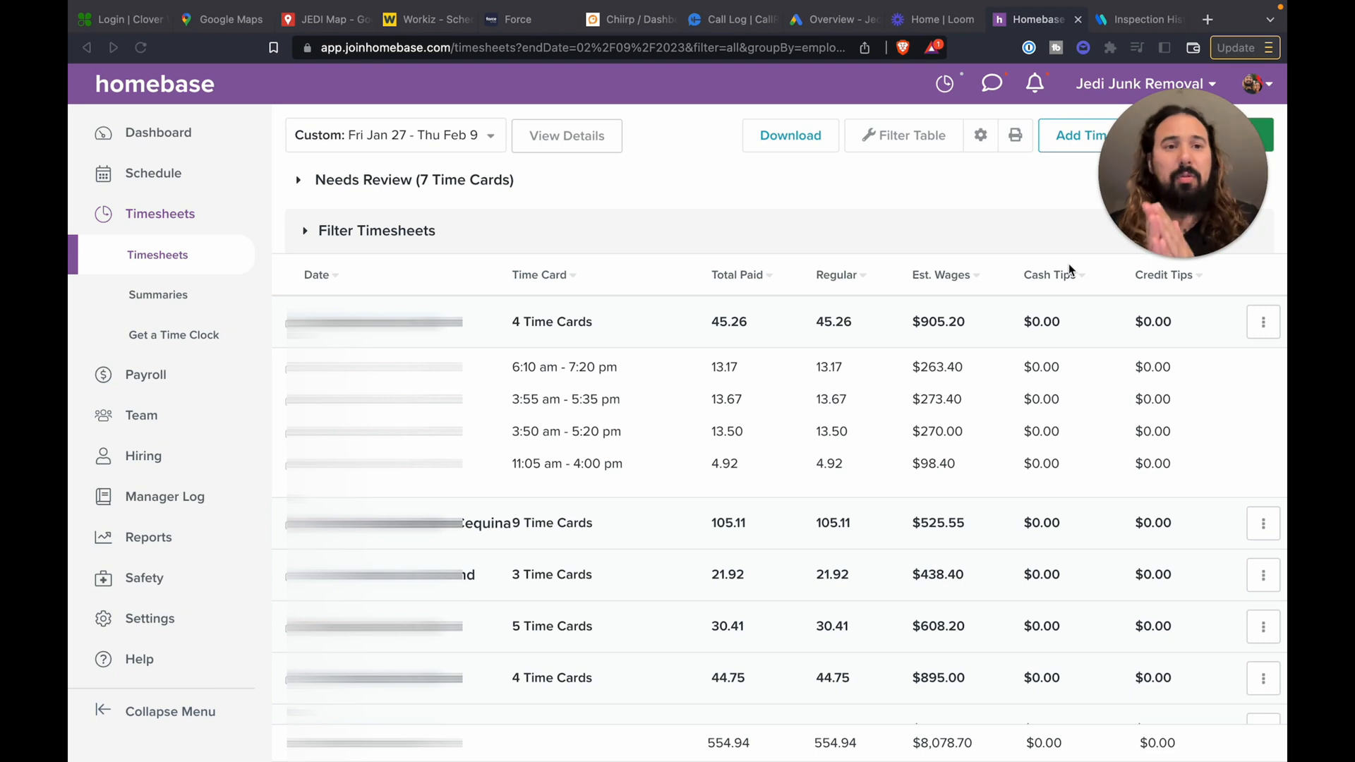
mouse_move(923, 79)
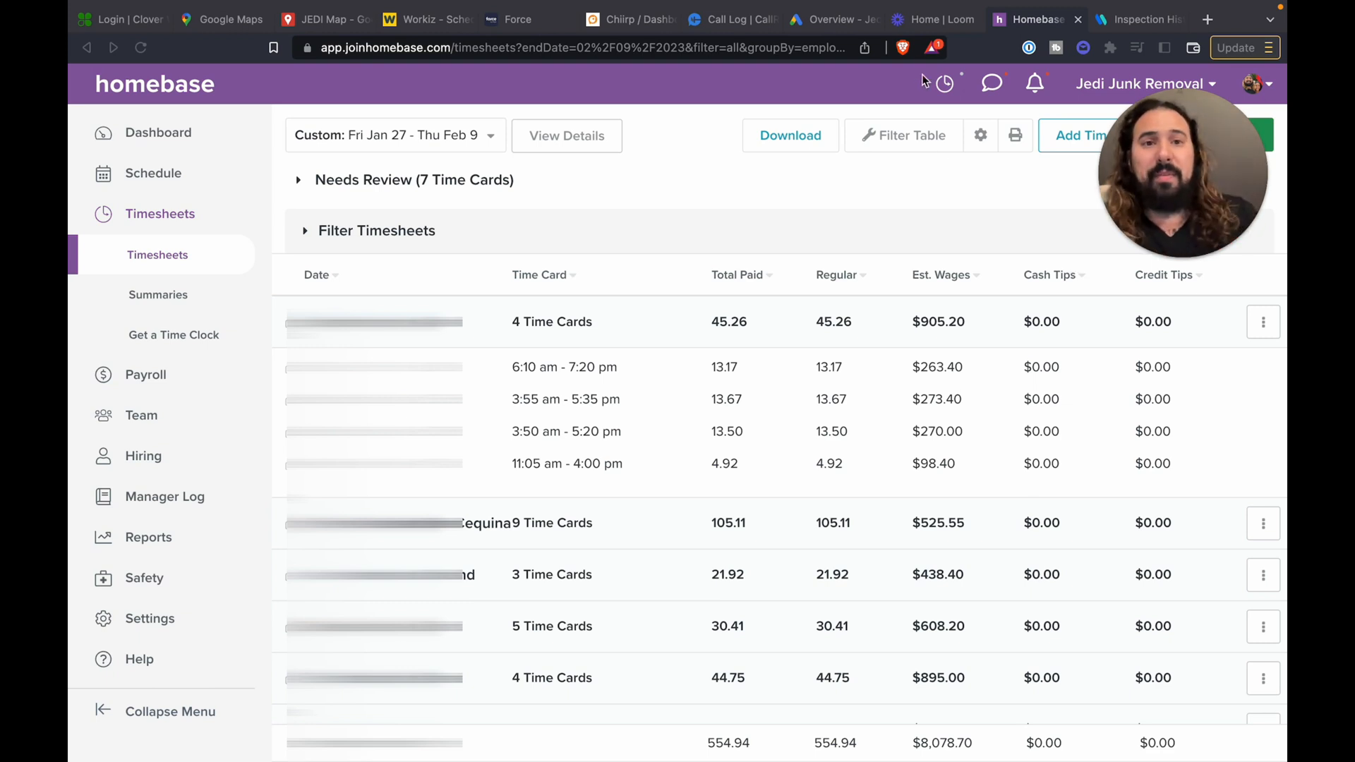
mouse_move(785, 404)
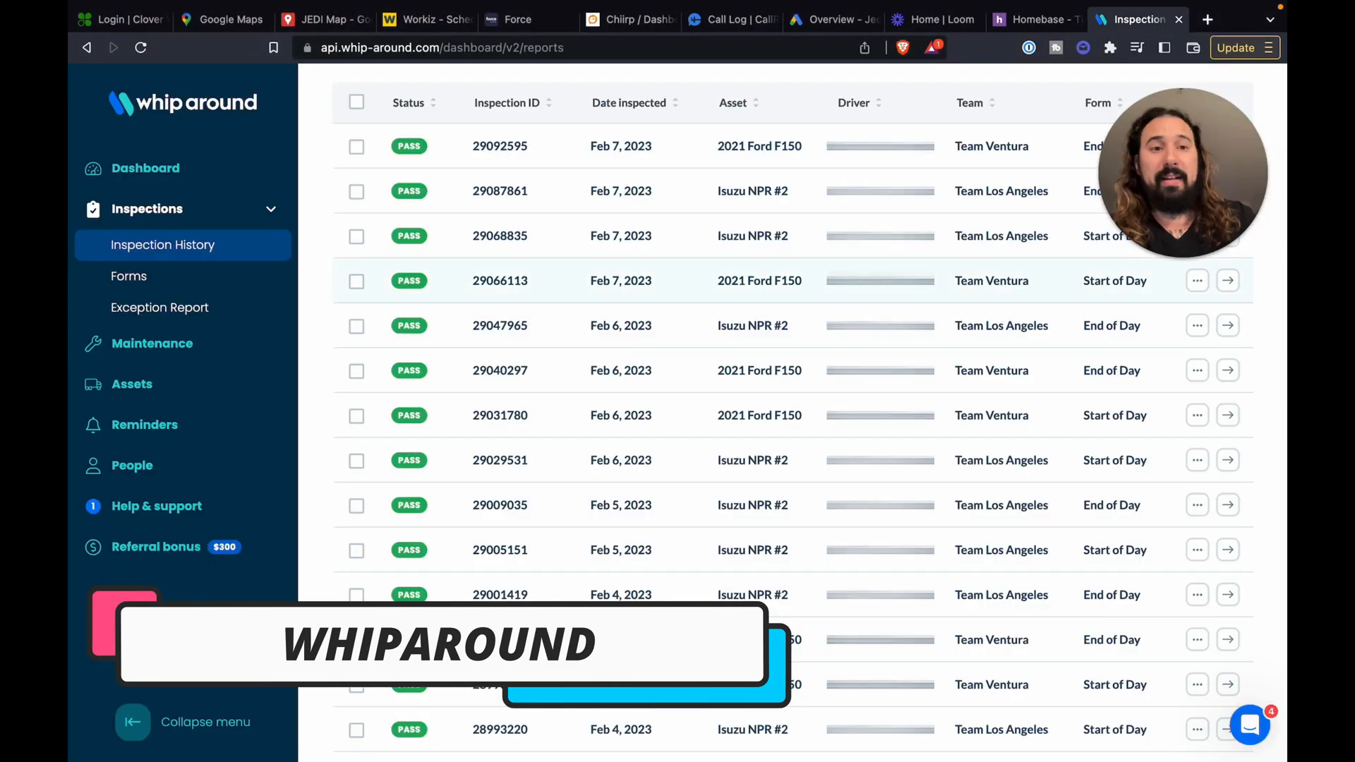
- Scroll to the top of Whip Around's Inspection History list
scroll(up, 3)
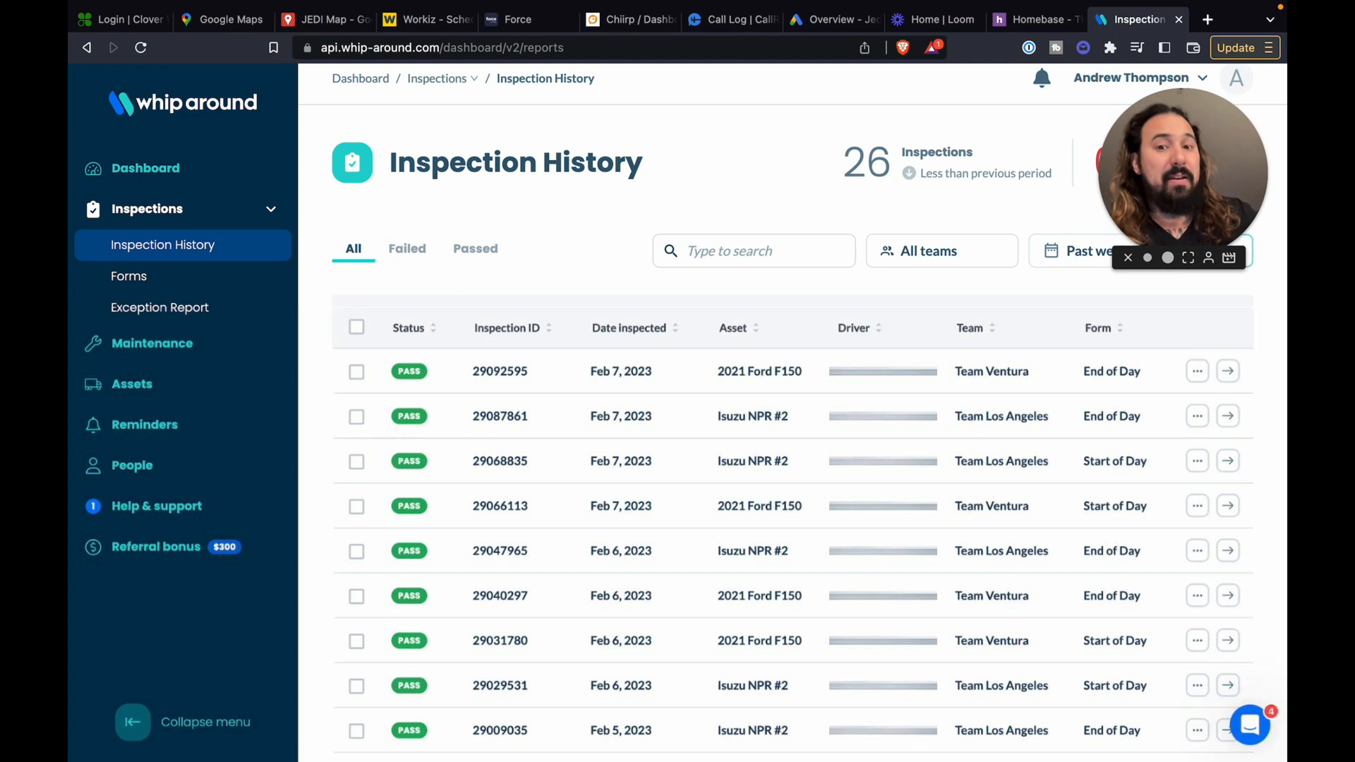
mouse_move(128, 276)
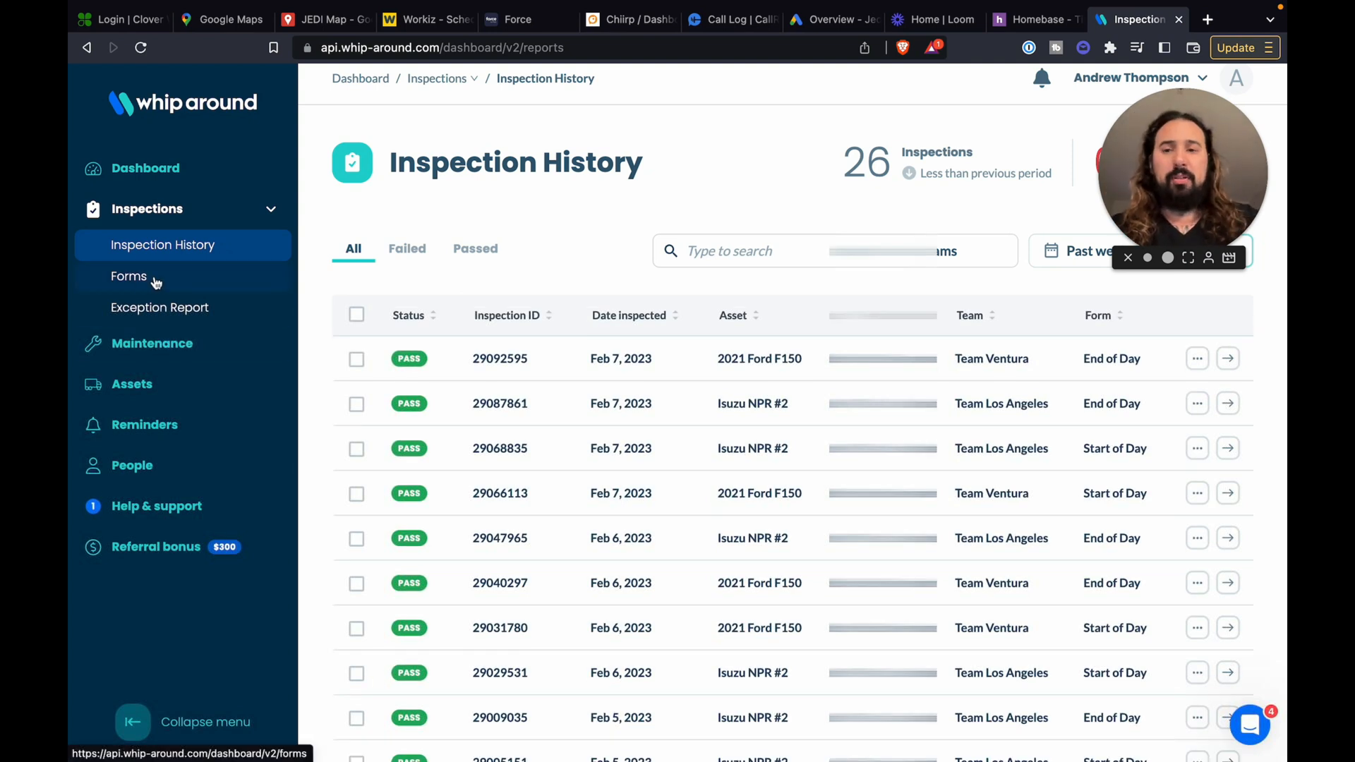
- Open the Isuzu NPR #2 February 7 start-of-day inspection and show Driver checks
click(1198, 449)
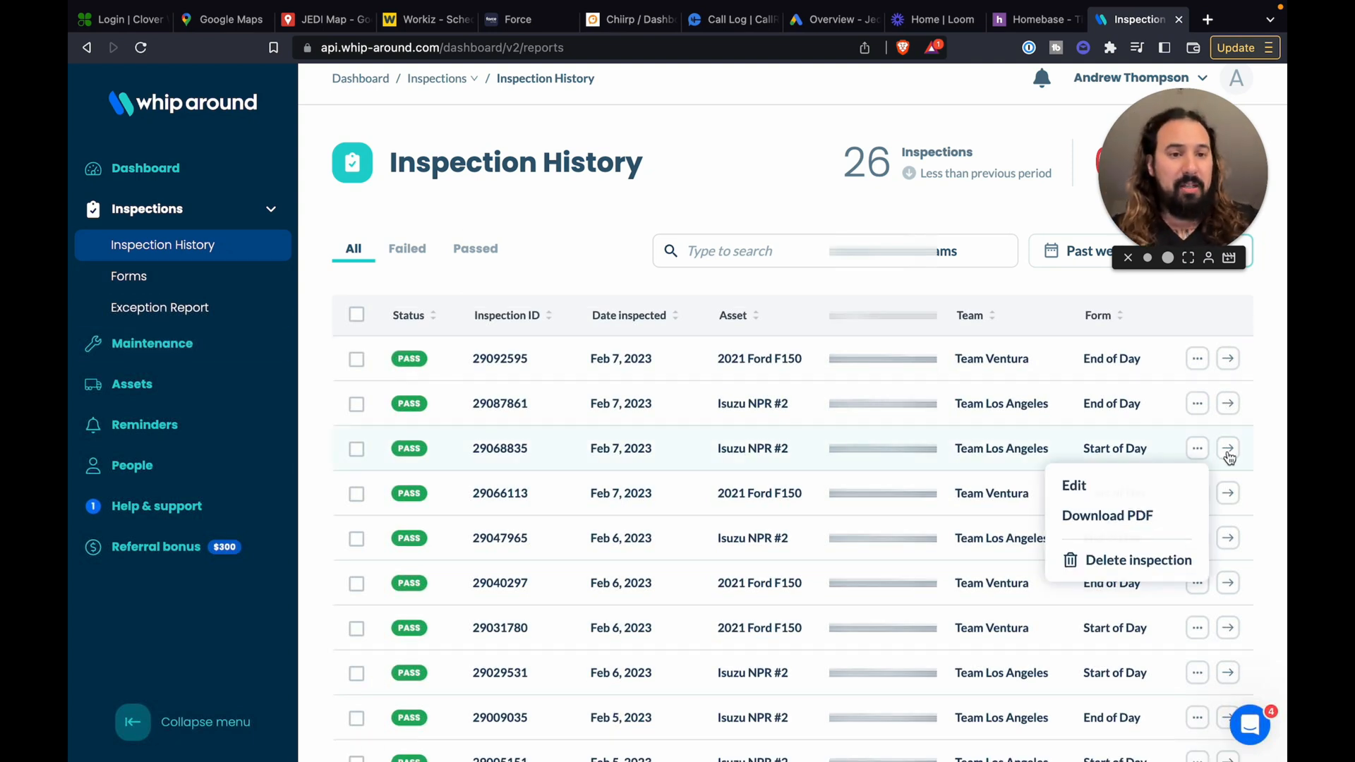
click(1228, 458)
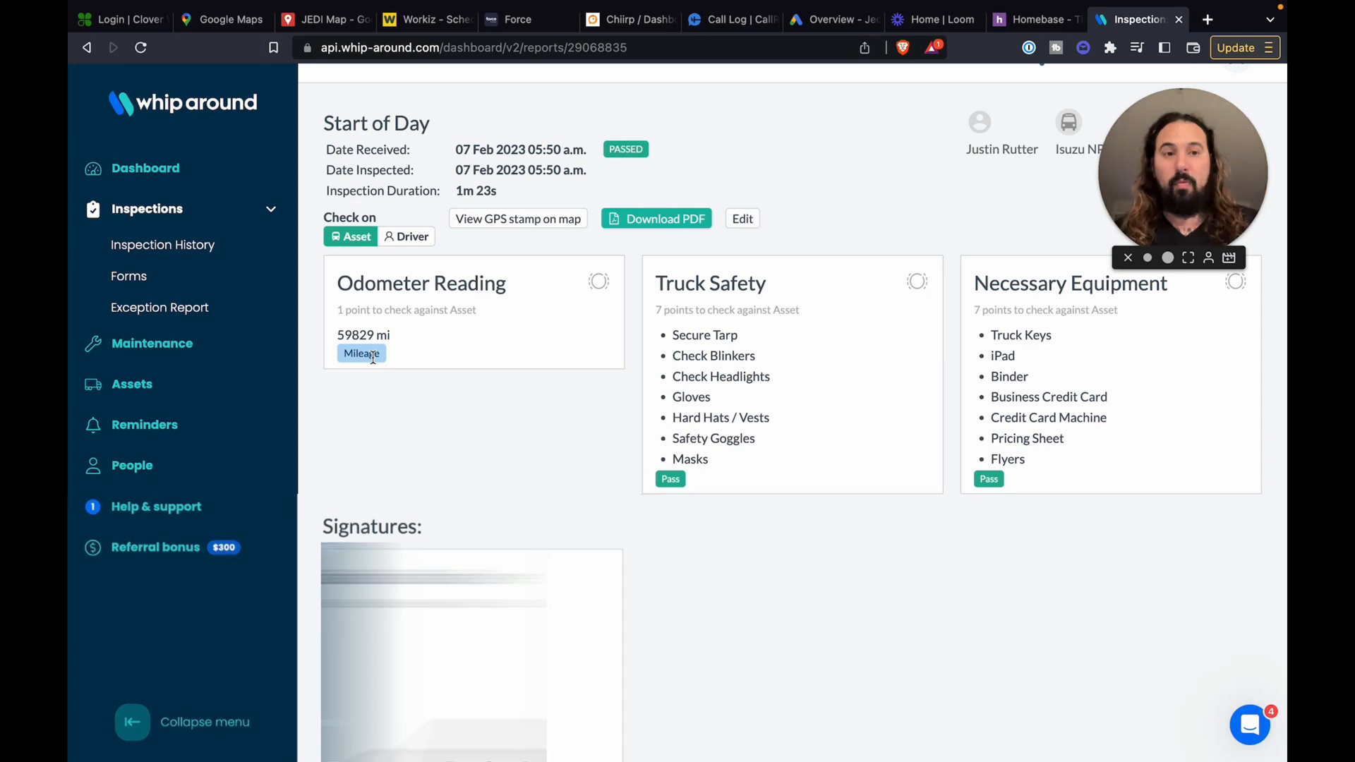
mouse_move(434, 303)
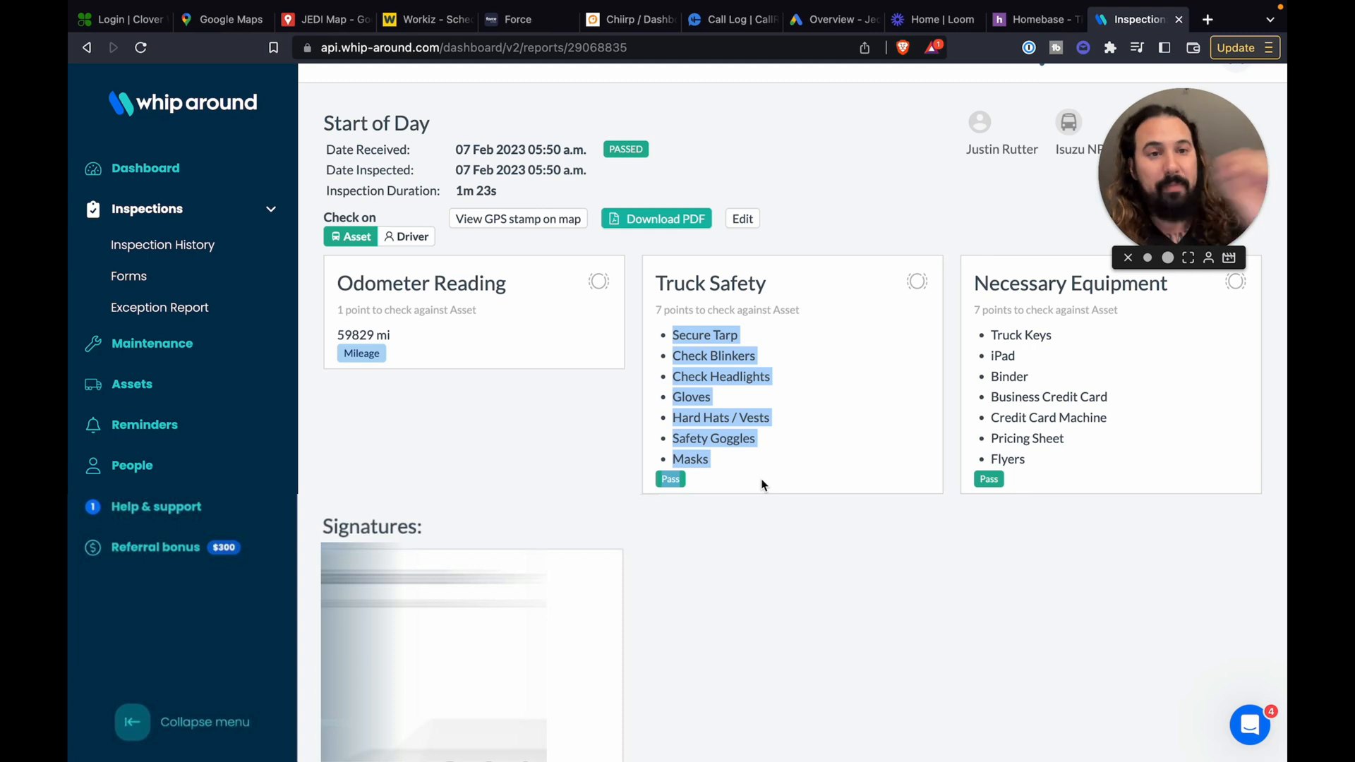
click(763, 450)
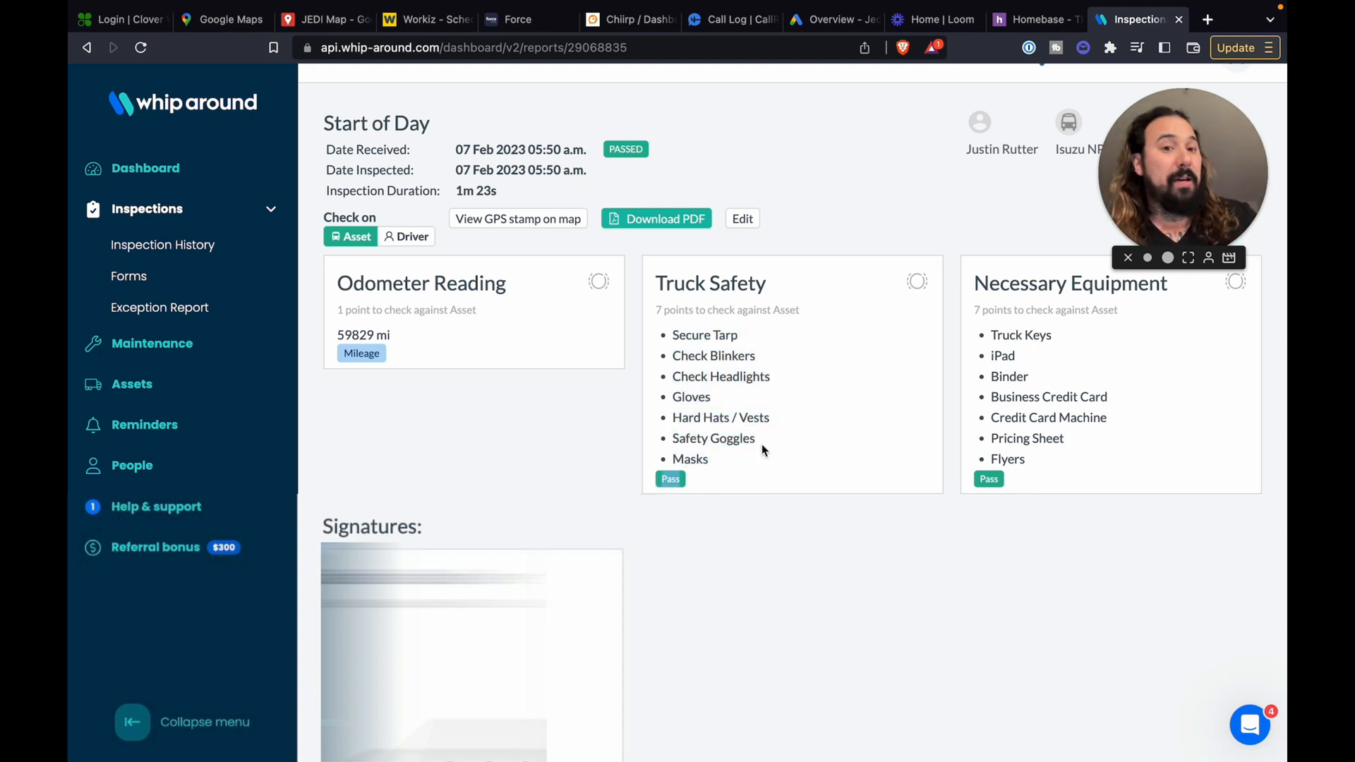
click(412, 236)
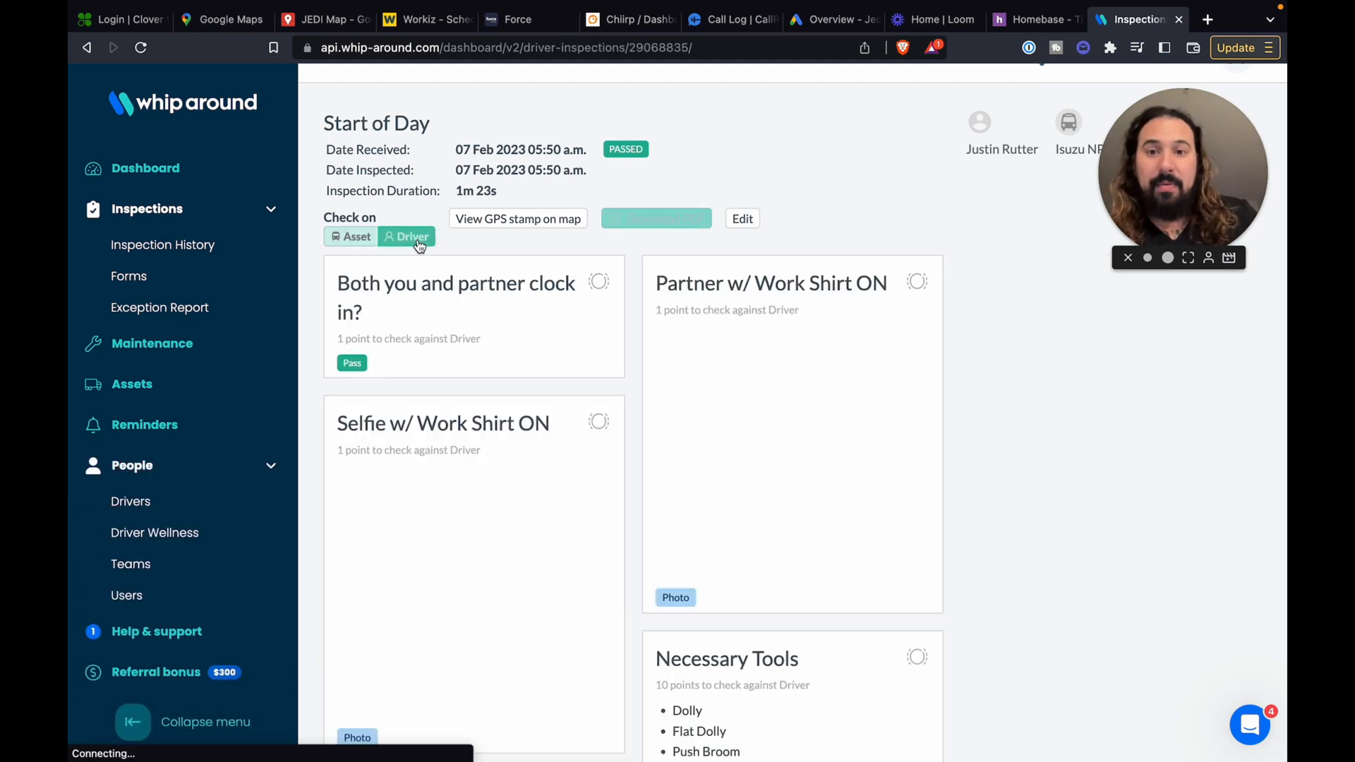
- Preview the work-shirt selfie photo, then go back to the inspection history
scroll(down, 3)
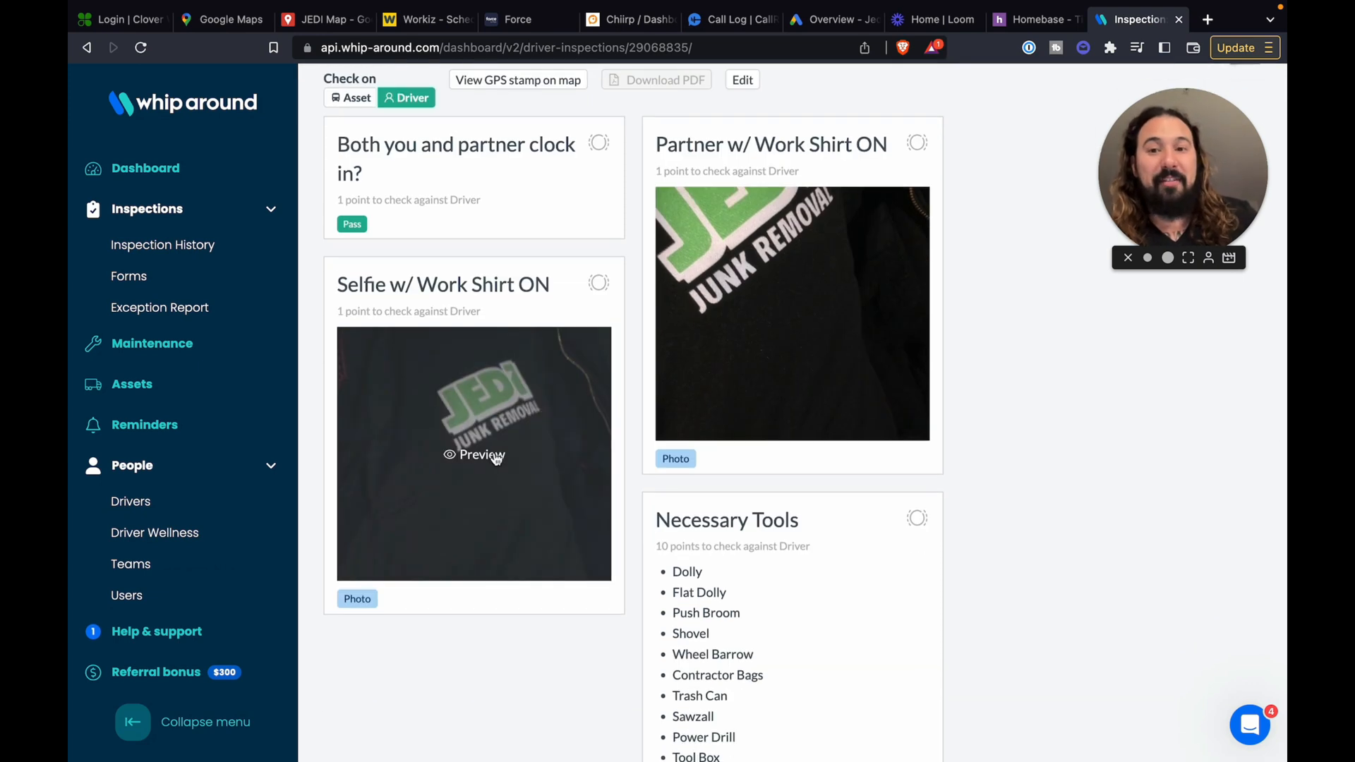
click(473, 456)
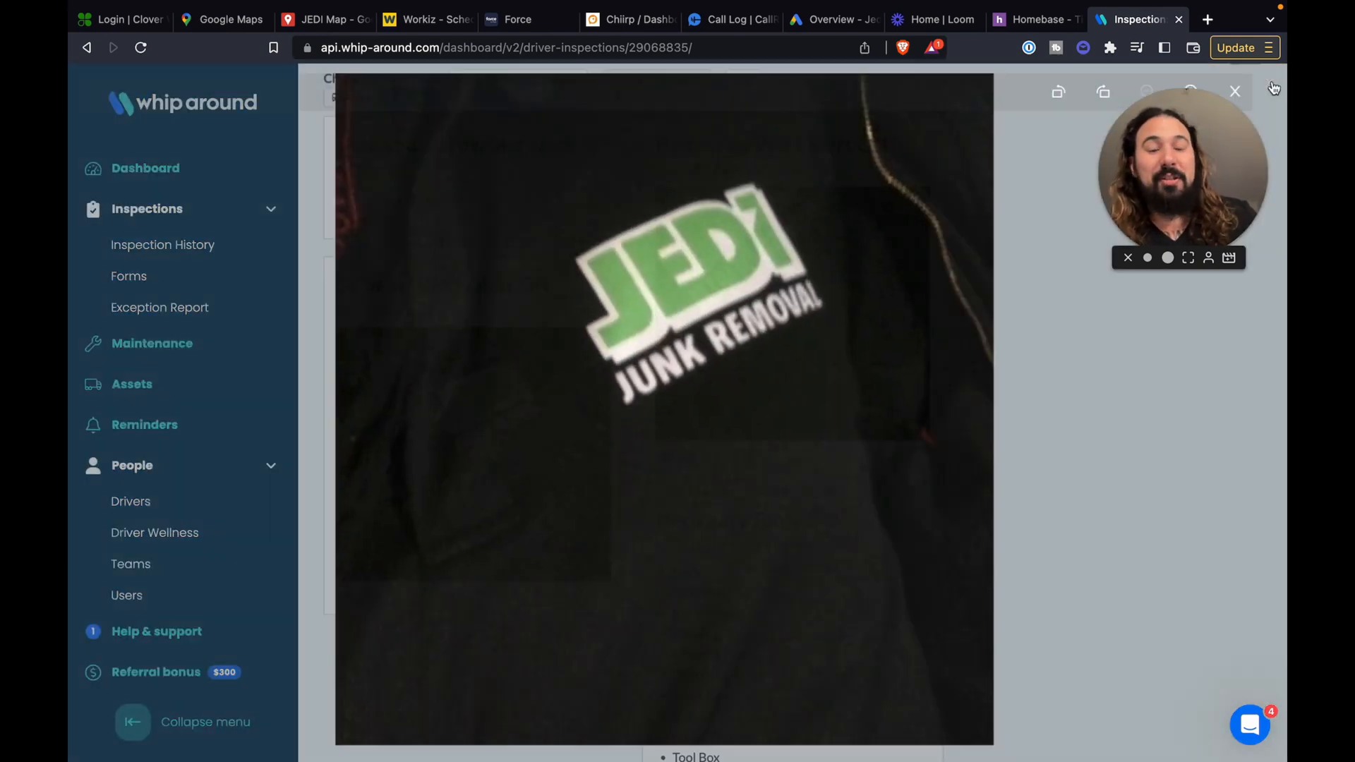
click(1235, 91)
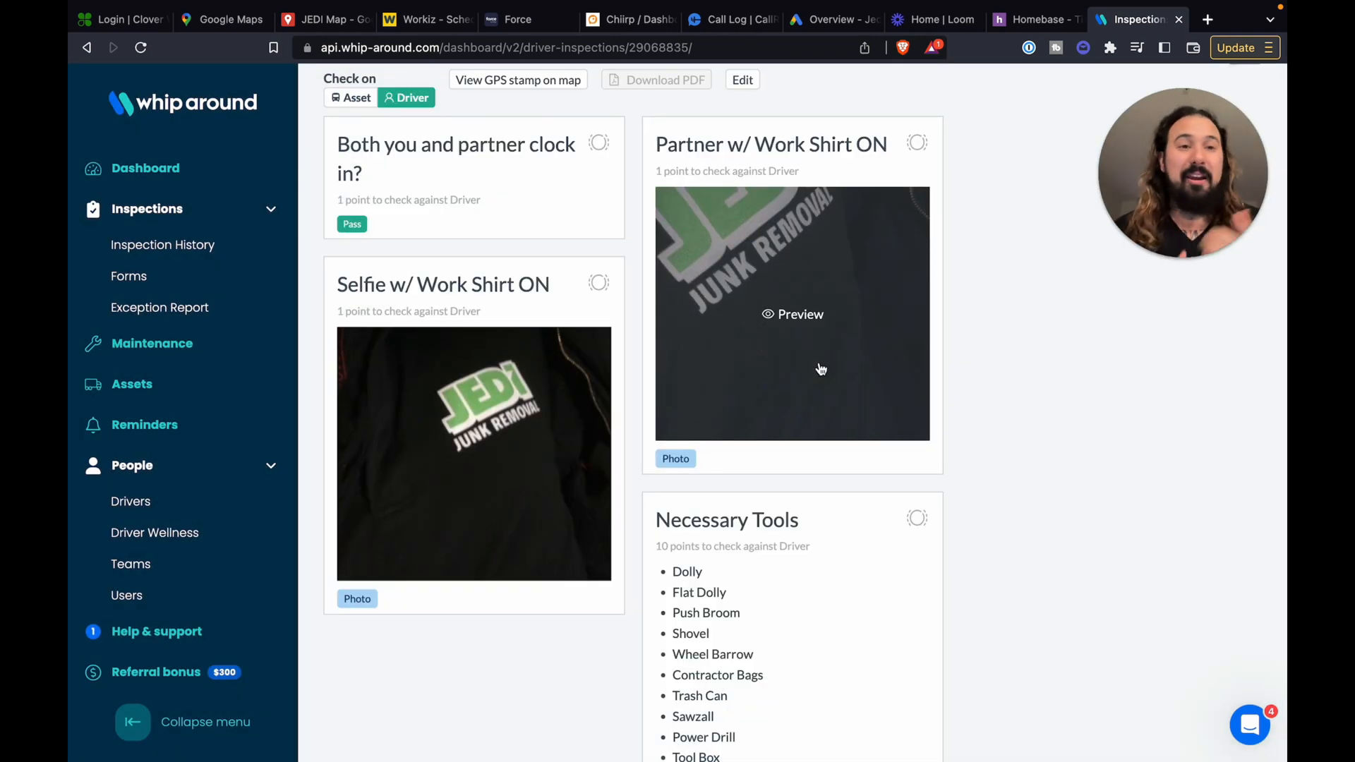
scroll(down, 3)
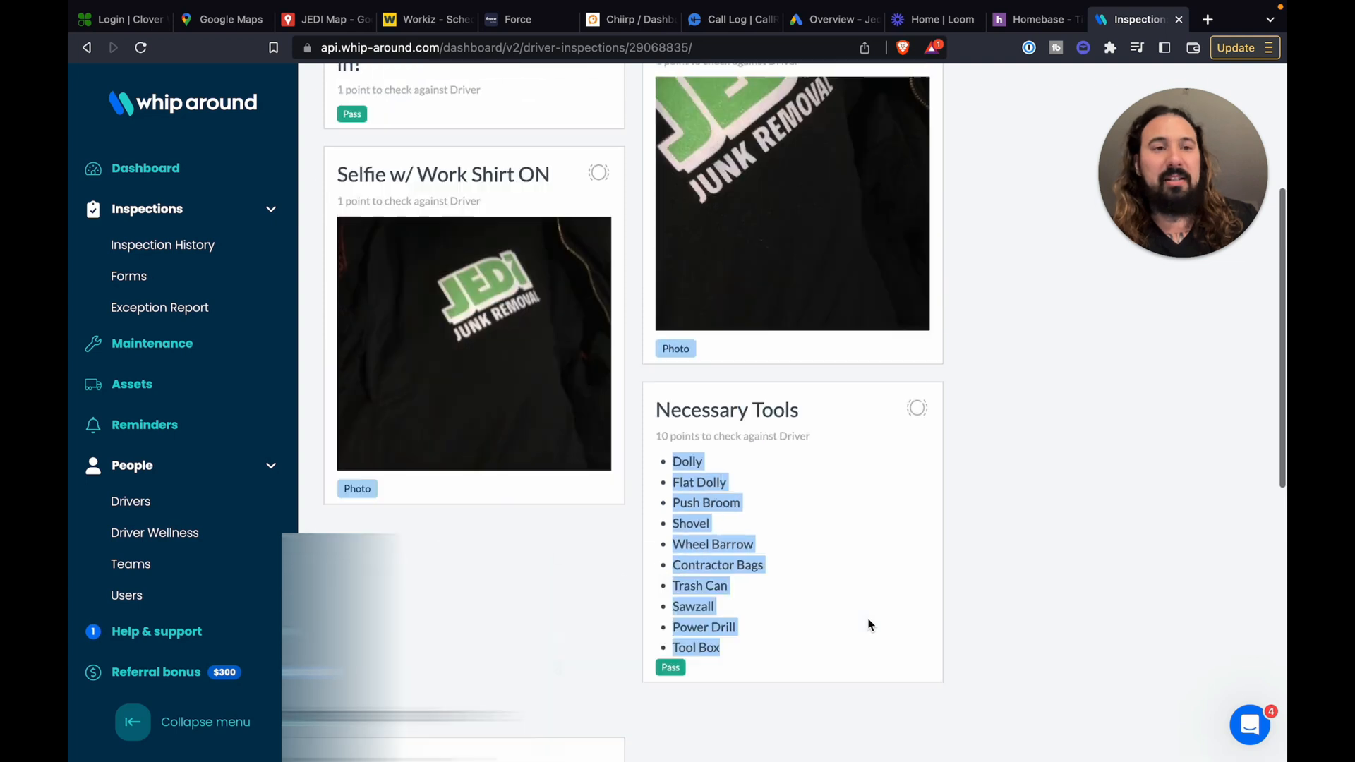
scroll(up, 3)
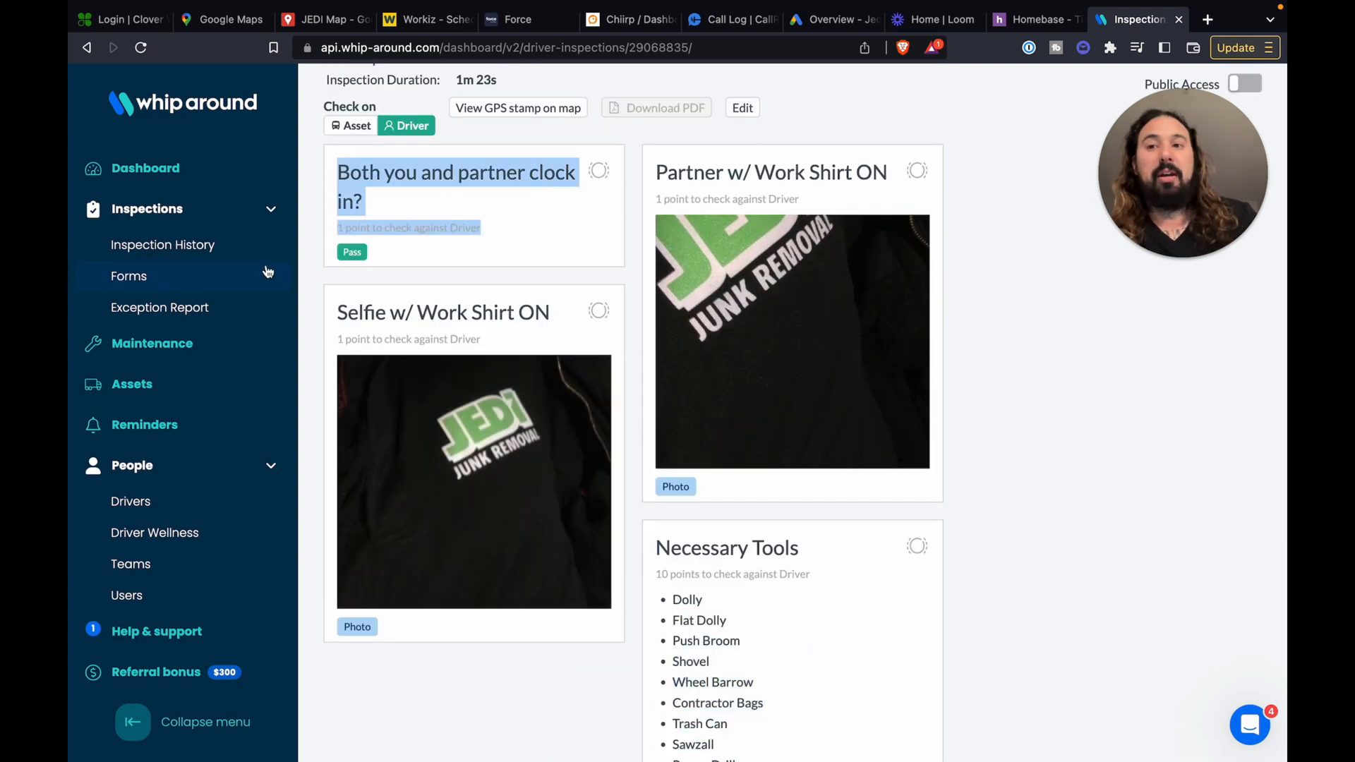
click(128, 276)
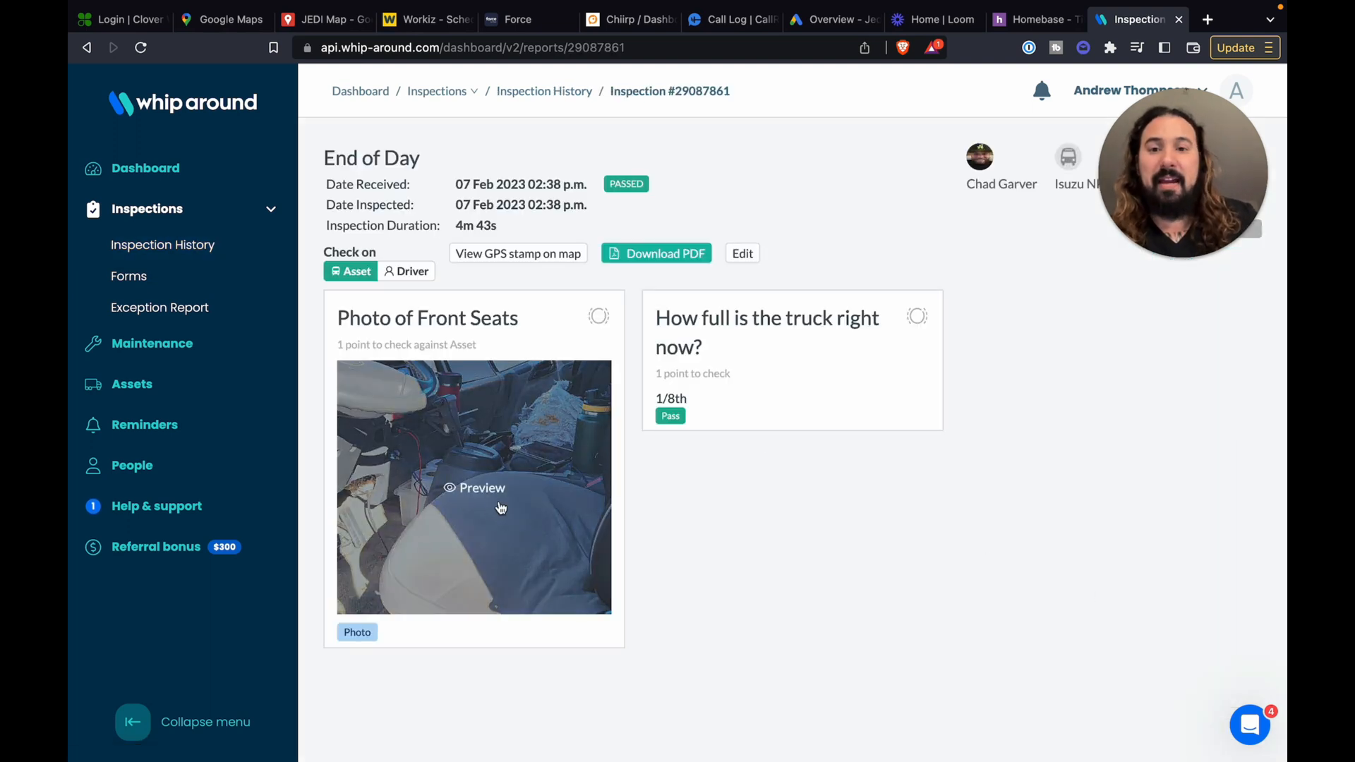
mouse_move(736, 538)
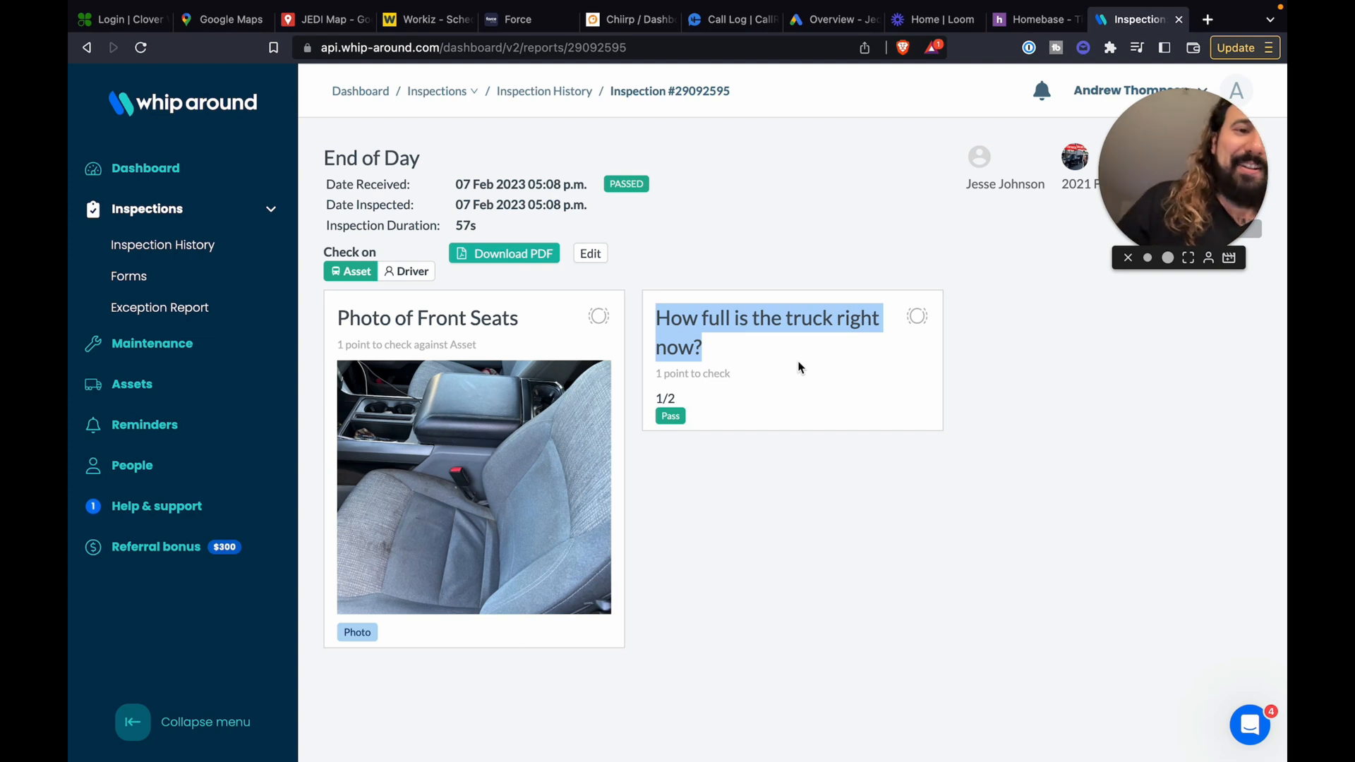
mouse_move(785, 357)
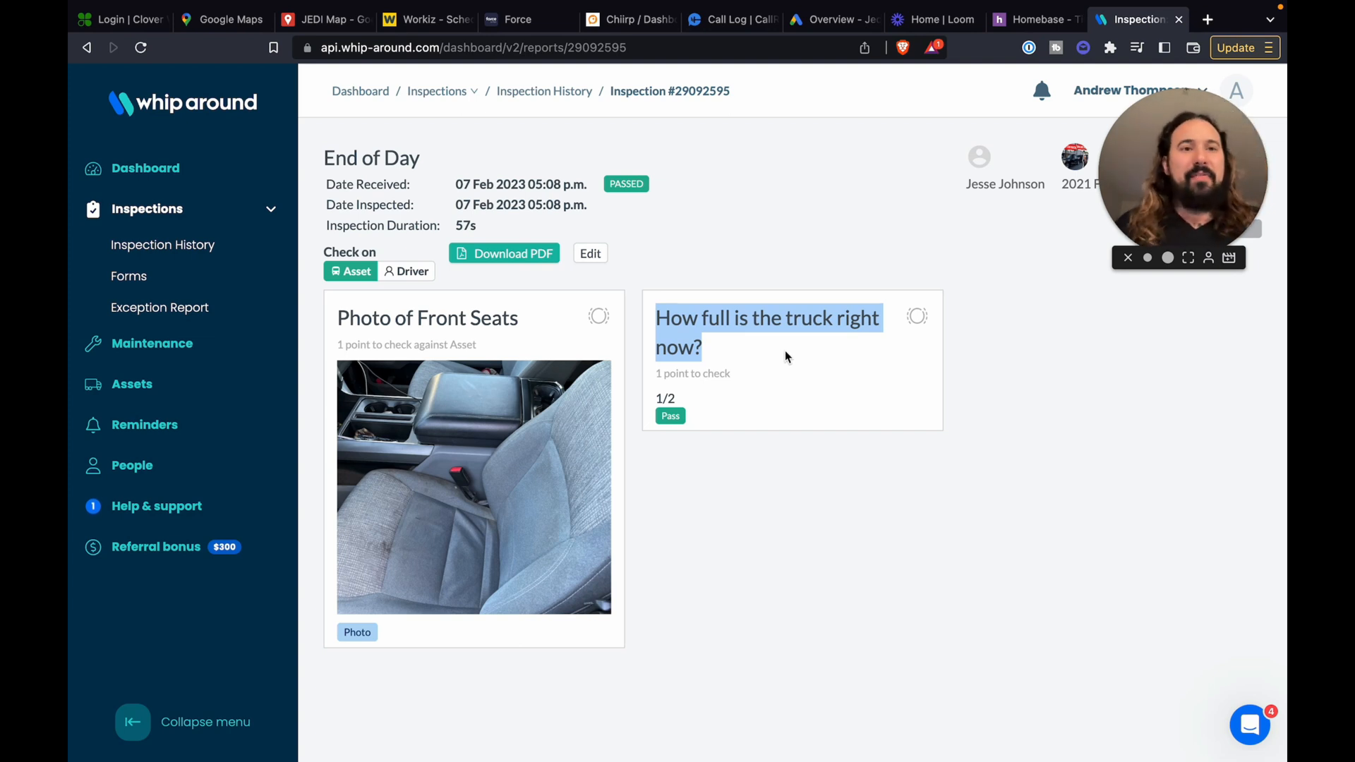
mouse_move(780, 363)
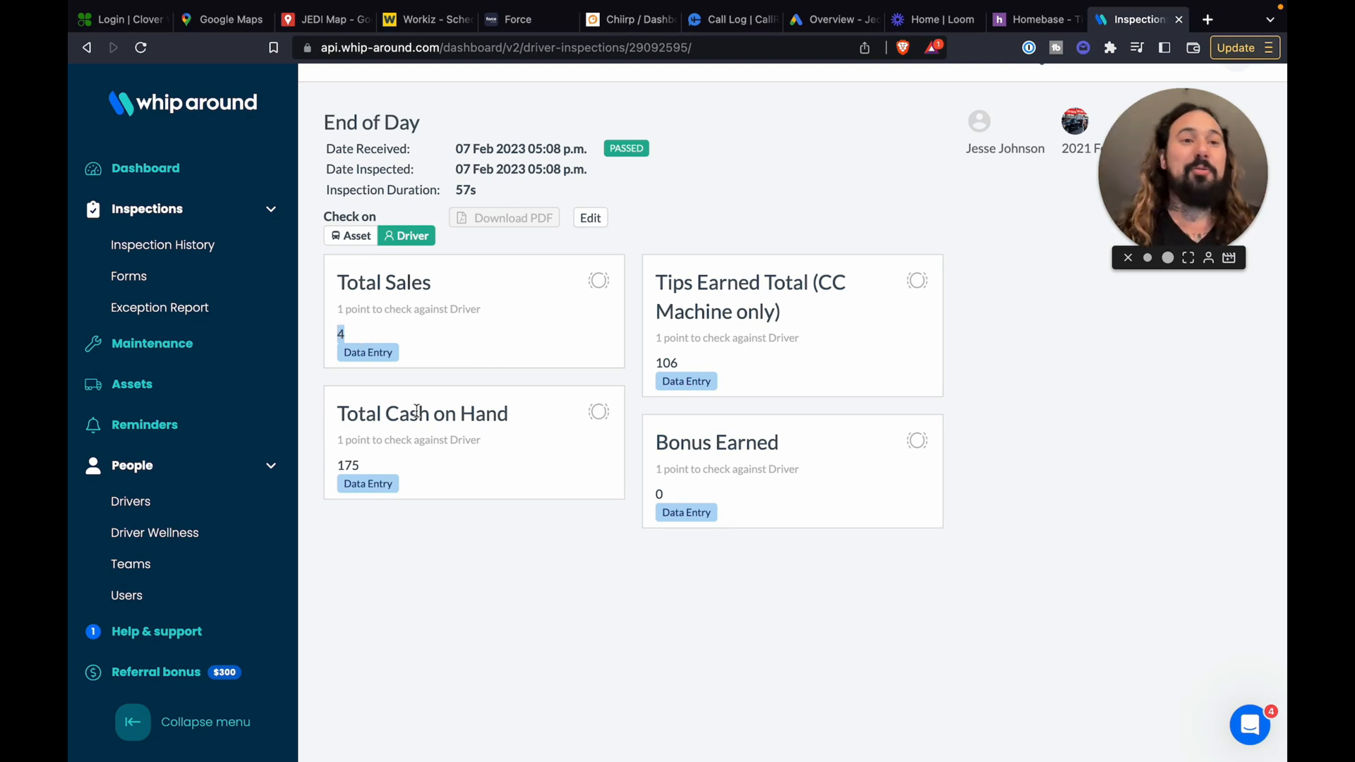
mouse_move(595, 445)
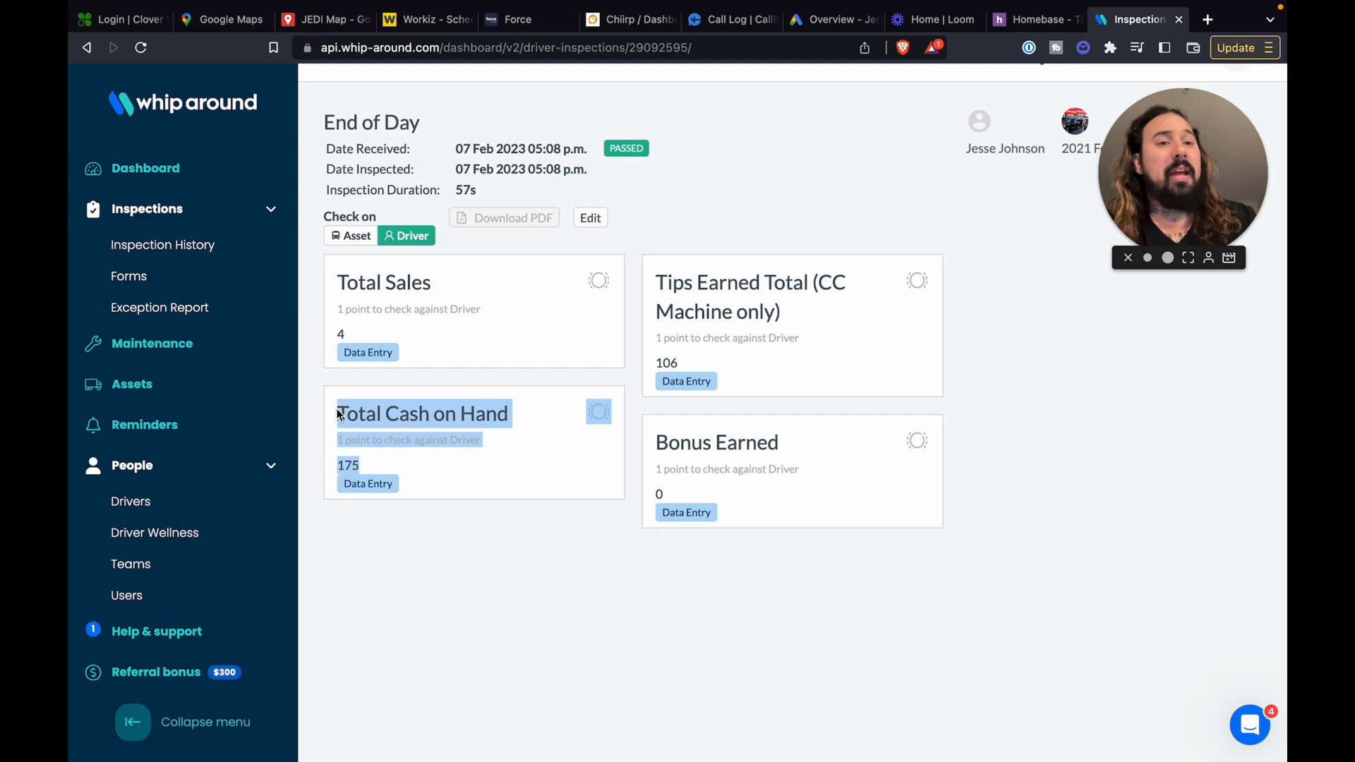
mouse_move(502, 585)
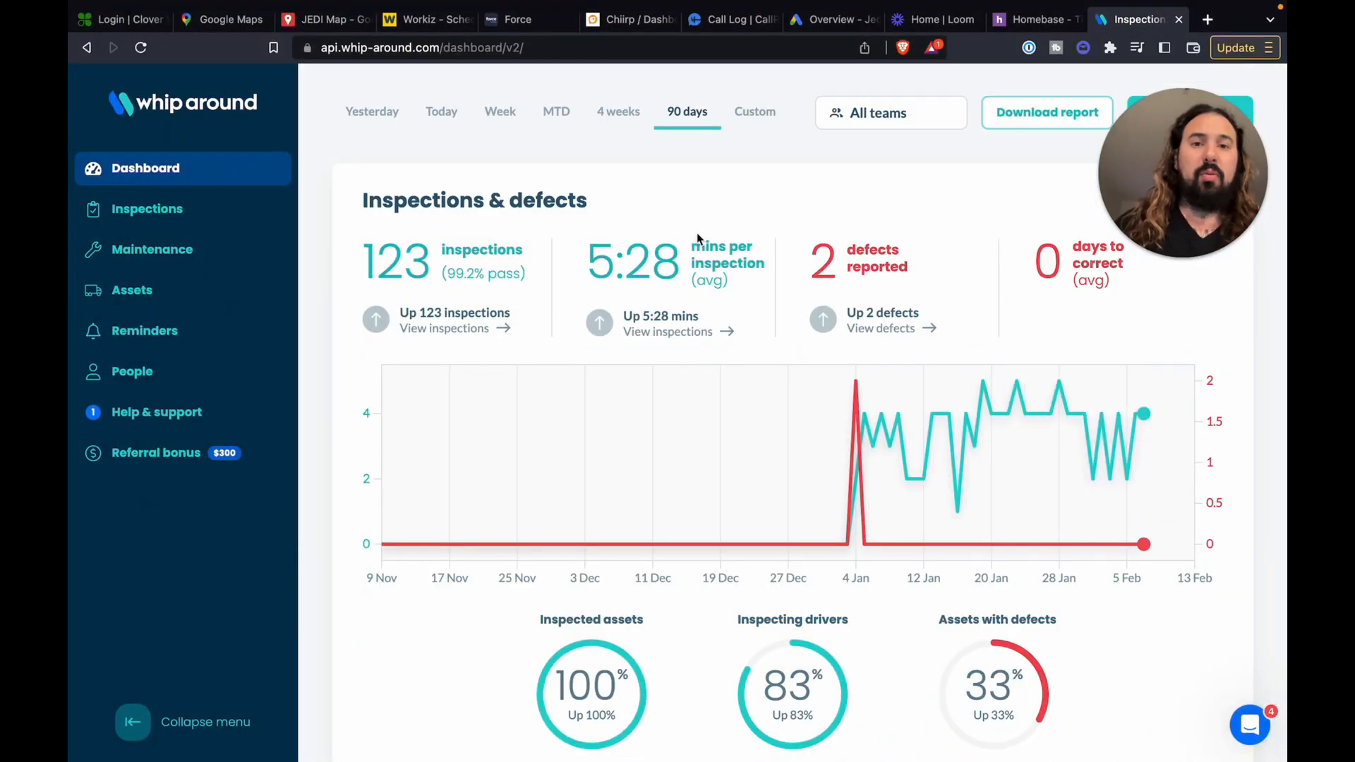
mouse_move(678, 331)
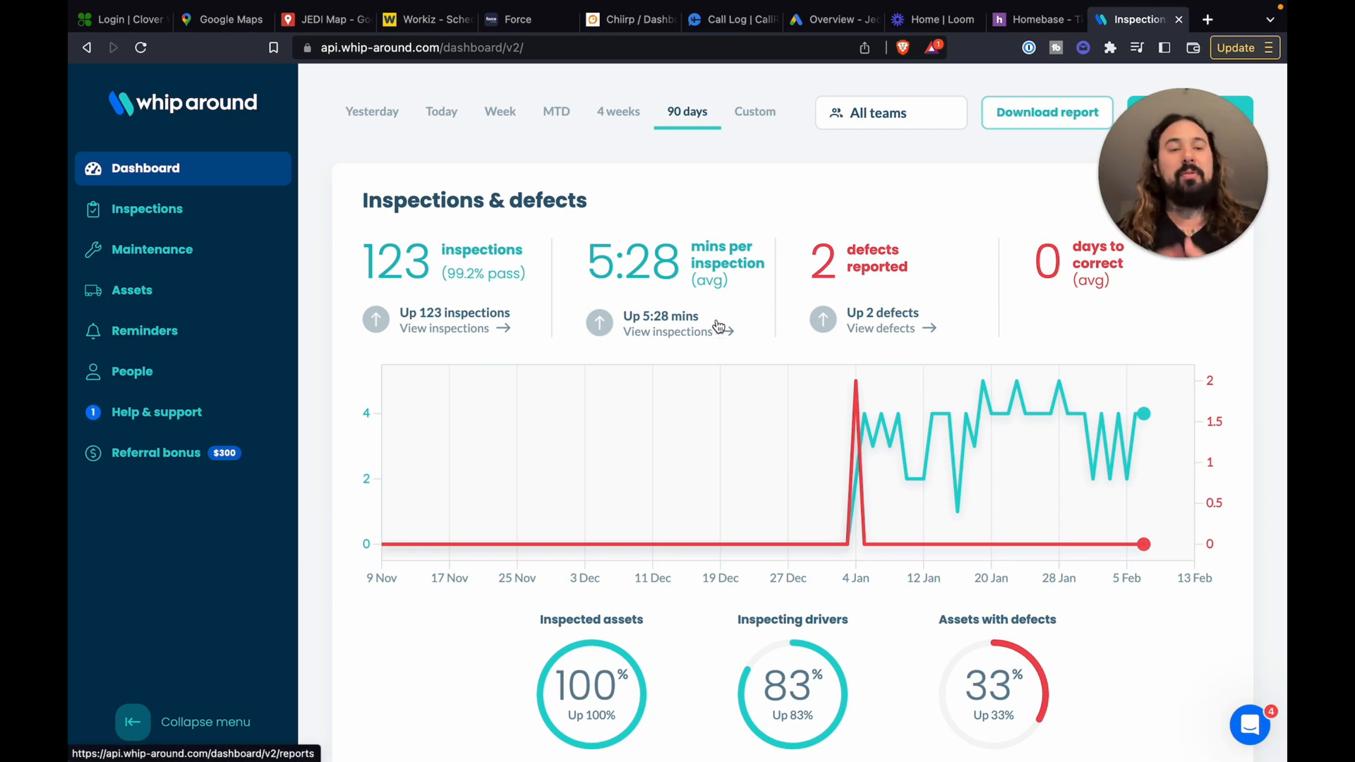
mouse_move(747, 308)
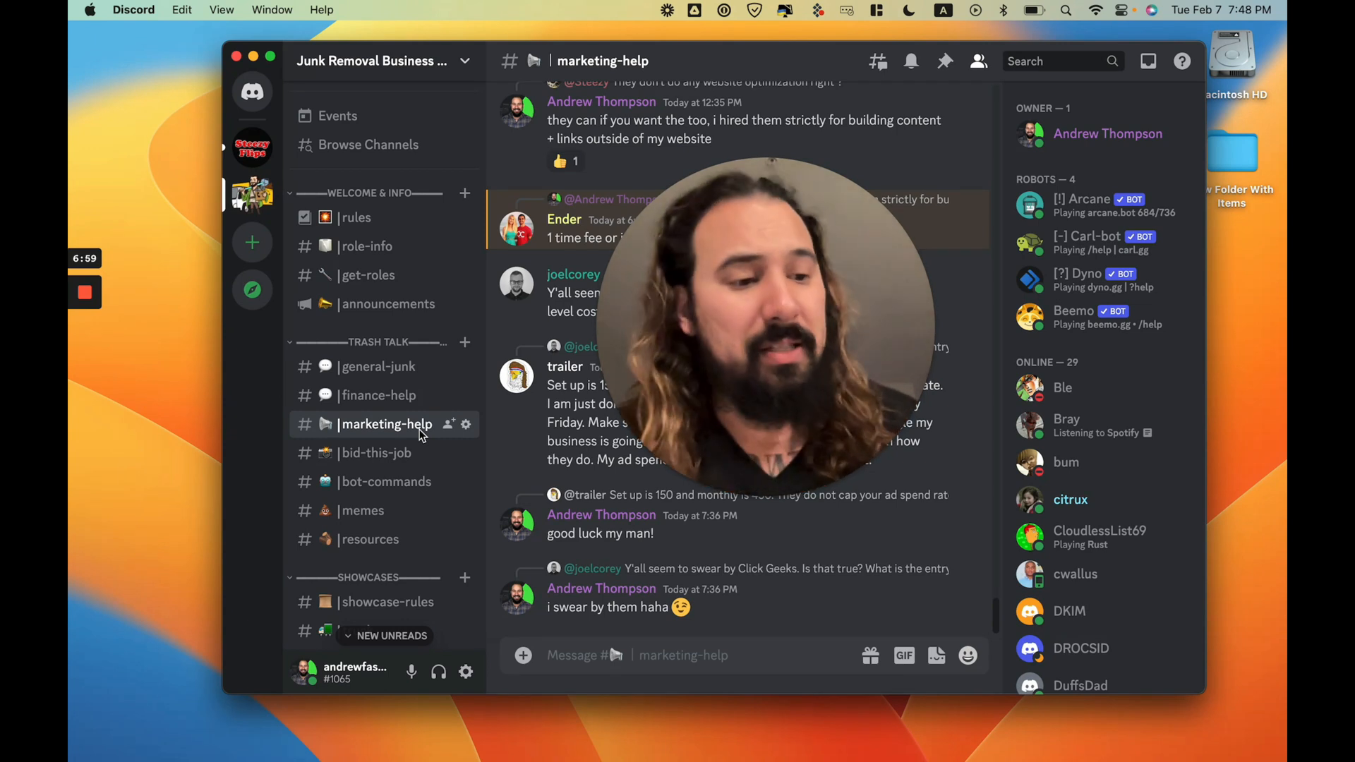
mouse_move(639, 344)
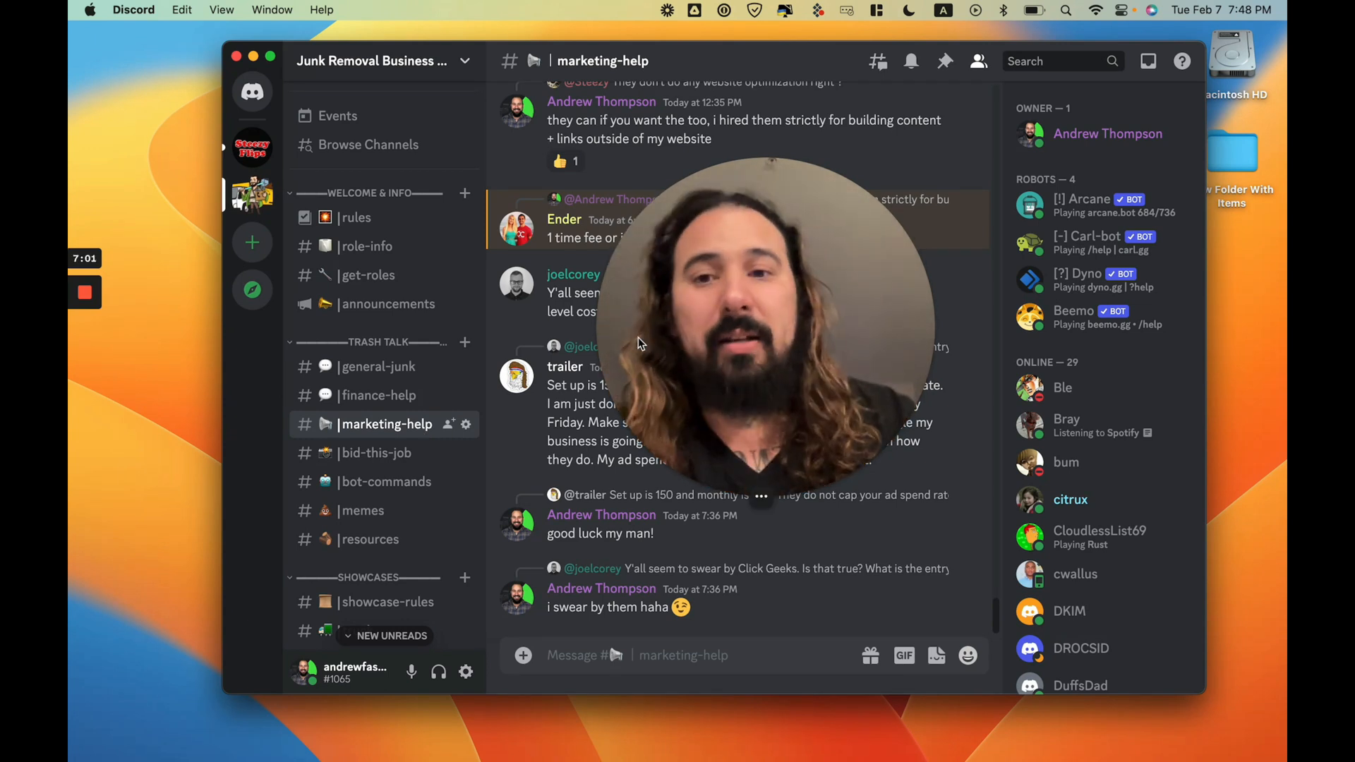
- Open the #general-junk channel to view member discussions about leads and a job opportunity
click(378, 365)
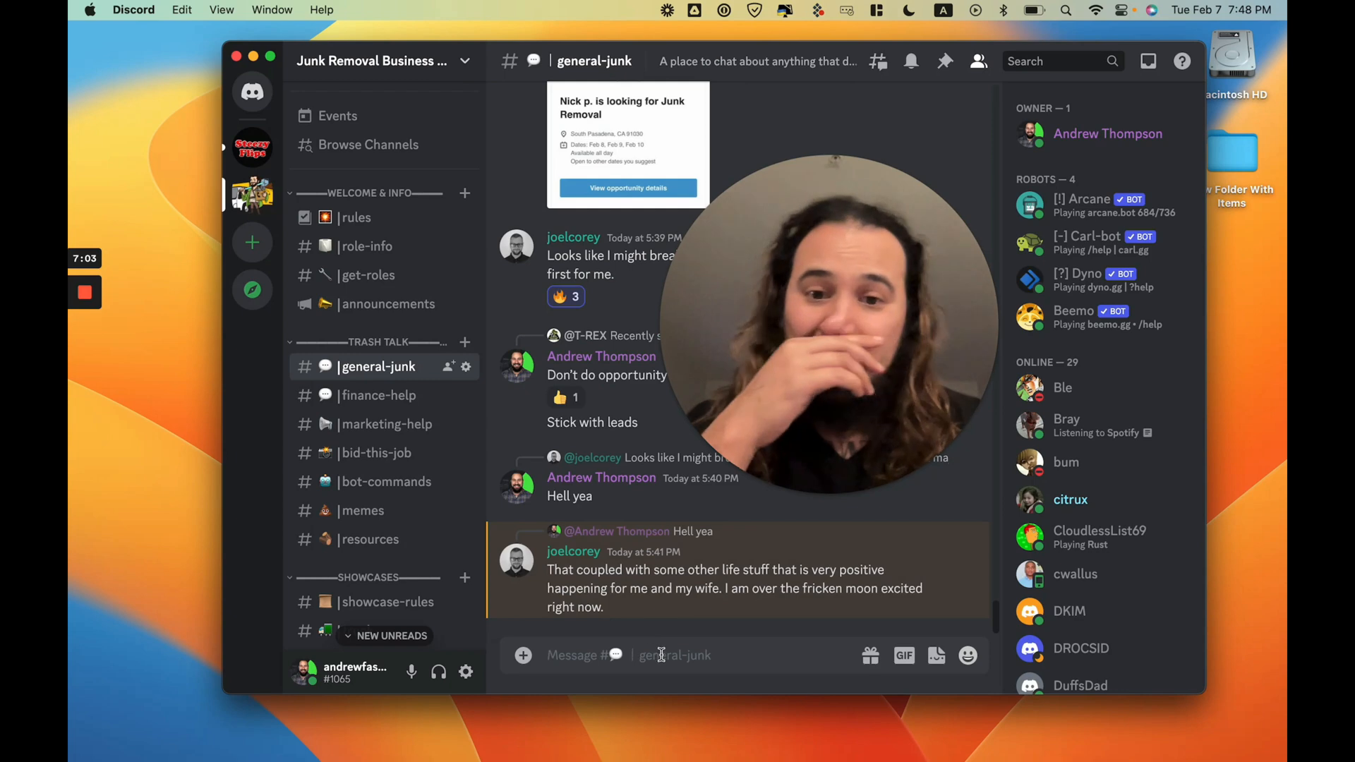